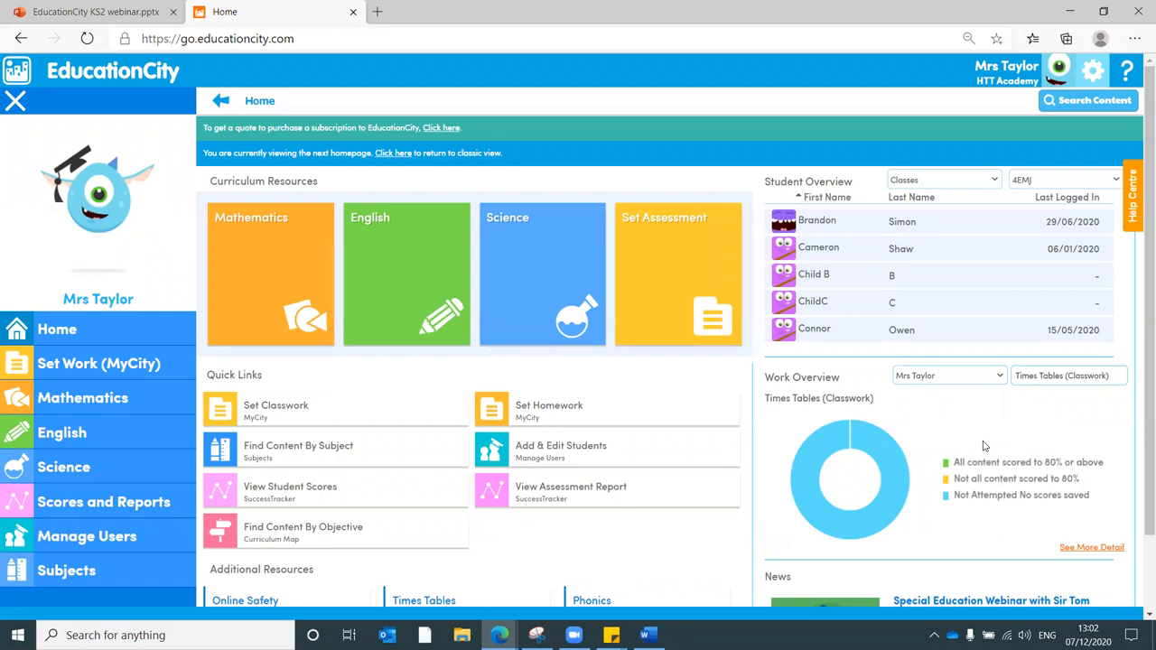
{"action": "mouse_move", "coordinate": [763, 304]}
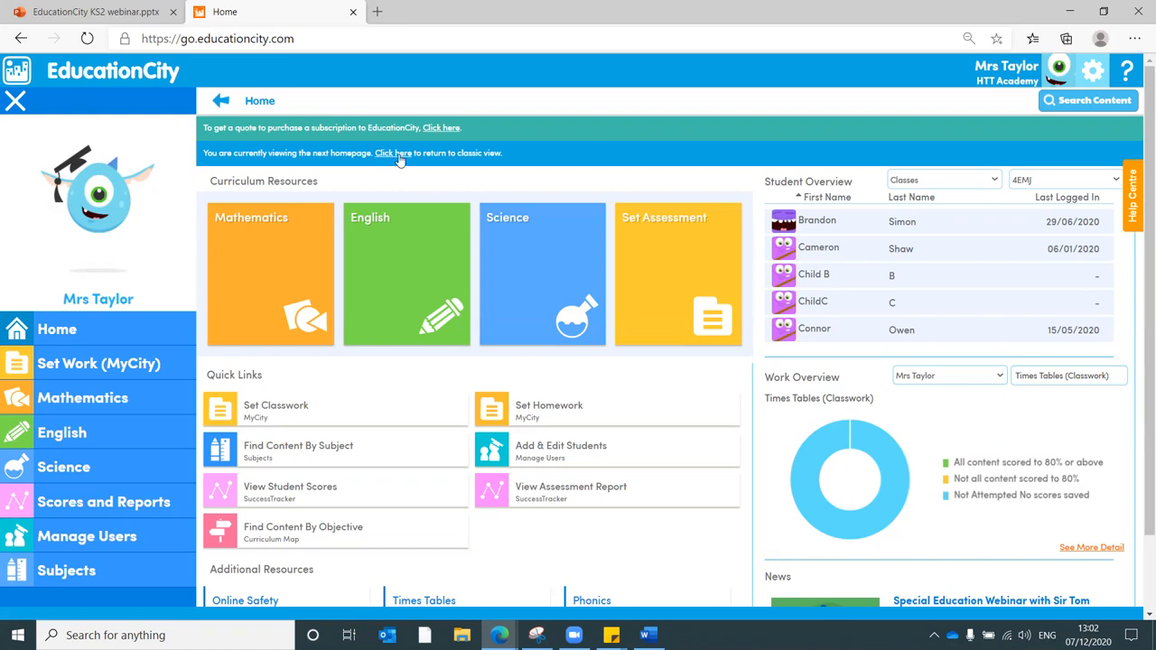
- Toggle the homepage to classic view and back, then look further down the page
{"action": "left_click", "coordinate": [394, 152]}
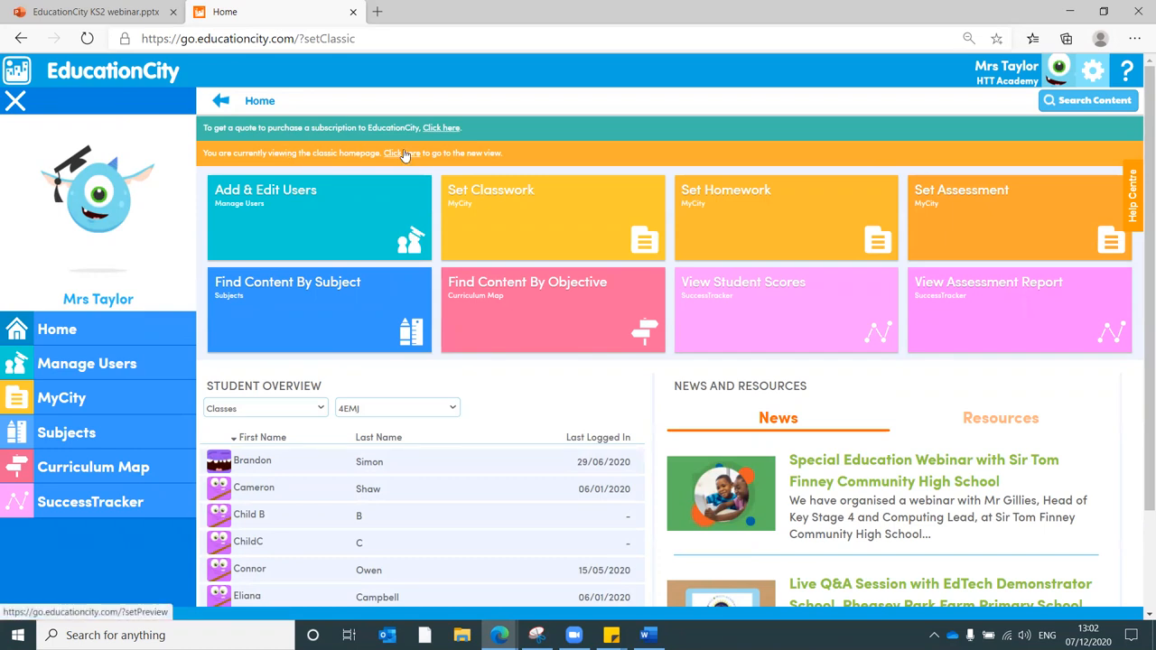
{"action": "left_click", "coordinate": [390, 152]}
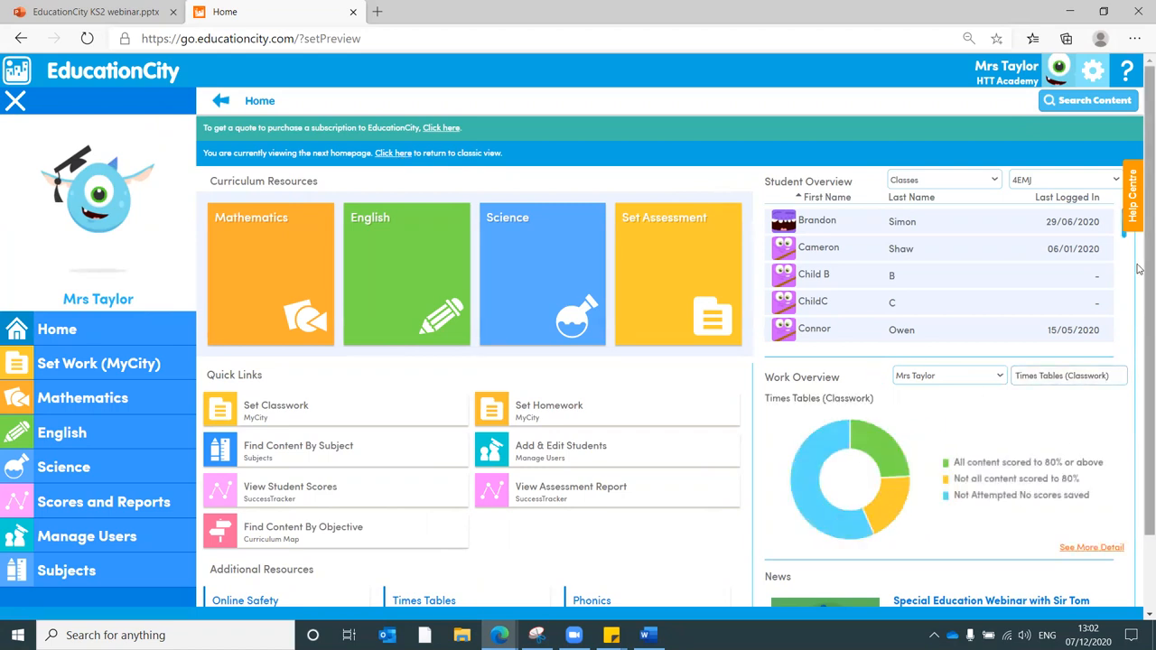
{"action": "scroll", "scroll_direction": "down", "scroll_amount": 3}
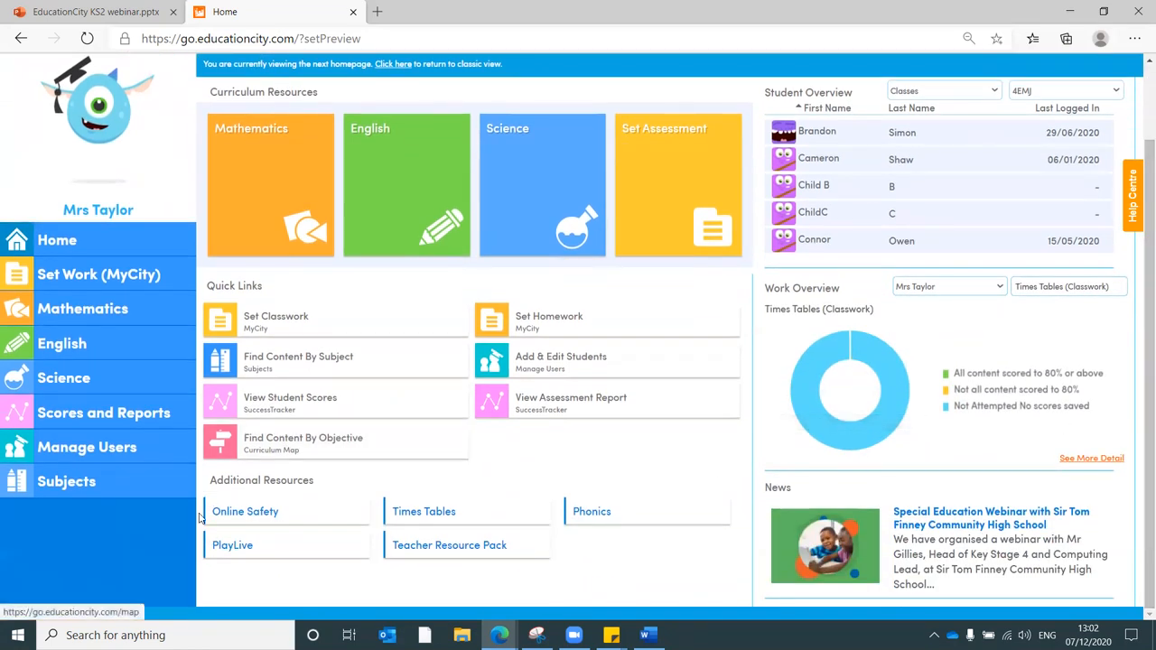
{"action": "mouse_move", "coordinate": [246, 512]}
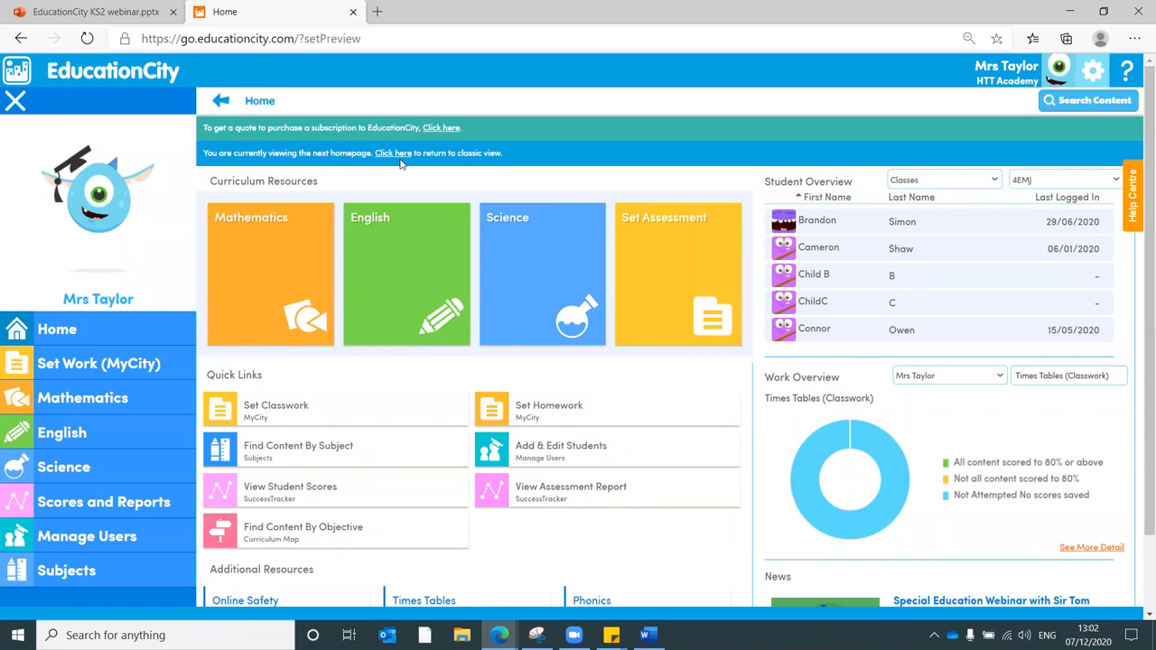
{"action": "mouse_move", "coordinate": [672, 527]}
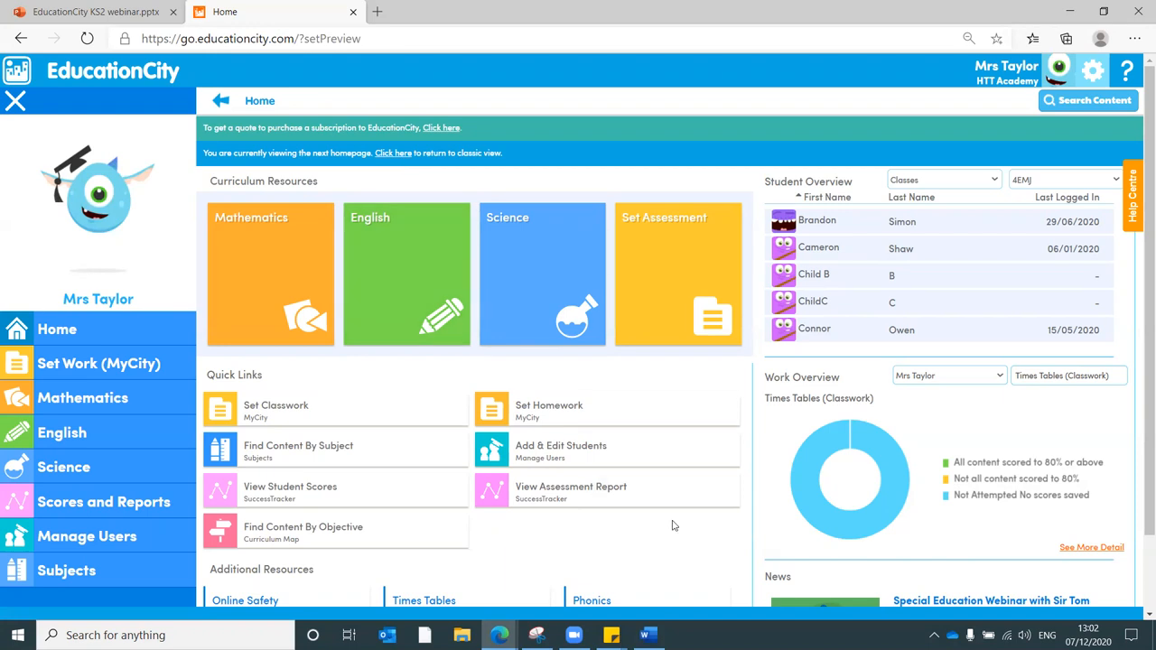
{"action": "mouse_move", "coordinate": [578, 452]}
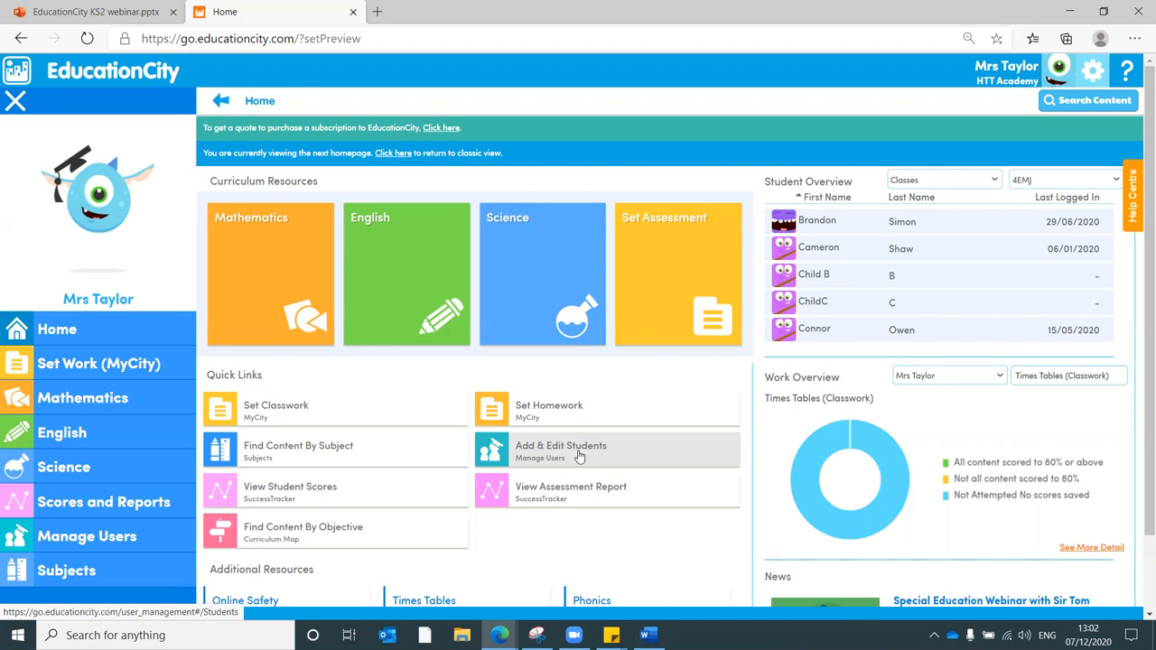
- Open Add & Edit Students to reach Manage Users, briefly expanding and collapsing the side menu
{"action": "left_click", "coordinate": [560, 450]}
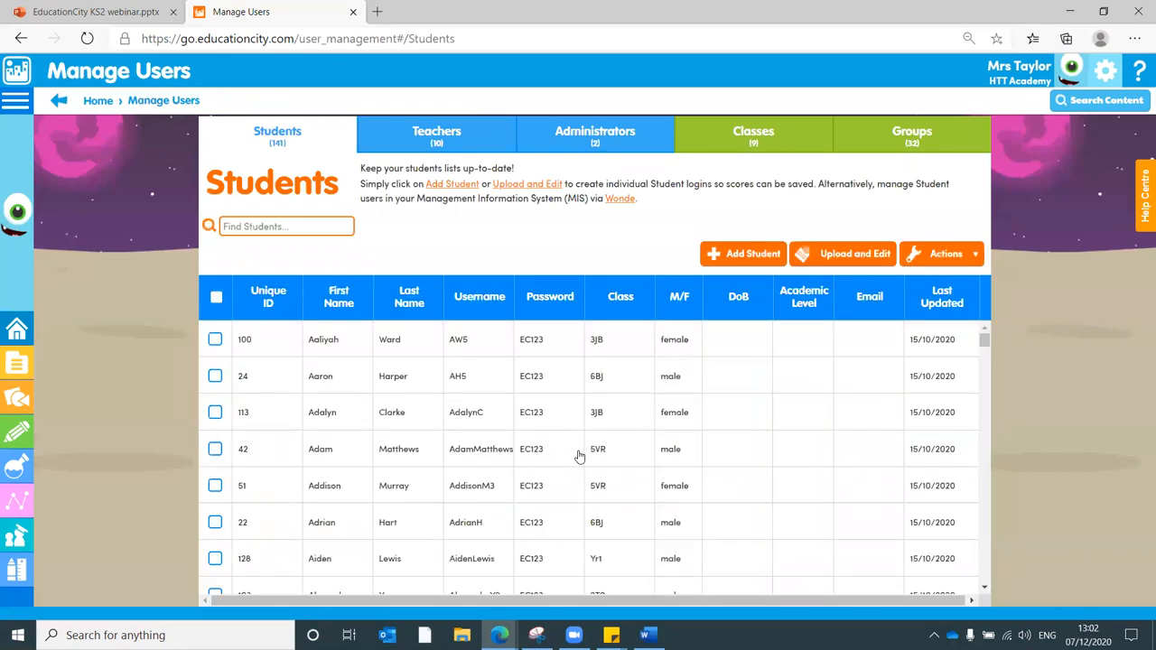
{"action": "left_click", "coordinate": [14, 101]}
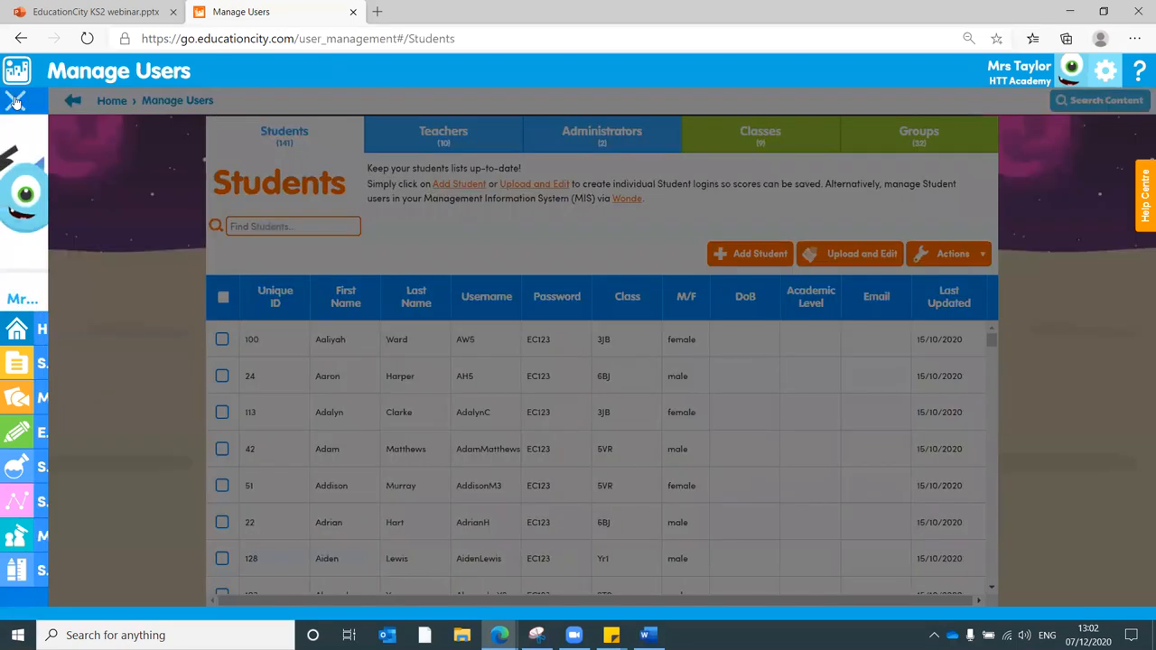
{"action": "left_click", "coordinate": [14, 101]}
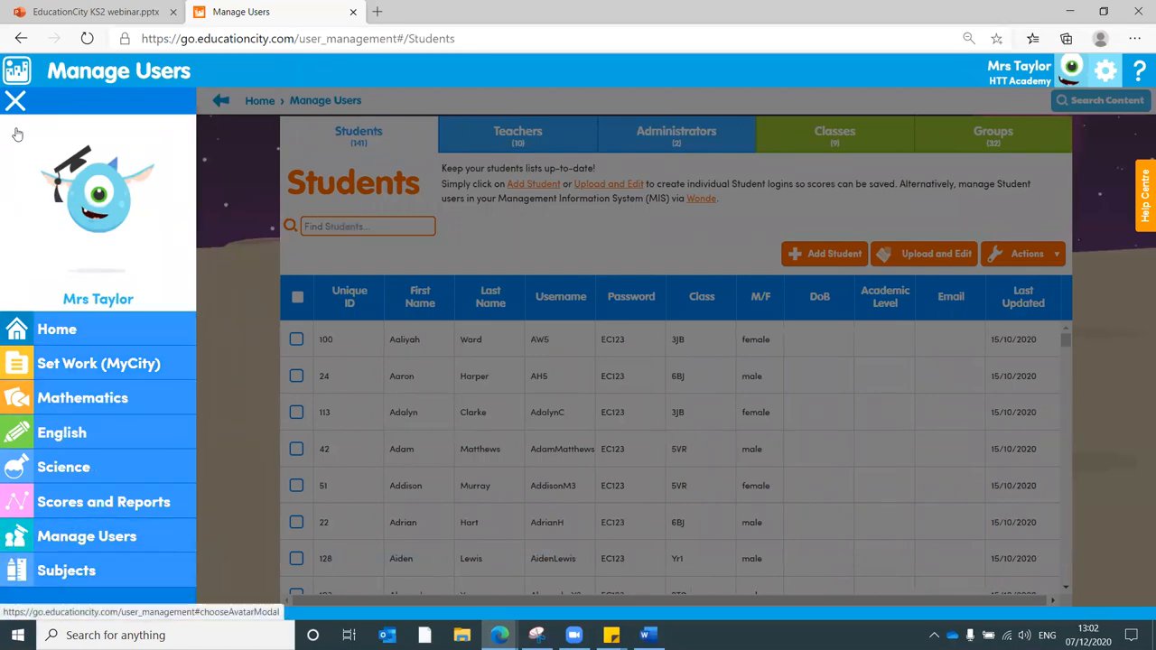
{"action": "left_click", "coordinate": [14, 101]}
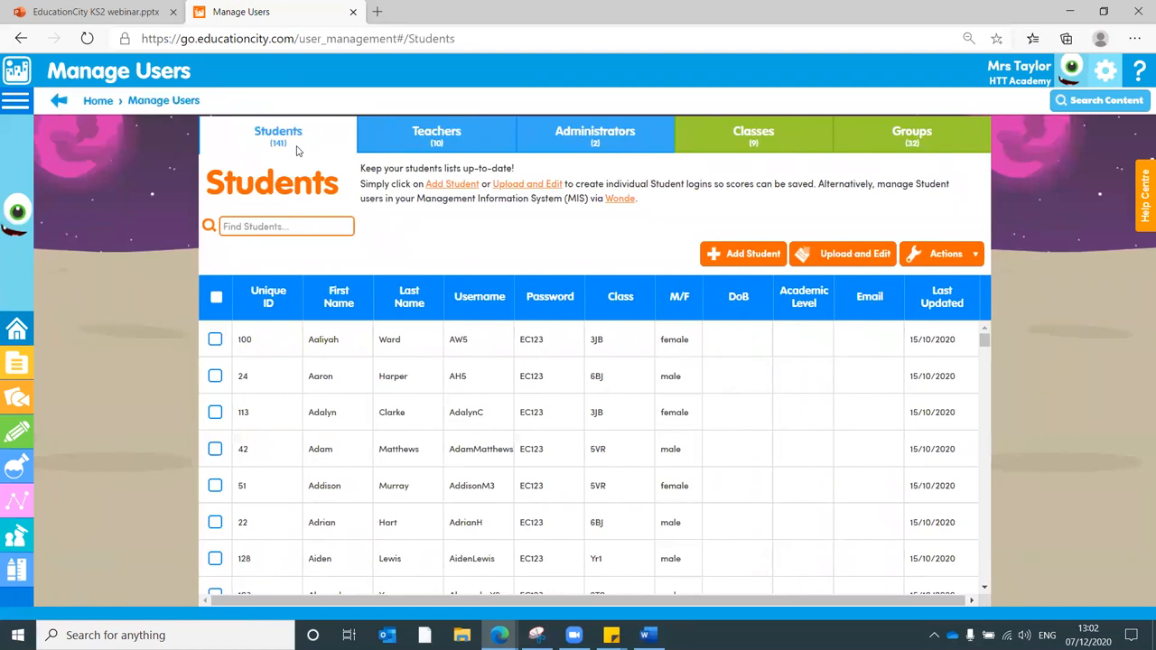
{"action": "mouse_move", "coordinate": [744, 252]}
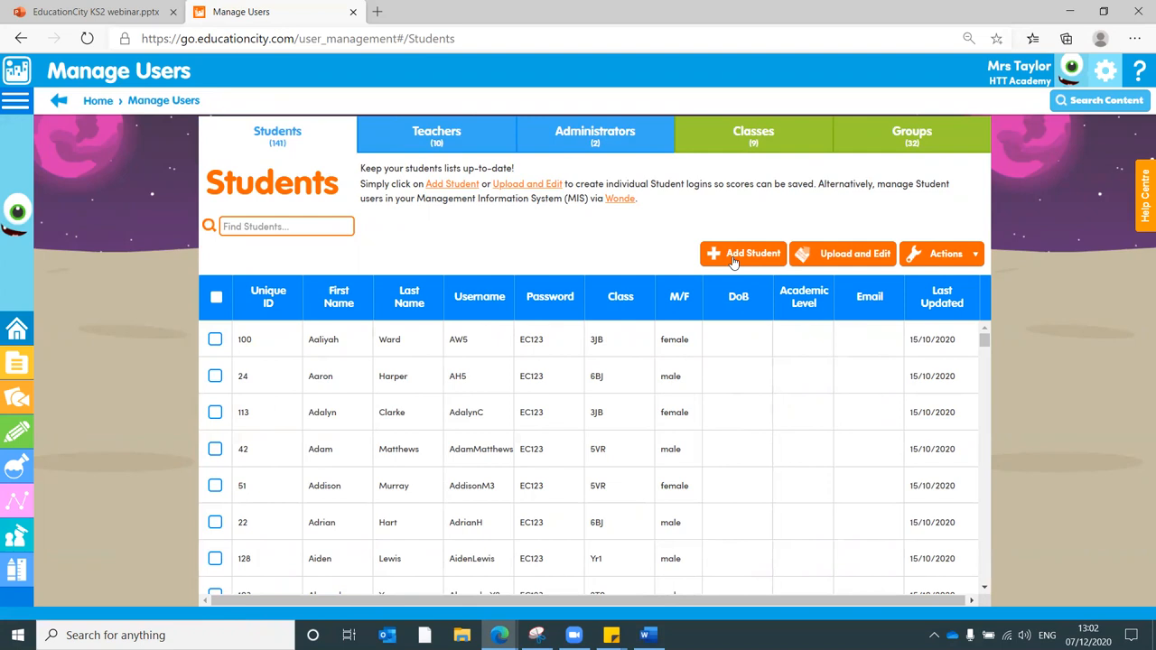
{"action": "mouse_move", "coordinate": [868, 260]}
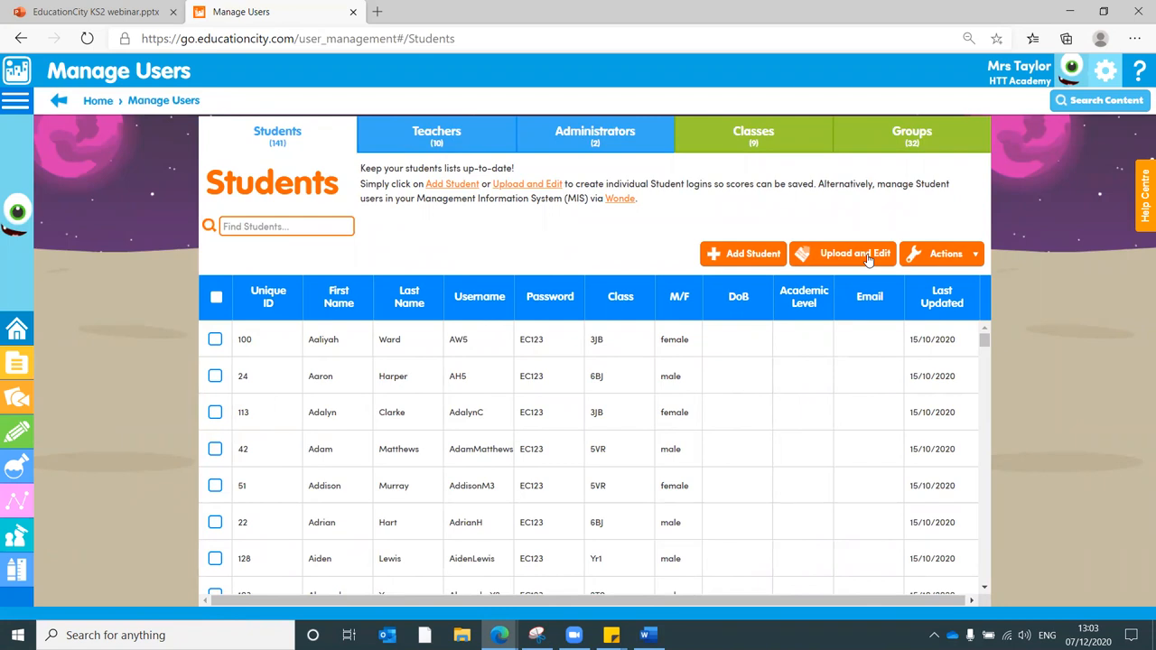
{"action": "left_click", "coordinate": [842, 253]}
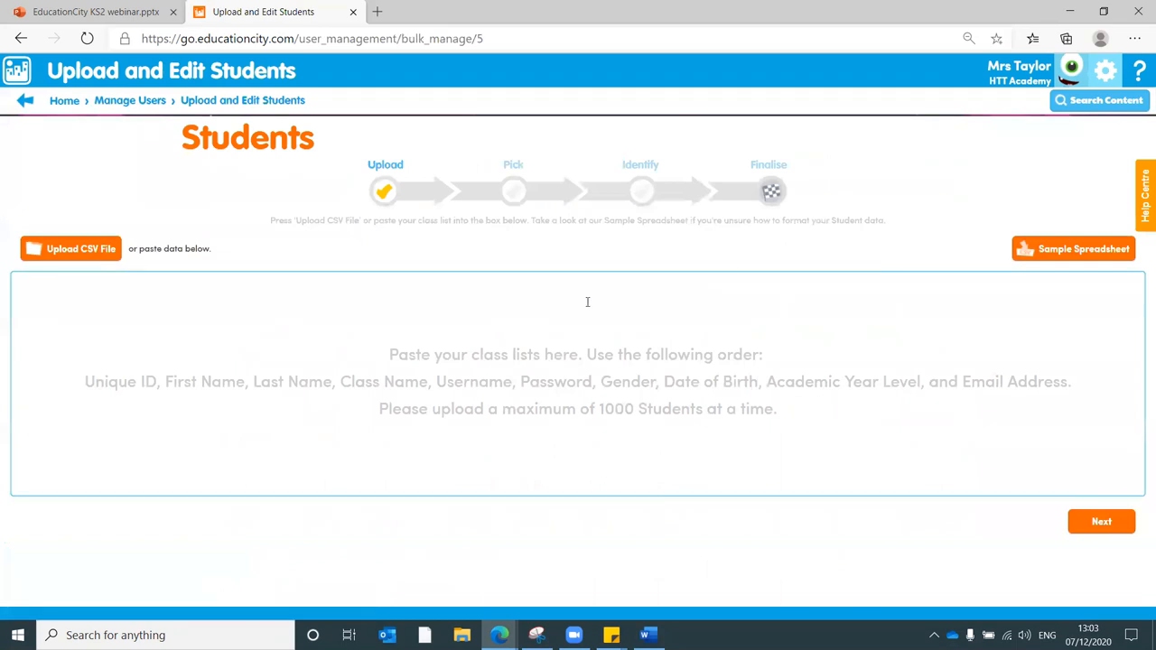
{"action": "mouse_move", "coordinate": [495, 381]}
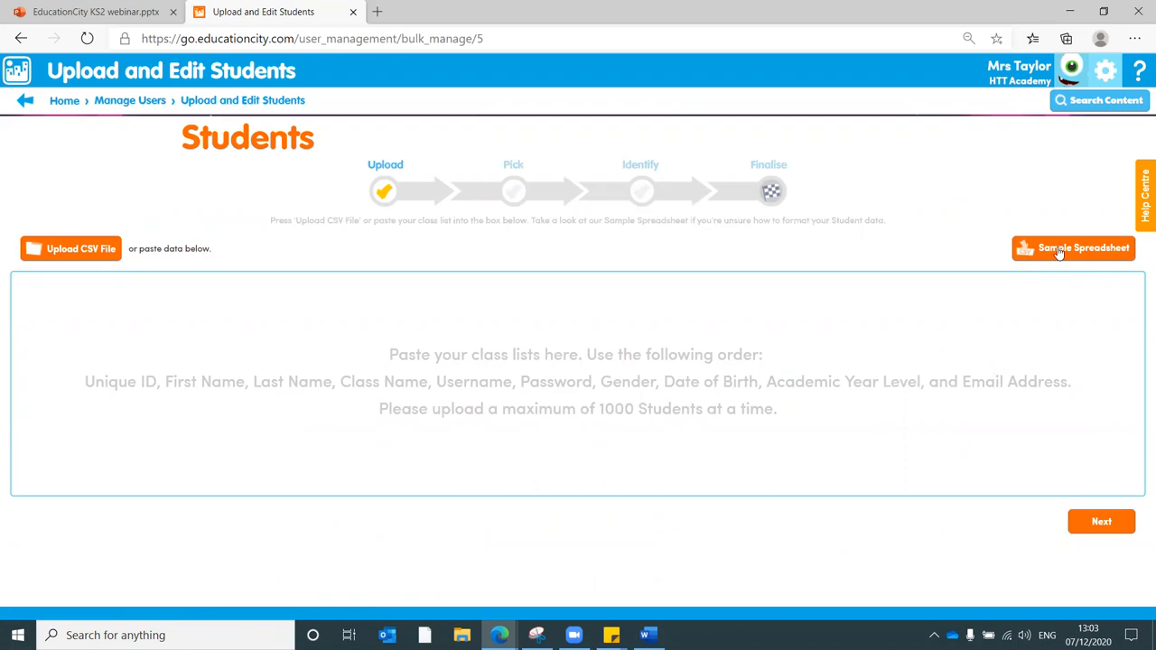
{"action": "mouse_move", "coordinate": [429, 124]}
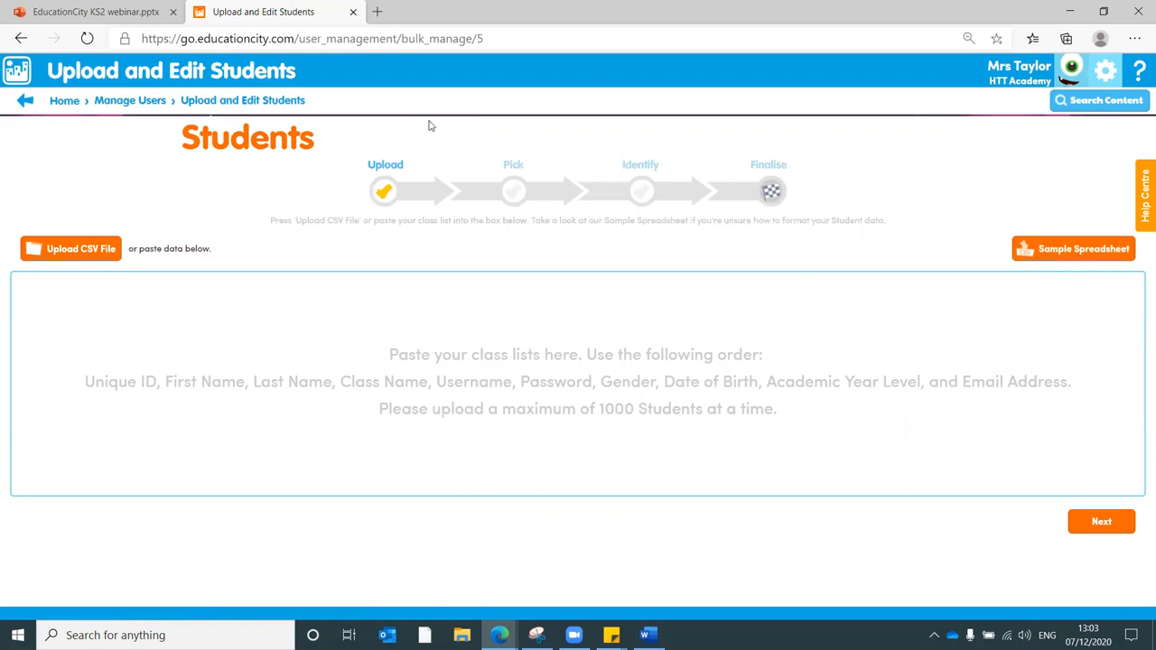
{"action": "mouse_move", "coordinate": [746, 184]}
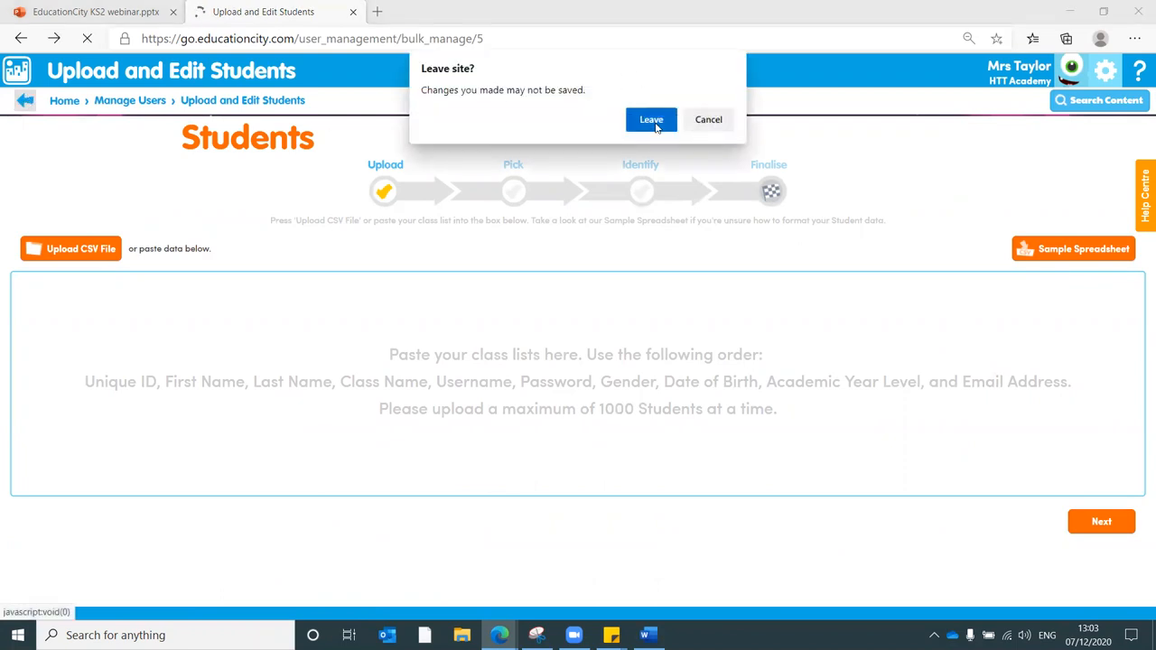
{"action": "left_click", "coordinate": [650, 120]}
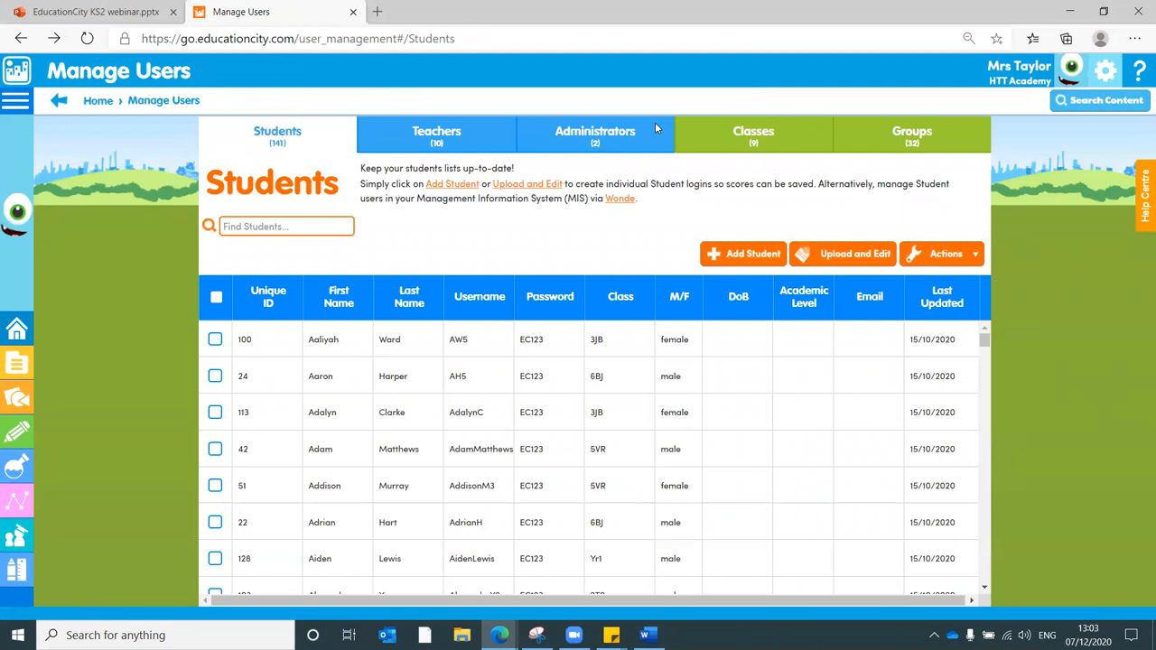
{"action": "mouse_move", "coordinate": [1142, 209]}
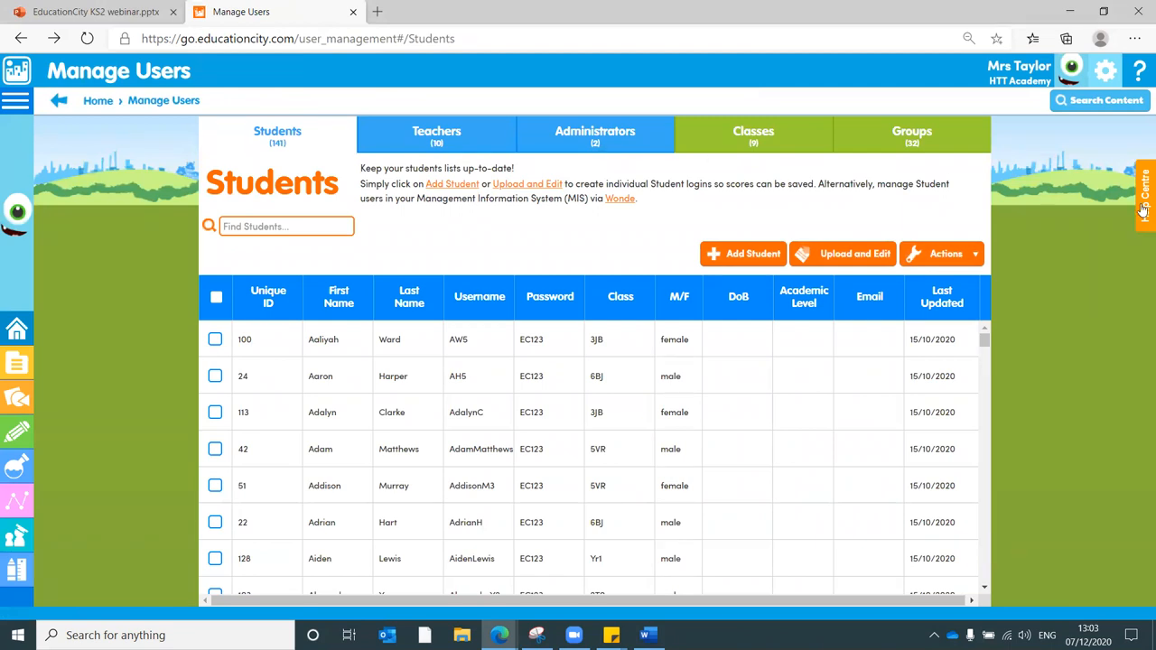
{"action": "left_click", "coordinate": [1145, 195]}
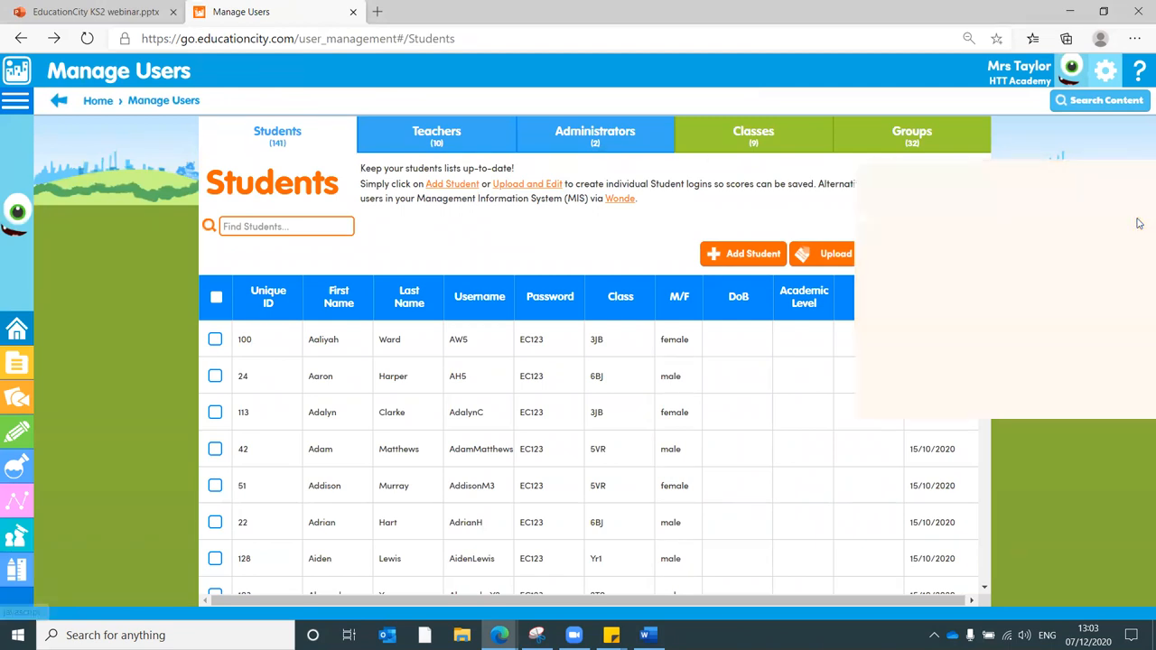
{"action": "left_click", "coordinate": [1138, 71]}
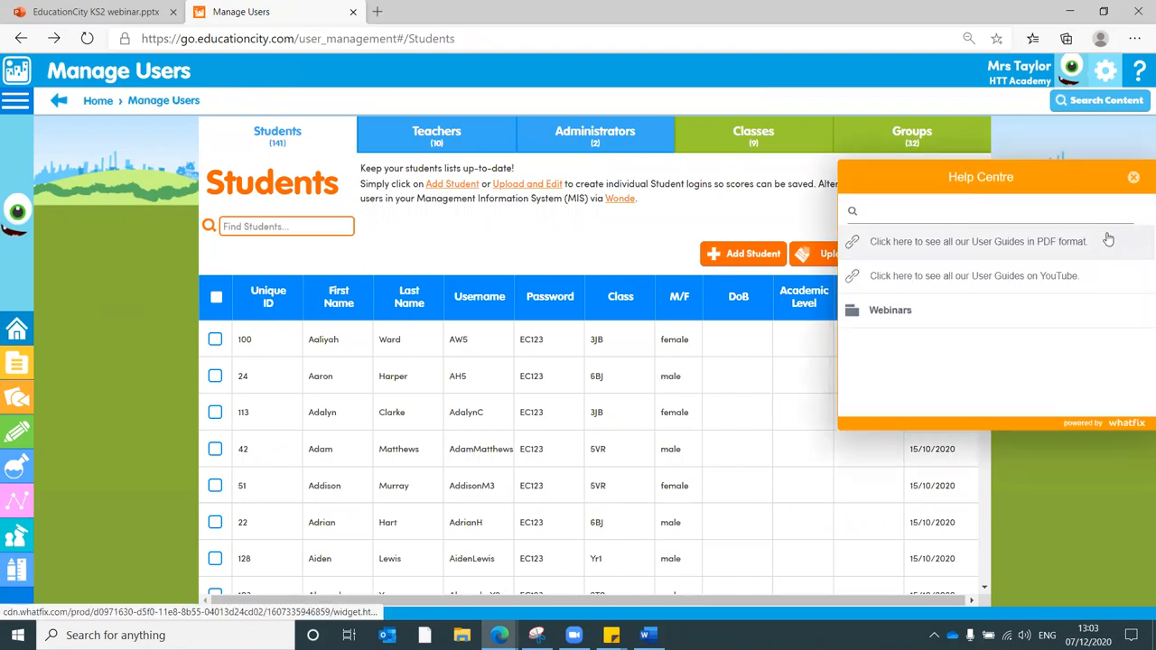
{"action": "mouse_move", "coordinate": [1109, 275]}
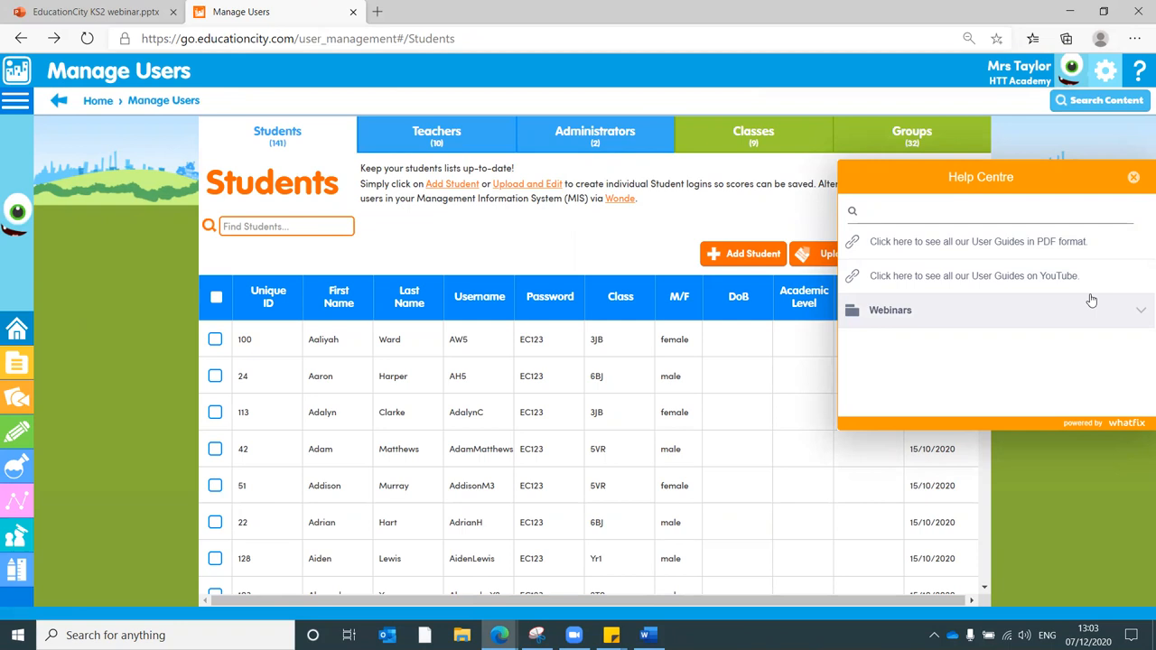
{"action": "left_click", "coordinate": [890, 311]}
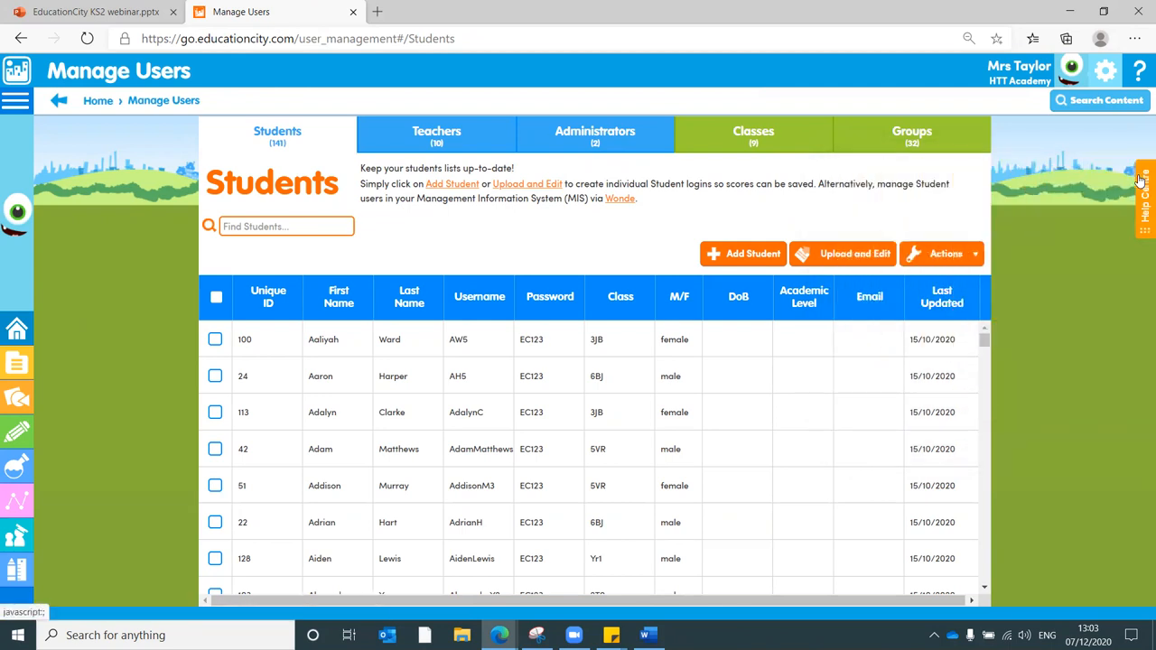
- Show the Teachers list and open the Invite Multiple teachers form, then close it without sending
{"action": "left_click", "coordinate": [438, 134]}
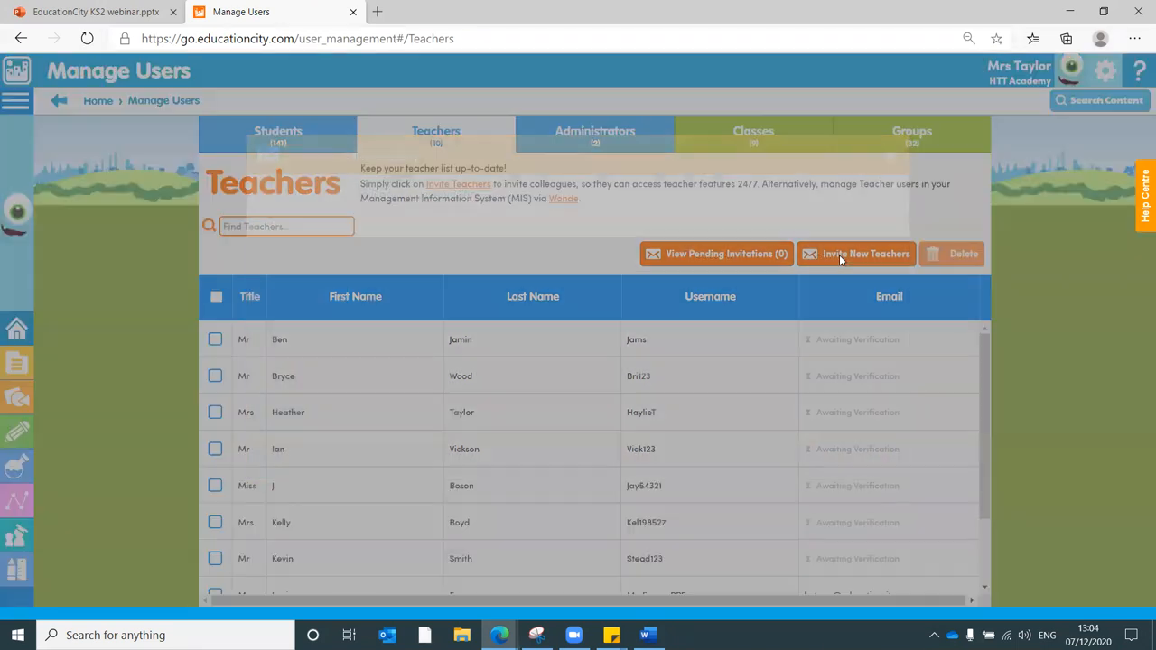
{"action": "left_click", "coordinate": [856, 253]}
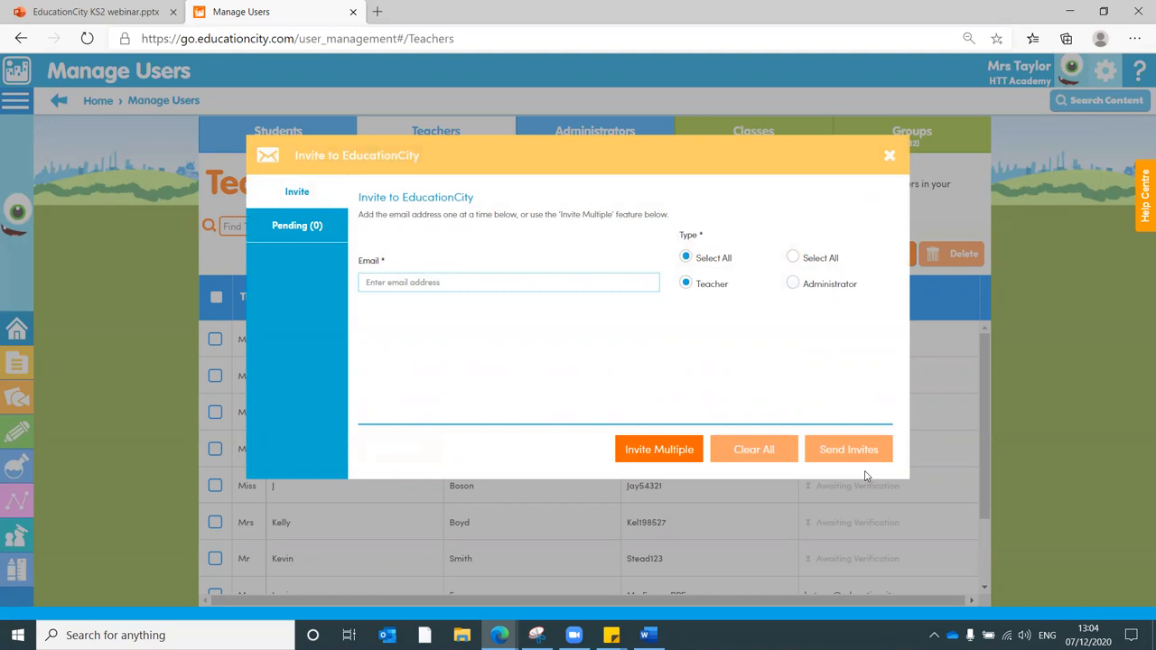
{"action": "mouse_move", "coordinate": [660, 448]}
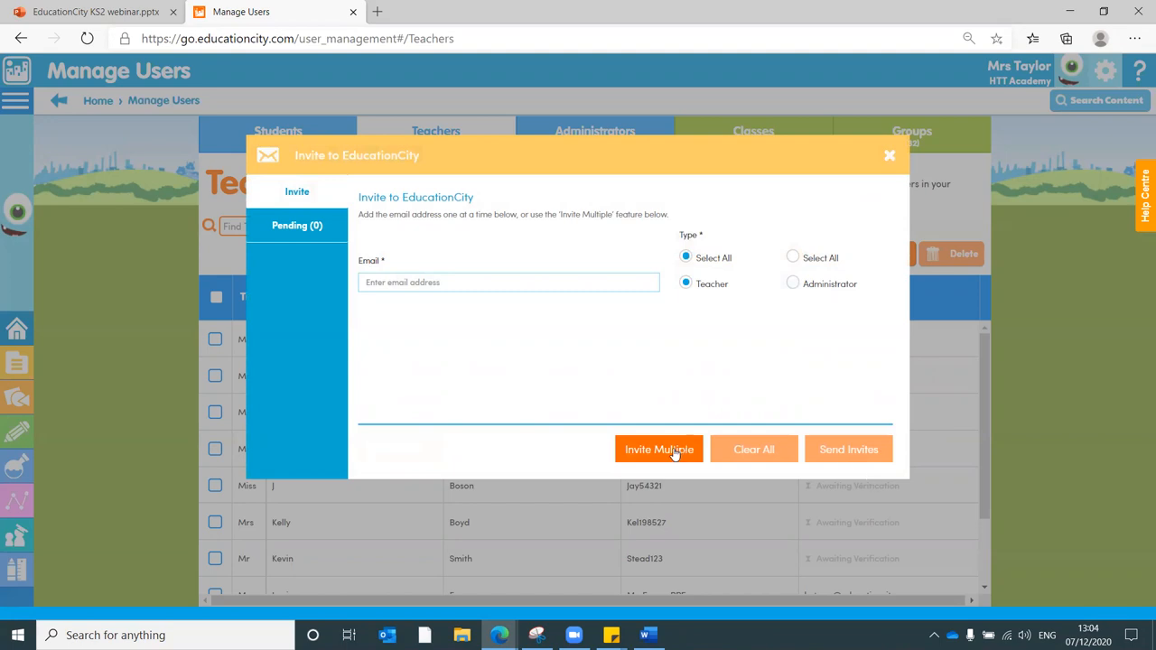
{"action": "left_click", "coordinate": [657, 448]}
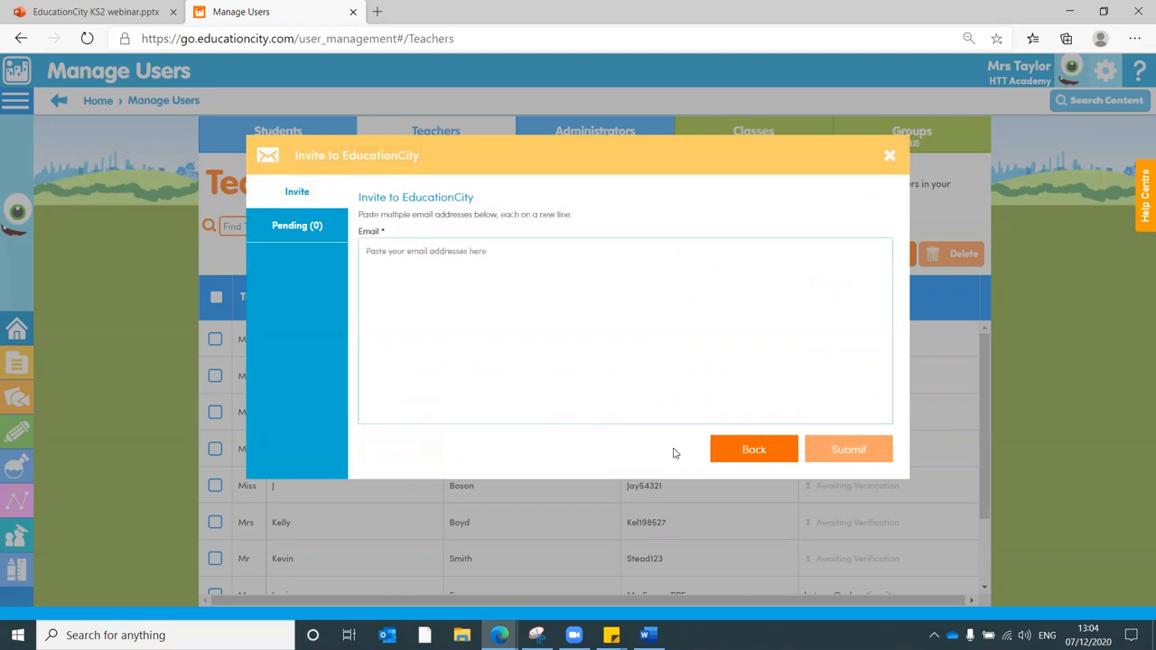
{"action": "mouse_move", "coordinate": [426, 240]}
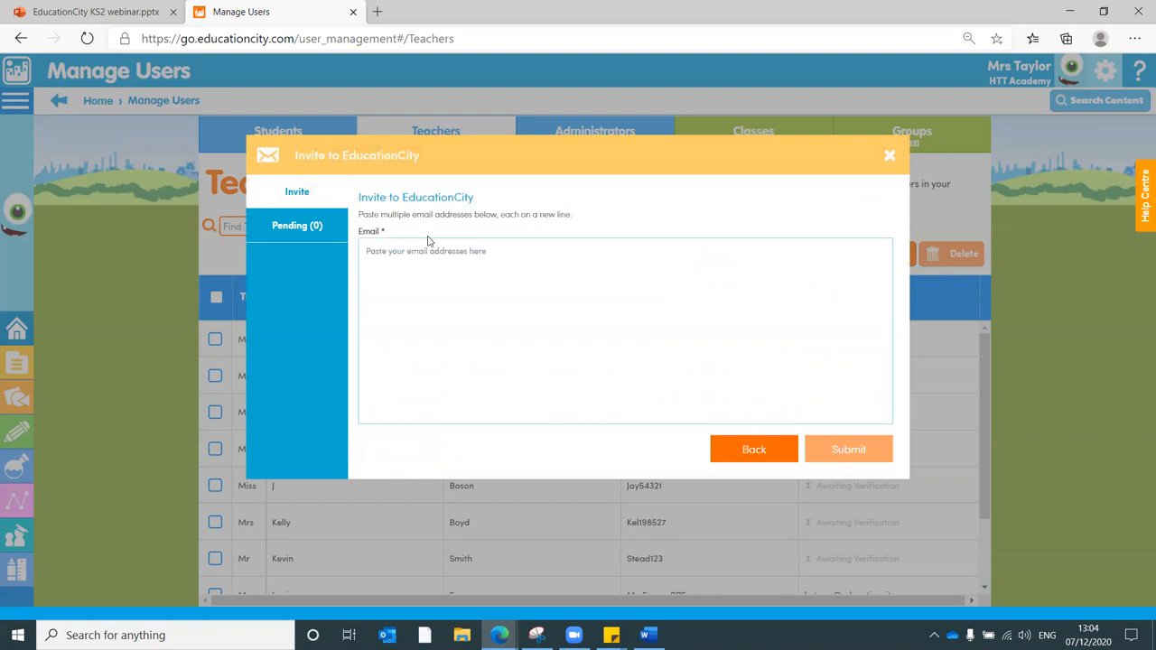
{"action": "mouse_move", "coordinate": [874, 213]}
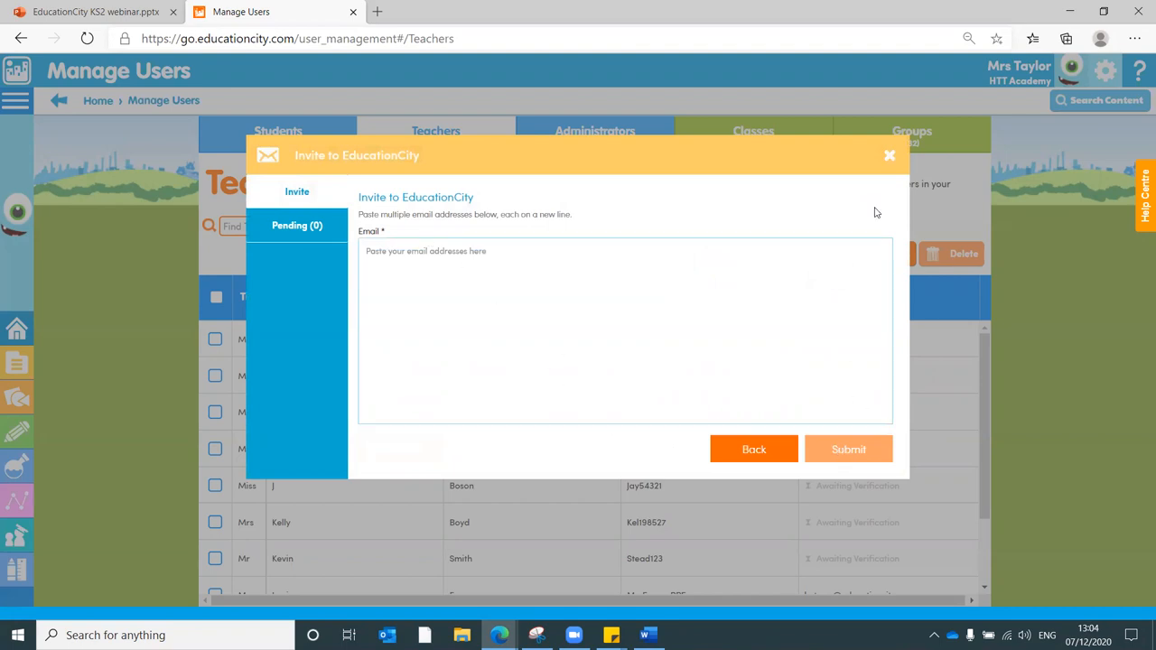
{"action": "left_click", "coordinate": [888, 156]}
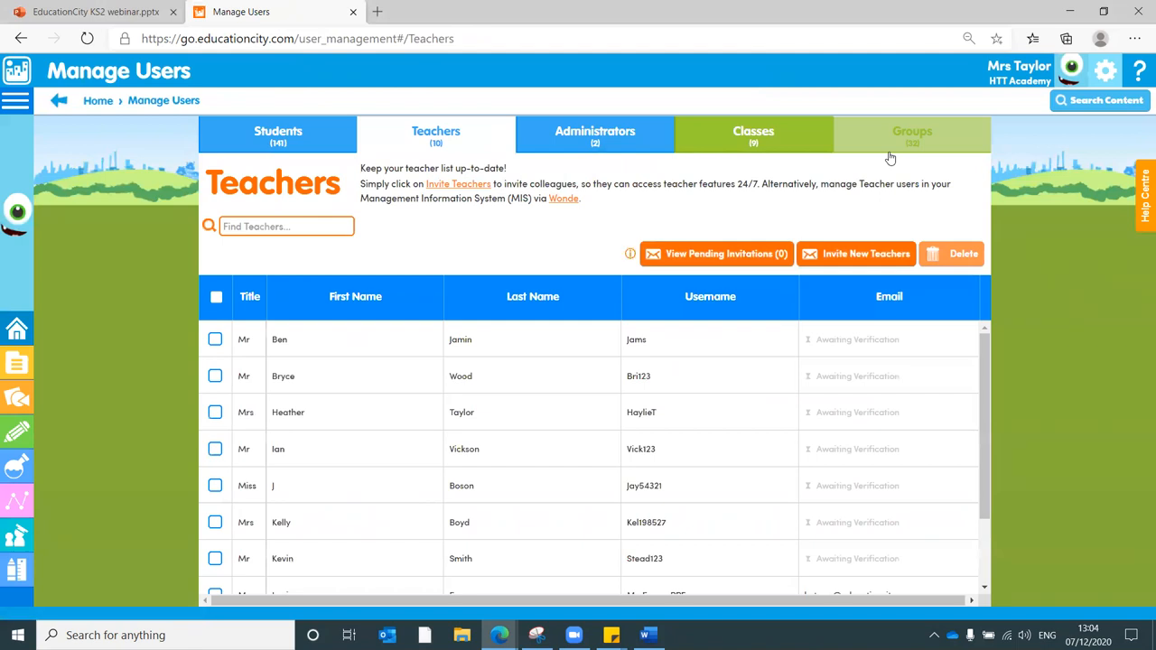
- View Classes, switch to Groups, look through the group list and start Add Group
{"action": "left_click", "coordinate": [754, 133]}
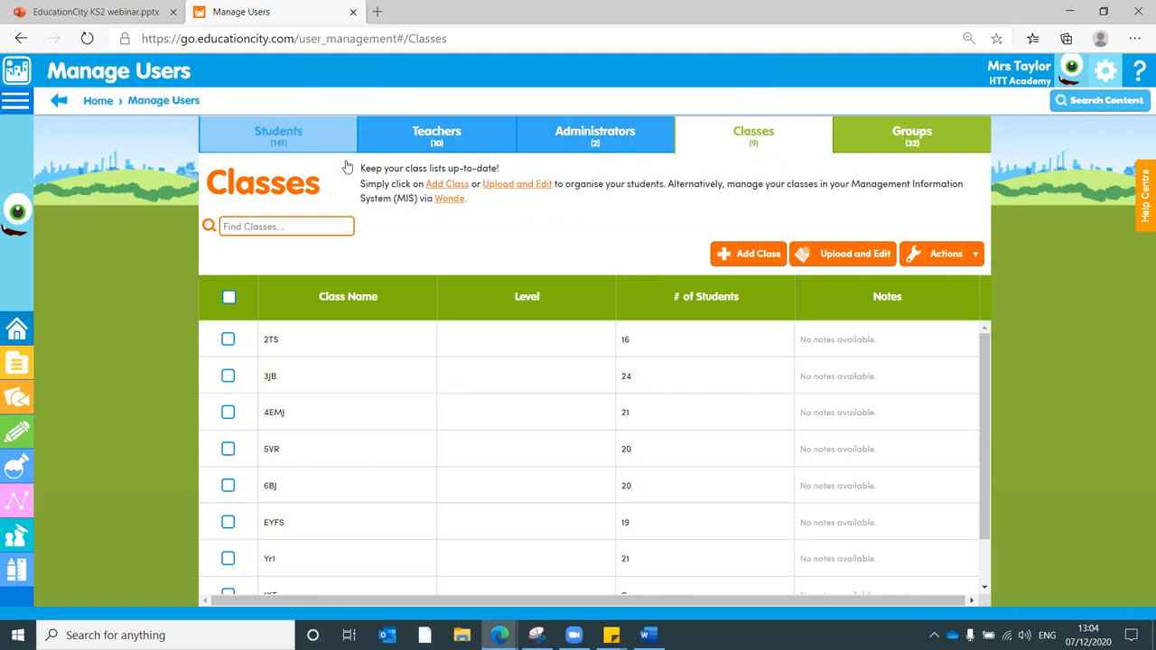
{"action": "mouse_move", "coordinate": [910, 133]}
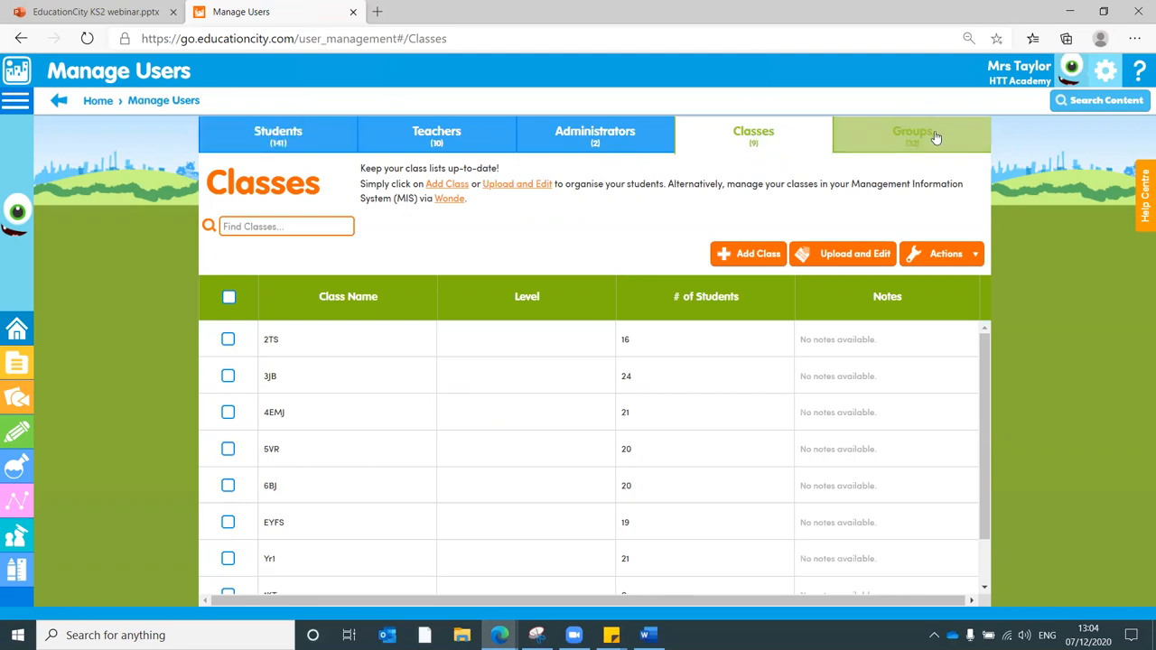
{"action": "left_click", "coordinate": [911, 134]}
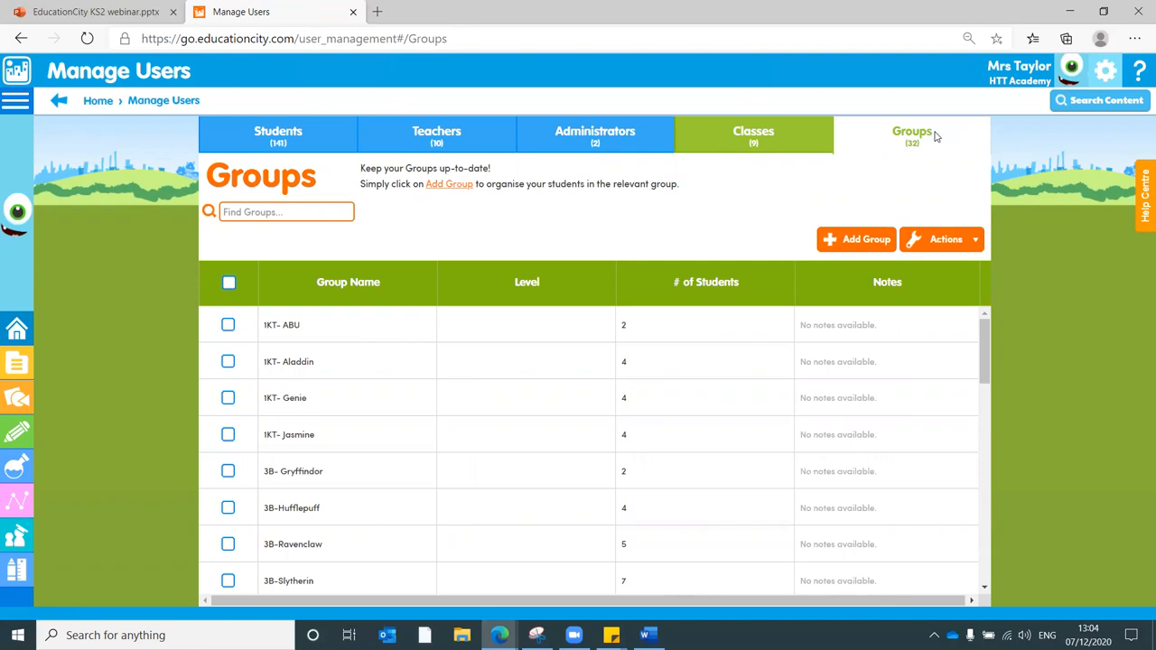
{"action": "mouse_move", "coordinate": [1063, 342]}
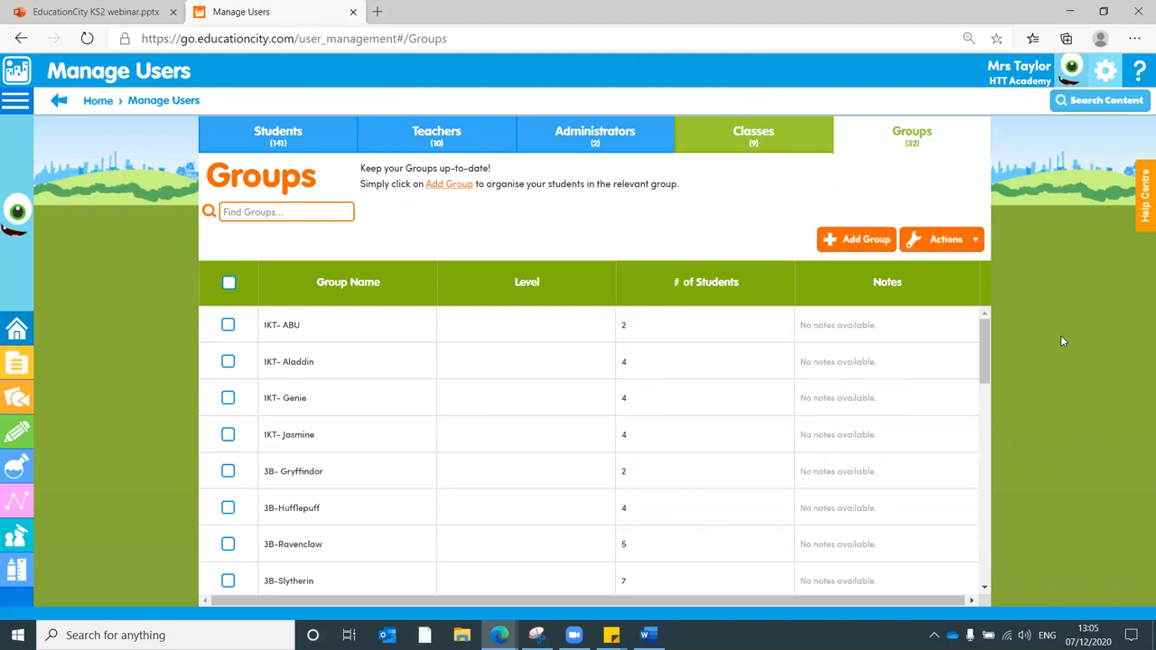
{"action": "scroll", "scroll_direction": "down", "scroll_amount": 3}
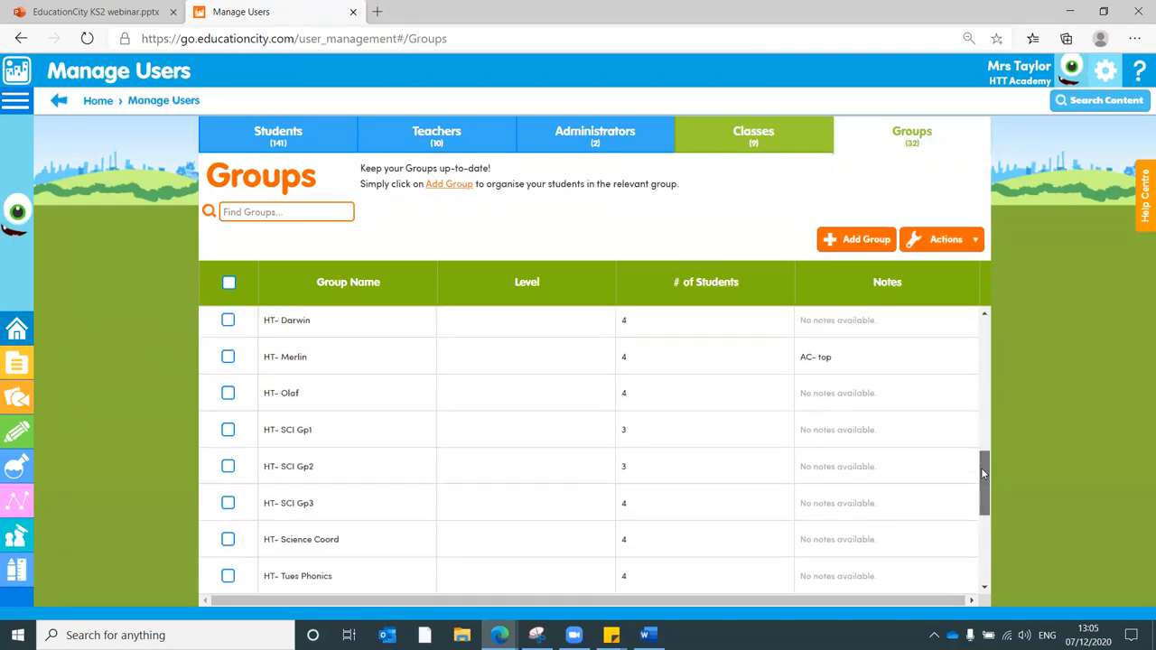
{"action": "scroll", "scroll_direction": "down", "scroll_amount": 3}
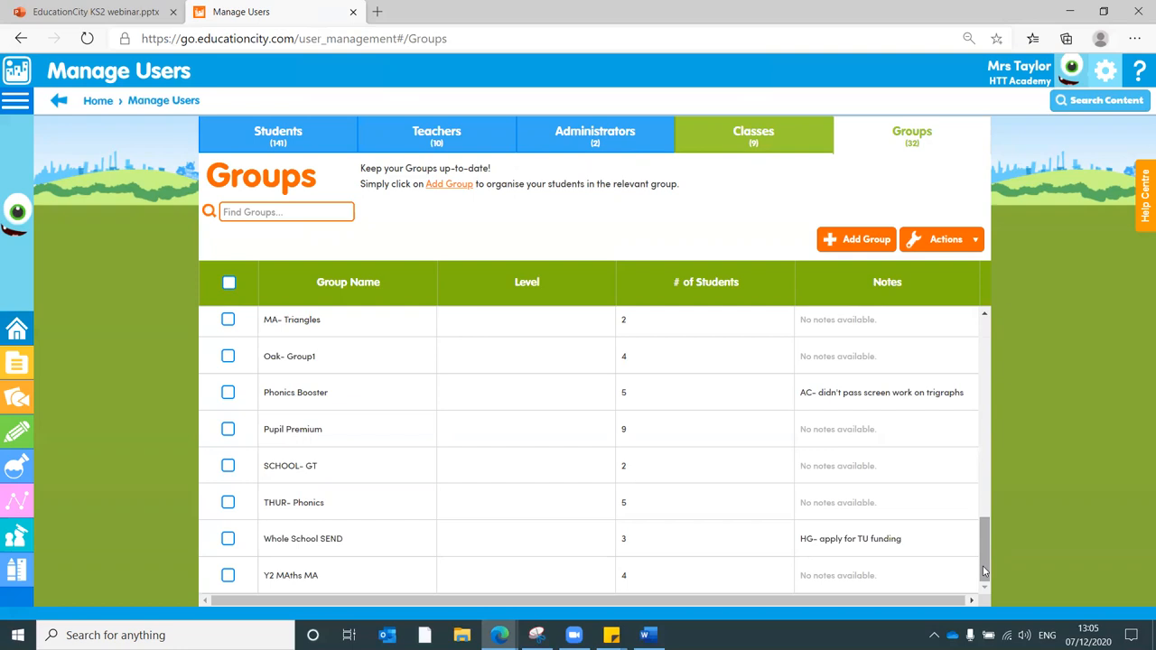
{"action": "left_click", "coordinate": [856, 238]}
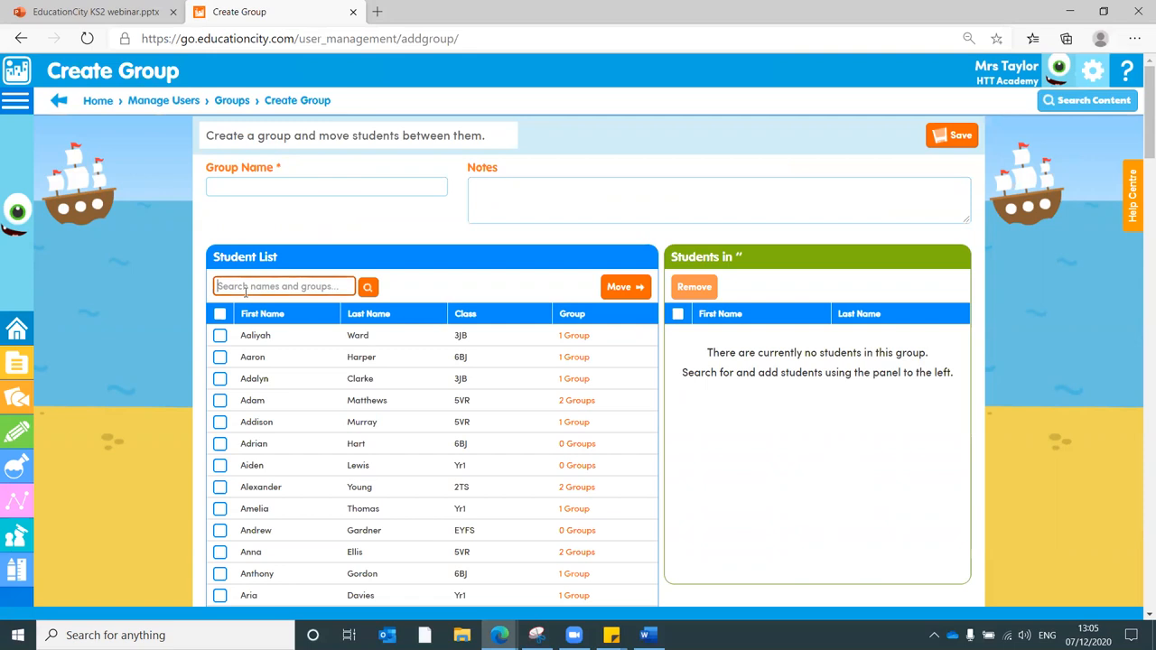
- Search the student list for '4' and tick 4EMJ students to add to the group
{"action": "type", "text": "4"}
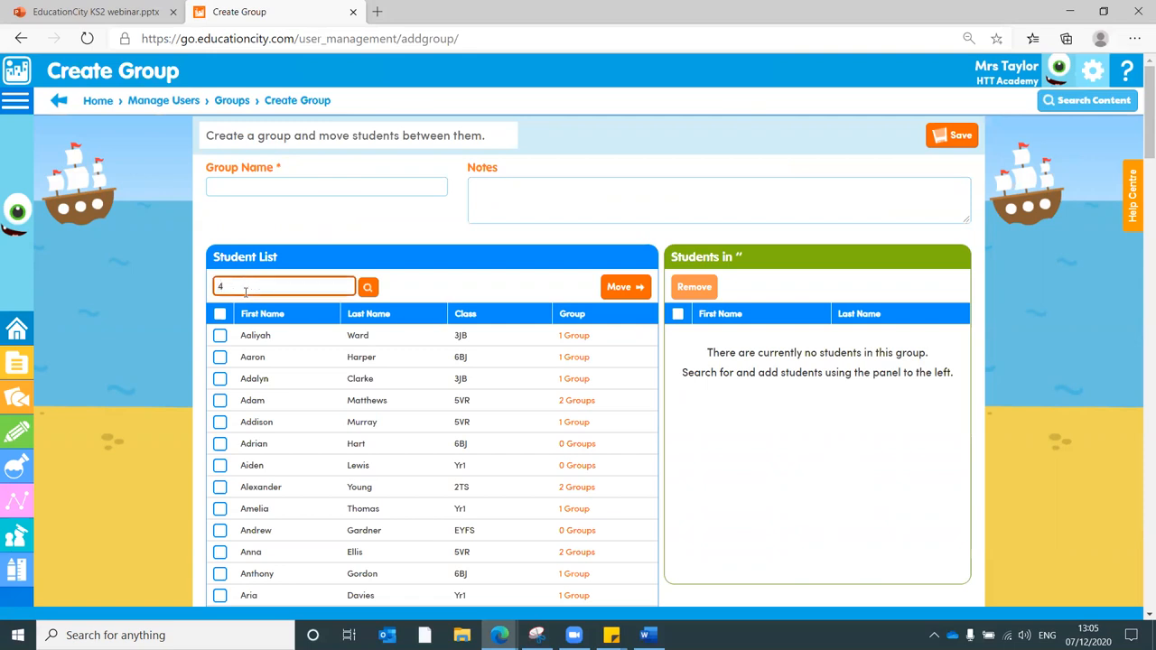
{"action": "left_click", "coordinate": [368, 286]}
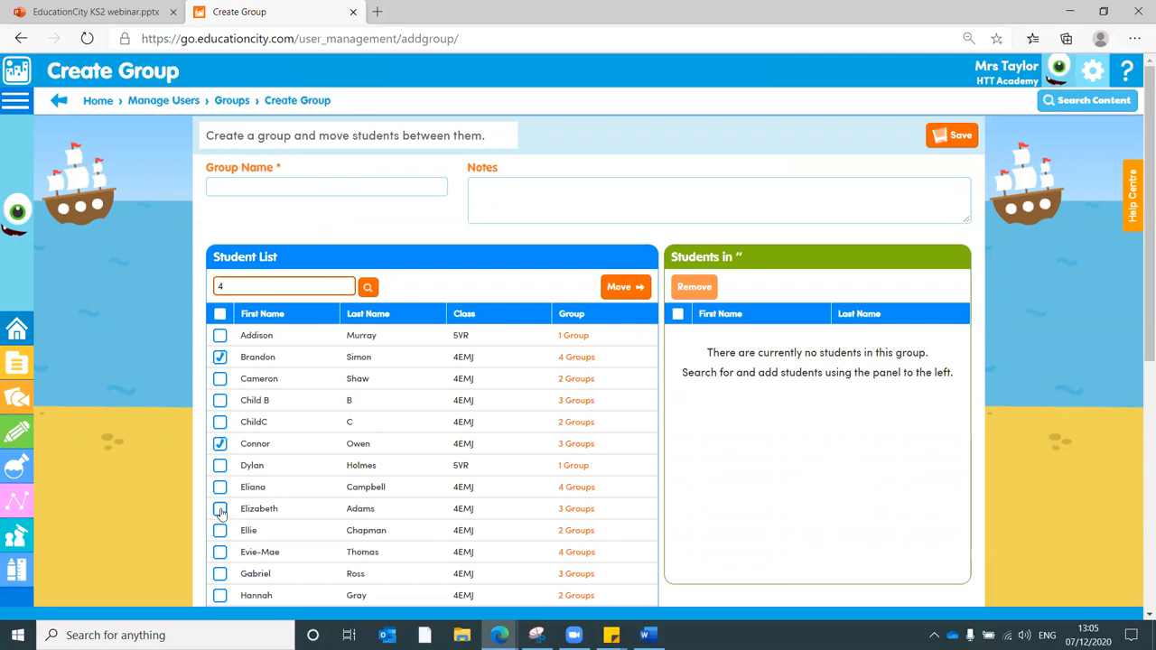
{"action": "left_click", "coordinate": [625, 285]}
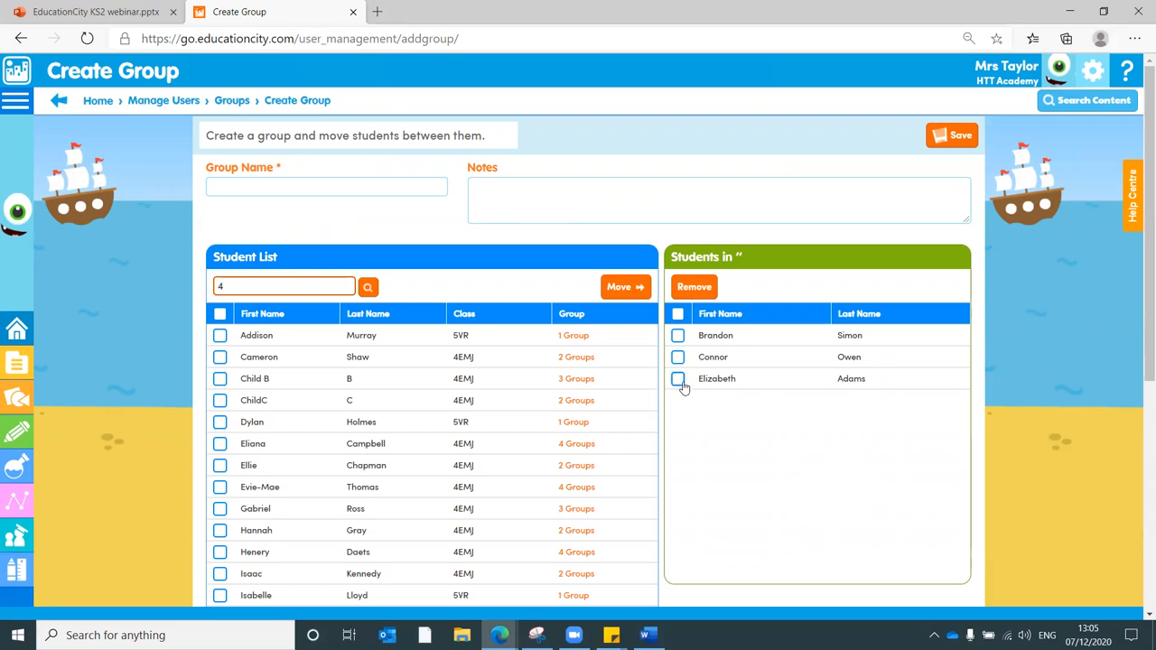
- Remove one marked student from the group and return to the Home page
{"action": "left_click", "coordinate": [678, 379]}
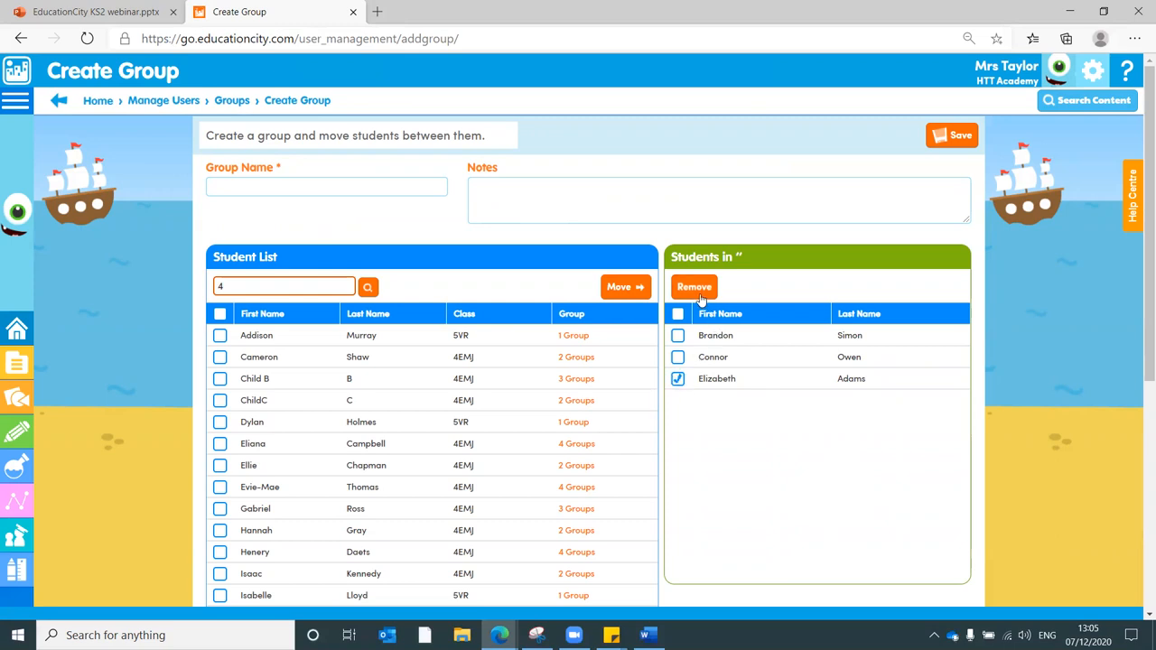
{"action": "left_click", "coordinate": [693, 285]}
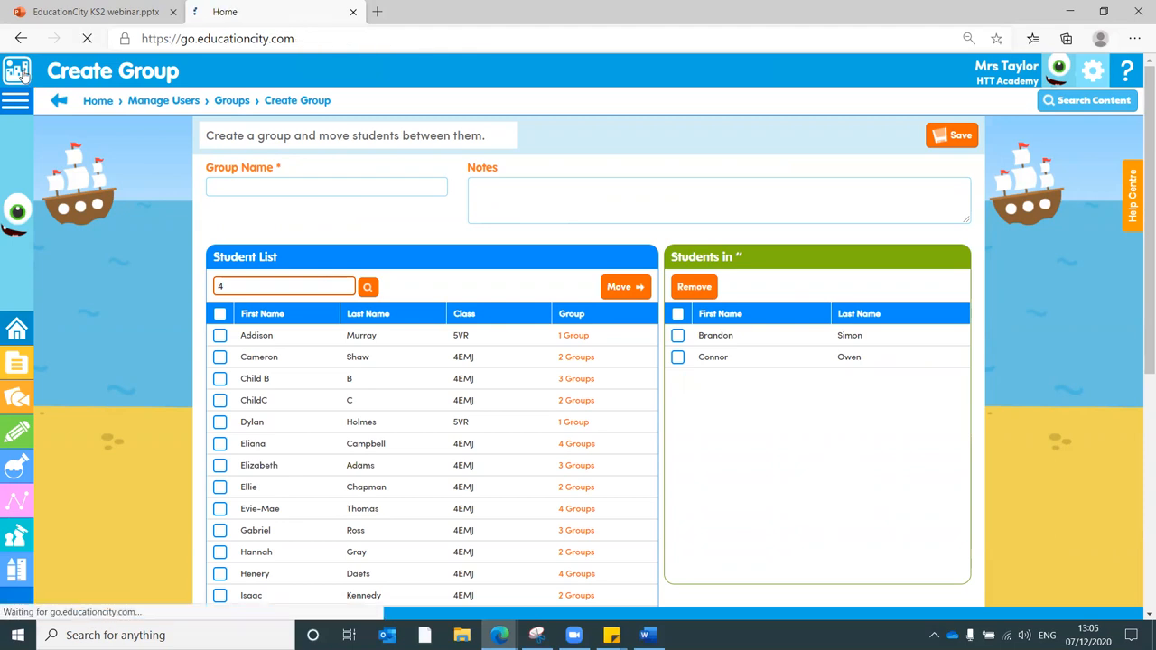
{"action": "left_click", "coordinate": [58, 101]}
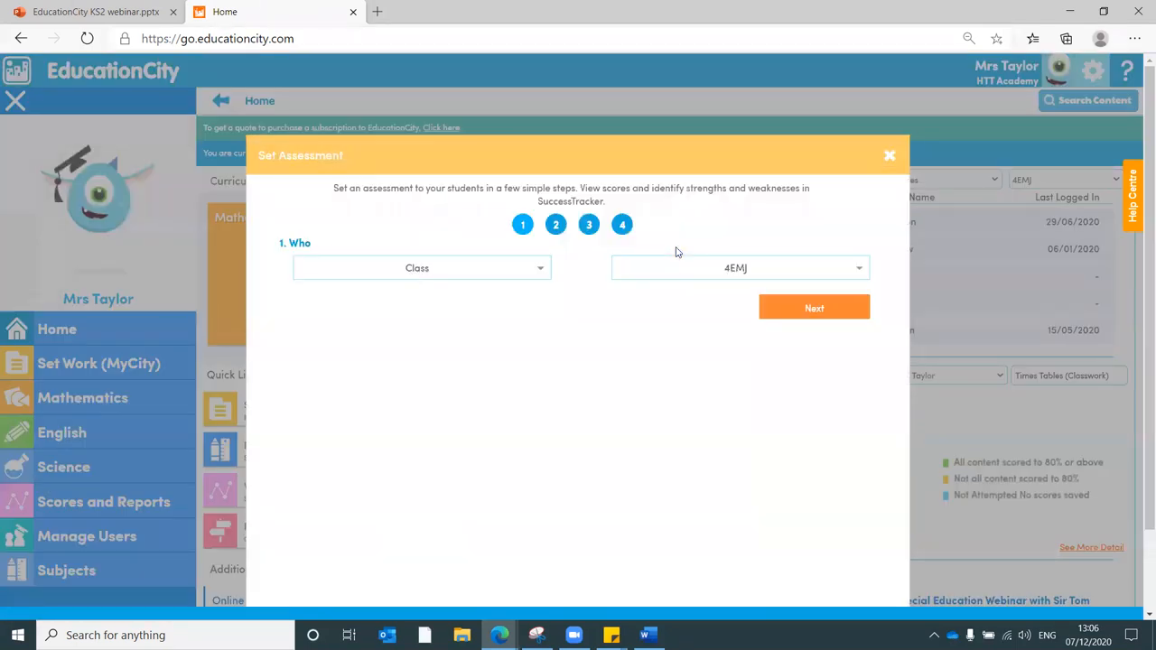
- Keep Class 4EMJ as who to assess and move to the assessment-choice step
{"action": "left_click", "coordinate": [415, 268]}
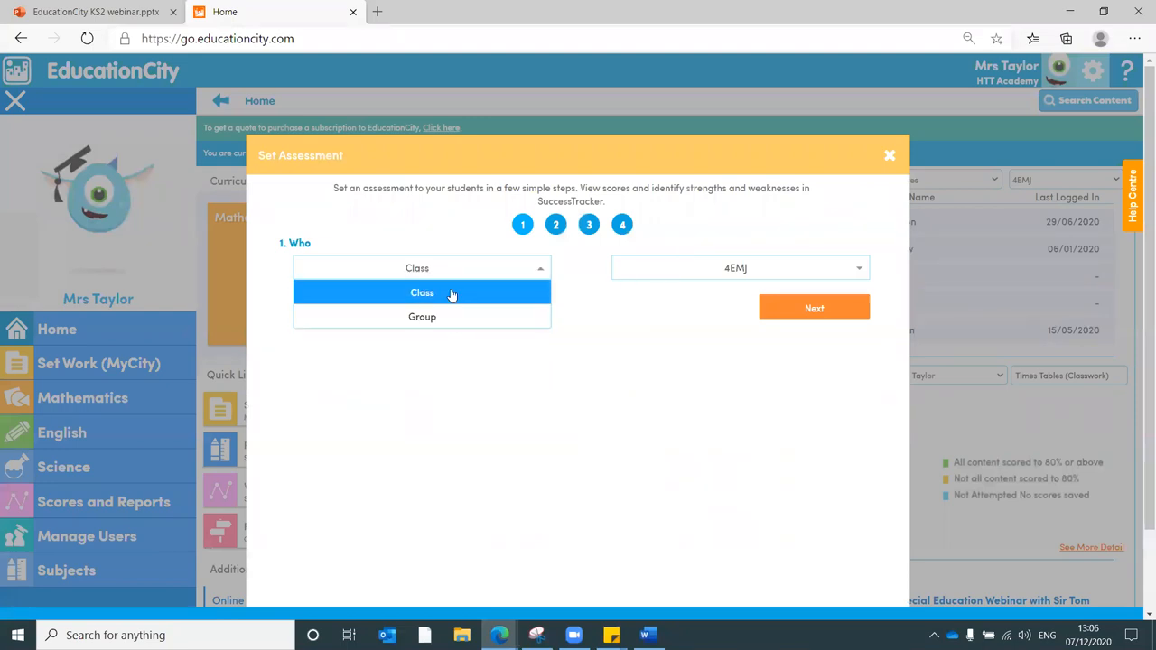
{"action": "left_click", "coordinate": [423, 292]}
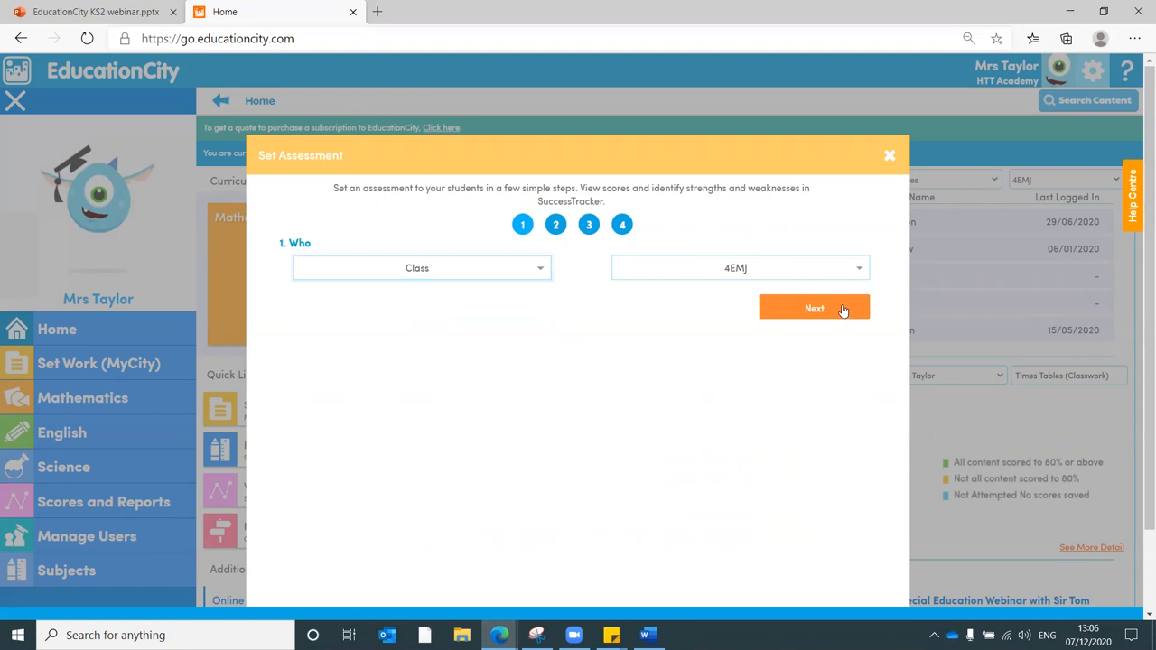
{"action": "left_click", "coordinate": [813, 307]}
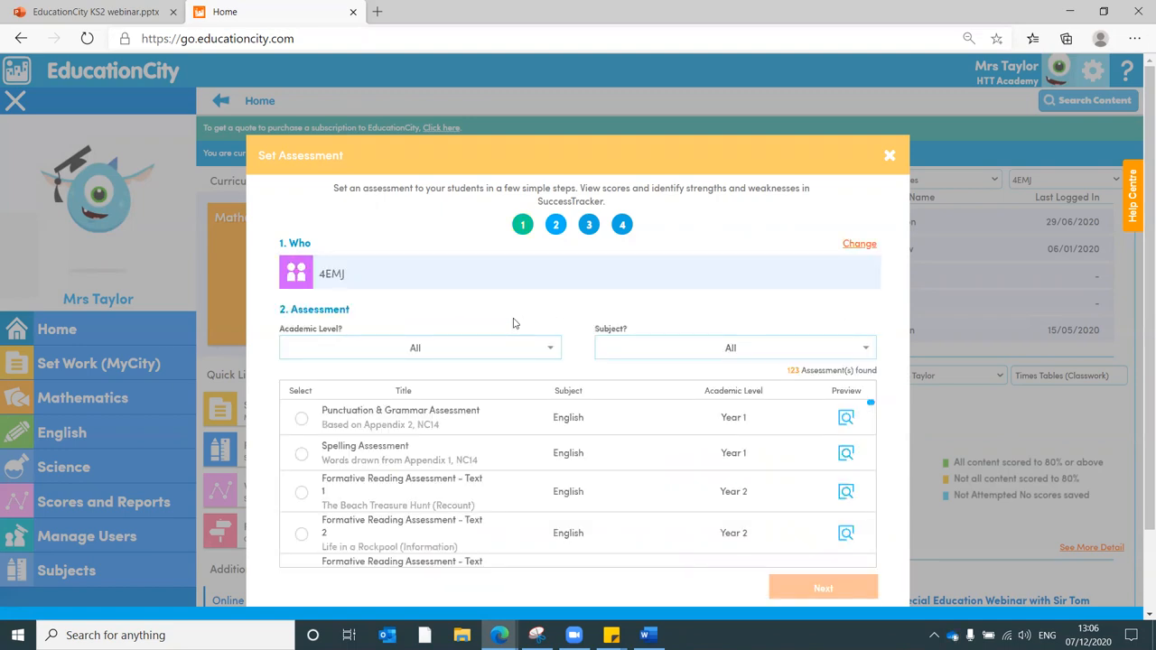
- Filter the subject to English and select the Spelling Assessment
{"action": "left_click", "coordinate": [416, 347]}
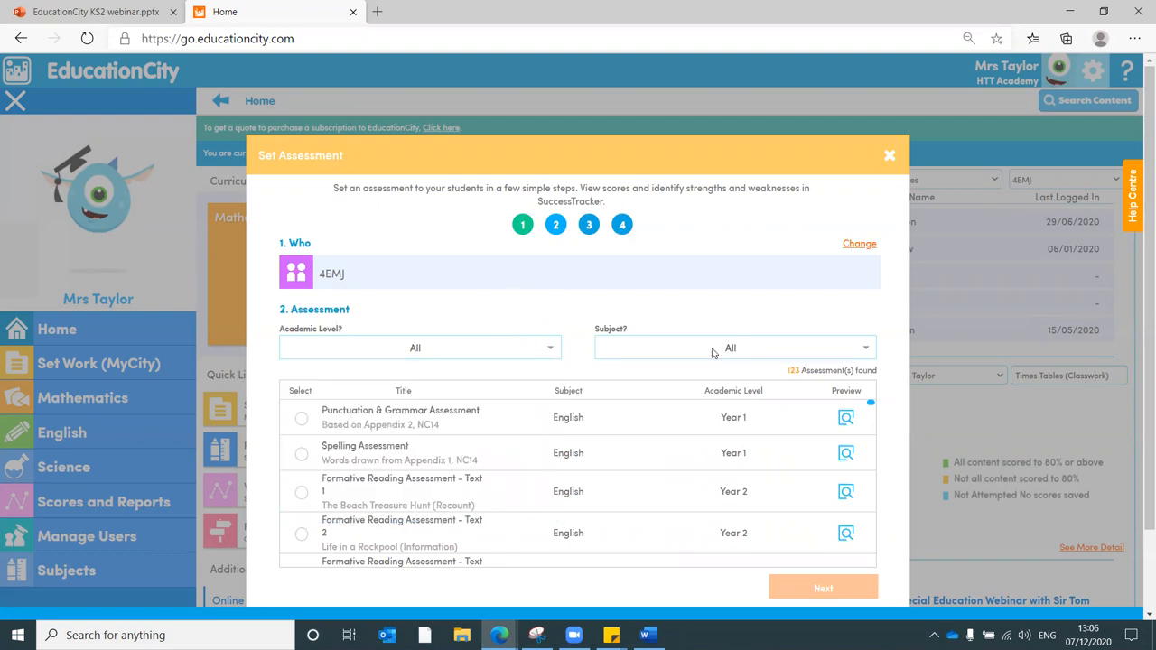
{"action": "left_click", "coordinate": [734, 347]}
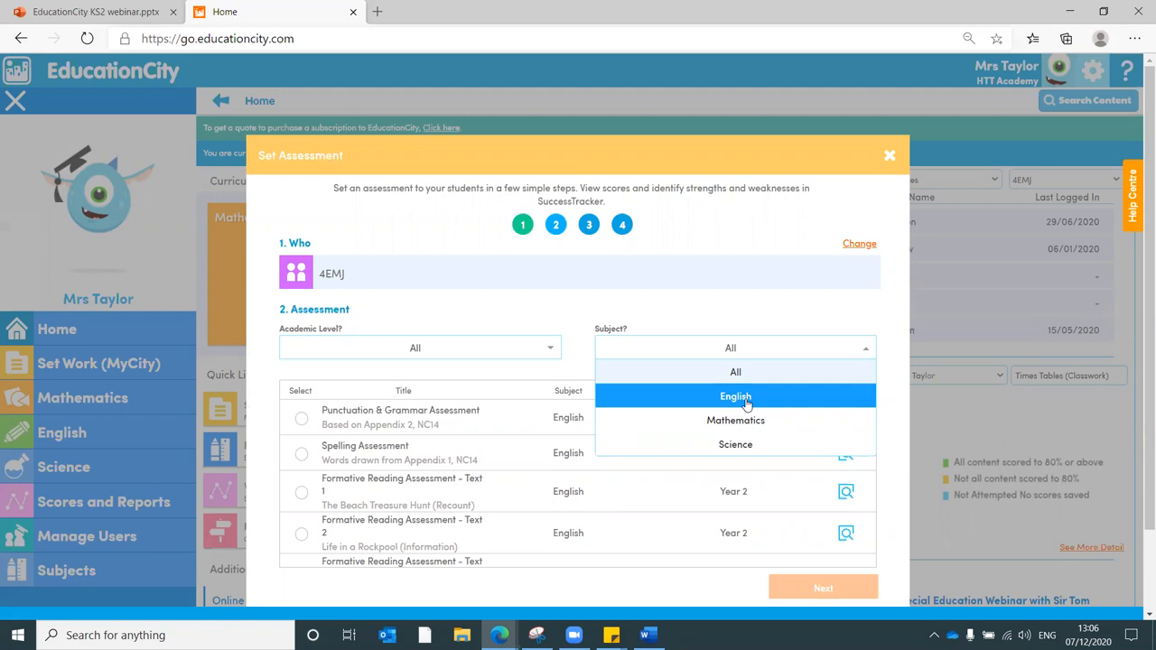
{"action": "left_click", "coordinate": [736, 396]}
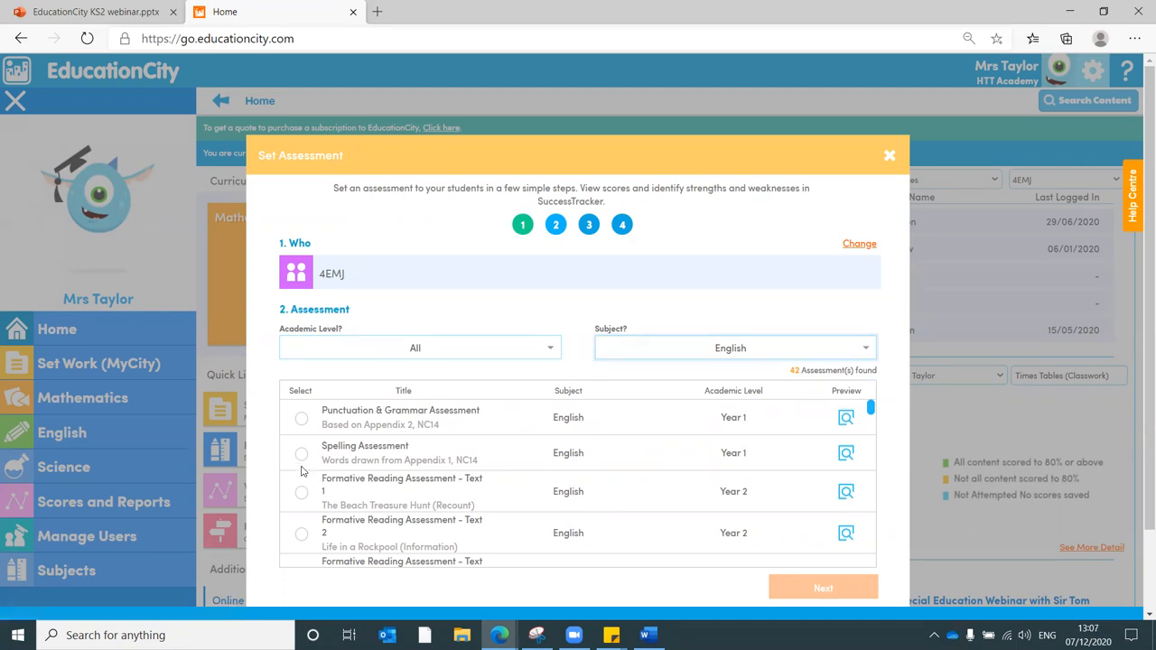
{"action": "left_click", "coordinate": [302, 452]}
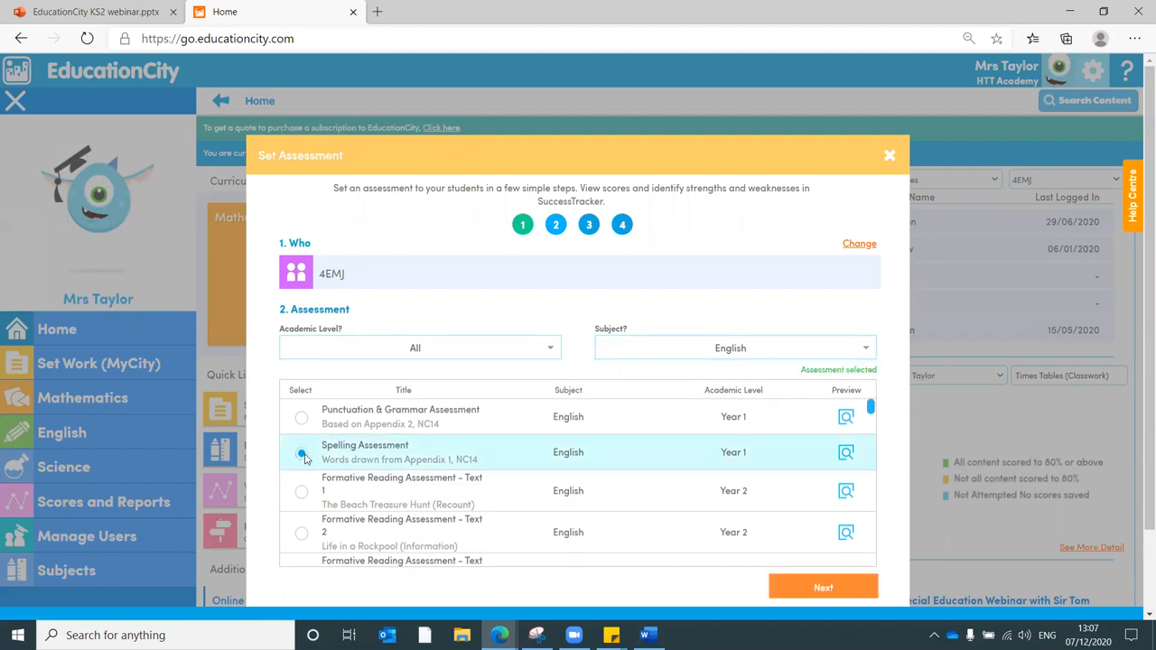
{"action": "left_click", "coordinate": [302, 451]}
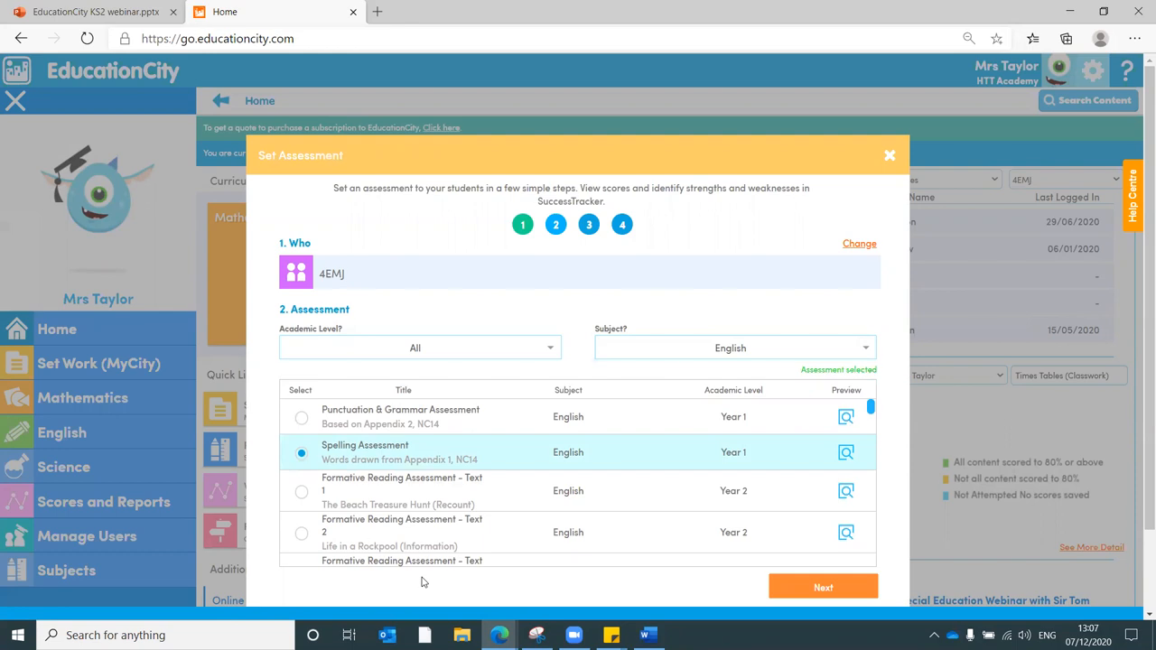
{"action": "mouse_move", "coordinate": [809, 504]}
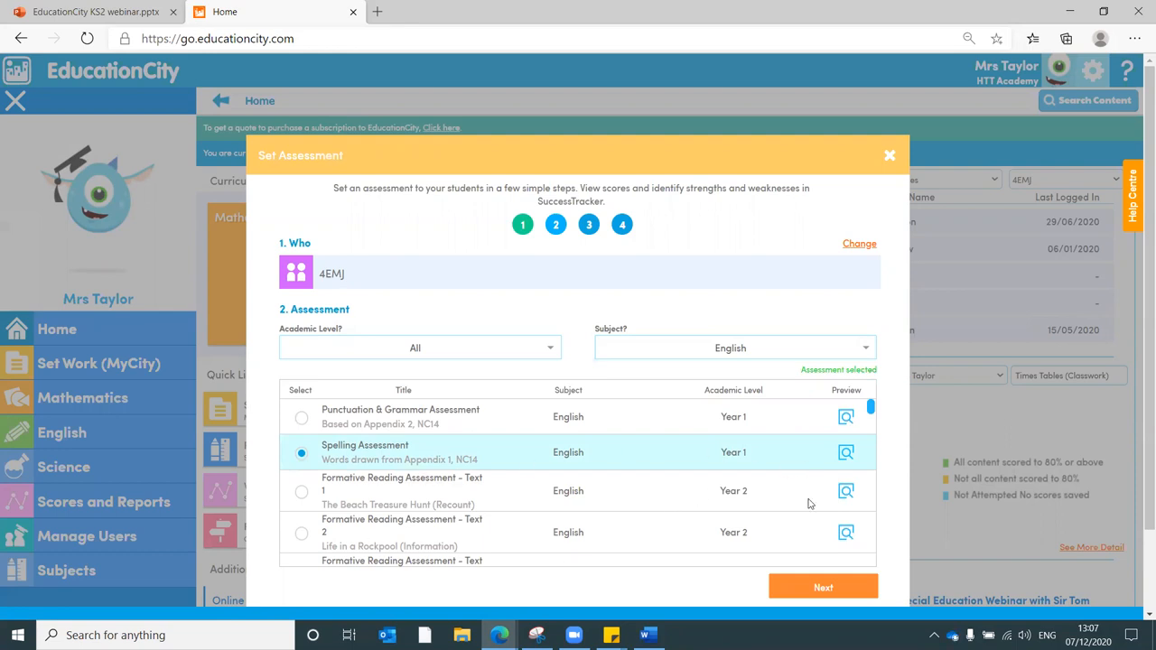
- Accept the 07/12/20–13/12/20 publish dates and title it 'Spelling Assessment 07/12', reaching review
{"action": "left_click", "coordinate": [822, 587]}
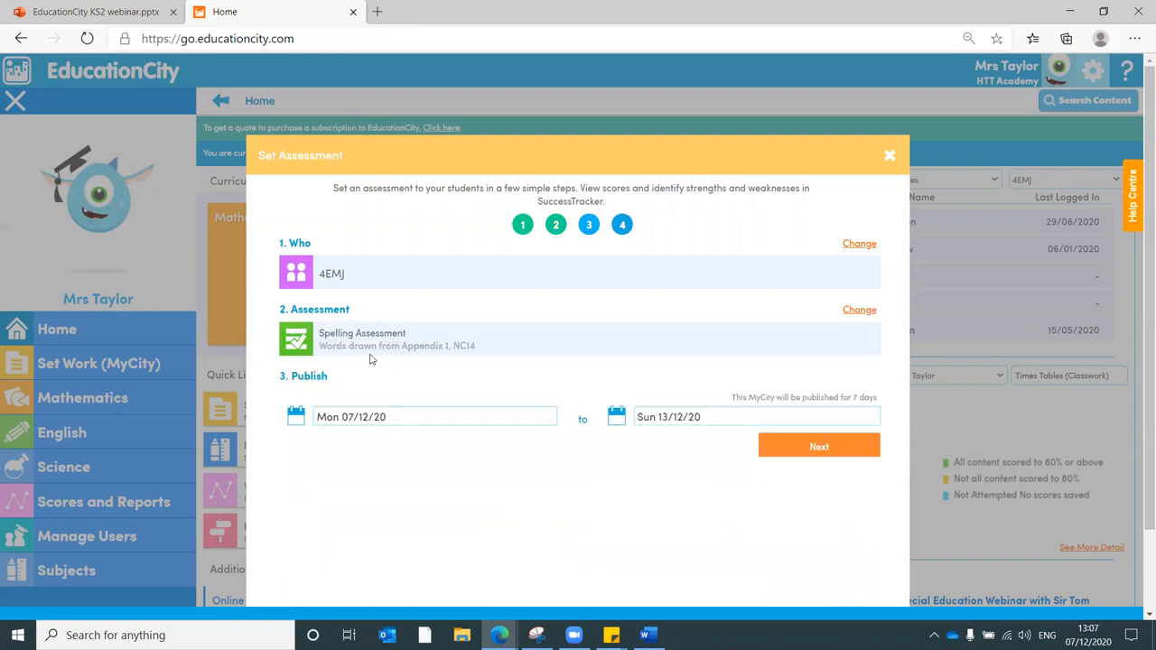
{"action": "left_click", "coordinate": [818, 446]}
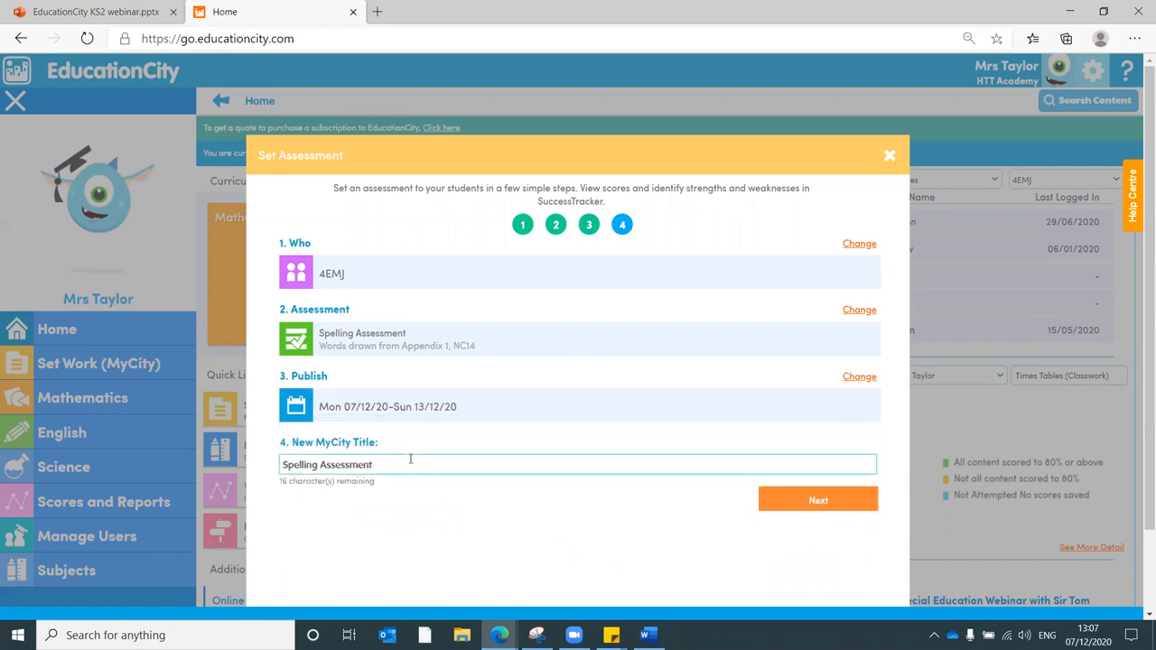
{"action": "mouse_move", "coordinate": [365, 282]}
{"action": "type", "text": " 07"}
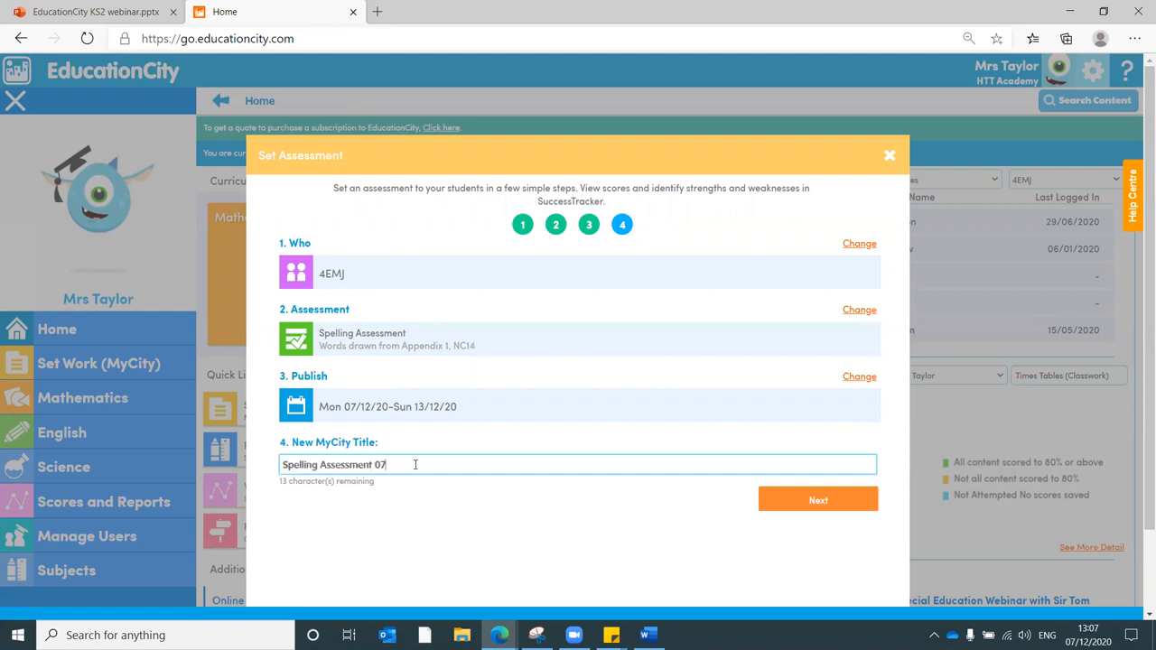
{"action": "type", "text": "/12"}
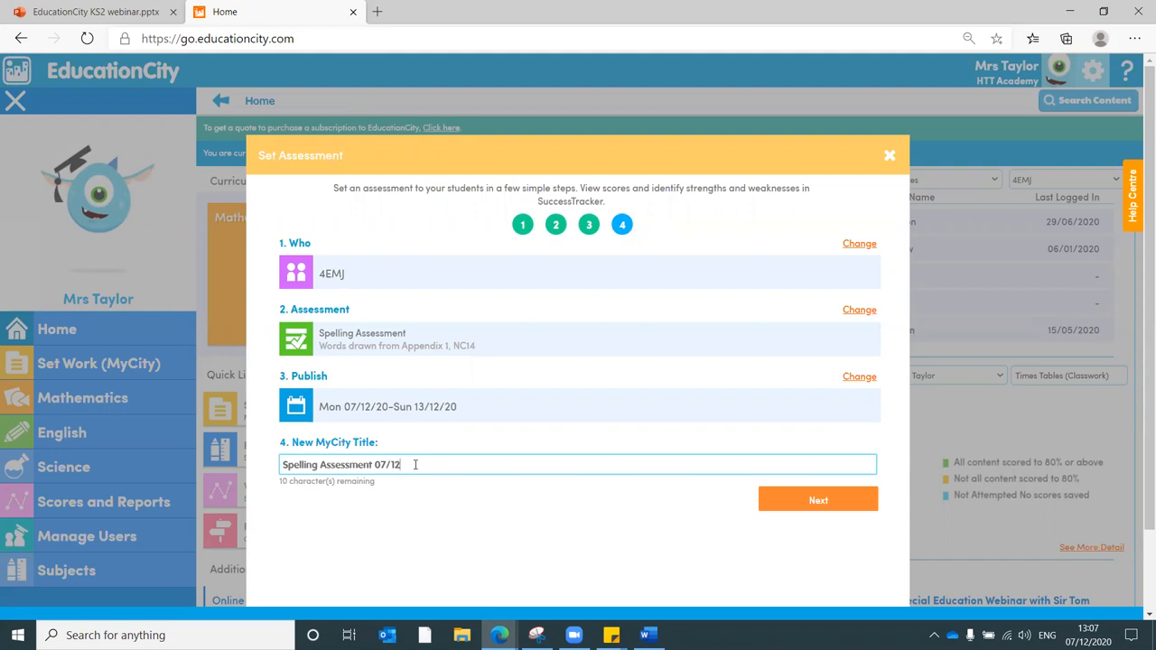
{"action": "mouse_move", "coordinate": [813, 456]}
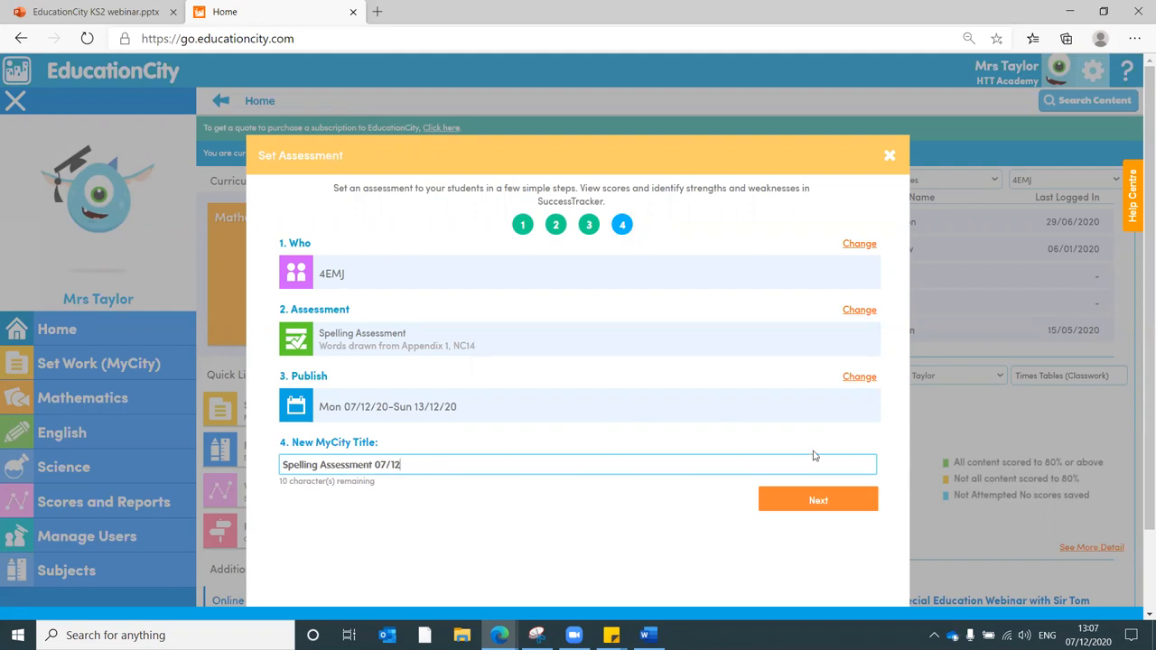
{"action": "left_click", "coordinate": [817, 499]}
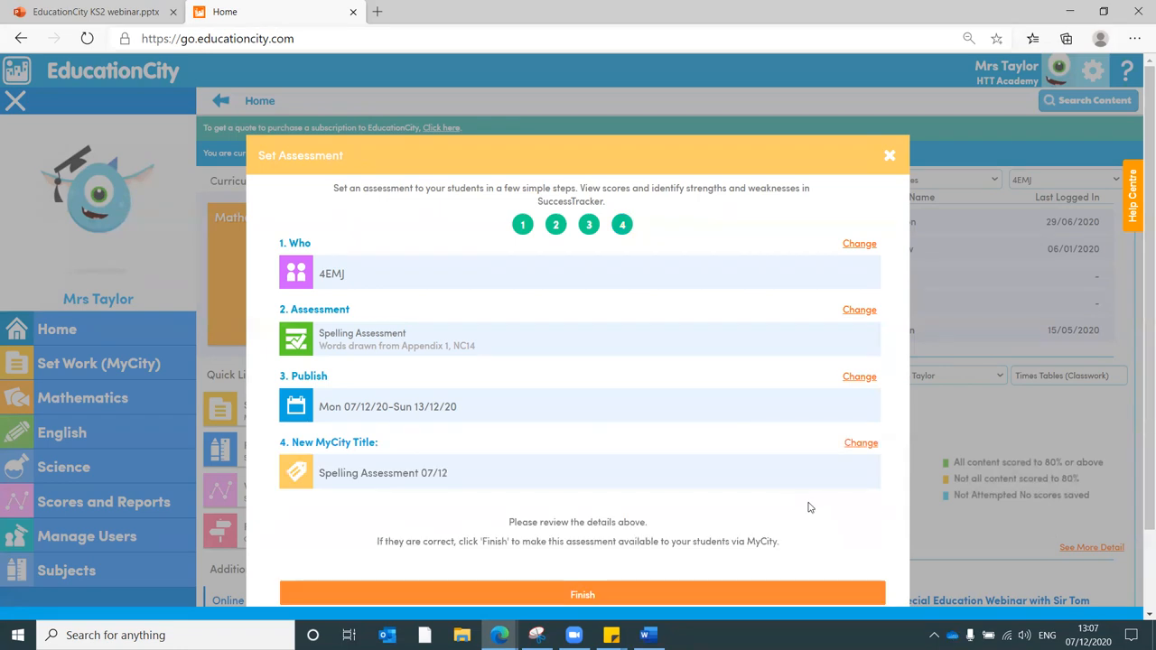
{"action": "mouse_move", "coordinate": [715, 595]}
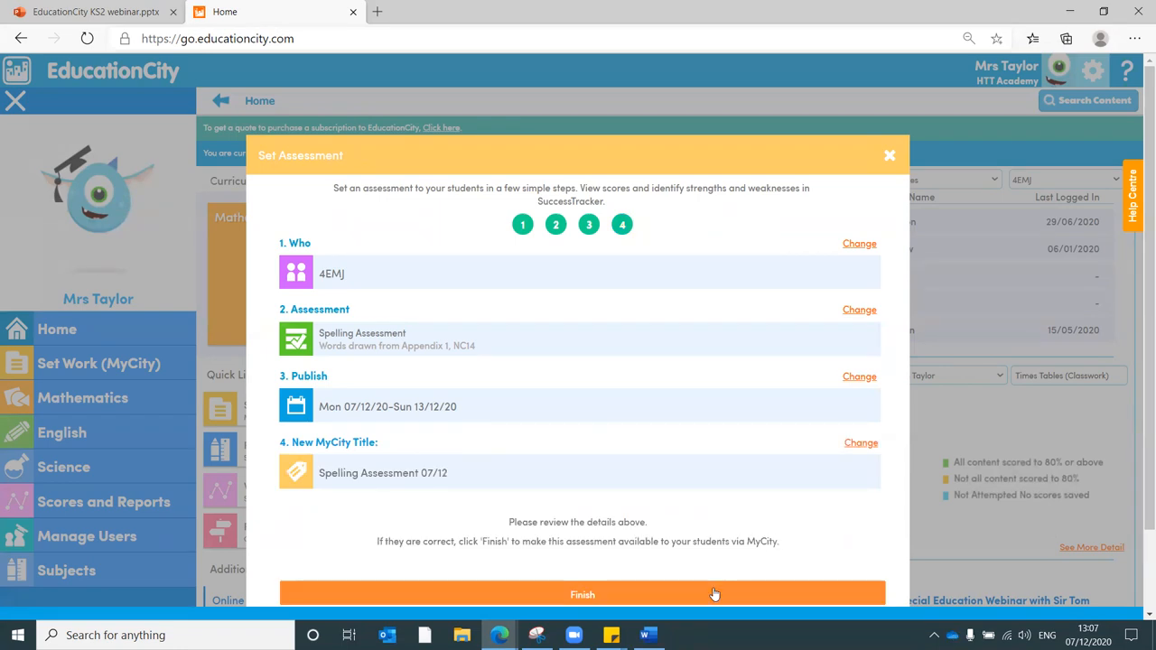
{"action": "mouse_move", "coordinate": [779, 230]}
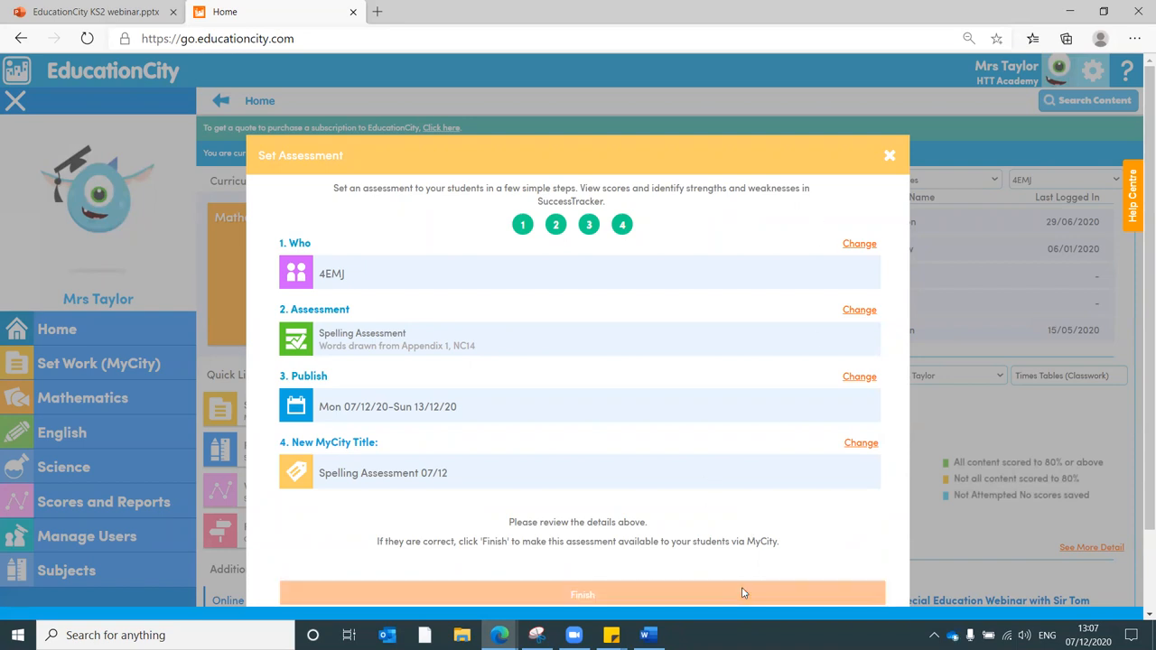
- Finish publishing the assessment and dismiss the success message
{"action": "left_click", "coordinate": [582, 595]}
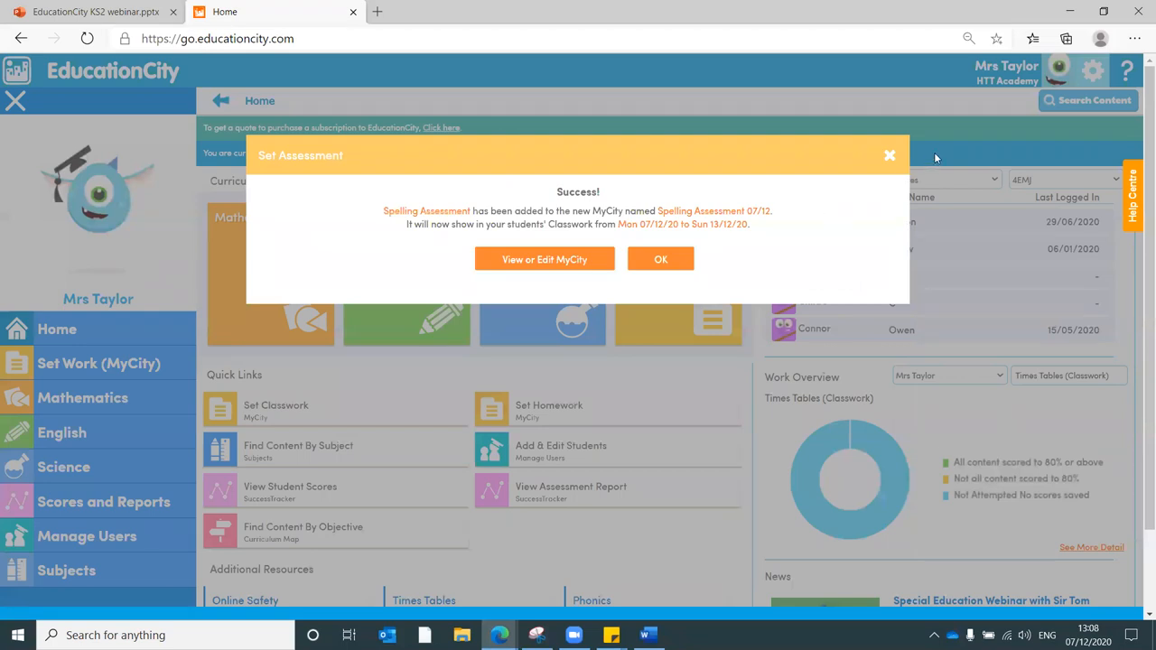
{"action": "left_click", "coordinate": [661, 260]}
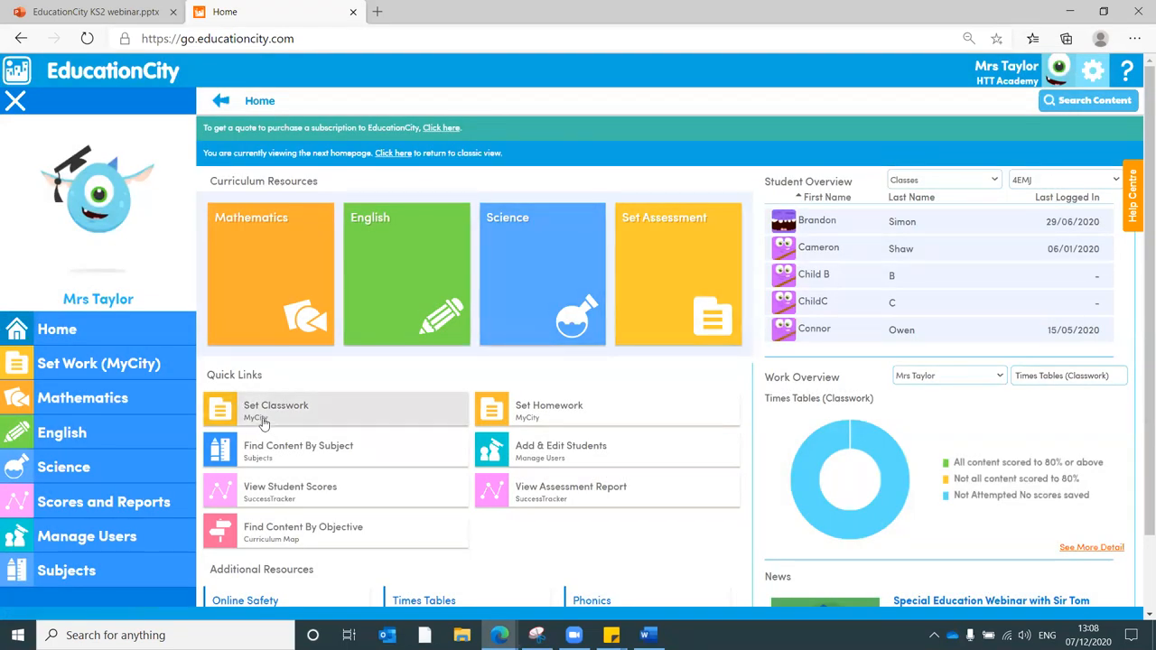
{"action": "mouse_move", "coordinate": [549, 408]}
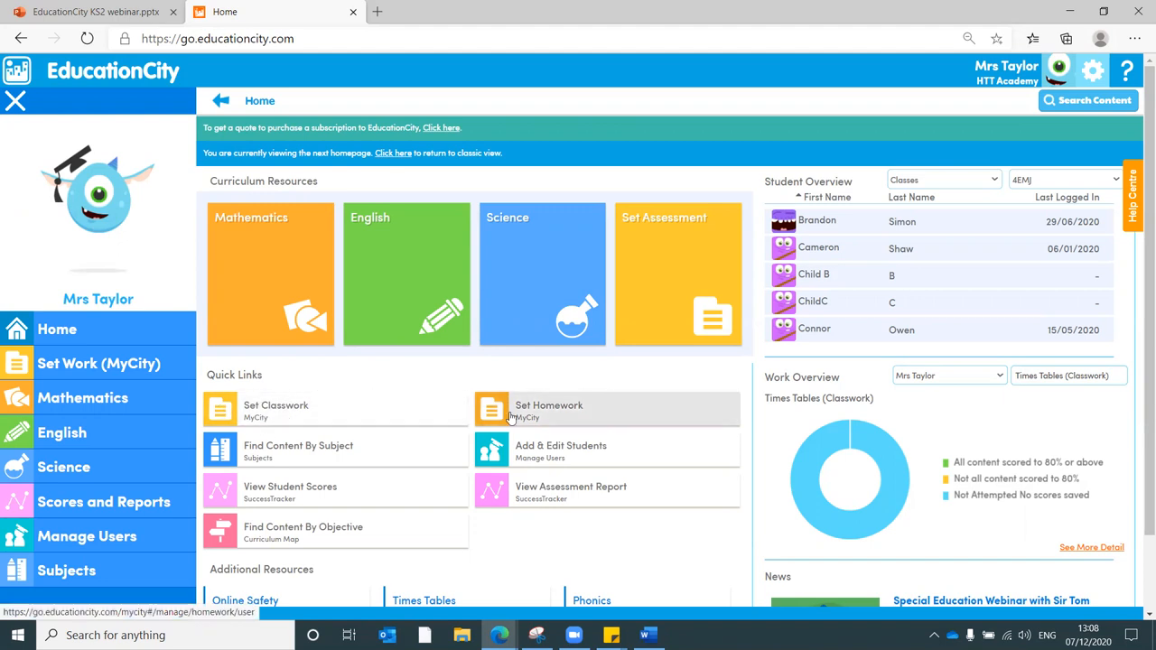
- Open Set Classwork to Manage MyCity, glance at Homework and return to the Classwork list
{"action": "left_click", "coordinate": [275, 408]}
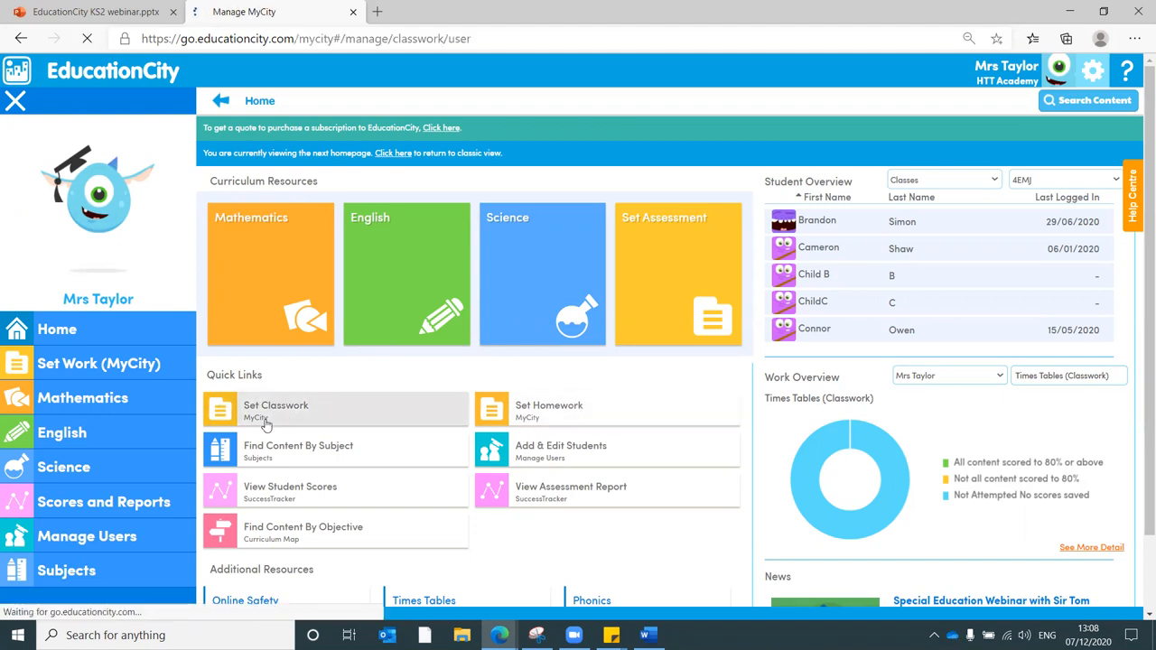
{"action": "left_click", "coordinate": [275, 410]}
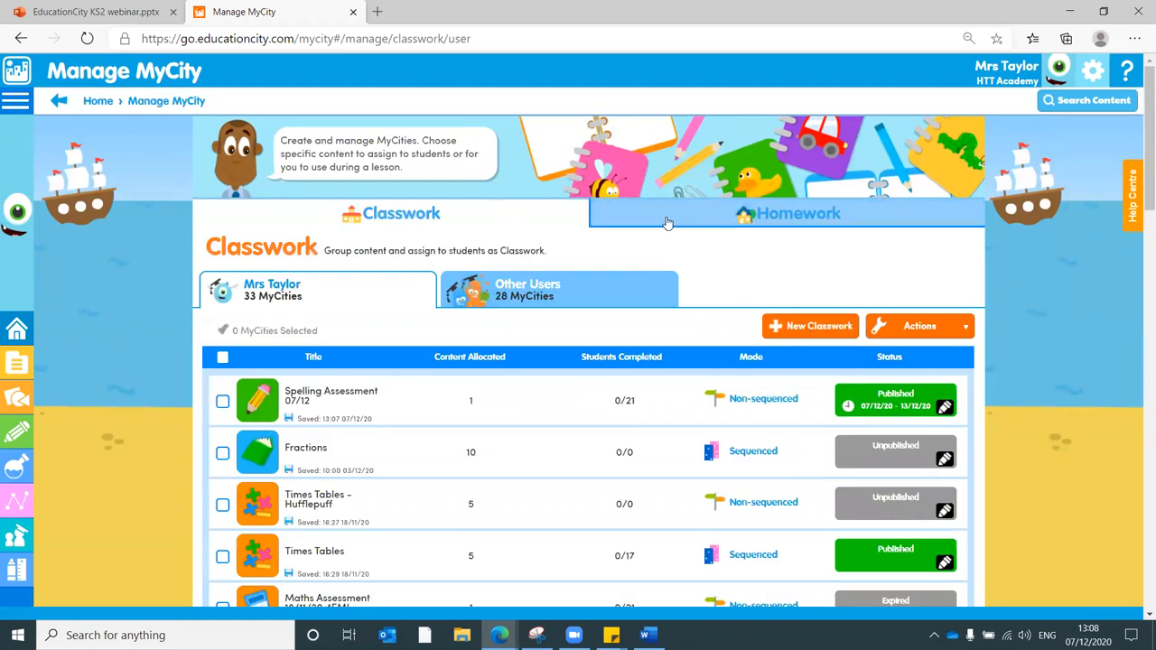
{"action": "left_click", "coordinate": [786, 213]}
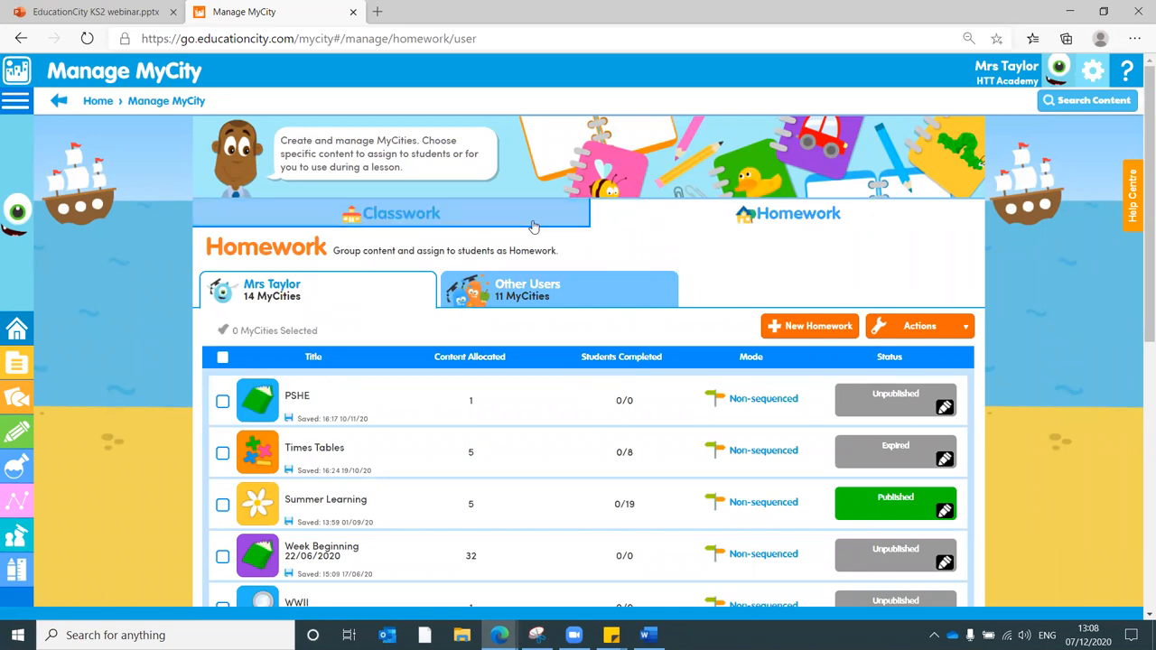
{"action": "left_click", "coordinate": [401, 213]}
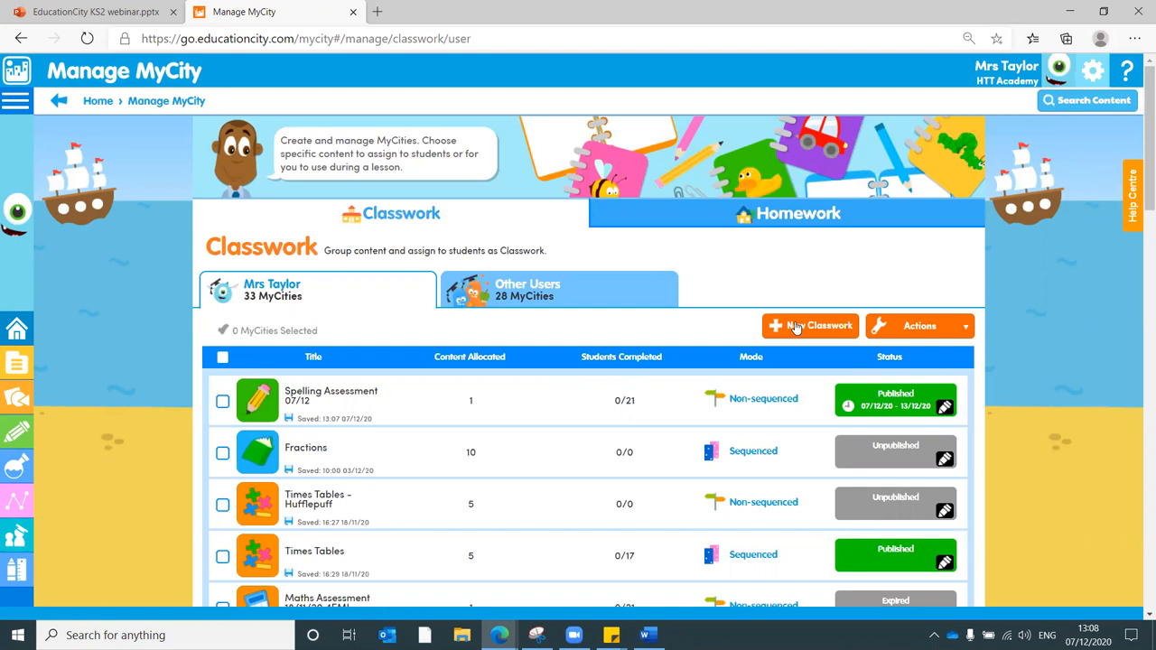
- Create a new classwork MyCity titled 'Fractions' and set it to non-sequenced mode
{"action": "left_click", "coordinate": [810, 326]}
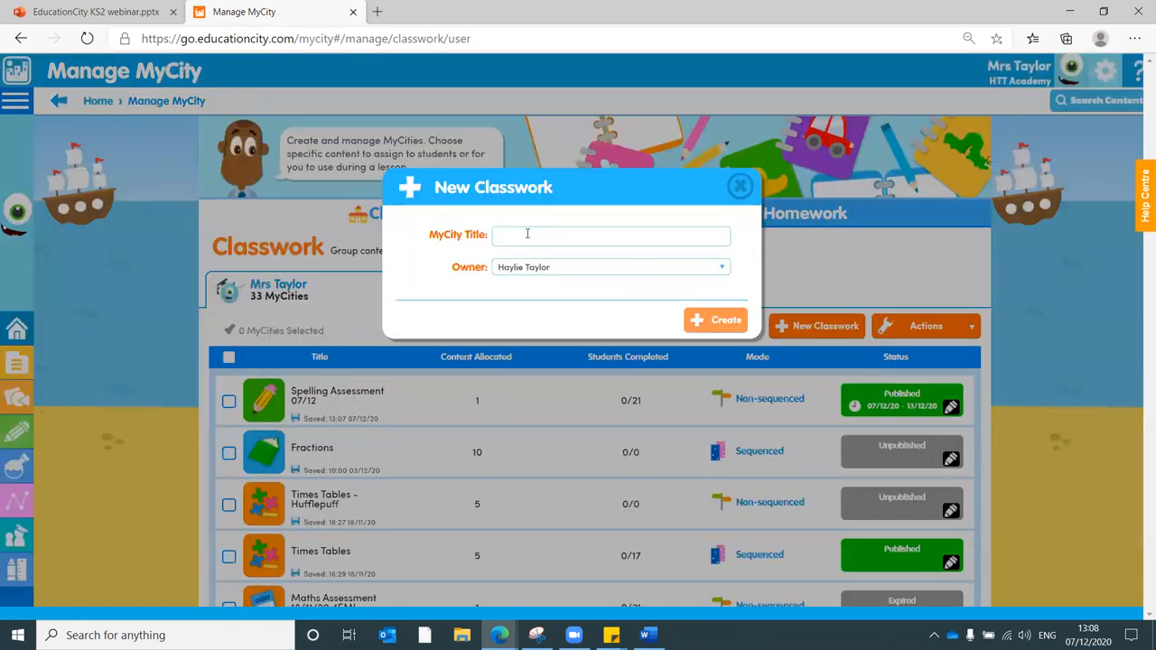
{"action": "type", "text": "Fra"}
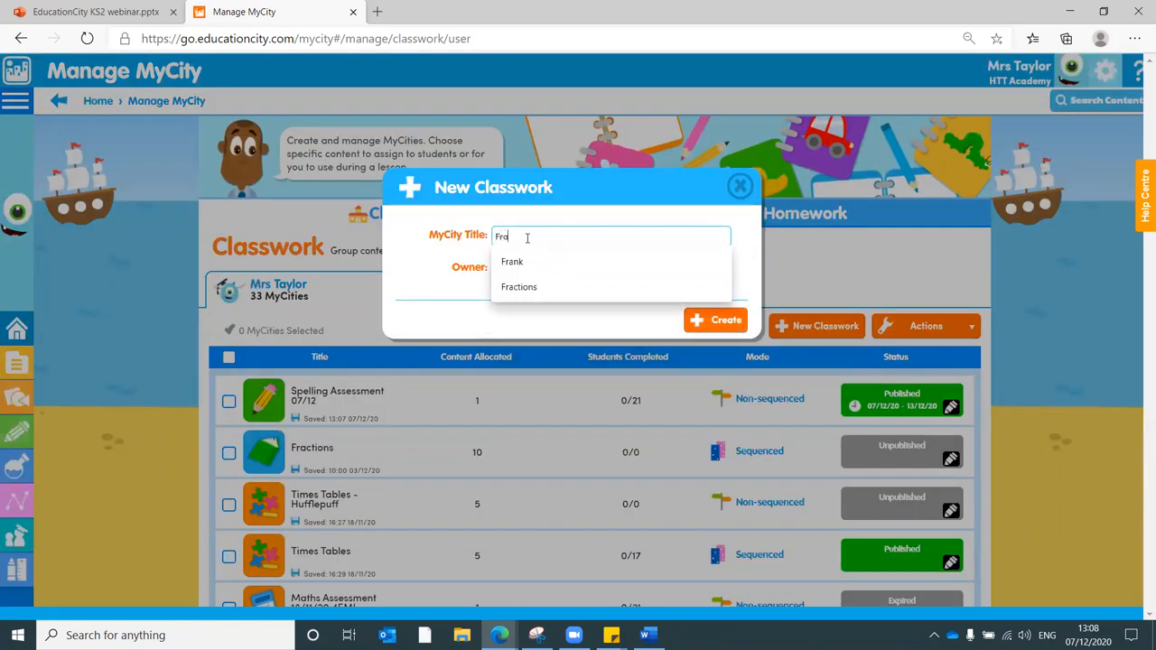
{"action": "left_click", "coordinate": [518, 286]}
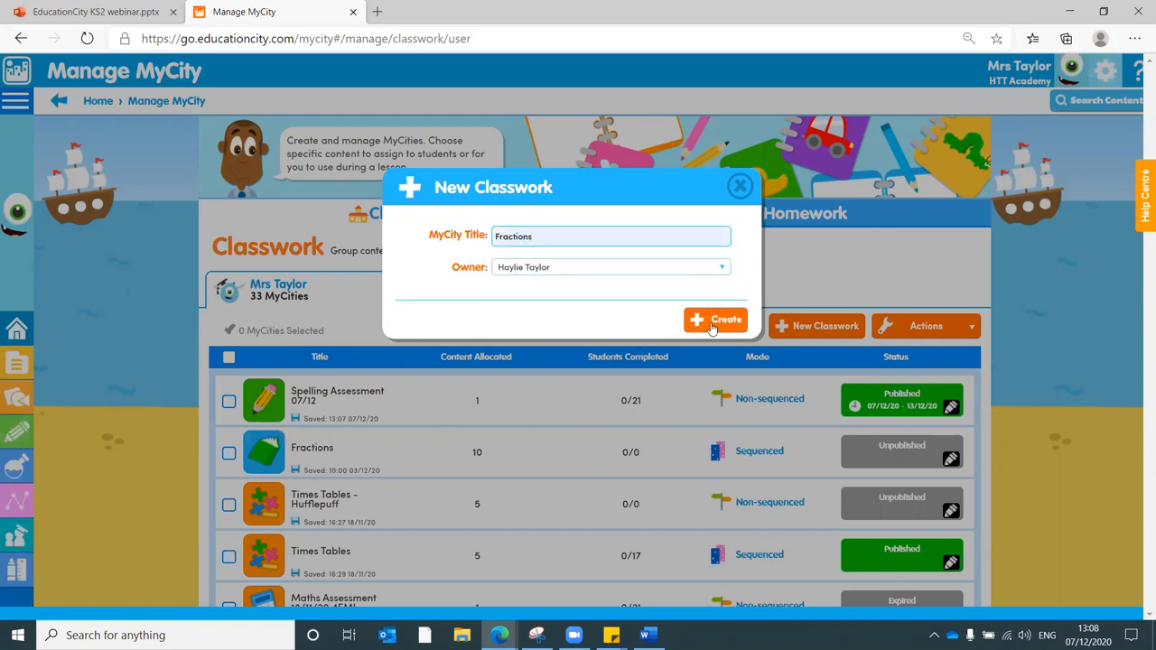
{"action": "left_click", "coordinate": [715, 321]}
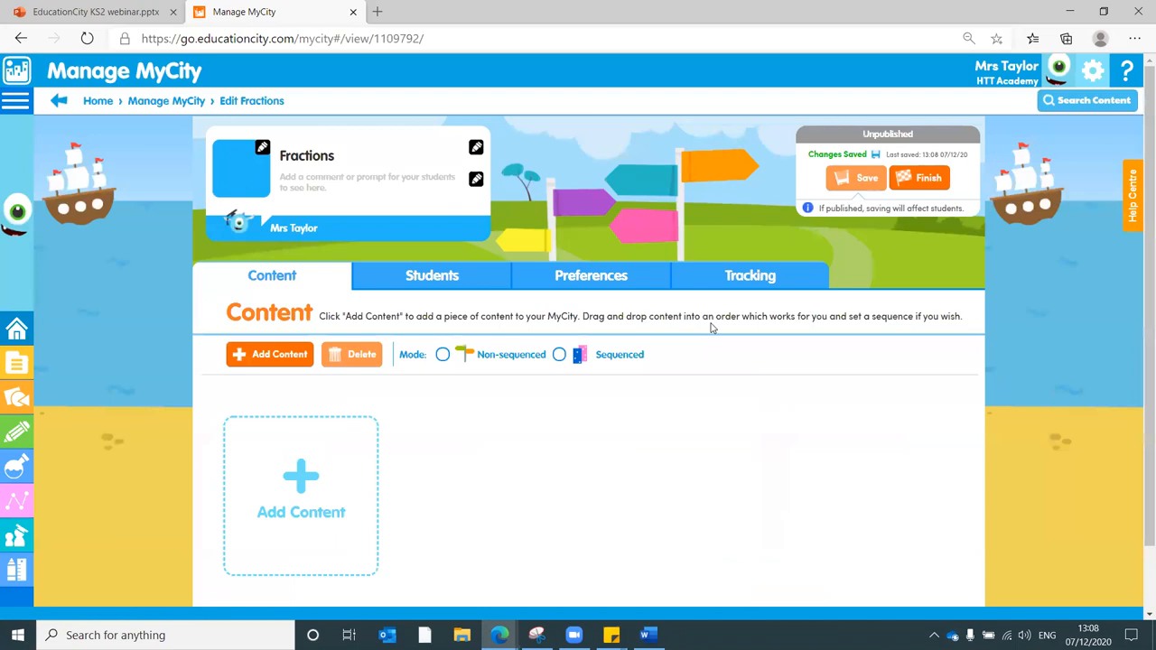
{"action": "left_click", "coordinate": [442, 355]}
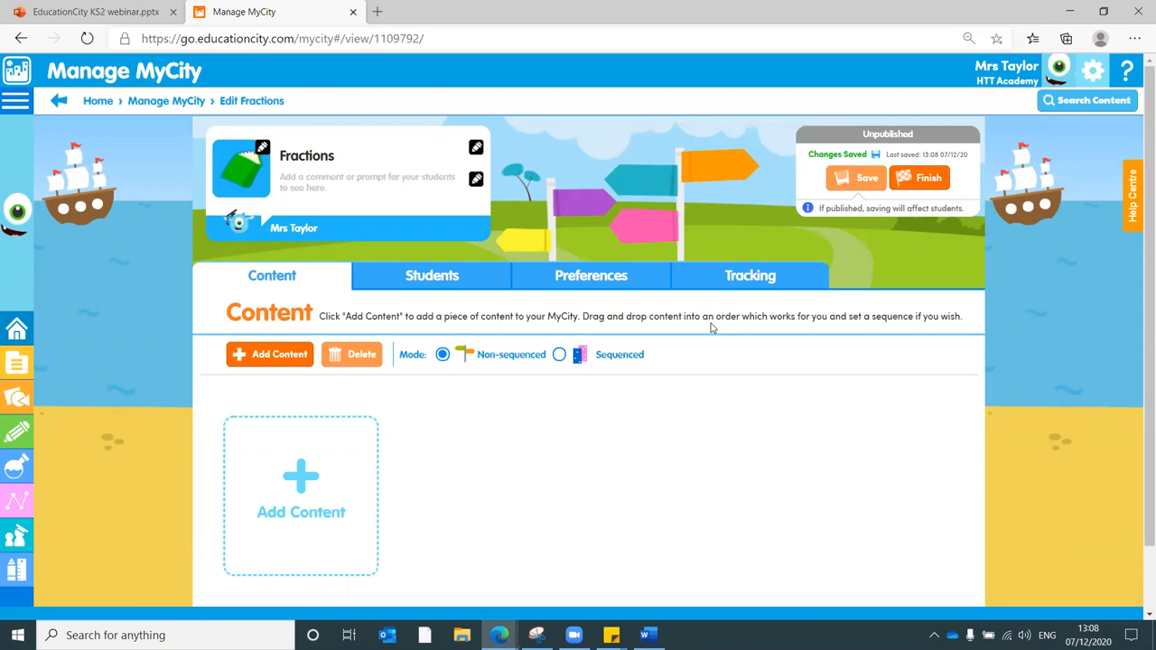
{"action": "mouse_move", "coordinate": [300, 480]}
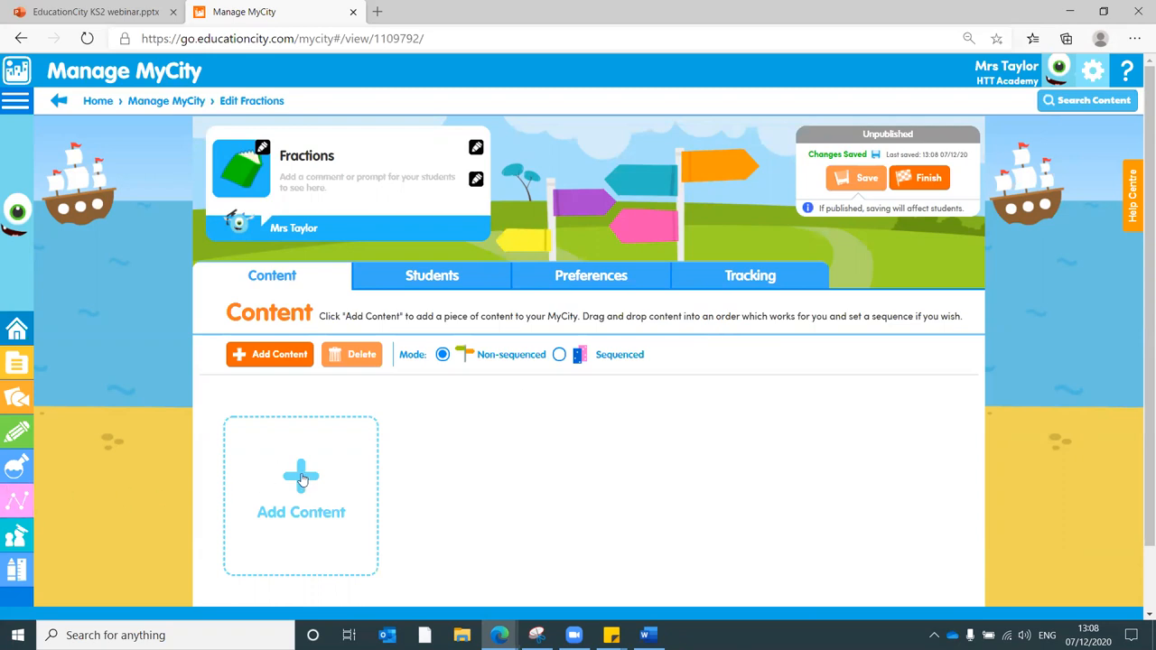
{"action": "mouse_move", "coordinate": [304, 125]}
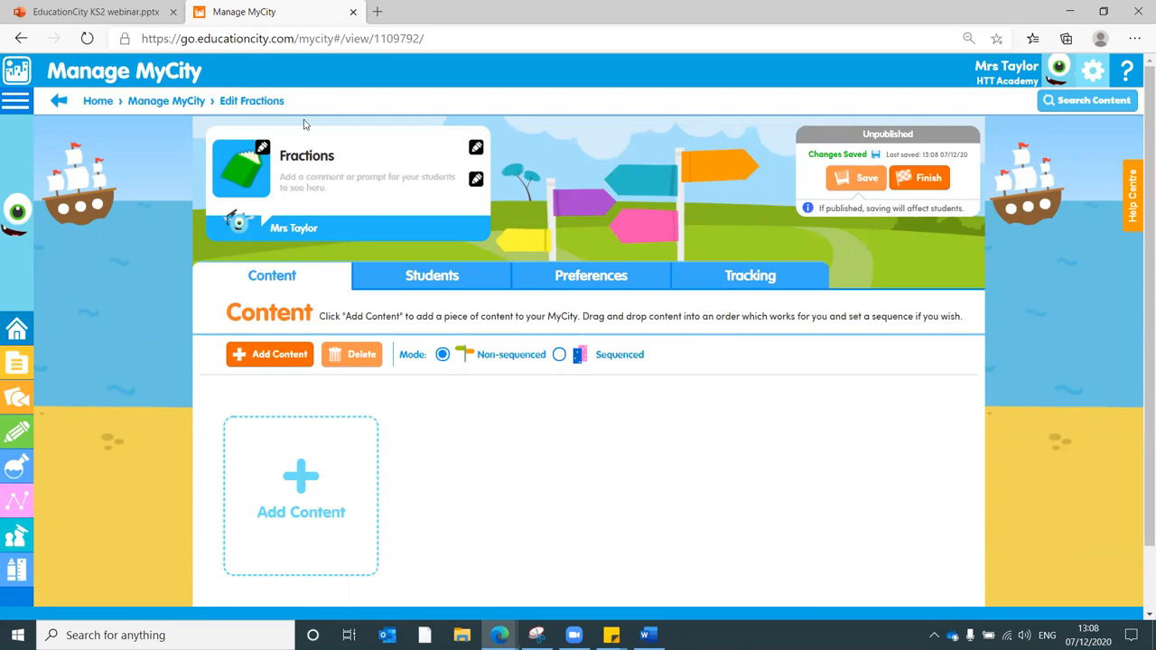
- Return to Manage MyCity and open the older ten-item Fractions MyCity, scrolling through its activities
{"action": "left_click", "coordinate": [166, 101]}
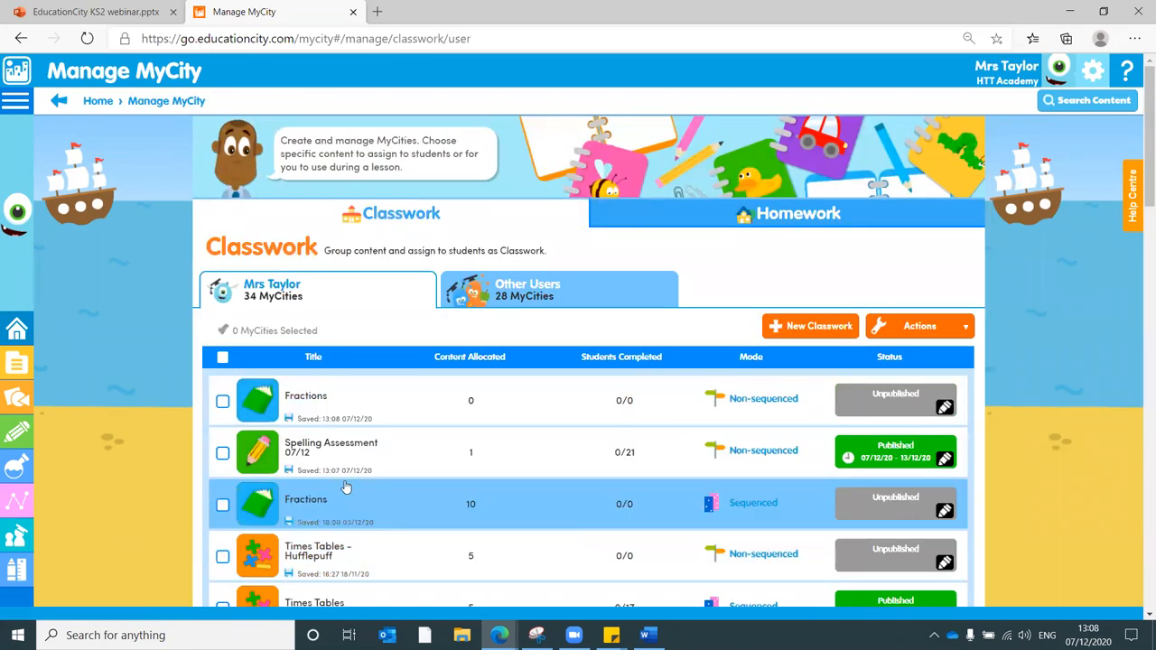
{"action": "left_click", "coordinate": [305, 504]}
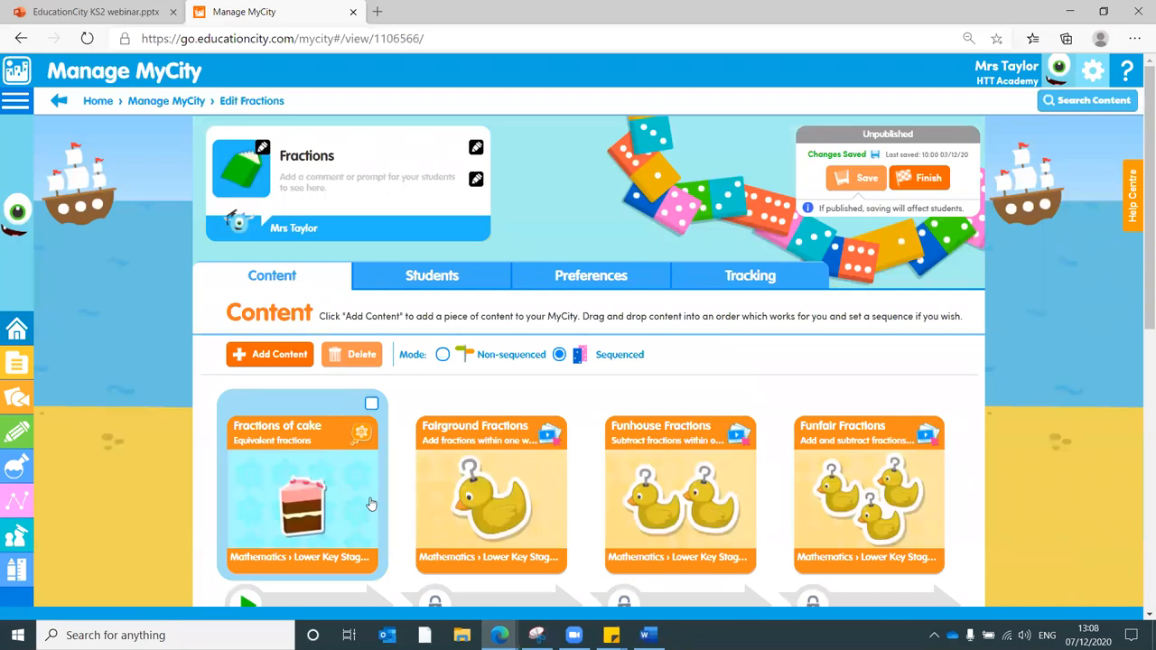
{"action": "scroll", "scroll_direction": "down", "scroll_amount": 3}
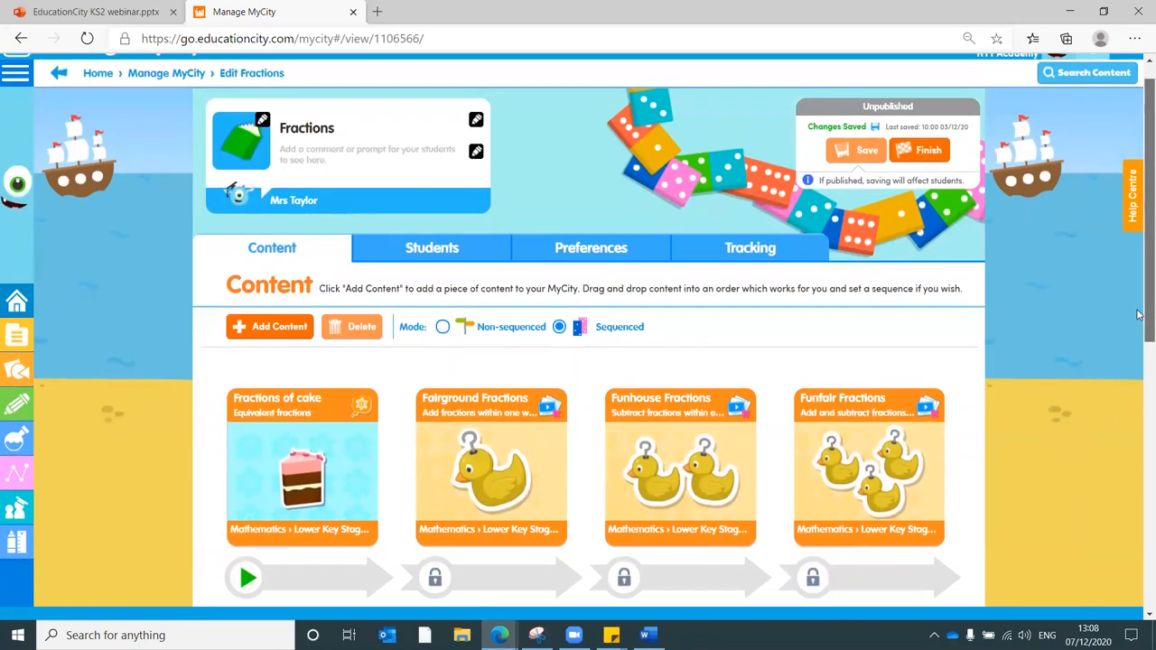
{"action": "scroll", "scroll_direction": "down", "scroll_amount": 3}
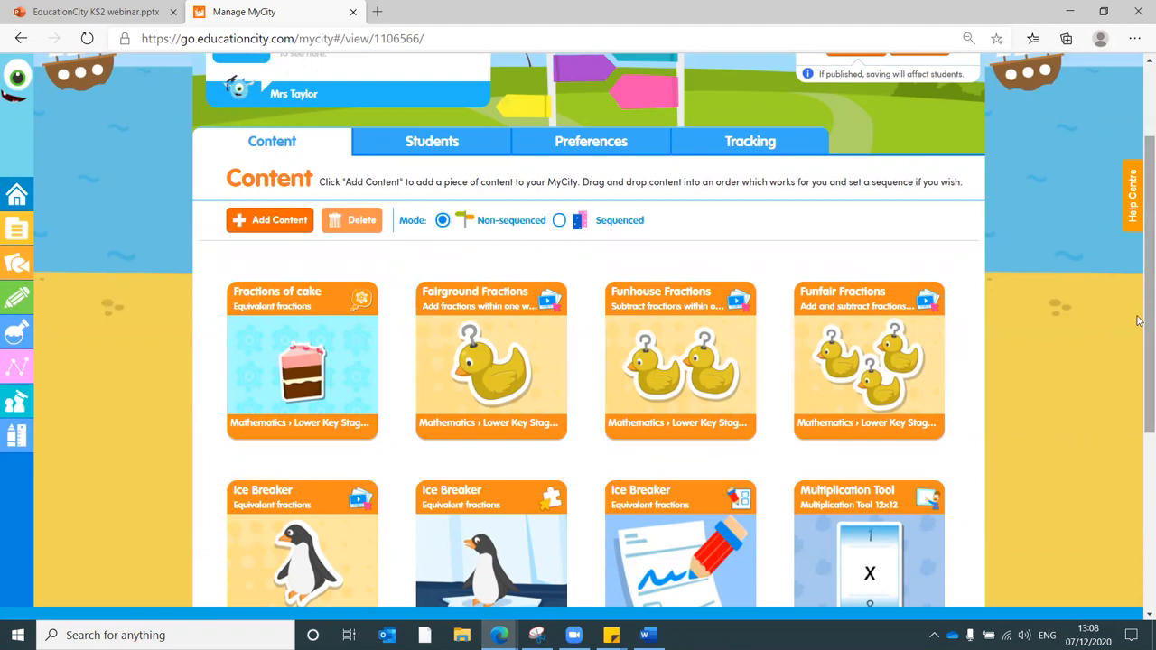
{"action": "scroll", "scroll_direction": "down", "scroll_amount": 3}
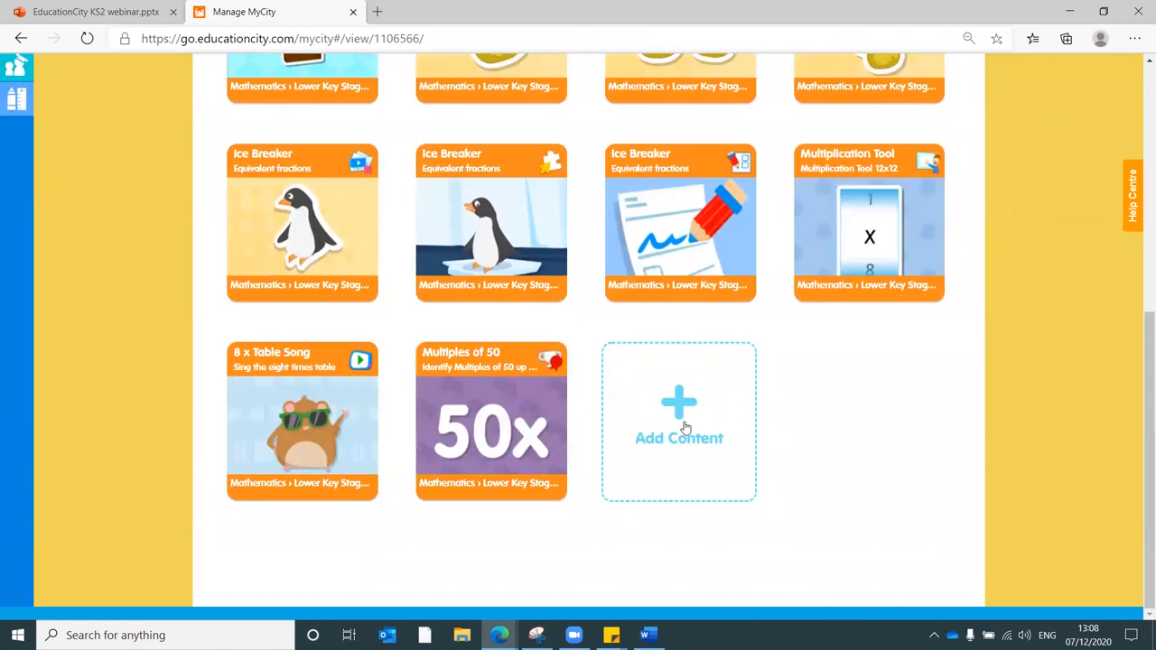
- Search Add Content for 'Fractions' and filter results to Mathematics ThinkIts only
{"action": "left_click", "coordinate": [679, 419]}
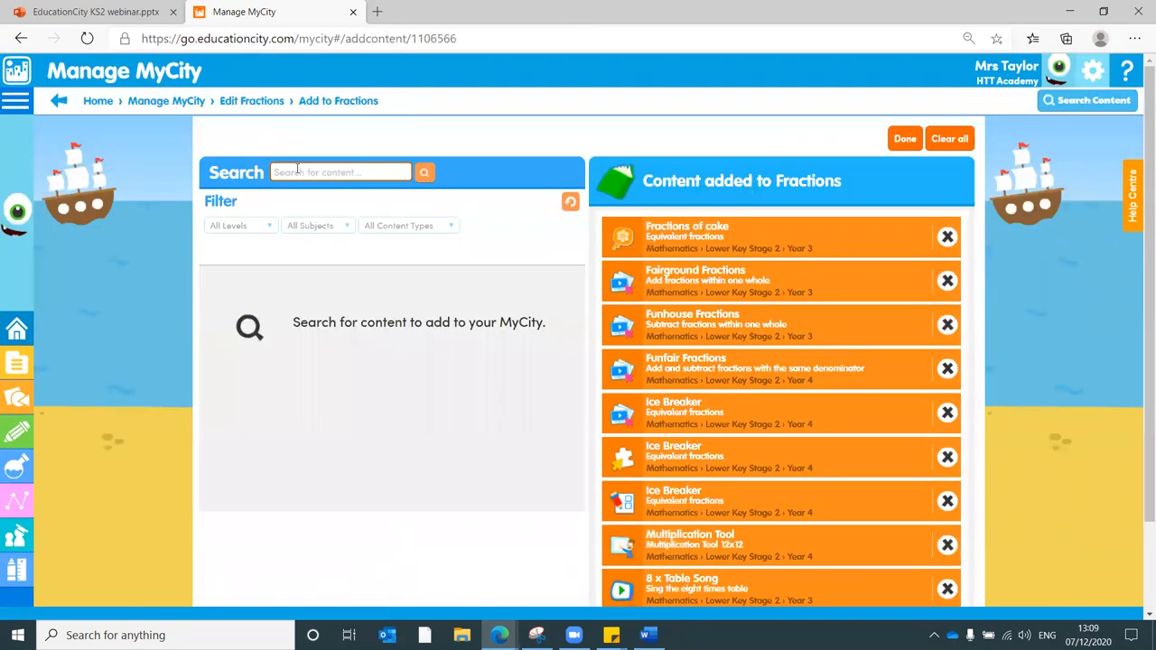
{"action": "type", "text": "fra"}
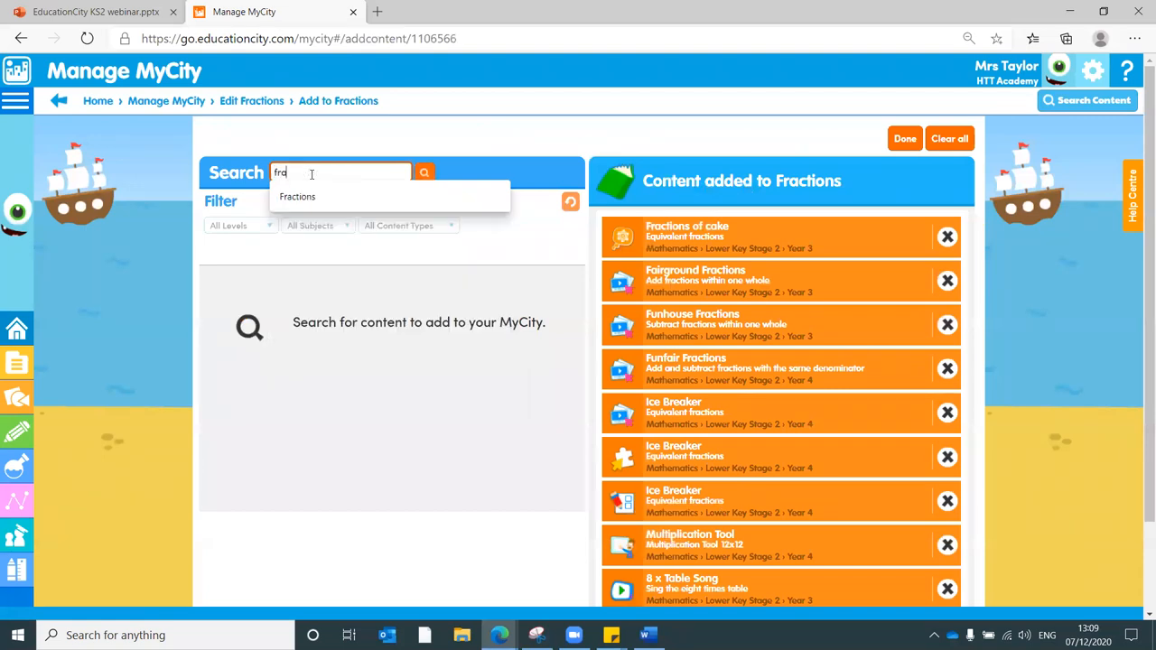
{"action": "left_click", "coordinate": [296, 195]}
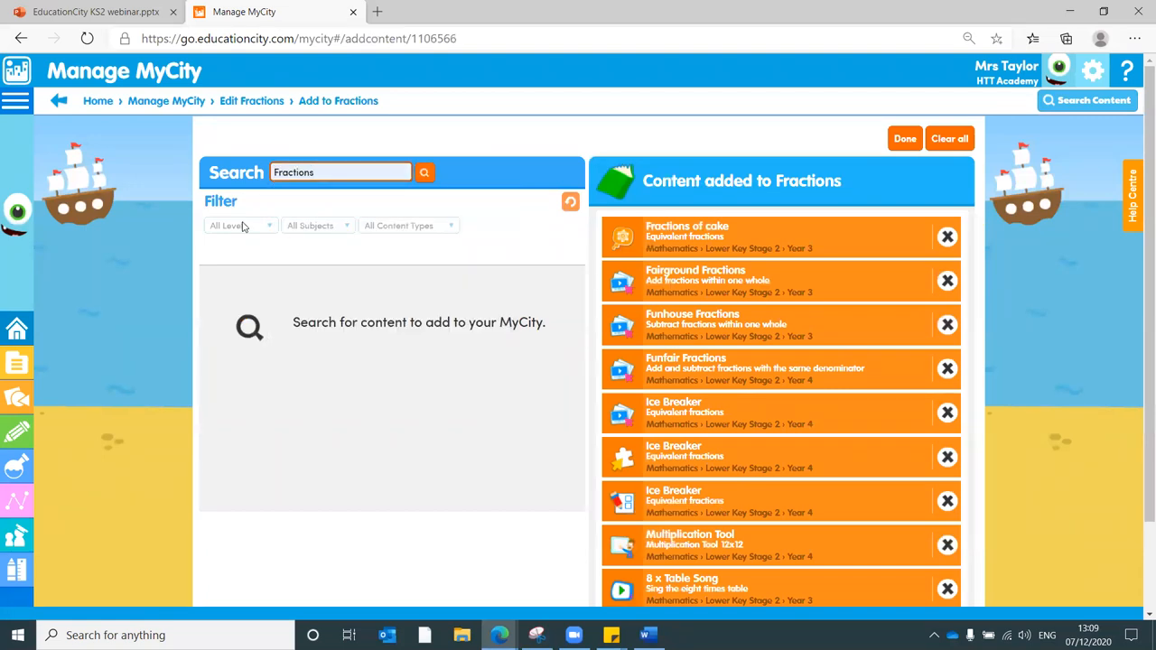
{"action": "left_click", "coordinate": [423, 173]}
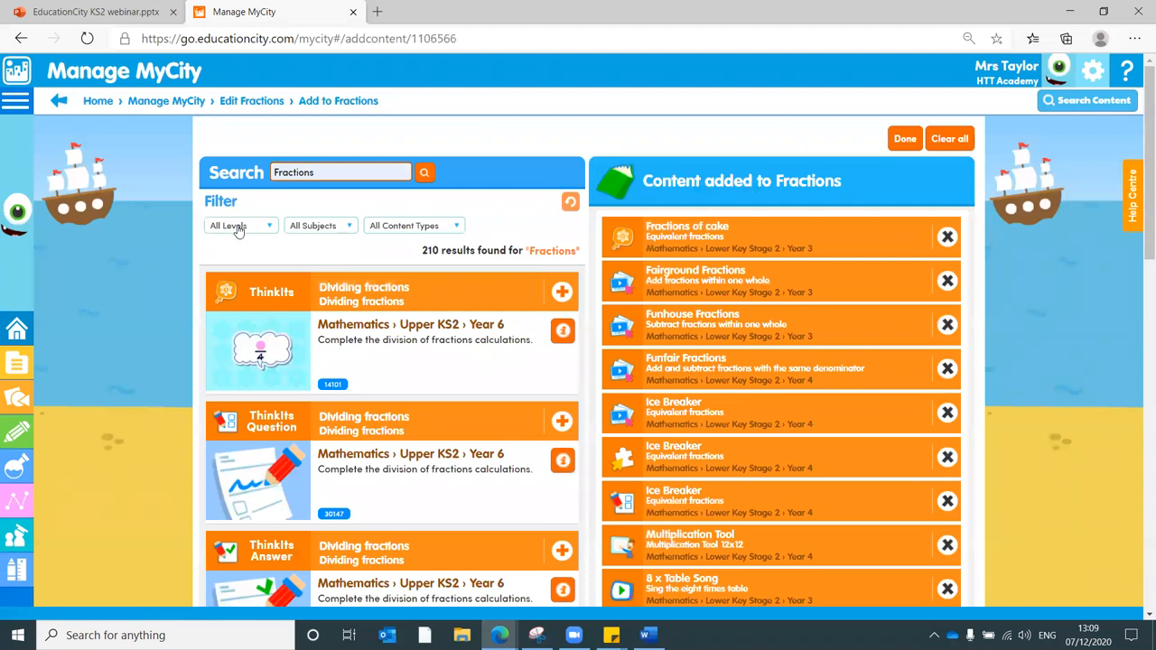
{"action": "left_click", "coordinate": [322, 224]}
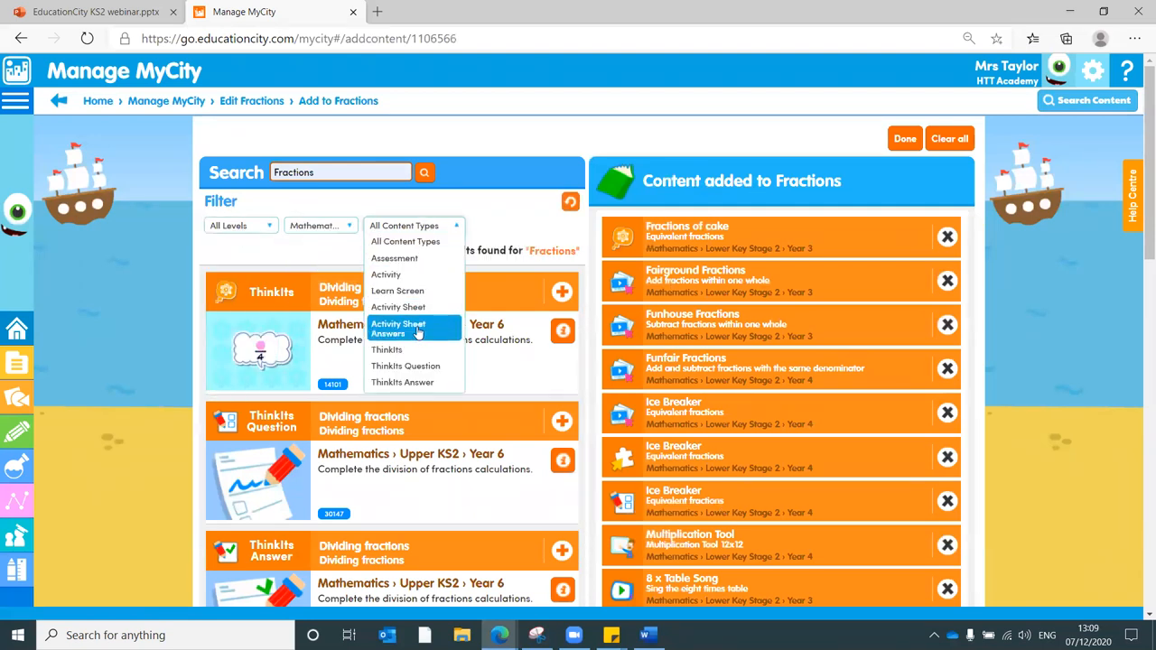
{"action": "left_click", "coordinate": [386, 351]}
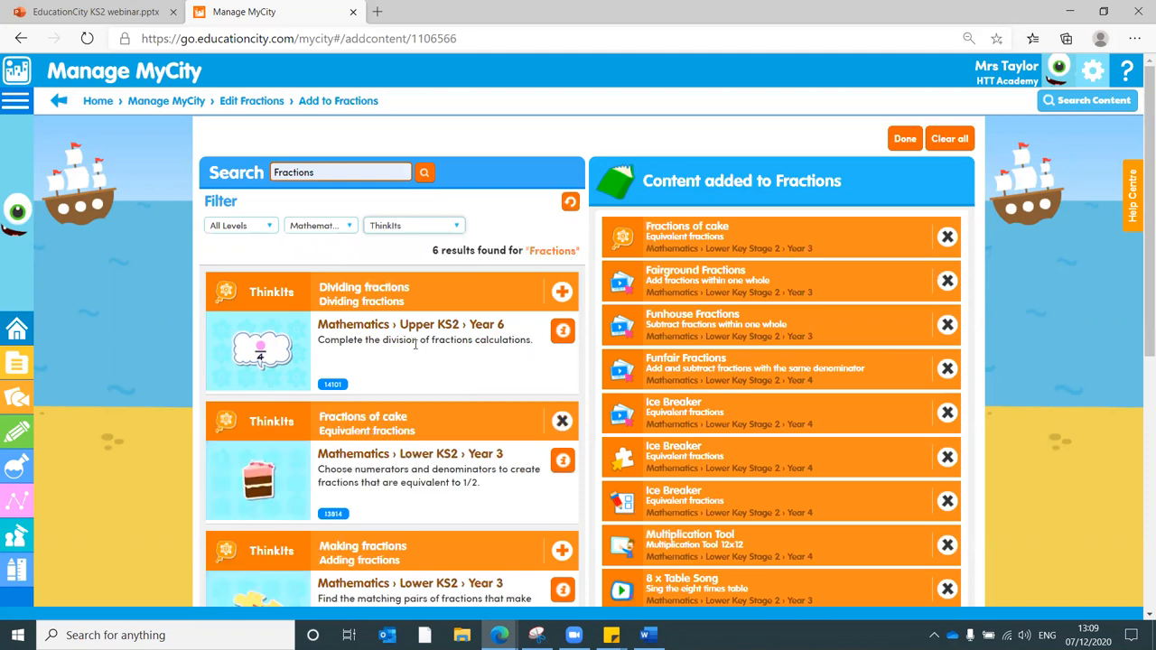
{"action": "mouse_move", "coordinate": [217, 306]}
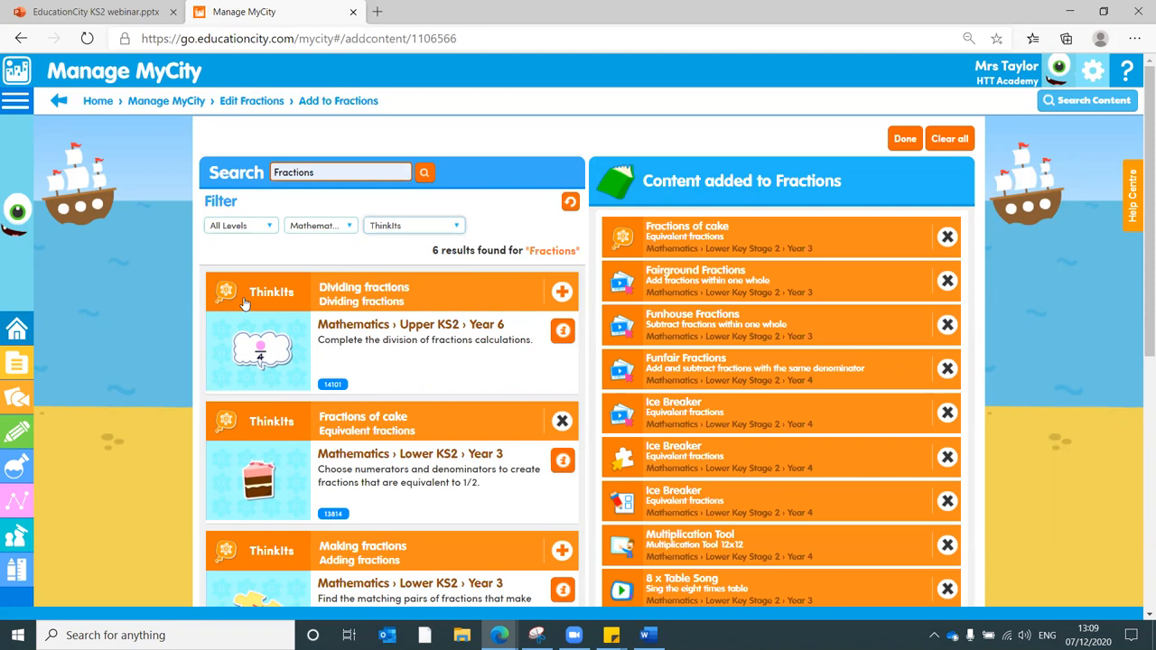
{"action": "mouse_move", "coordinate": [562, 307]}
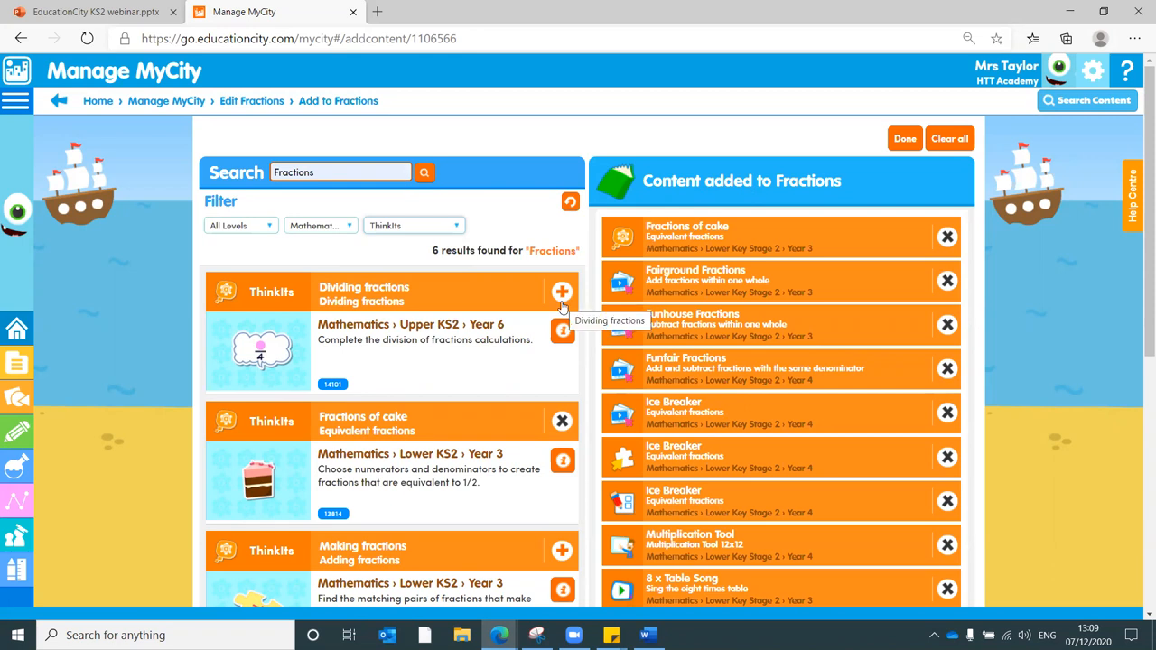
- Add Dividing fractions to the Fractions MyCity, then remove it again
{"action": "left_click", "coordinate": [561, 292]}
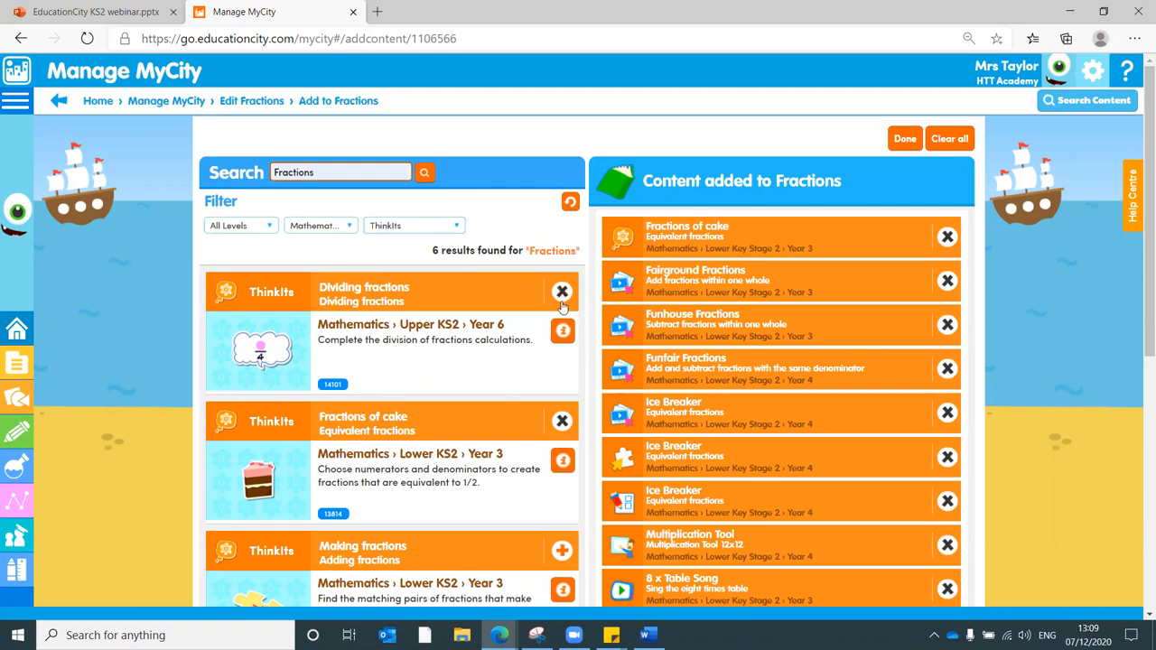
{"action": "left_click", "coordinate": [562, 290]}
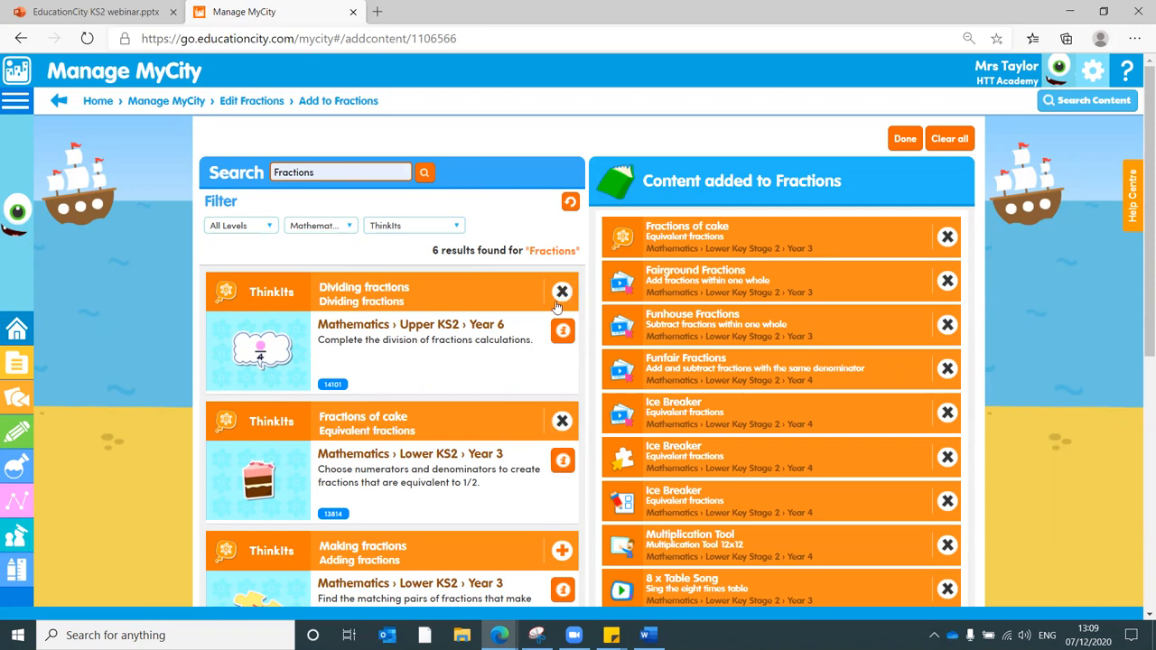
{"action": "left_click", "coordinate": [562, 293]}
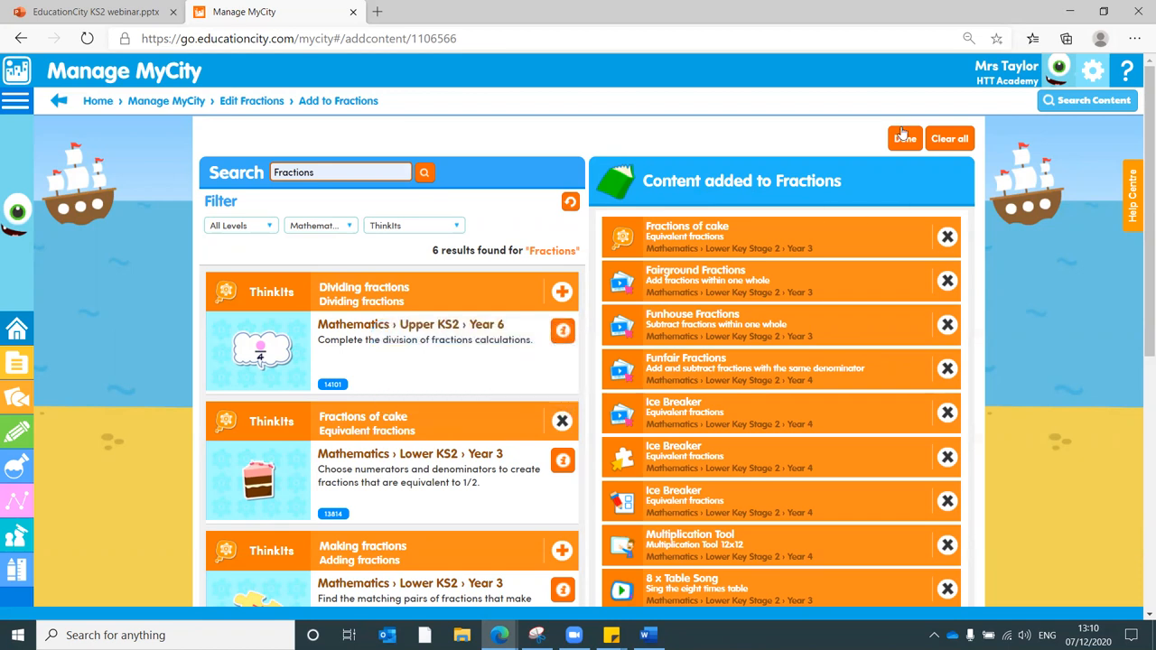
{"action": "left_click", "coordinate": [903, 137]}
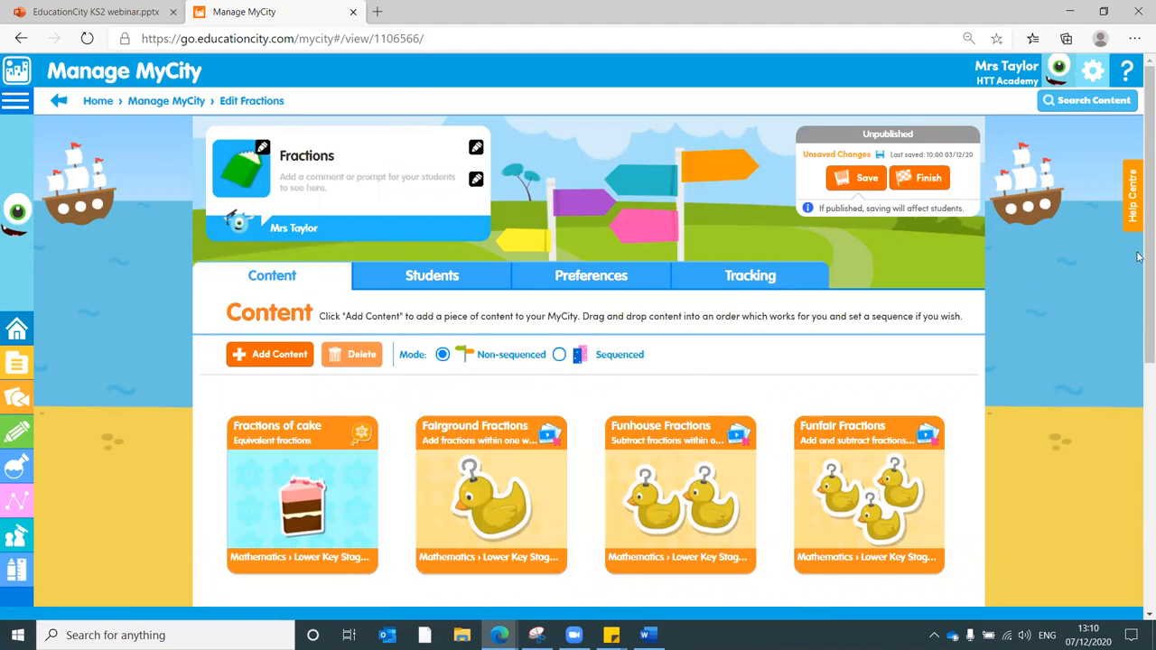
{"action": "scroll", "scroll_direction": "down", "scroll_amount": 3}
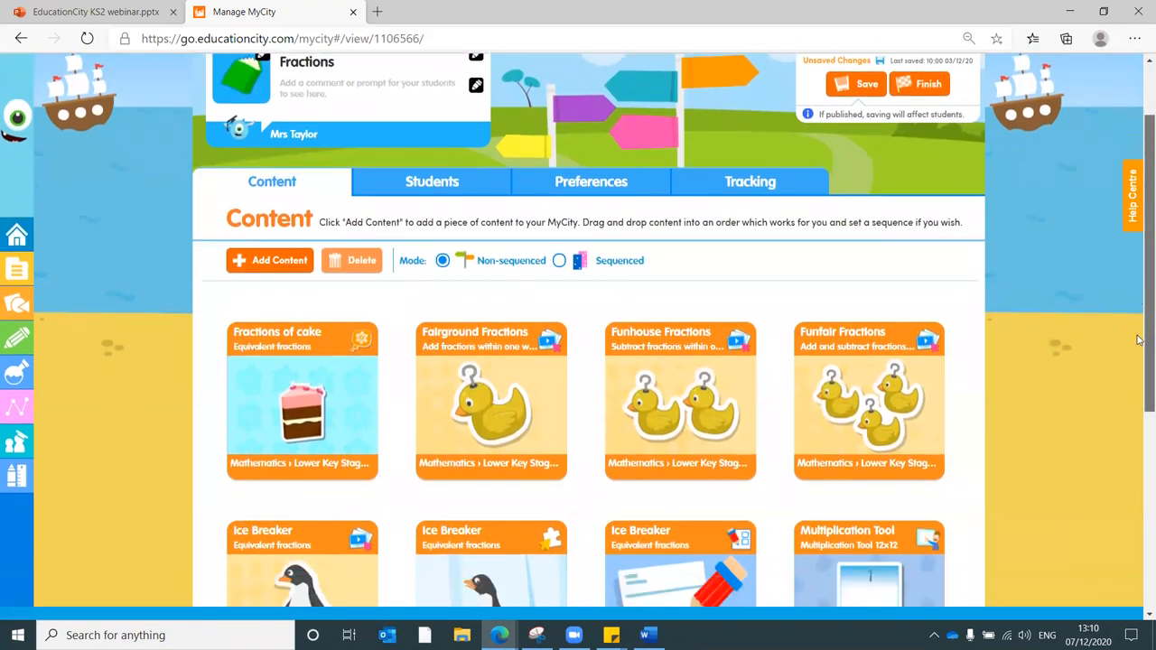
{"action": "scroll", "scroll_direction": "down", "scroll_amount": 3}
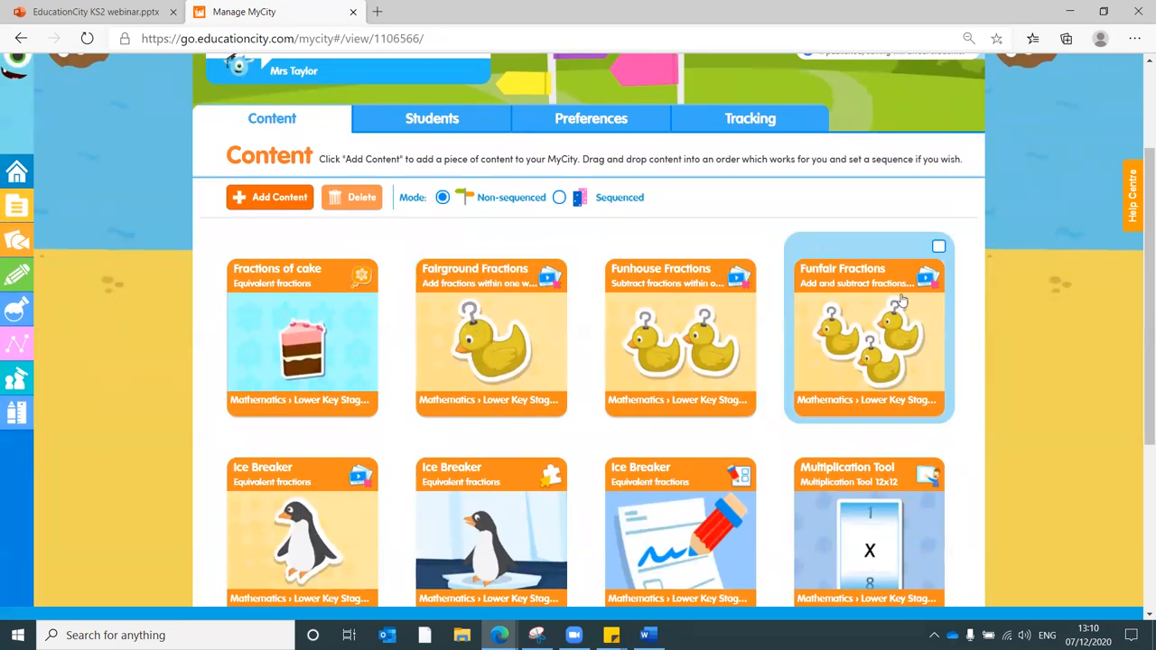
{"action": "mouse_move", "coordinate": [895, 298]}
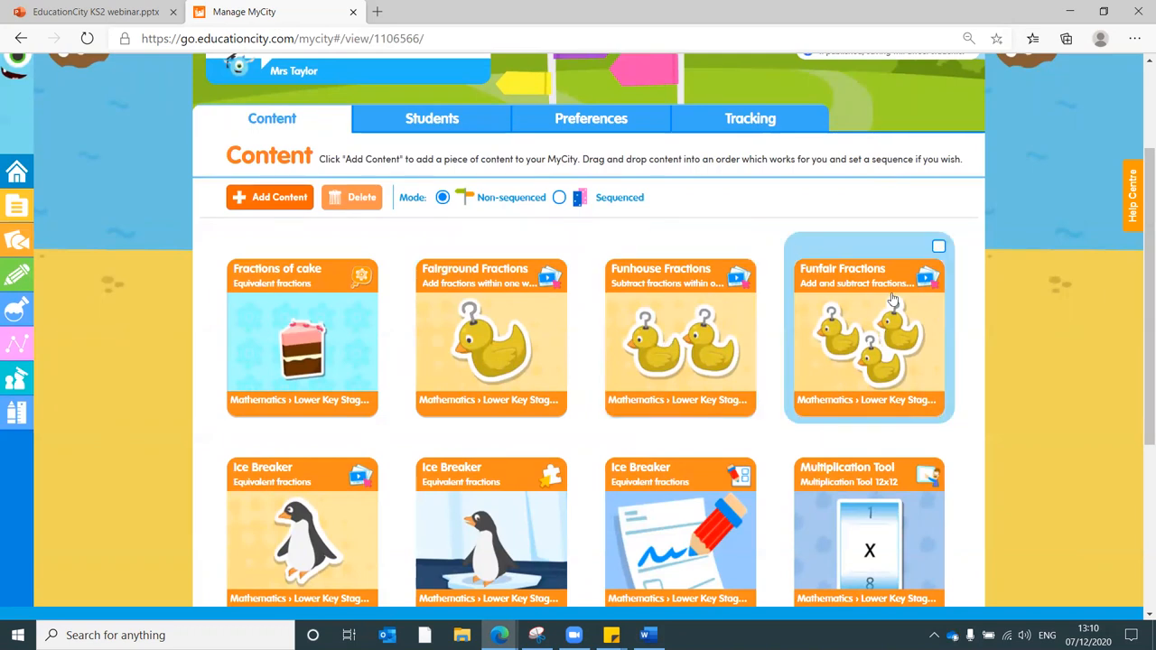
{"action": "mouse_move", "coordinate": [546, 337]}
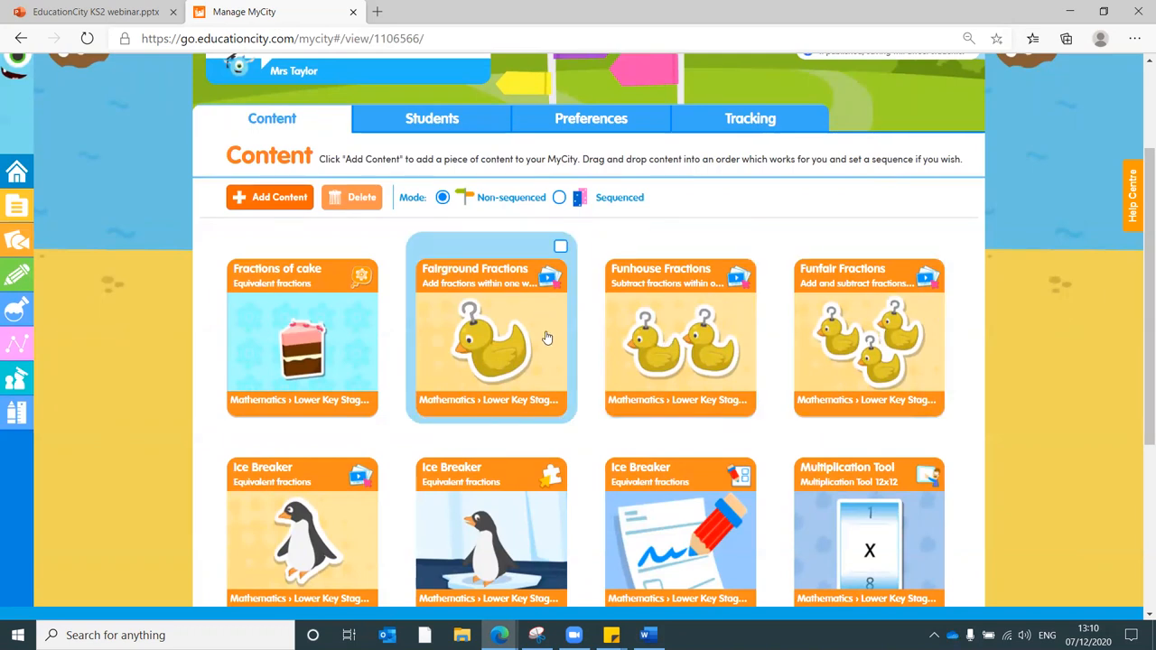
{"action": "mouse_move", "coordinate": [936, 314]}
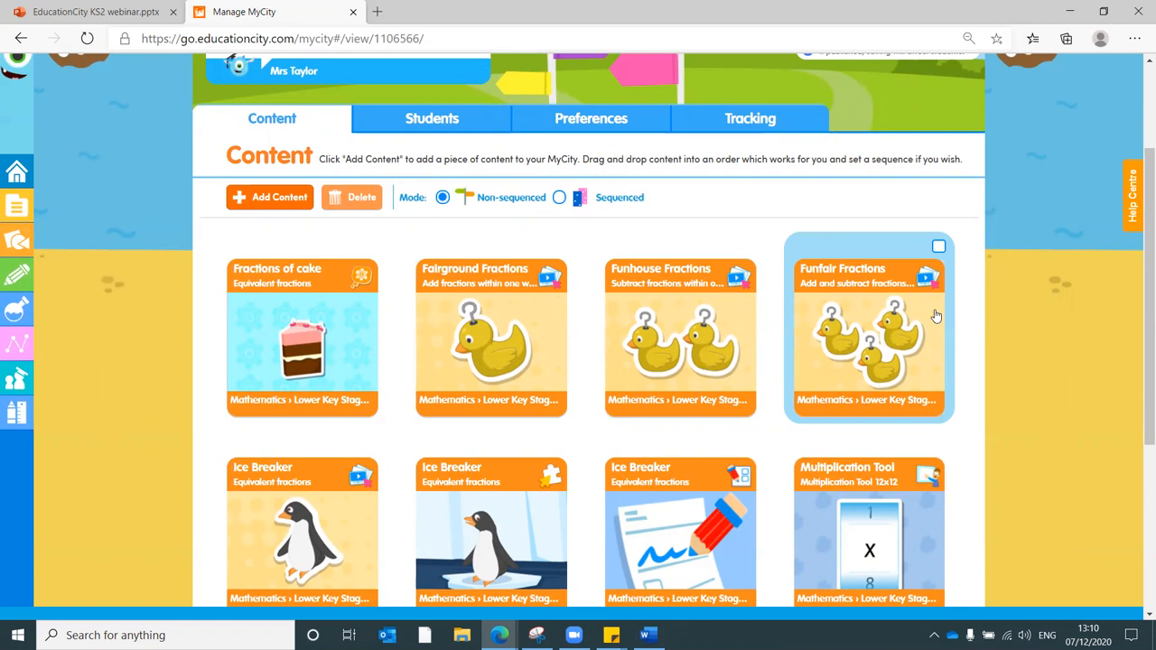
{"action": "scroll", "scroll_direction": "down", "scroll_amount": 3}
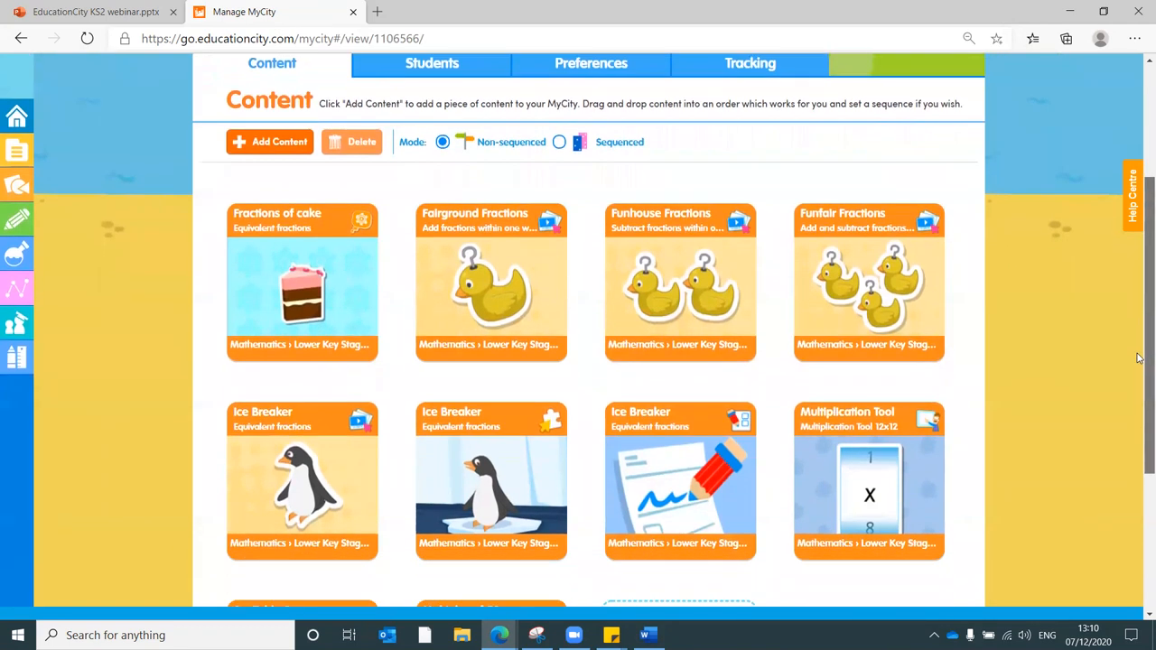
{"action": "scroll", "scroll_direction": "down", "scroll_amount": 3}
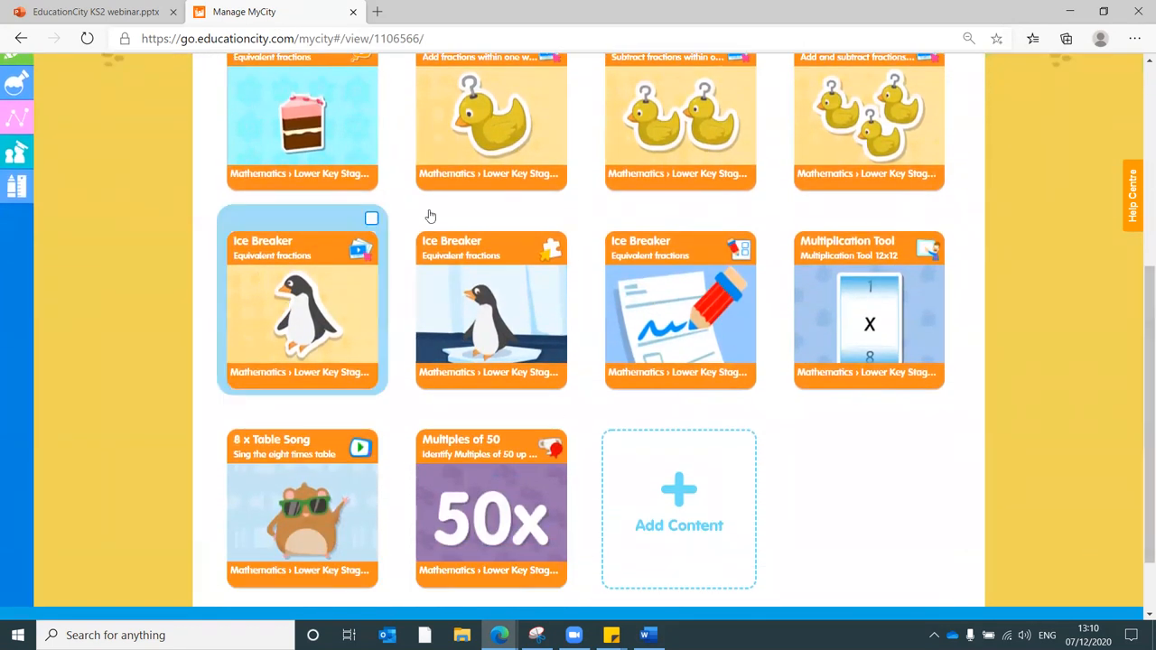
{"action": "mouse_move", "coordinate": [551, 307]}
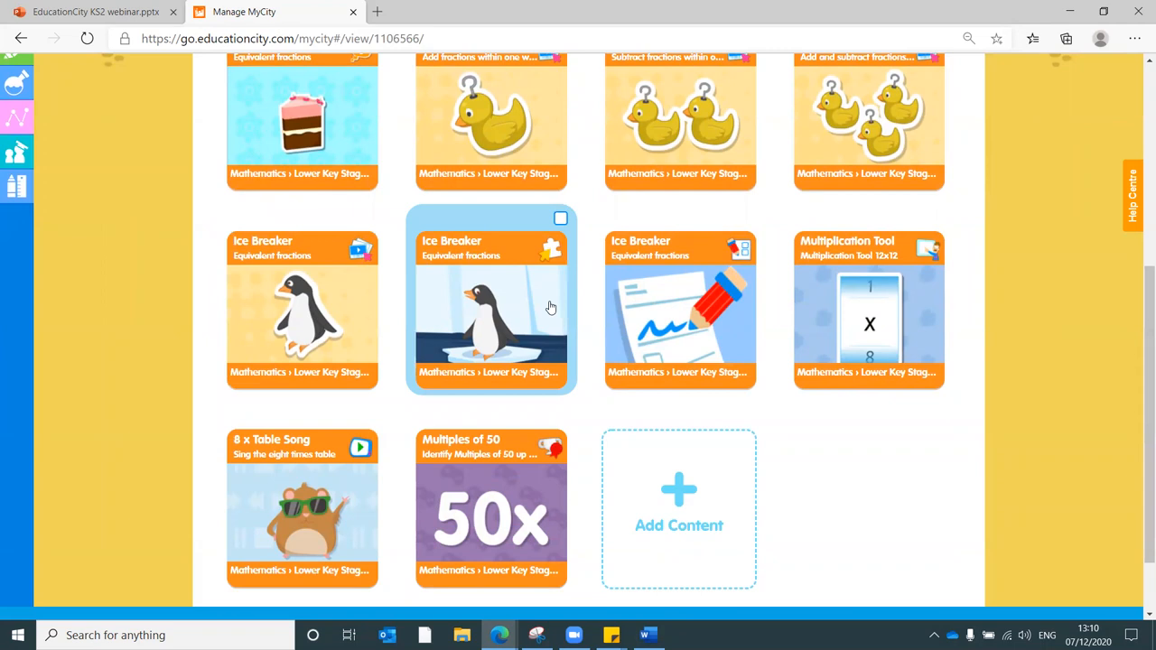
{"action": "mouse_move", "coordinate": [321, 288]}
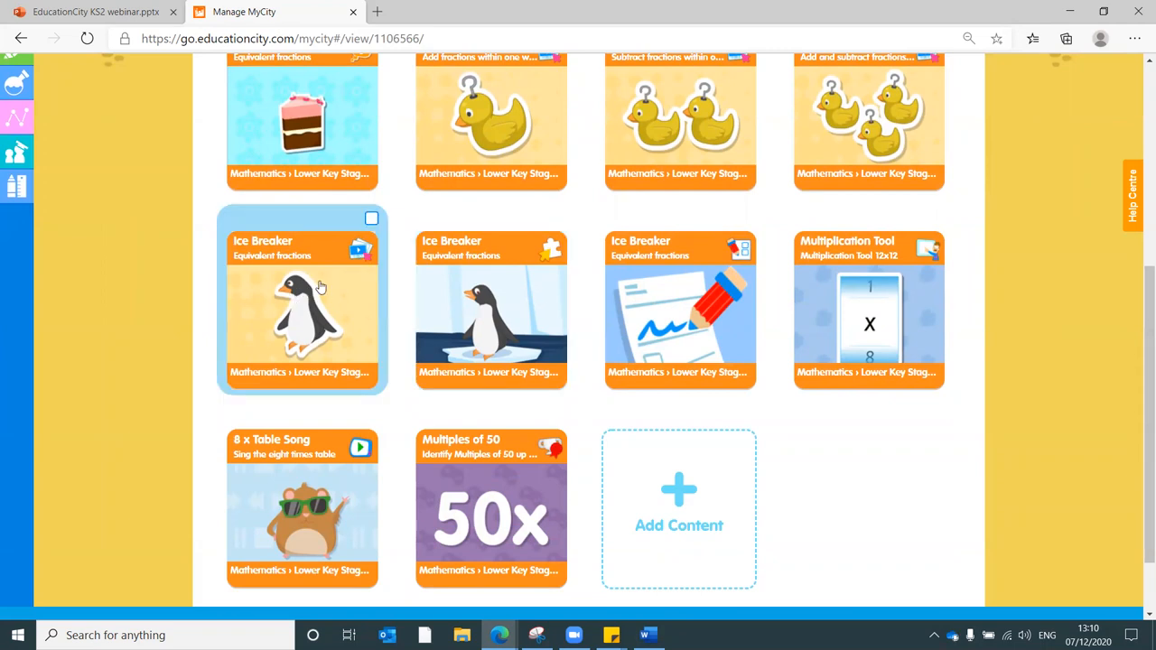
{"action": "mouse_move", "coordinate": [285, 262]}
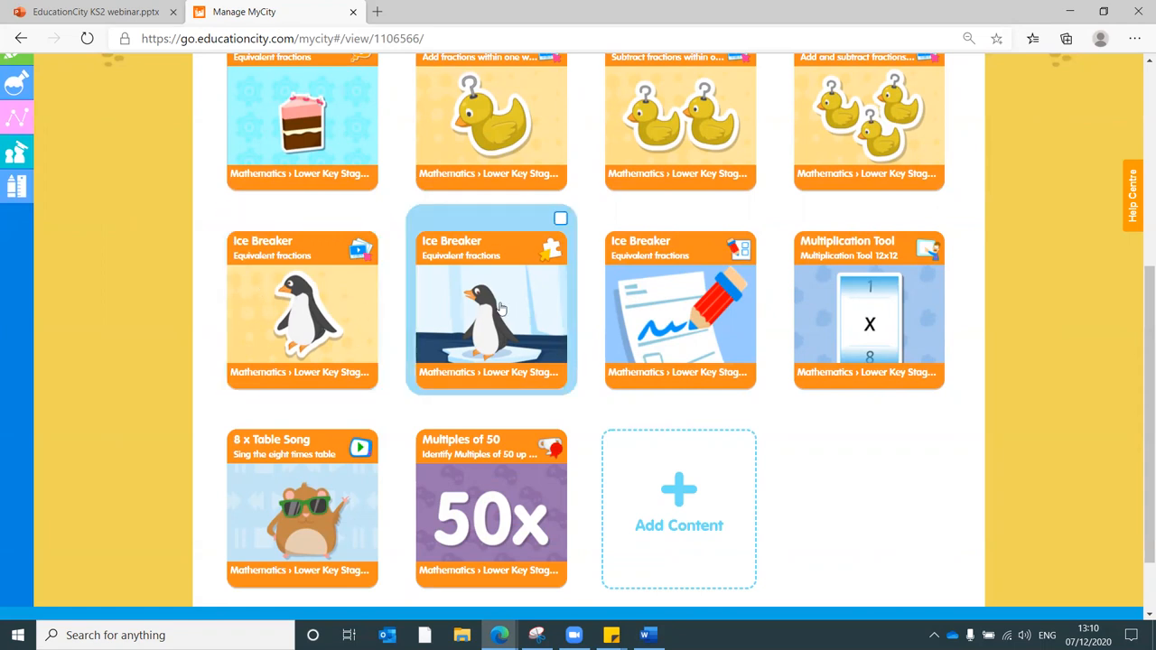
{"action": "mouse_move", "coordinate": [455, 304]}
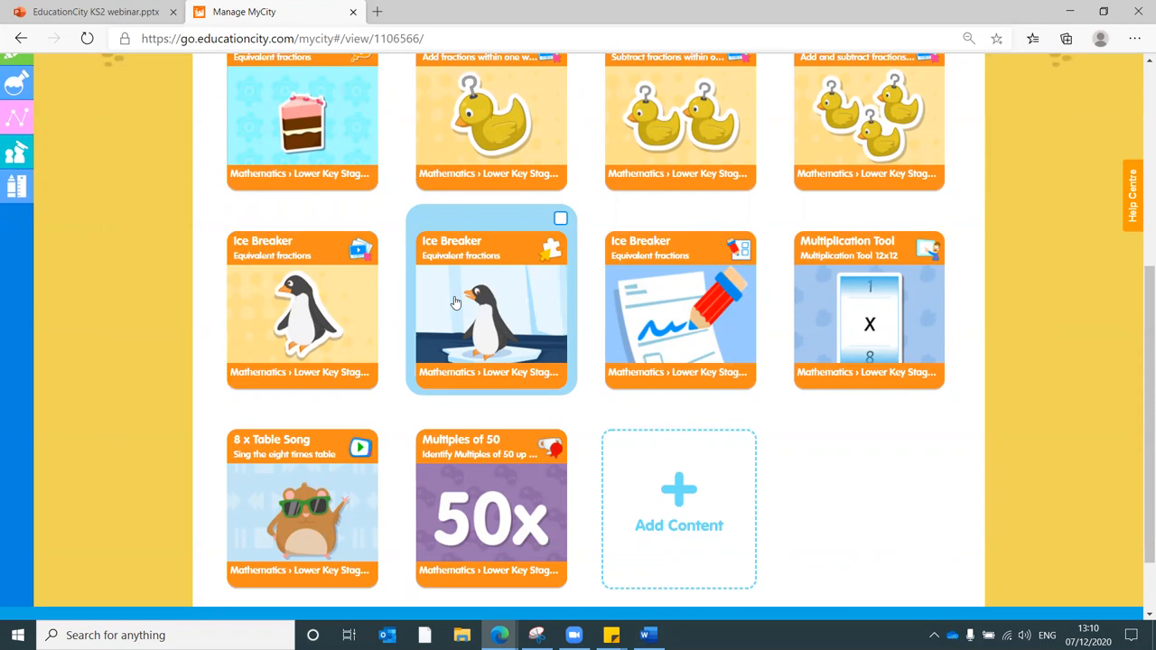
{"action": "mouse_move", "coordinate": [477, 327]}
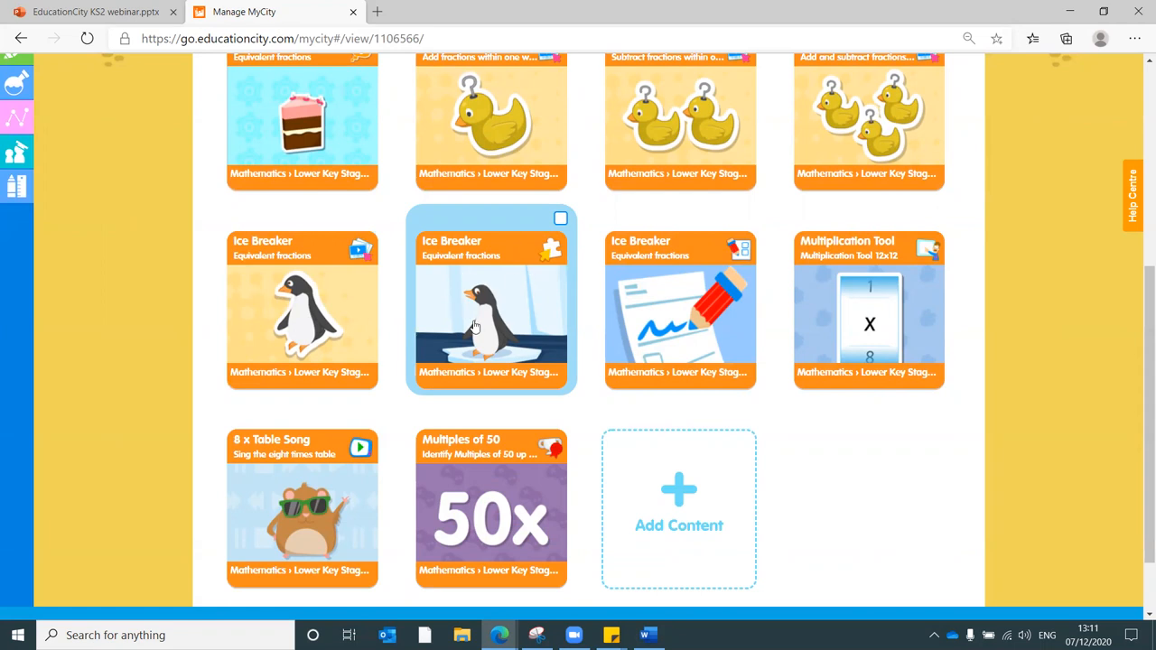
{"action": "mouse_move", "coordinate": [517, 303]}
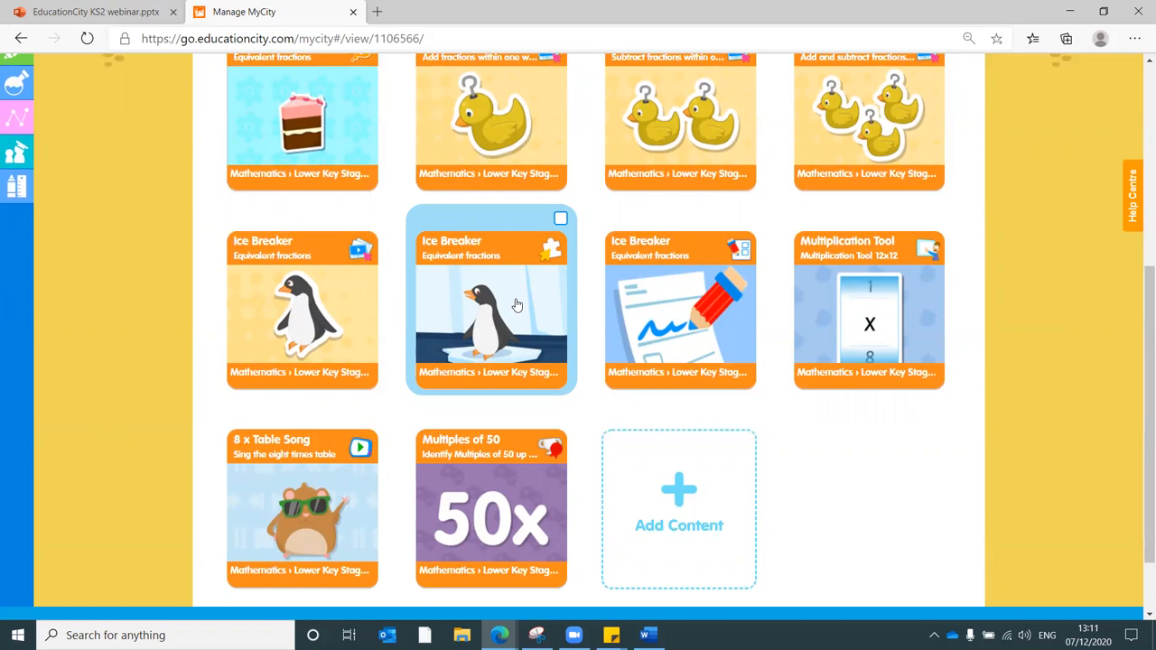
{"action": "mouse_move", "coordinate": [694, 316]}
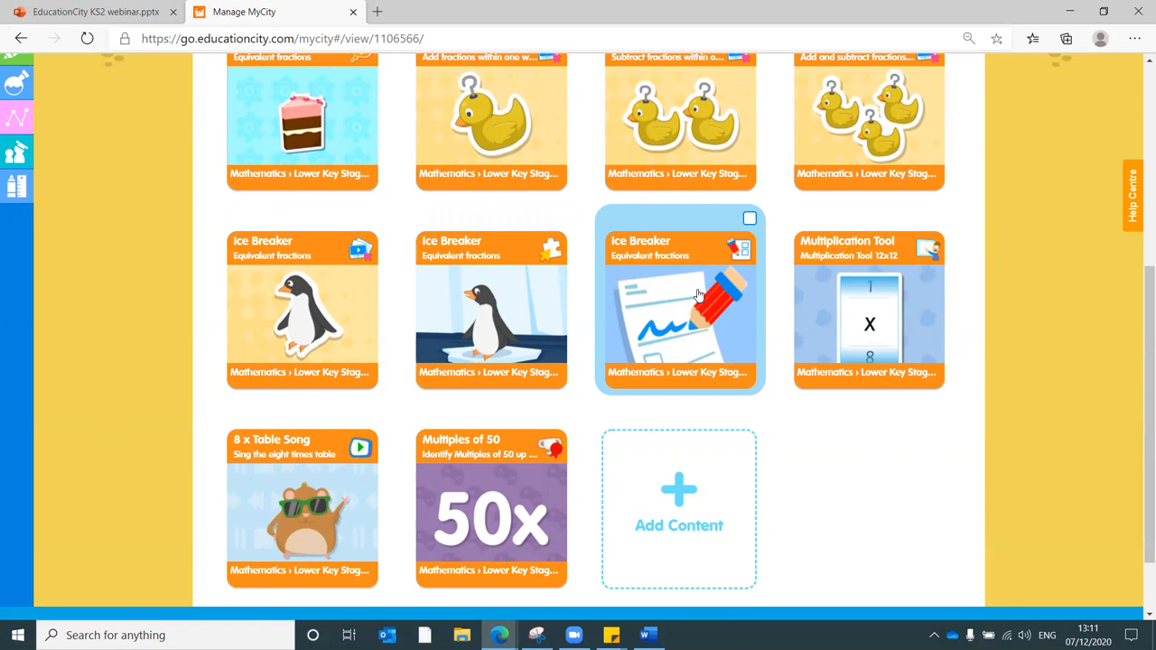
{"action": "mouse_move", "coordinate": [680, 285]}
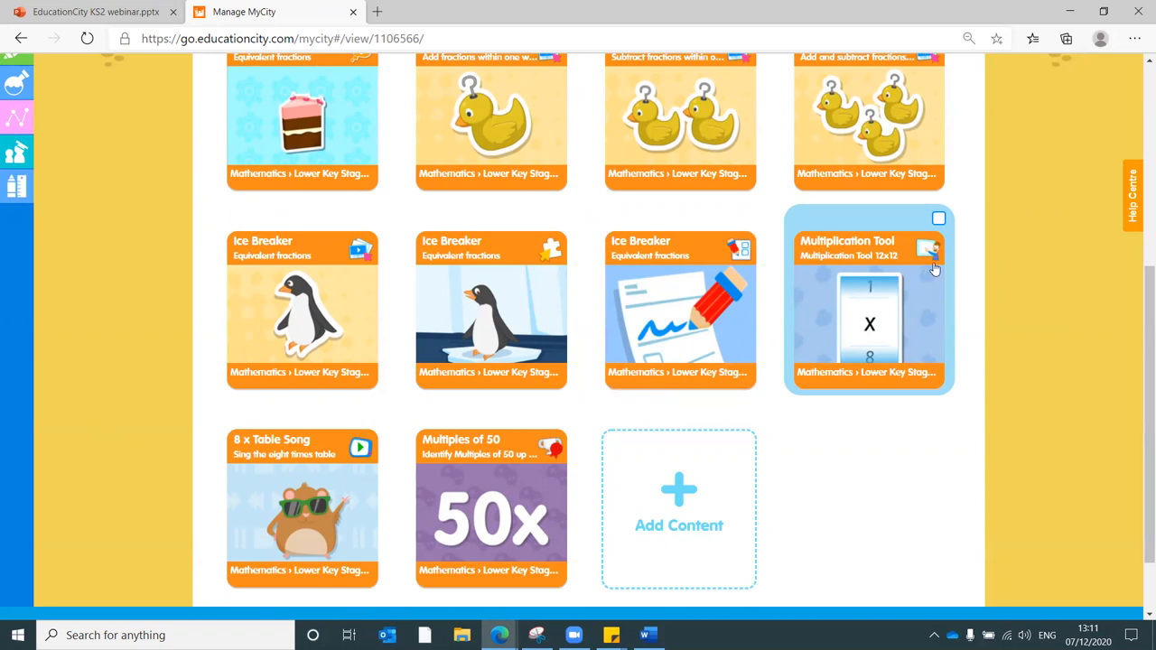
{"action": "mouse_move", "coordinate": [936, 267]}
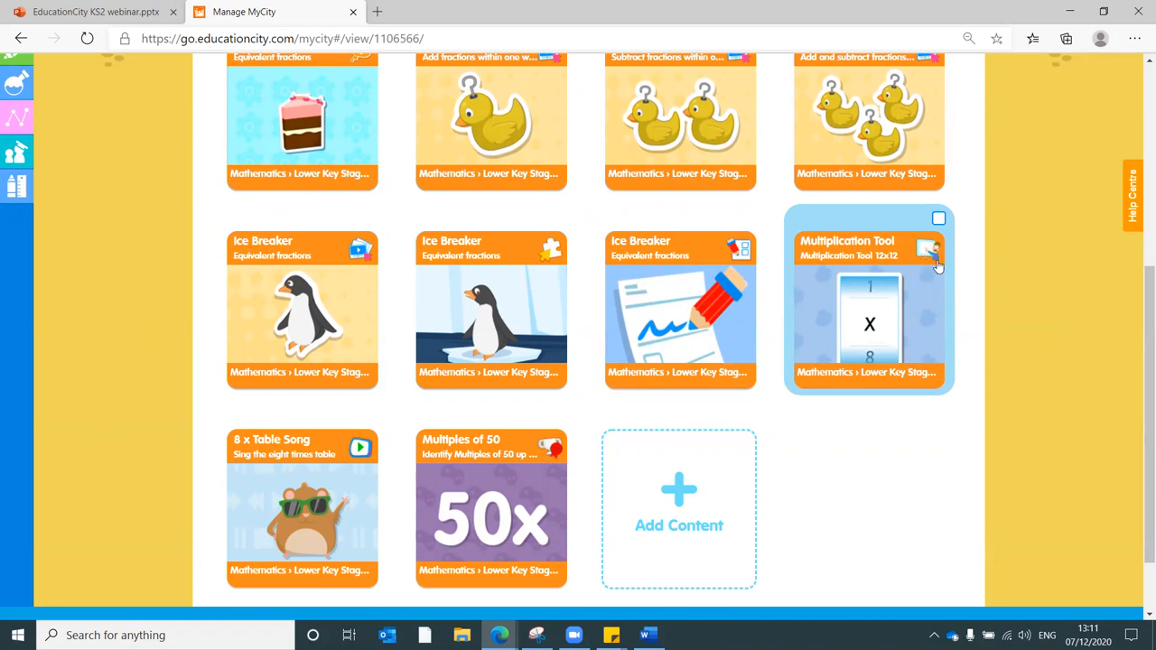
{"action": "mouse_move", "coordinate": [933, 269]}
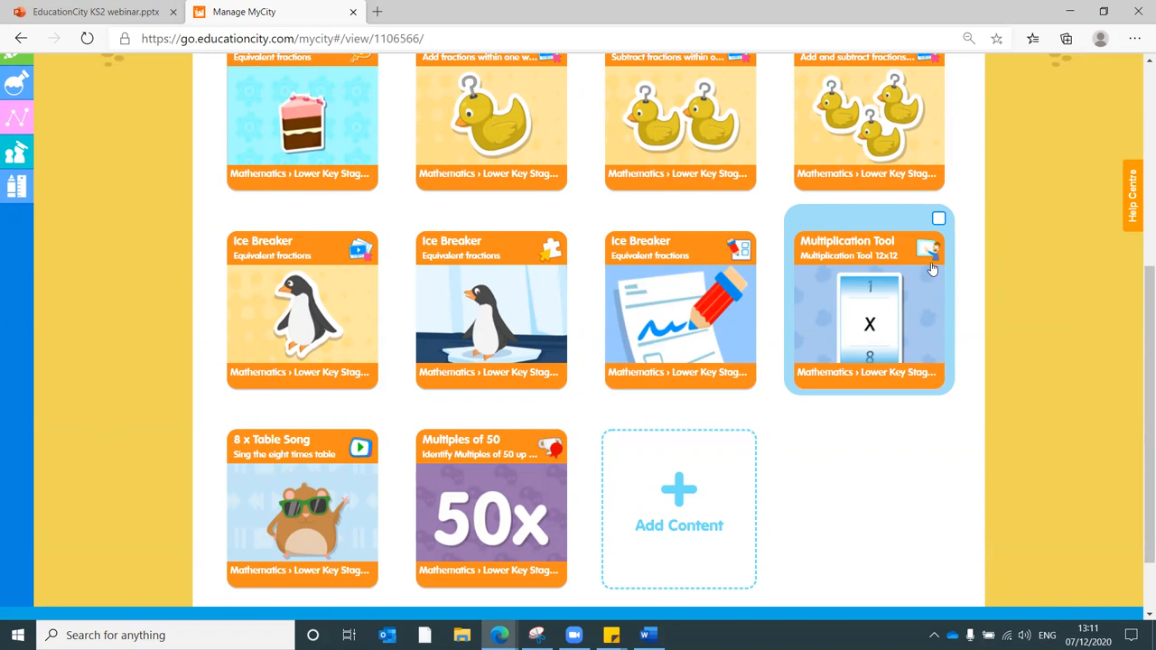
{"action": "left_click", "coordinate": [869, 307]}
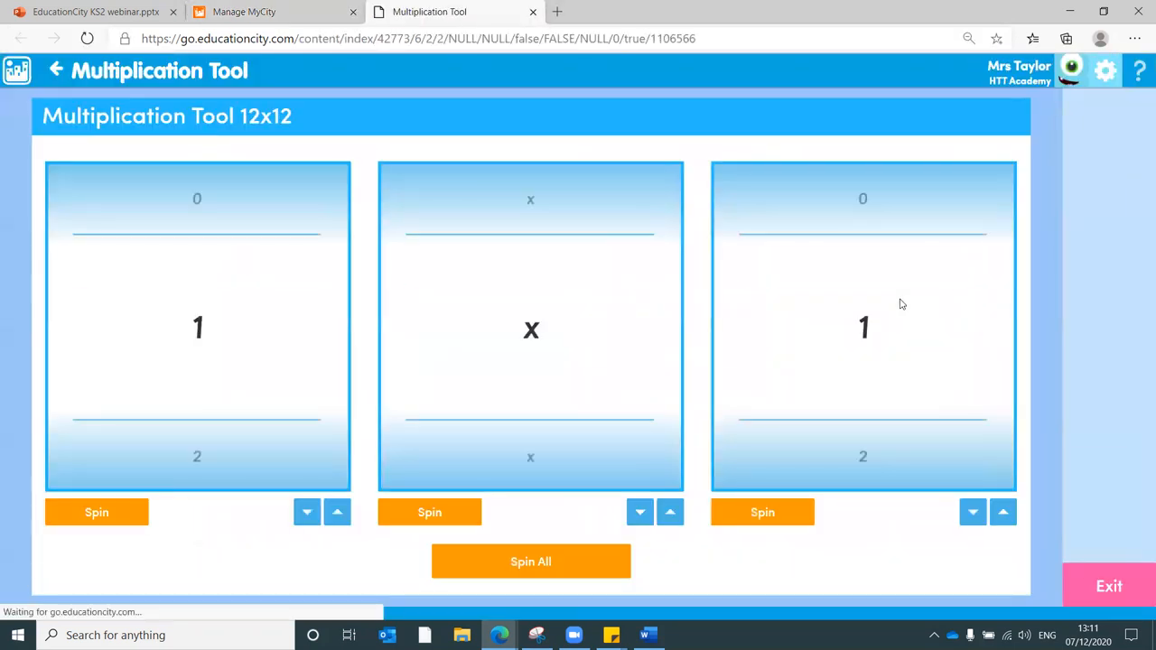
{"action": "left_click", "coordinate": [531, 560]}
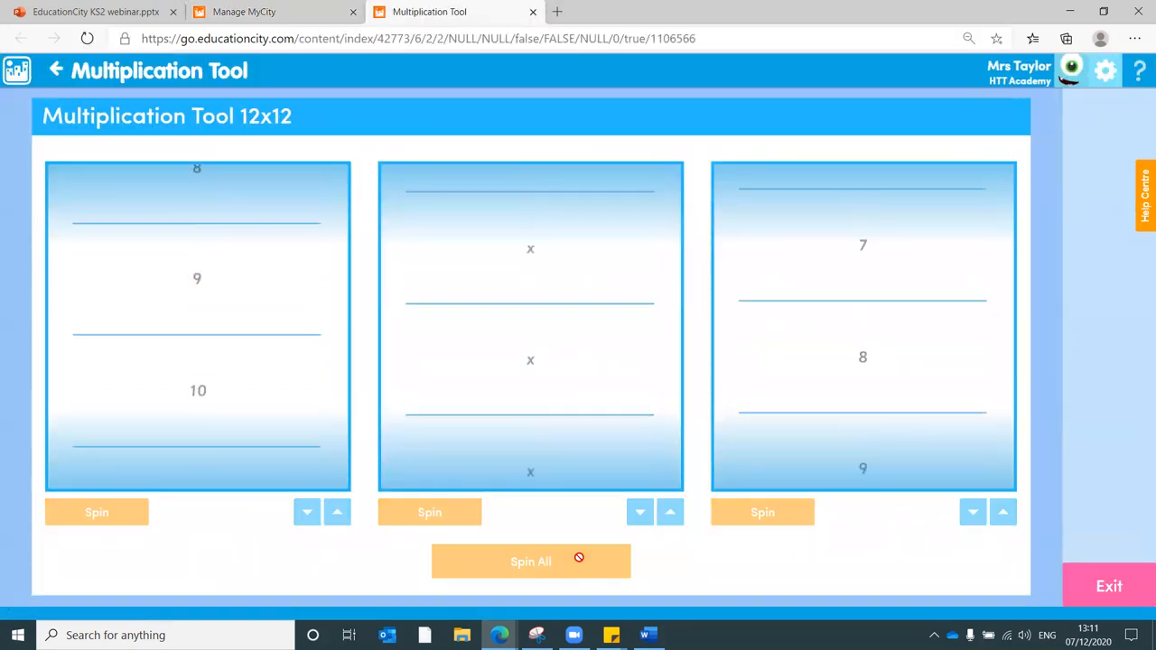
{"action": "left_click", "coordinate": [532, 560]}
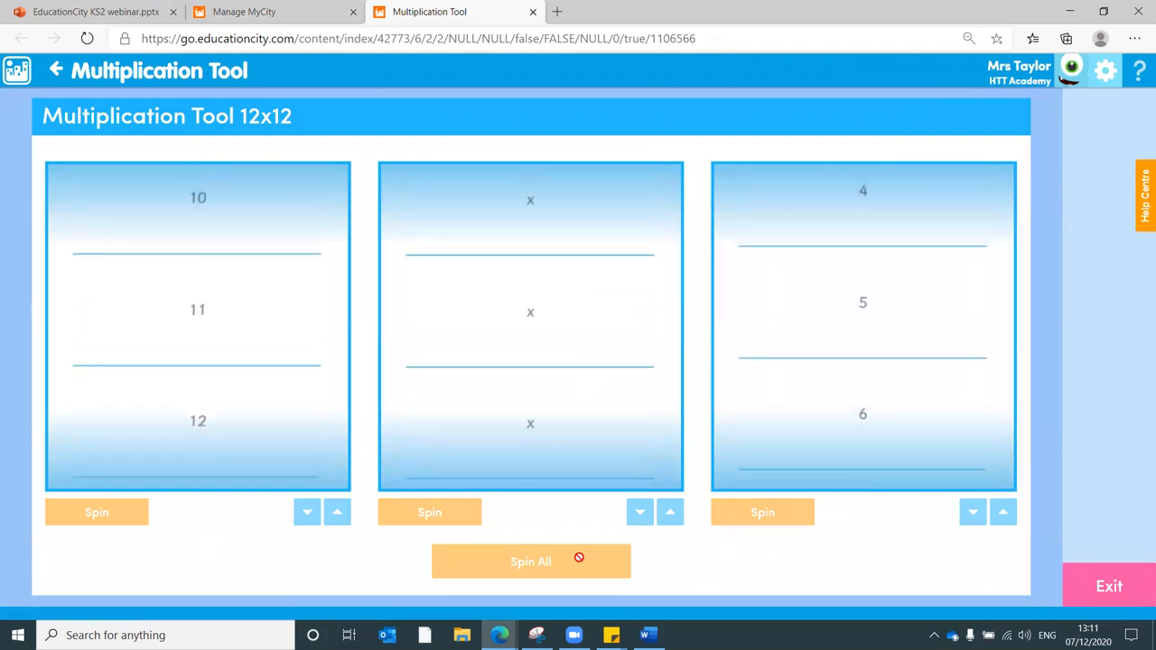
{"action": "left_click", "coordinate": [531, 560]}
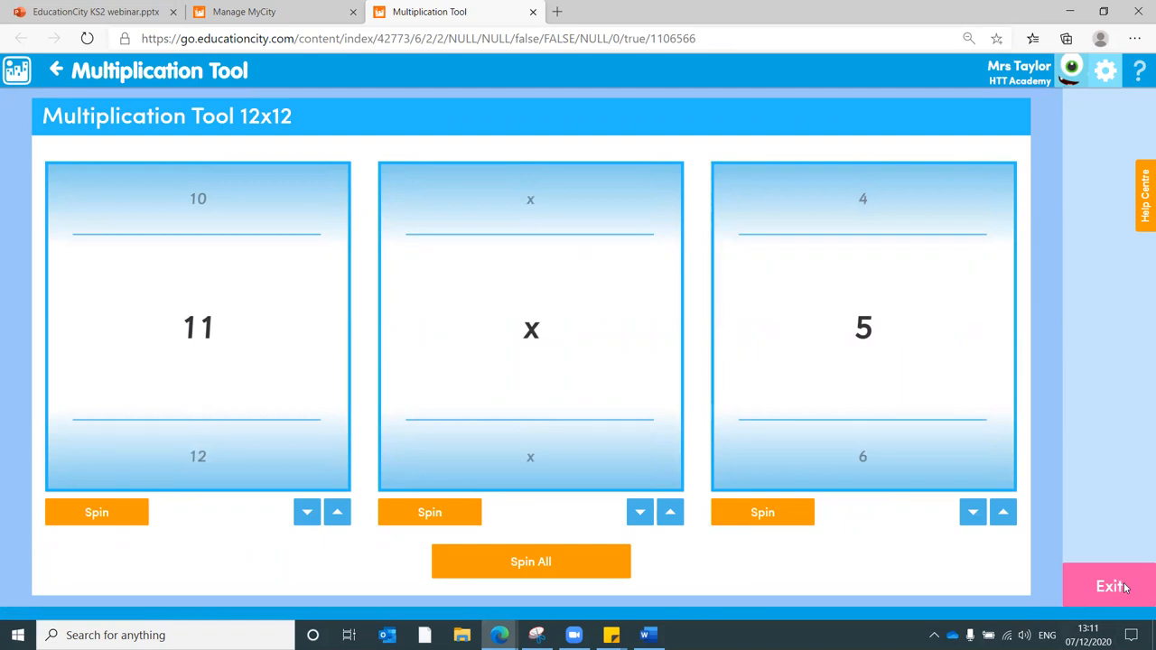
{"action": "mouse_move", "coordinate": [560, 372]}
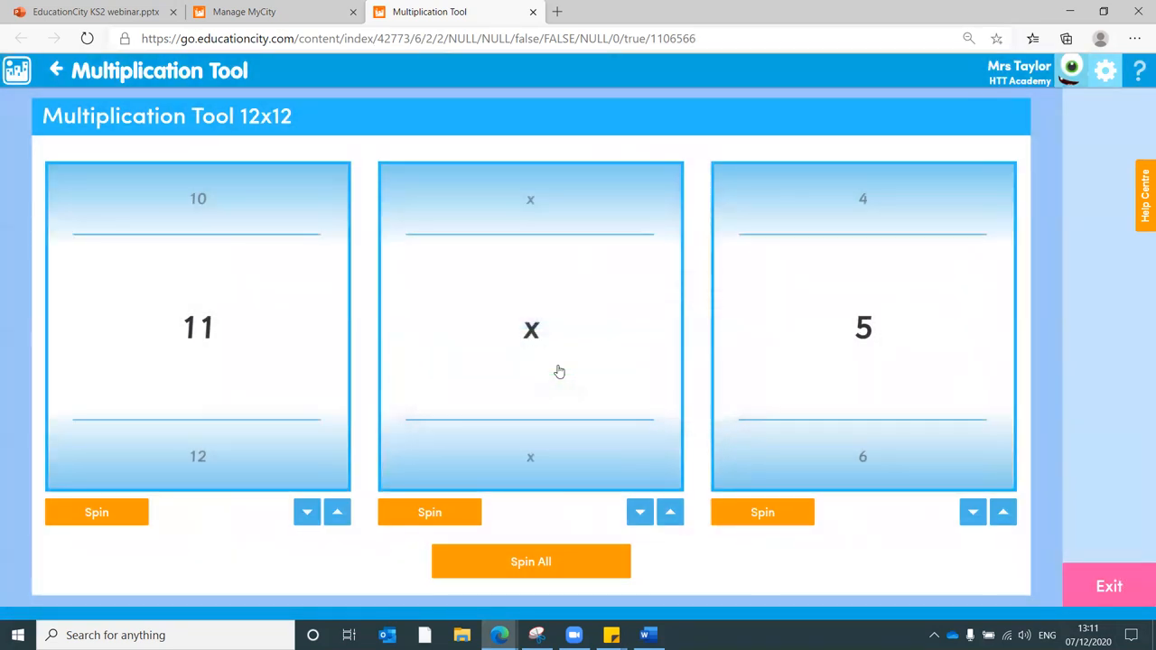
{"action": "left_click", "coordinate": [531, 11]}
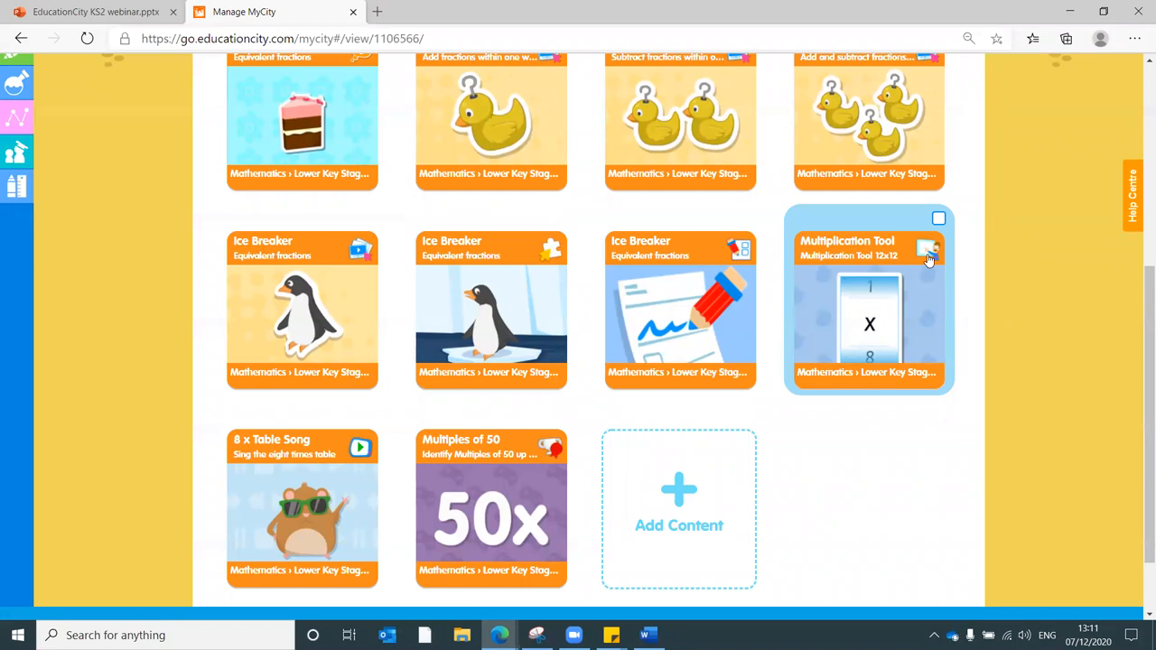
{"action": "mouse_move", "coordinate": [365, 486]}
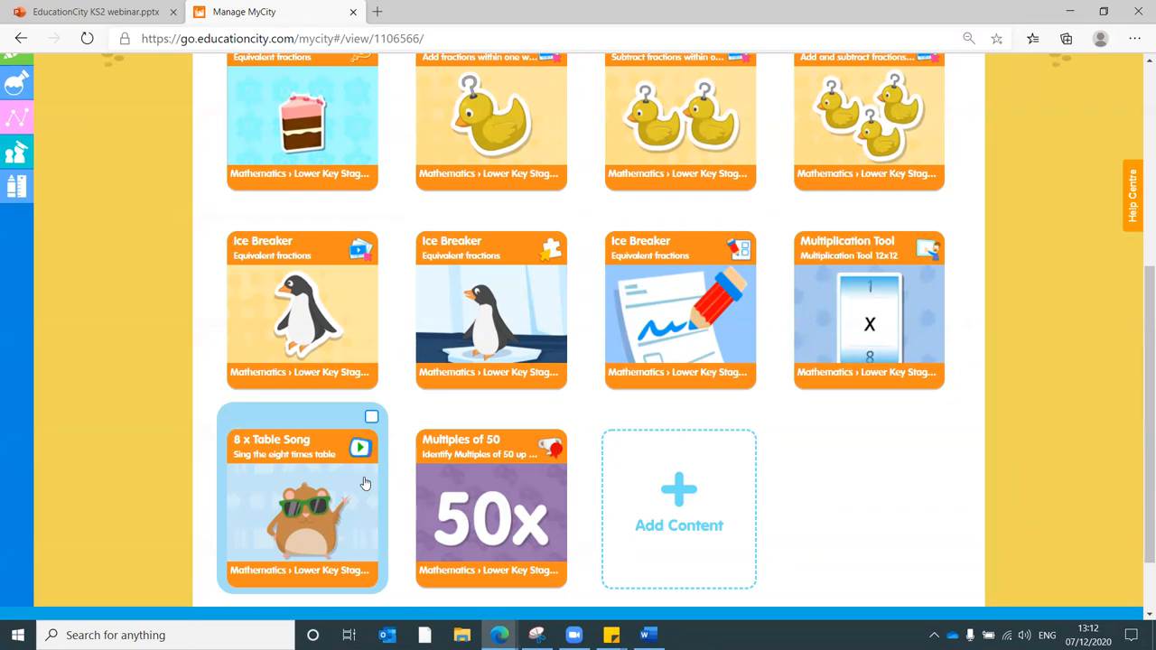
{"action": "mouse_move", "coordinate": [542, 466]}
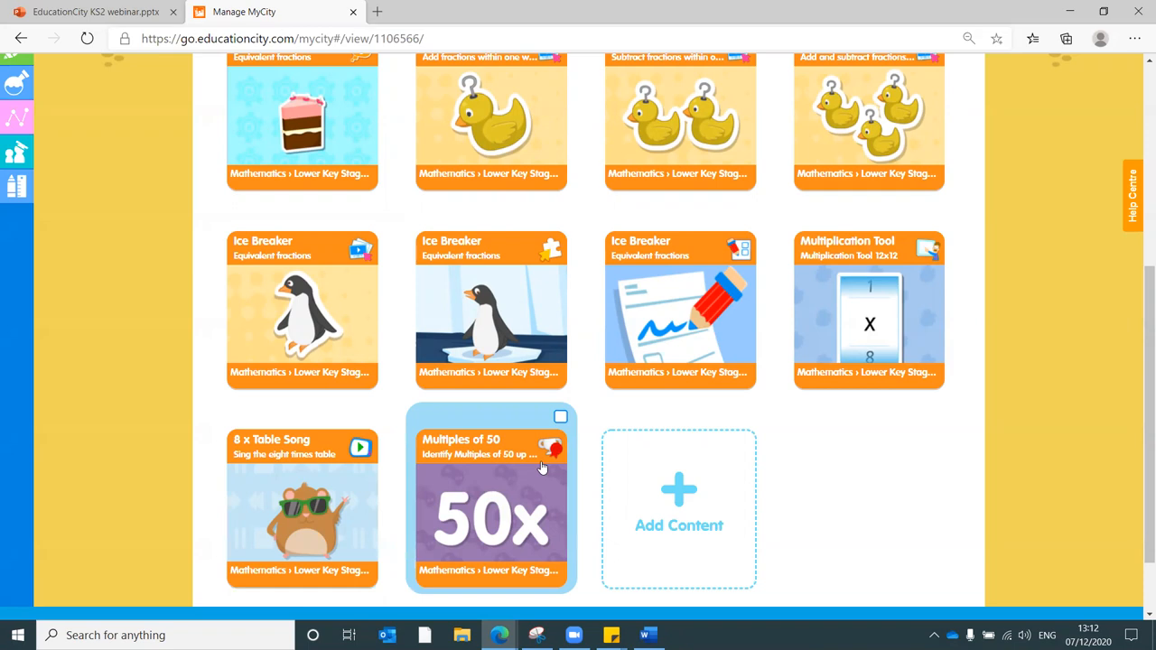
{"action": "mouse_move", "coordinate": [513, 505]}
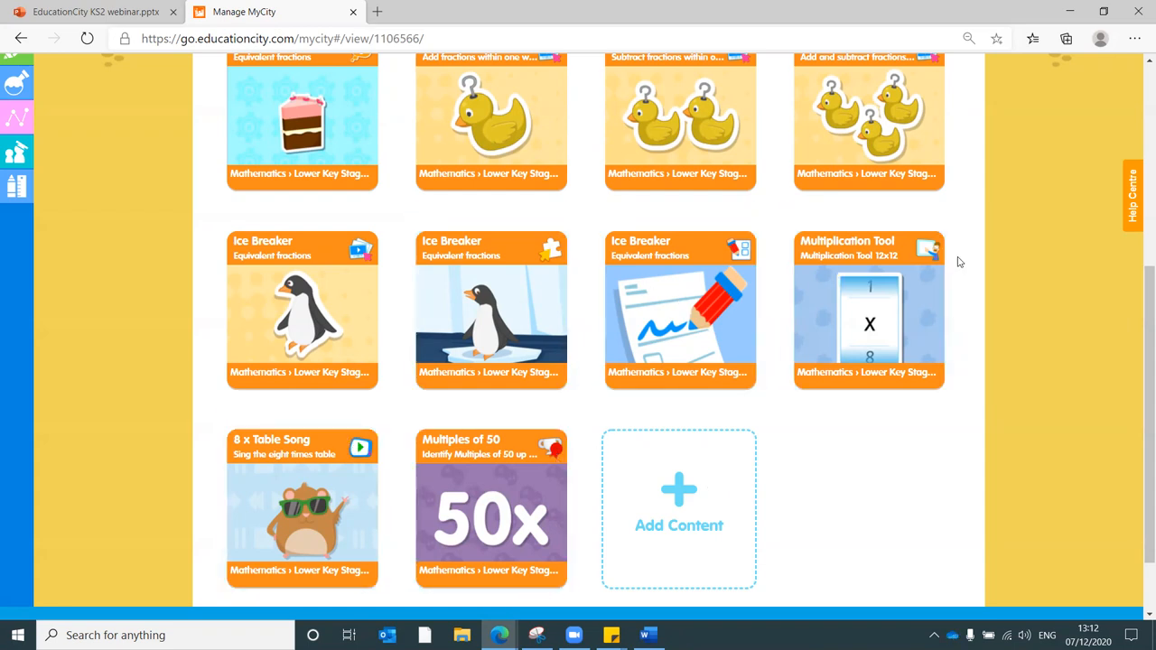
- Save the Fractions MyCity edits from the top of the Manage MyCity page
{"action": "scroll", "scroll_direction": "up", "scroll_amount": 3}
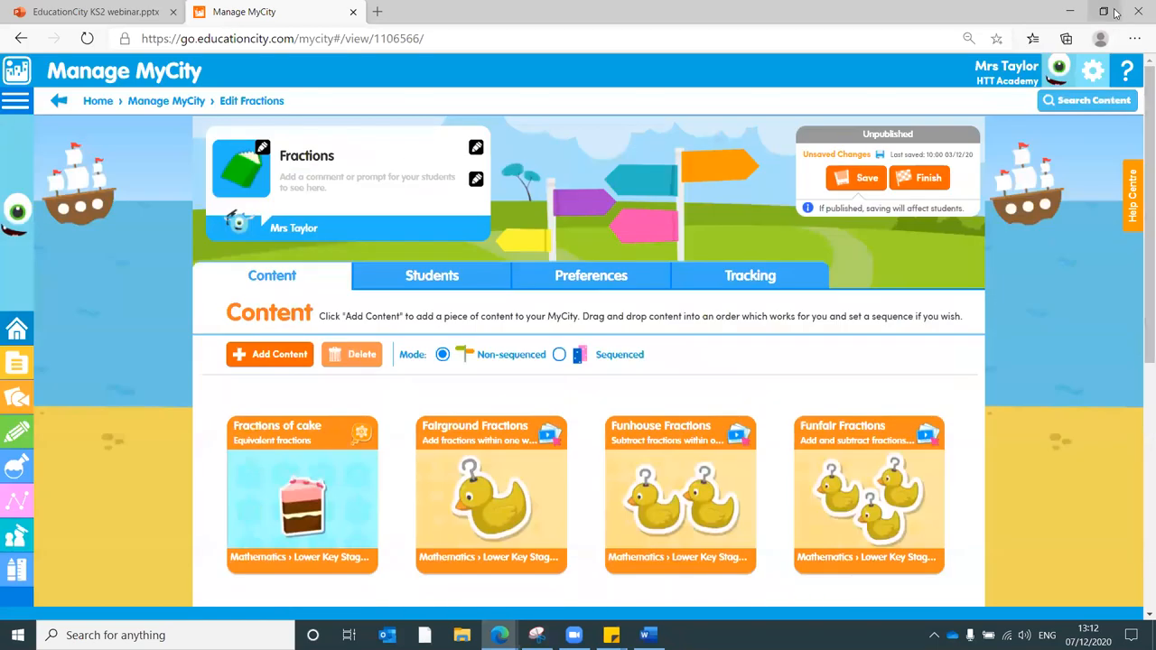
{"action": "left_click", "coordinate": [856, 179]}
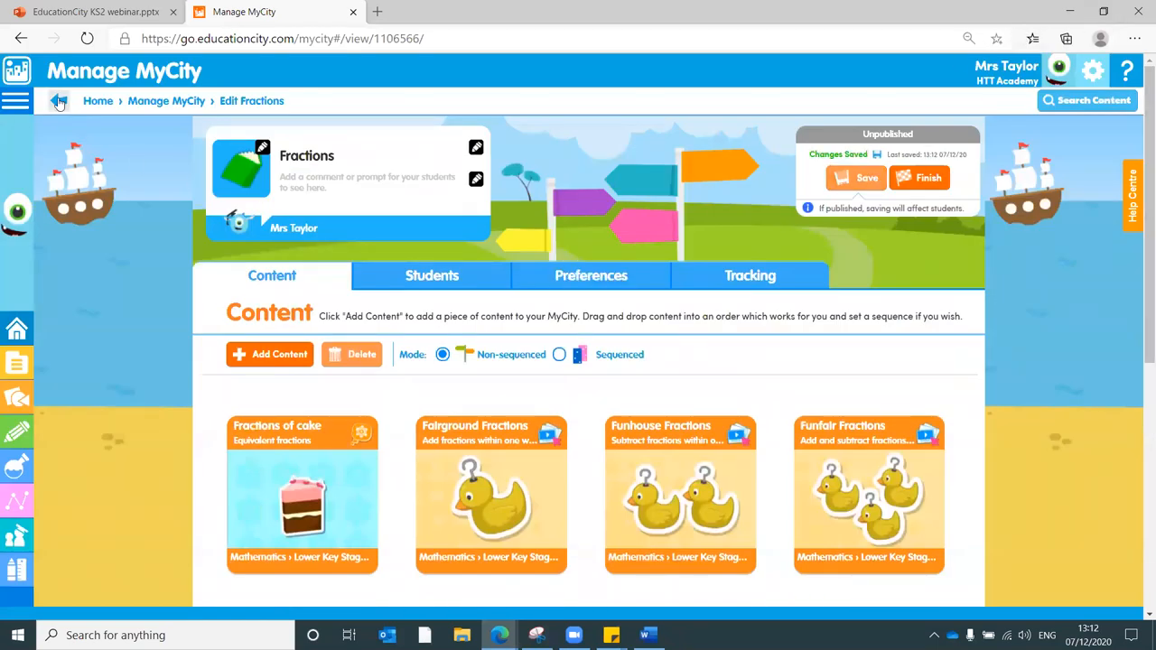
- Browse the English subject by year group, viewing KS1 and Lower KS2 resources
{"action": "left_click", "coordinate": [15, 101]}
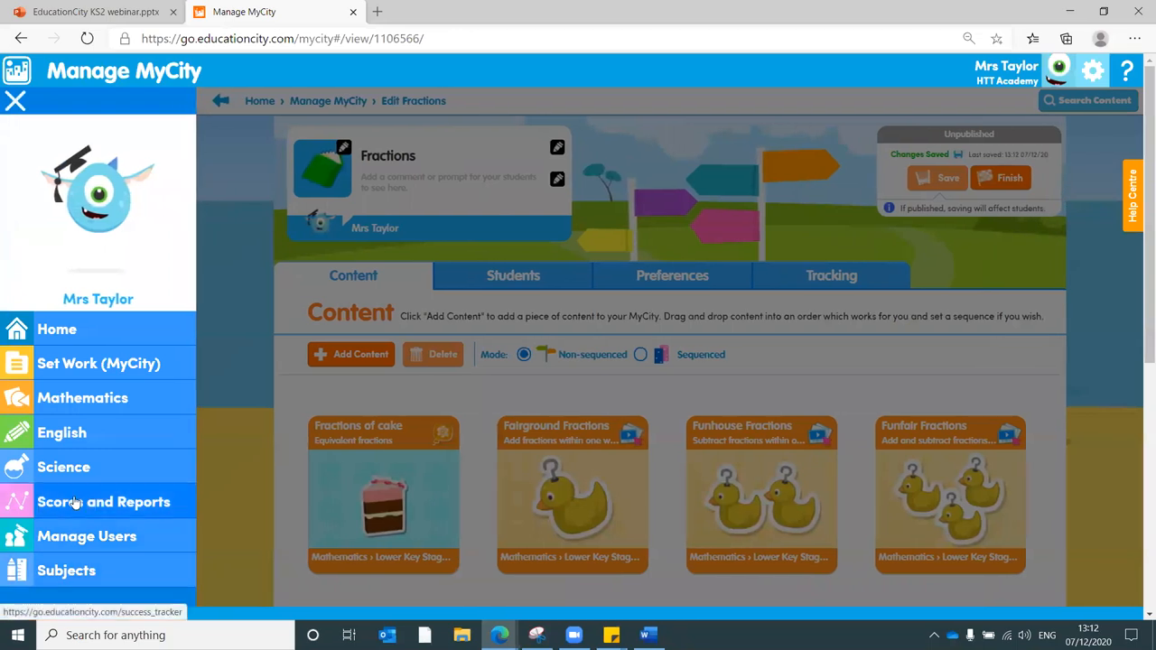
{"action": "mouse_move", "coordinate": [65, 571]}
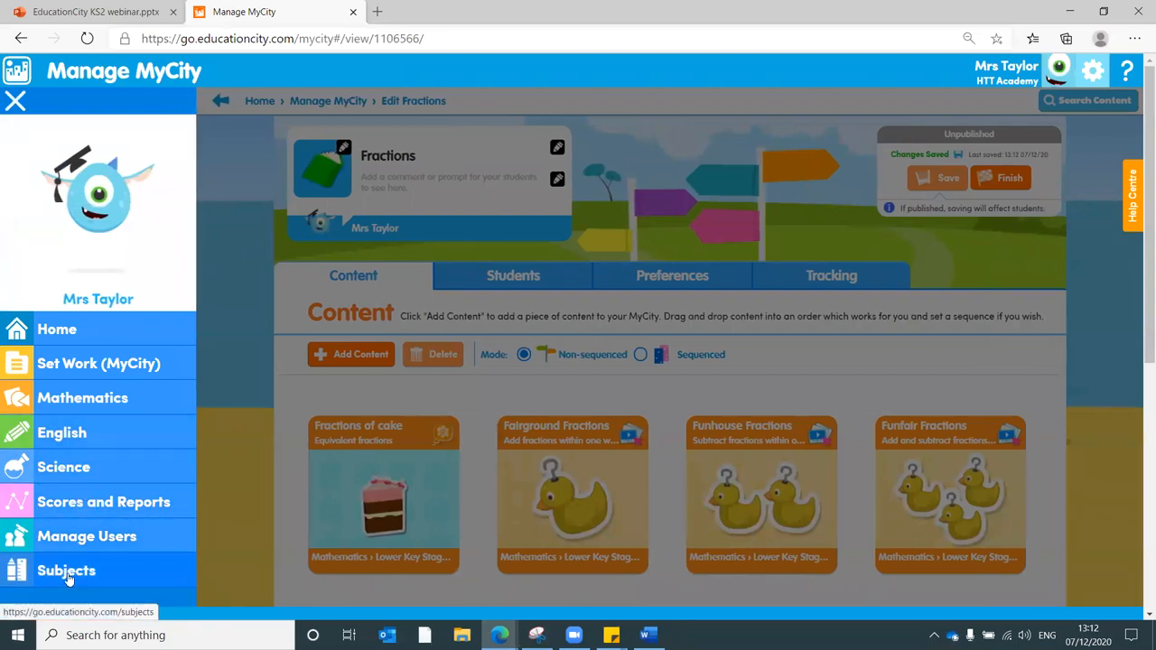
{"action": "left_click", "coordinate": [65, 571]}
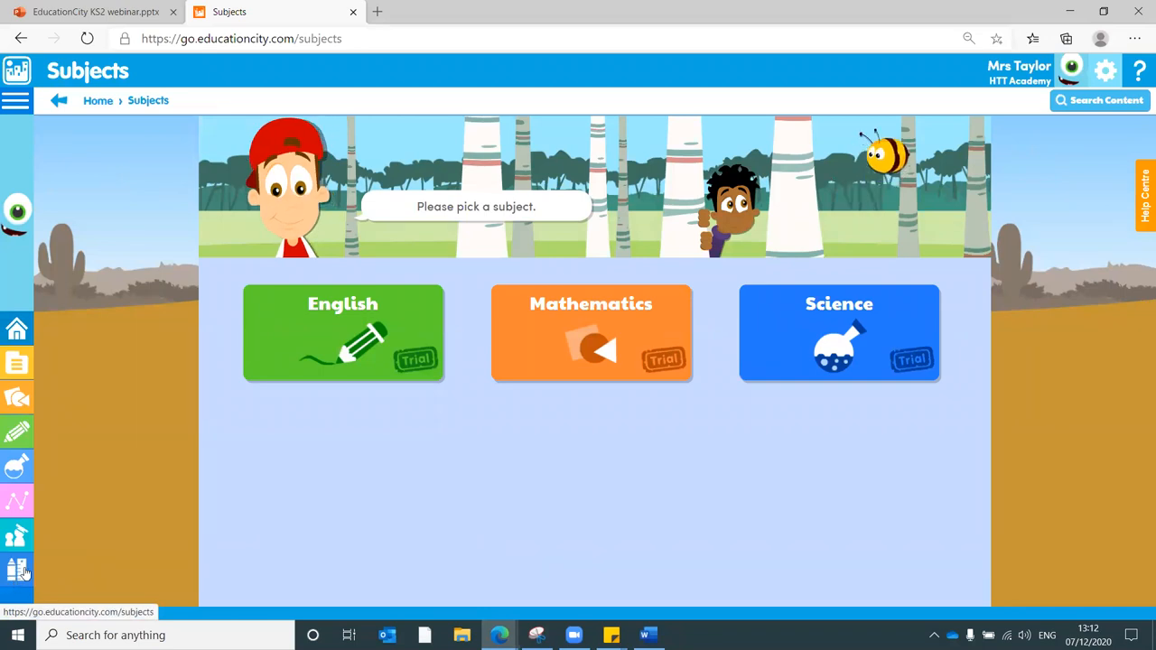
{"action": "left_click", "coordinate": [343, 333]}
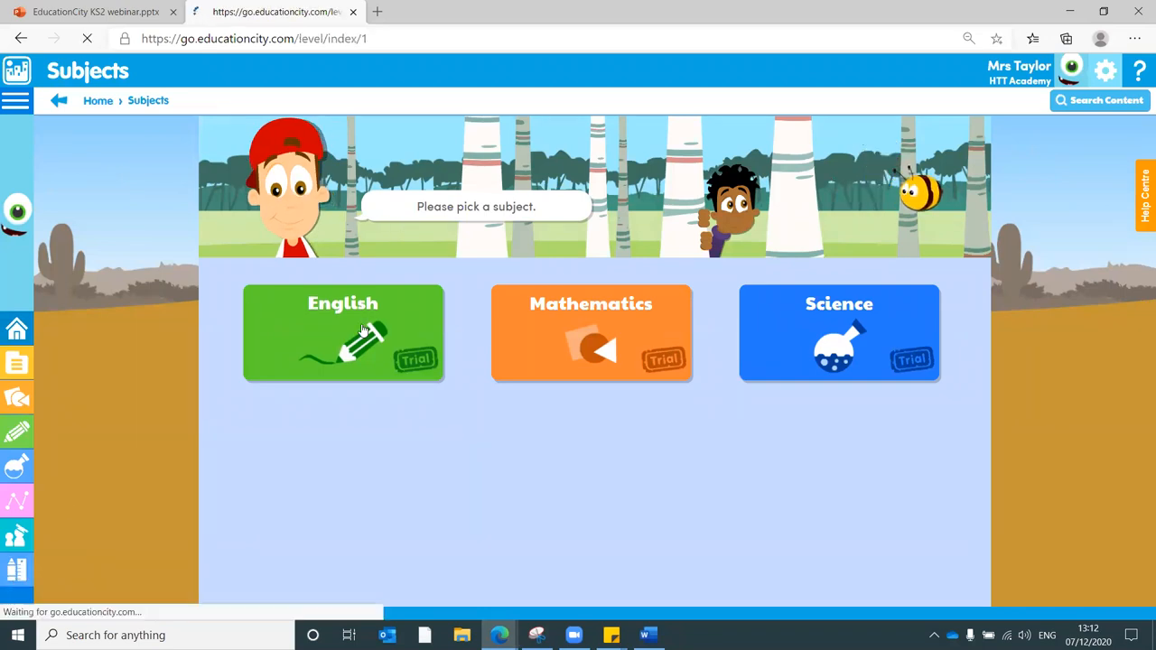
{"action": "left_click", "coordinate": [344, 332]}
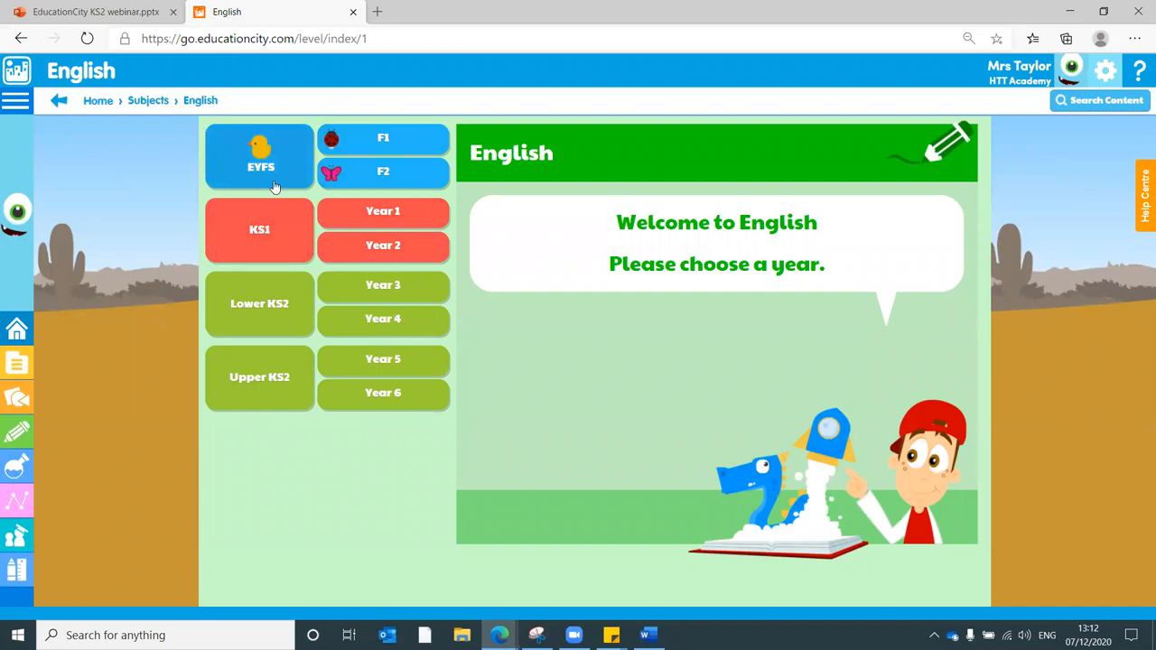
{"action": "left_click", "coordinate": [260, 229]}
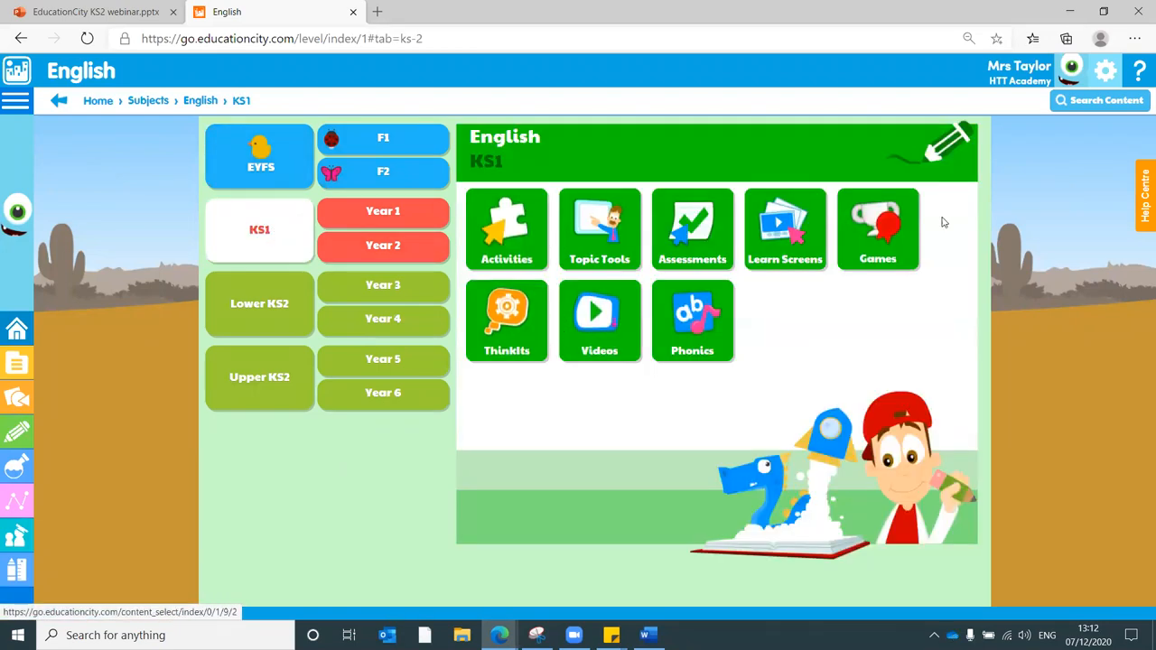
{"action": "left_click", "coordinate": [260, 303]}
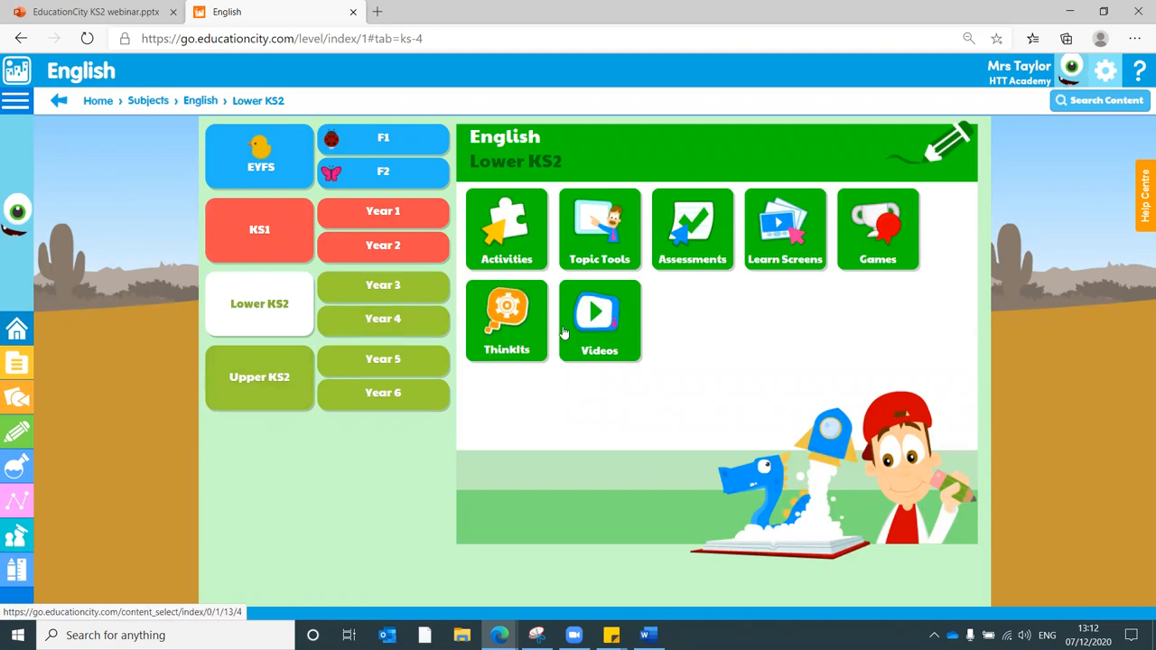
- Switch to the Mathematics subject resources and head back toward the teacher home page
{"action": "left_click", "coordinate": [148, 101]}
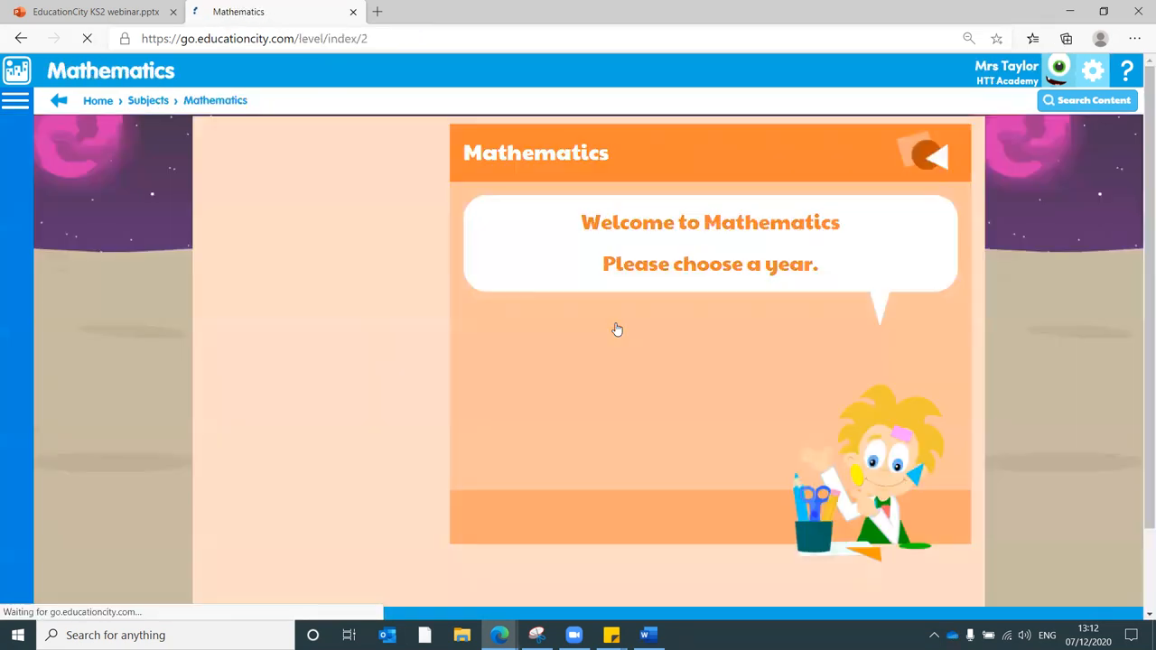
{"action": "left_click", "coordinate": [260, 304]}
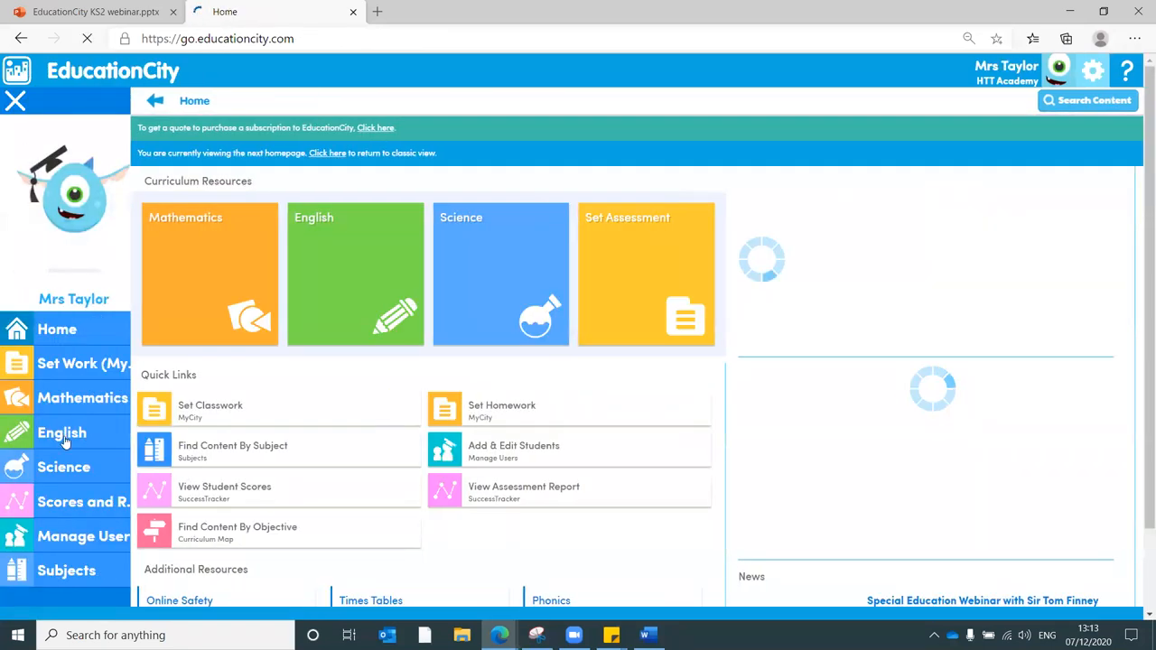
- Reopen the Fractions classwork MyCity, switch it to Sequenced mode and save the change
{"action": "left_click", "coordinate": [210, 408]}
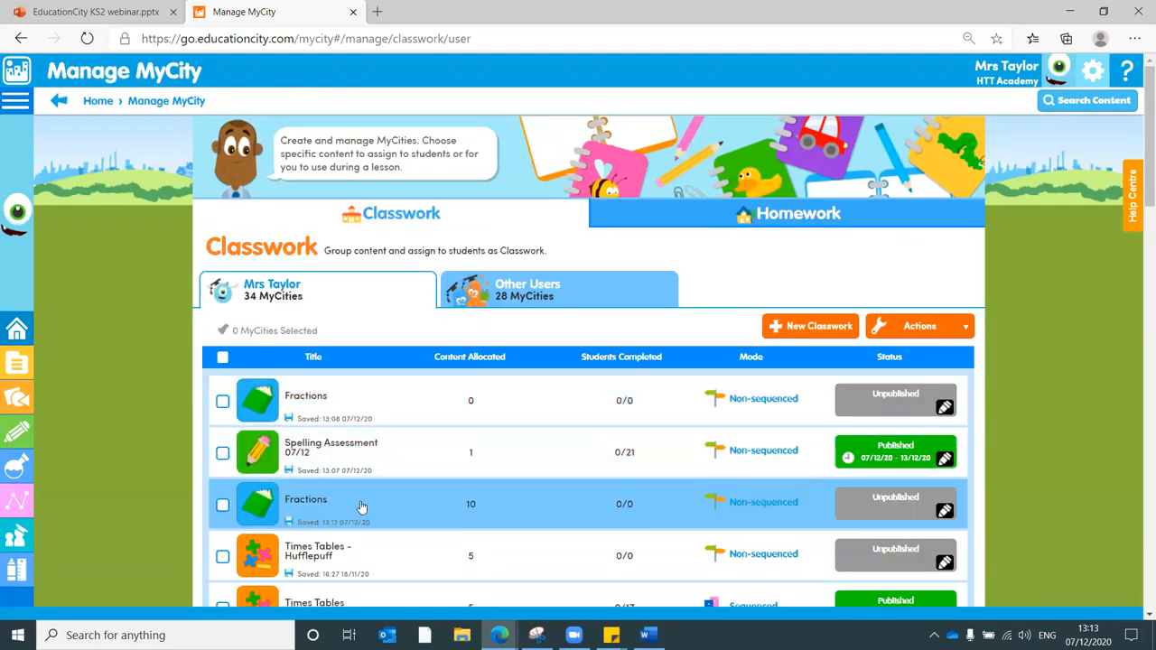
{"action": "left_click", "coordinate": [306, 499]}
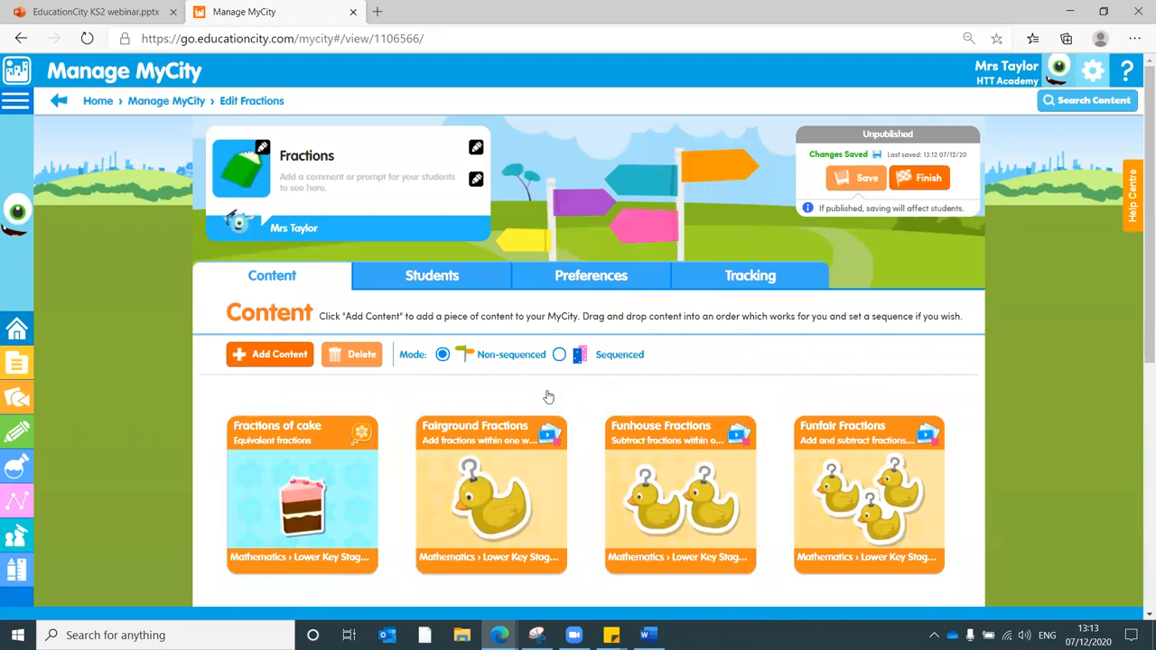
{"action": "left_click", "coordinate": [558, 354]}
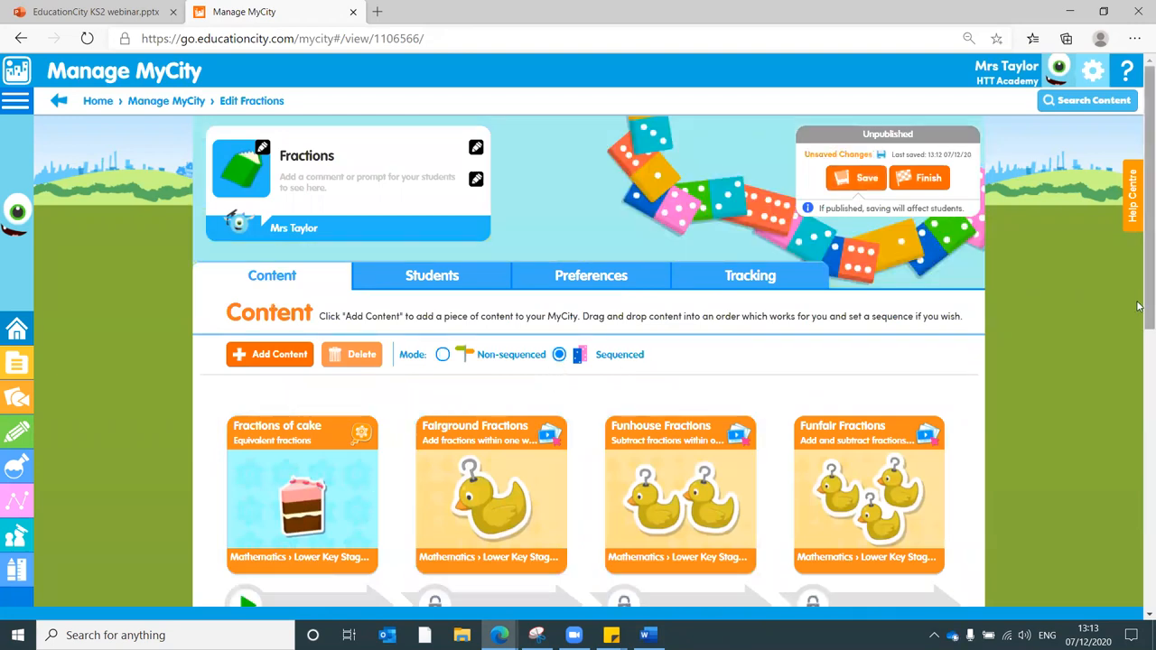
{"action": "scroll", "scroll_direction": "down", "scroll_amount": 3}
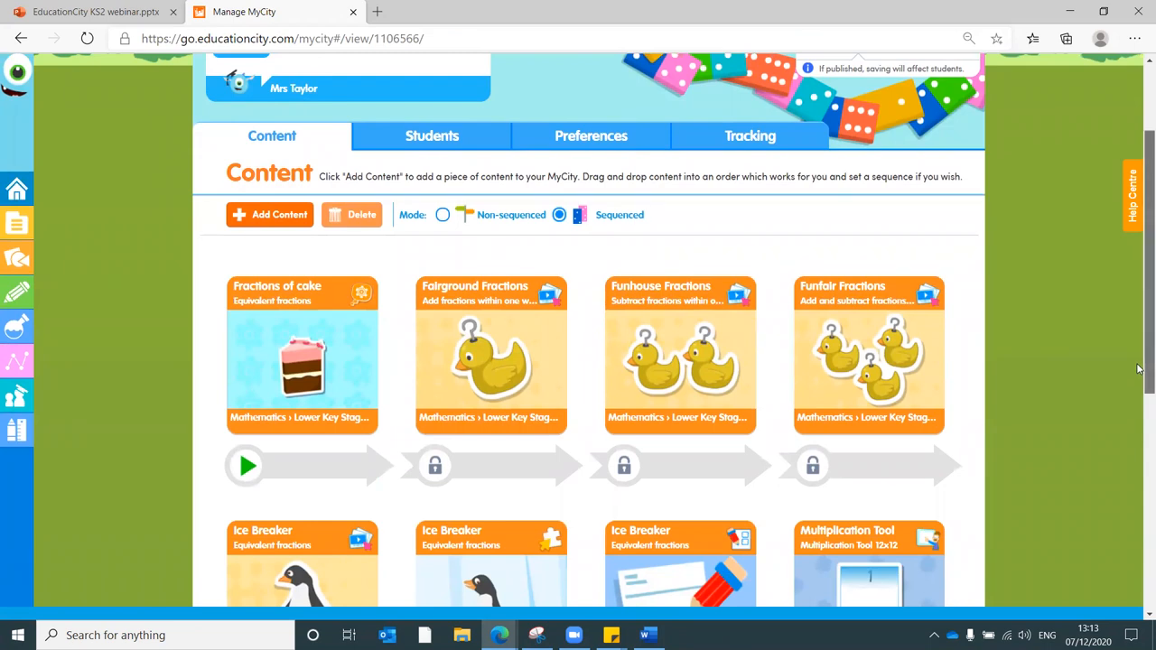
{"action": "scroll", "scroll_direction": "up", "scroll_amount": 3}
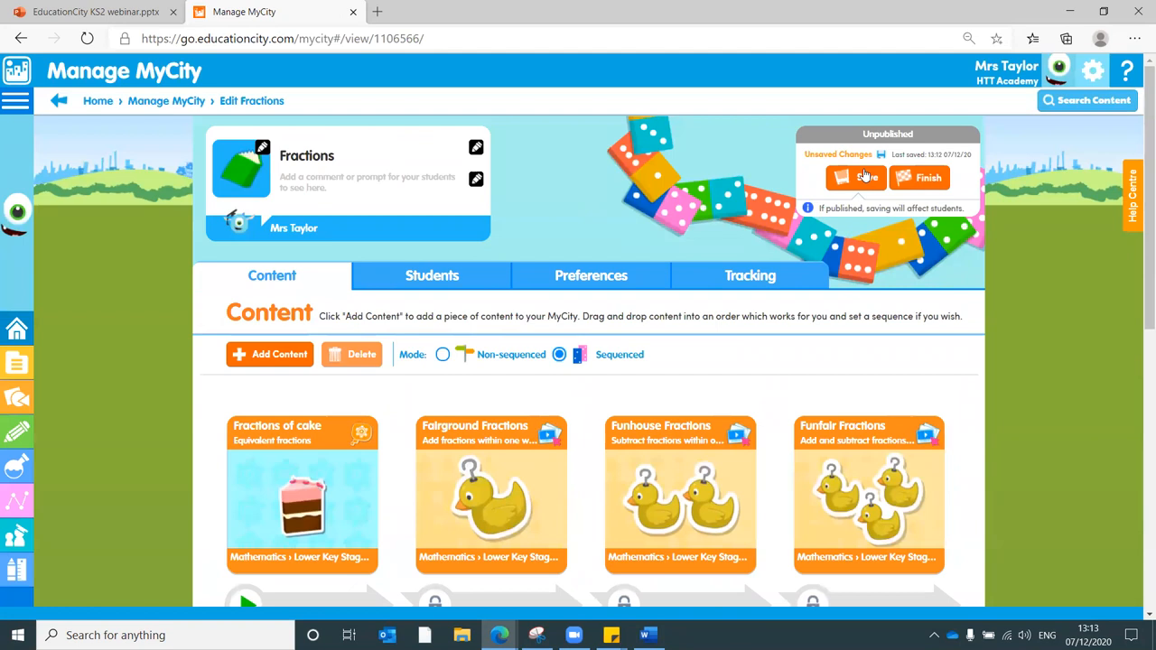
{"action": "left_click", "coordinate": [855, 177]}
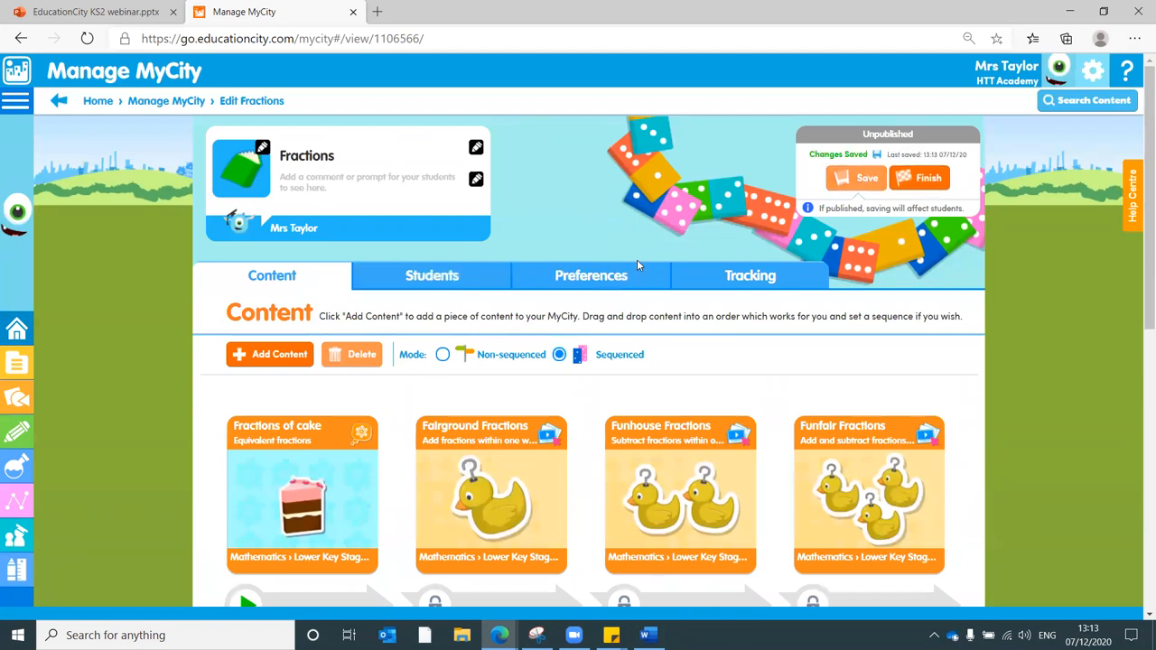
- View the MyCity's assignable students by class, group and individual, then its publishing preferences
{"action": "left_click", "coordinate": [431, 275]}
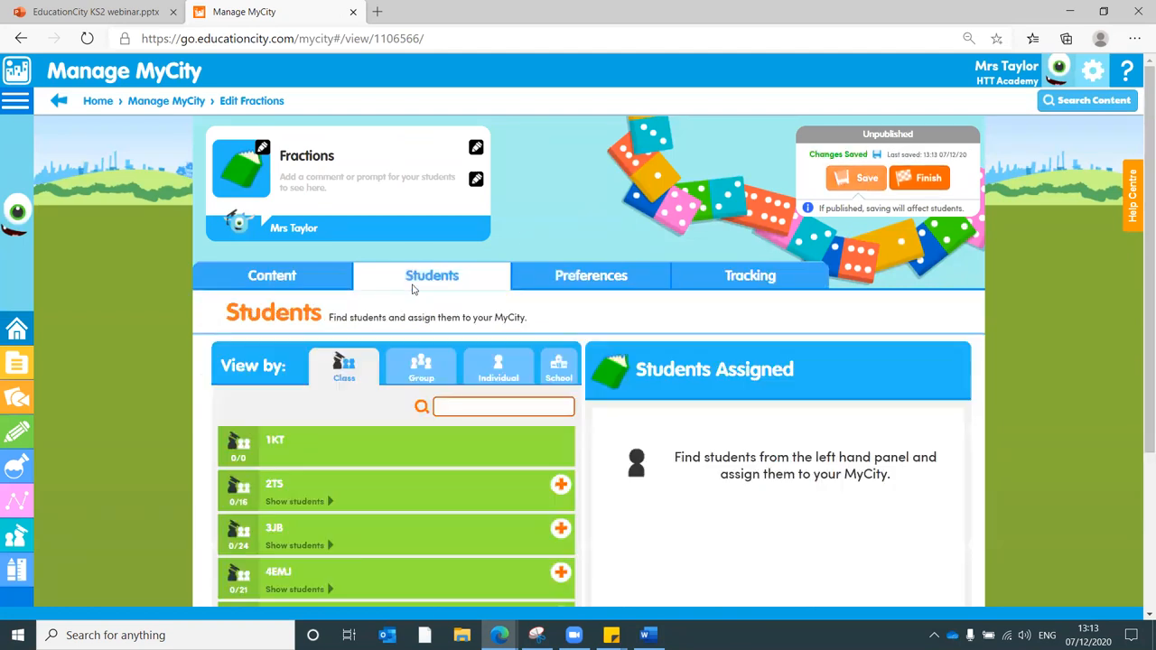
{"action": "mouse_move", "coordinate": [386, 473]}
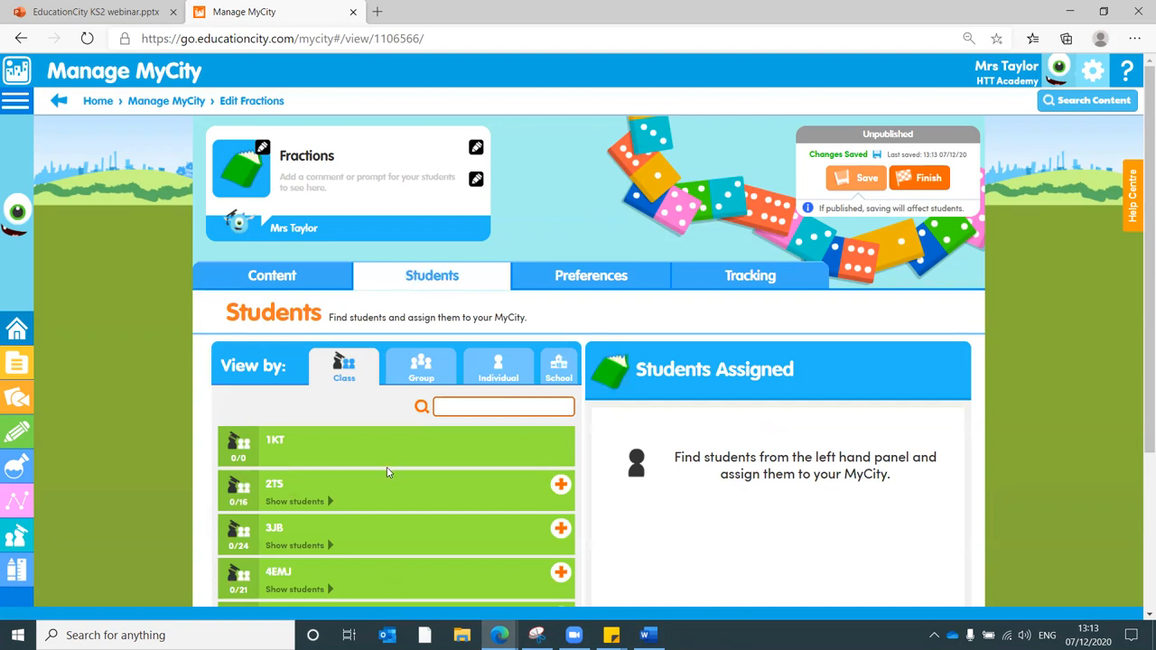
{"action": "left_click", "coordinate": [421, 365]}
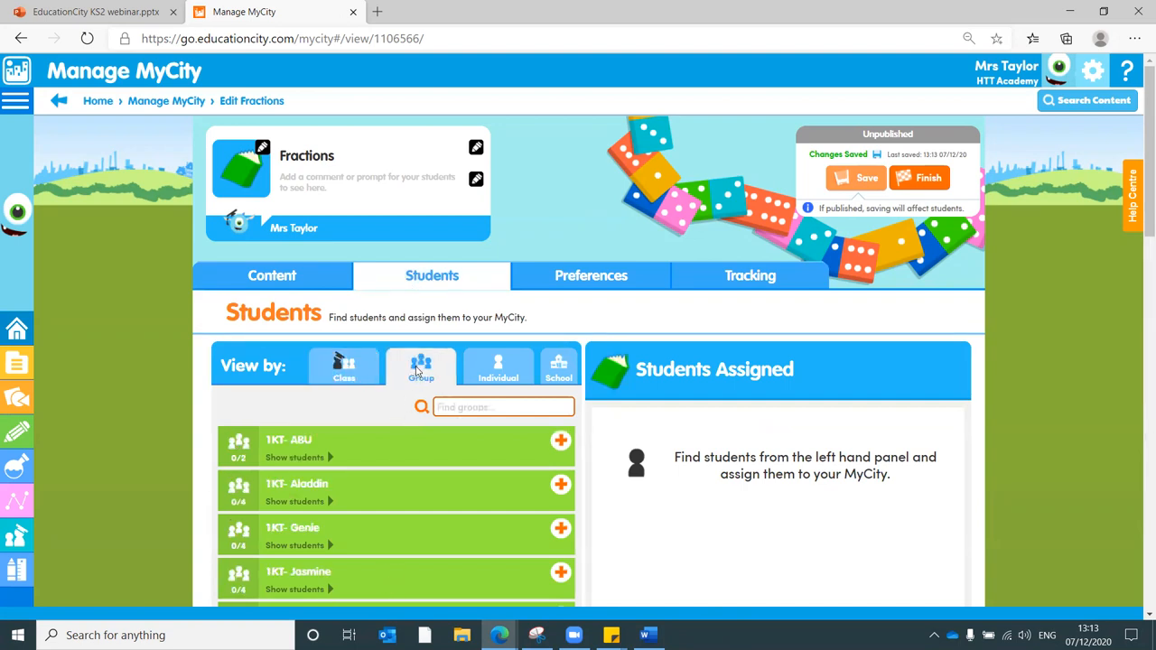
{"action": "left_click", "coordinate": [498, 365]}
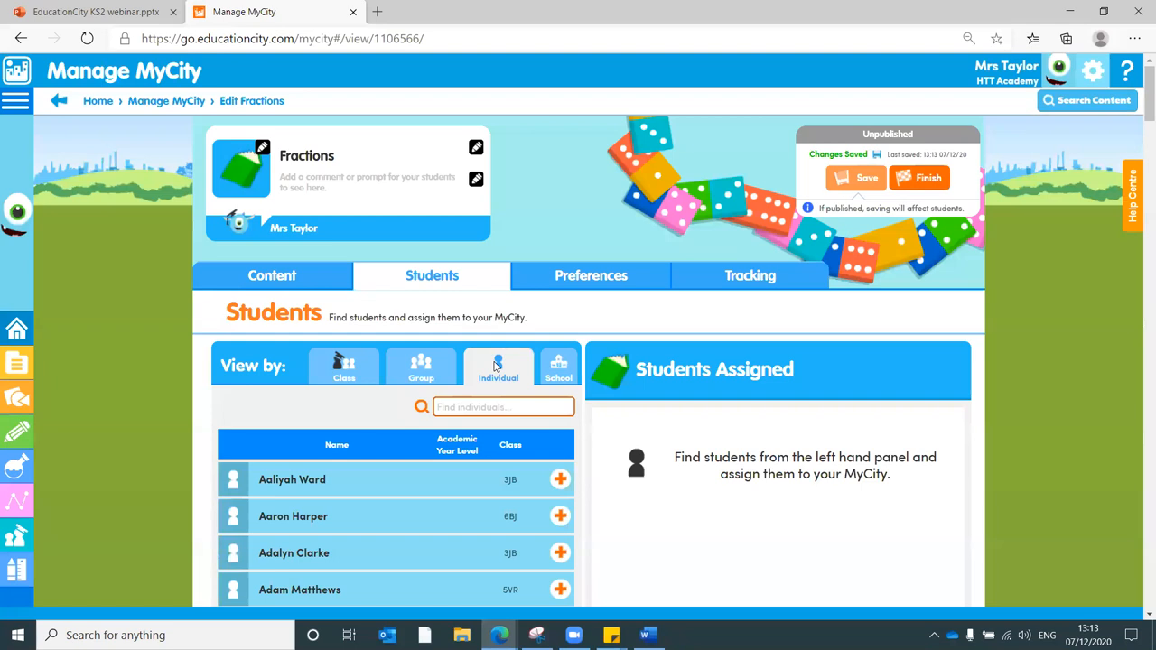
{"action": "left_click", "coordinate": [590, 275]}
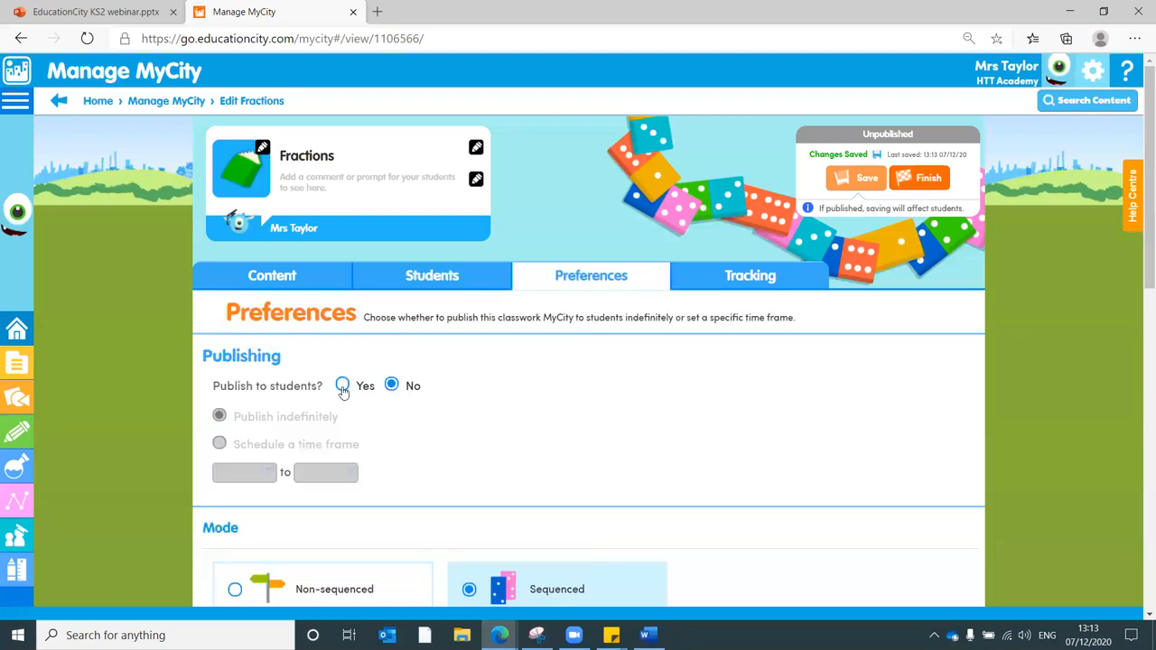
- Set Publish to students to Yes, leaving Publish indefinitely, and review the mode and content preferences
{"action": "left_click", "coordinate": [343, 387]}
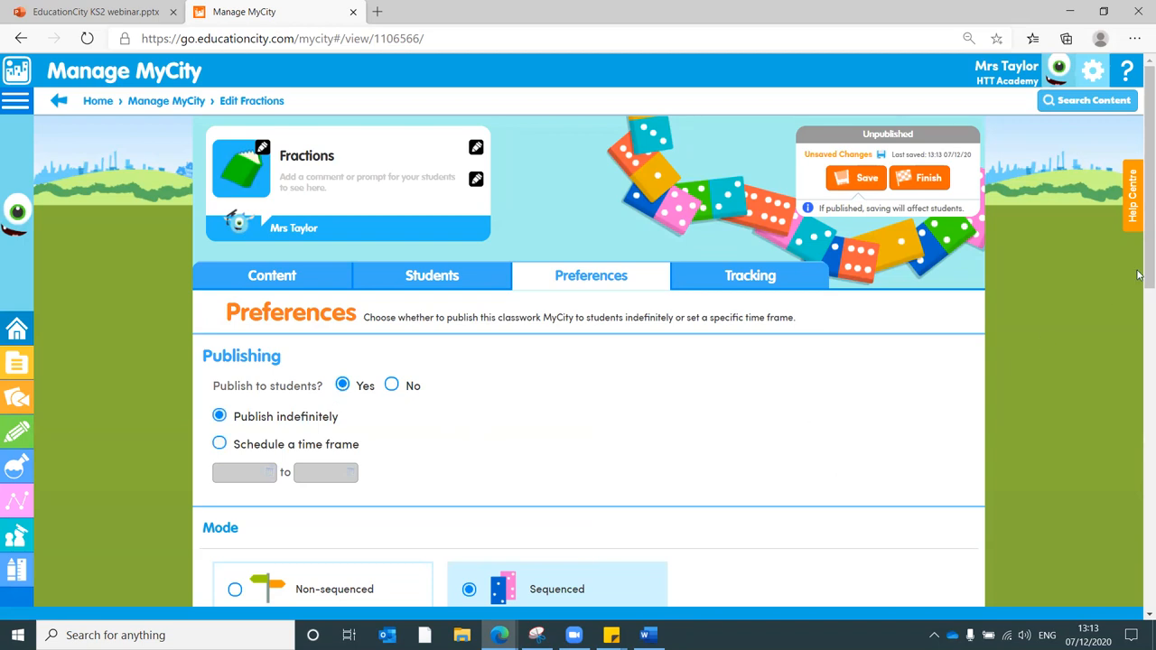
{"action": "scroll", "scroll_direction": "down", "scroll_amount": 3}
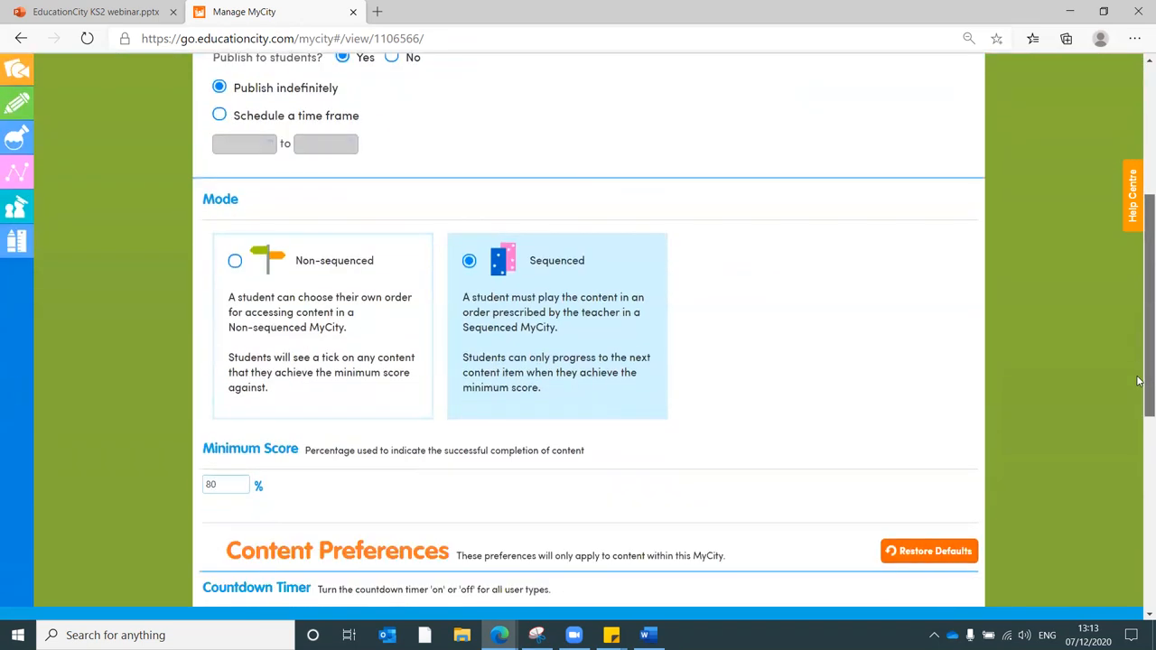
{"action": "scroll", "scroll_direction": "down", "scroll_amount": 3}
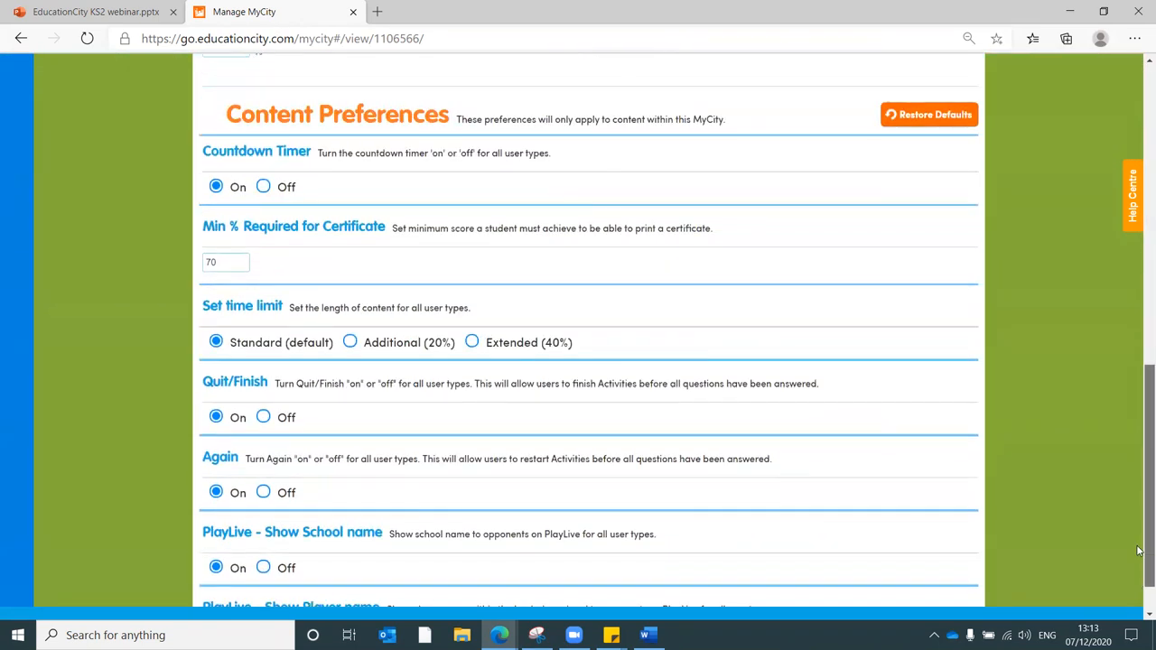
{"action": "scroll", "scroll_direction": "down", "scroll_amount": 3}
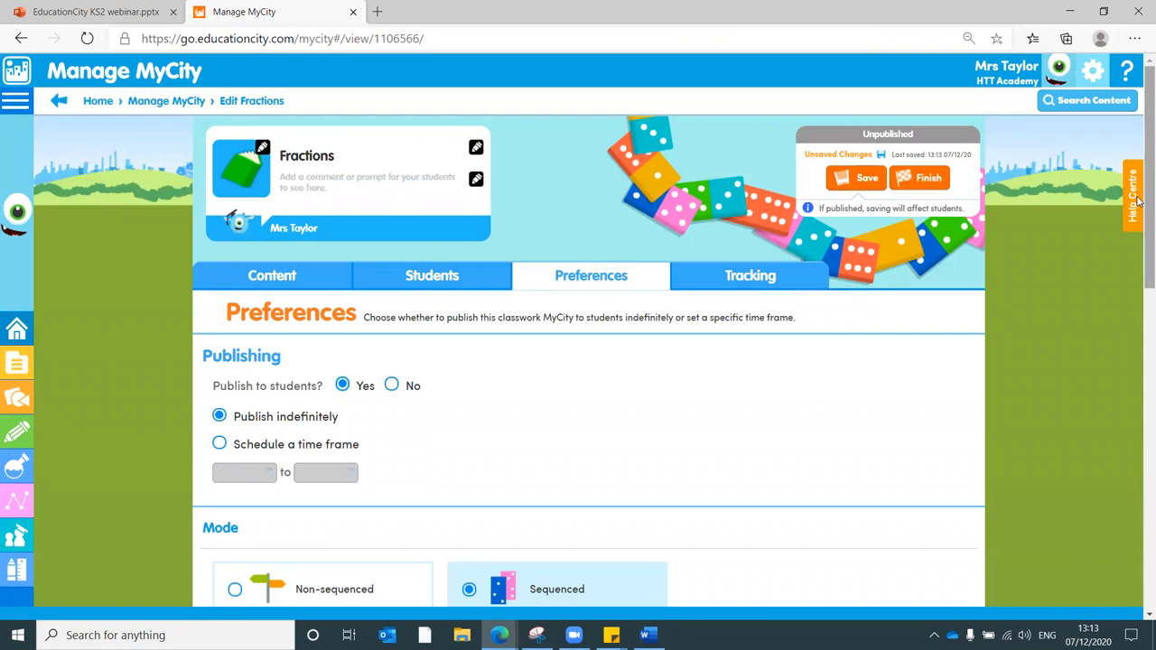
{"action": "mouse_move", "coordinate": [750, 275]}
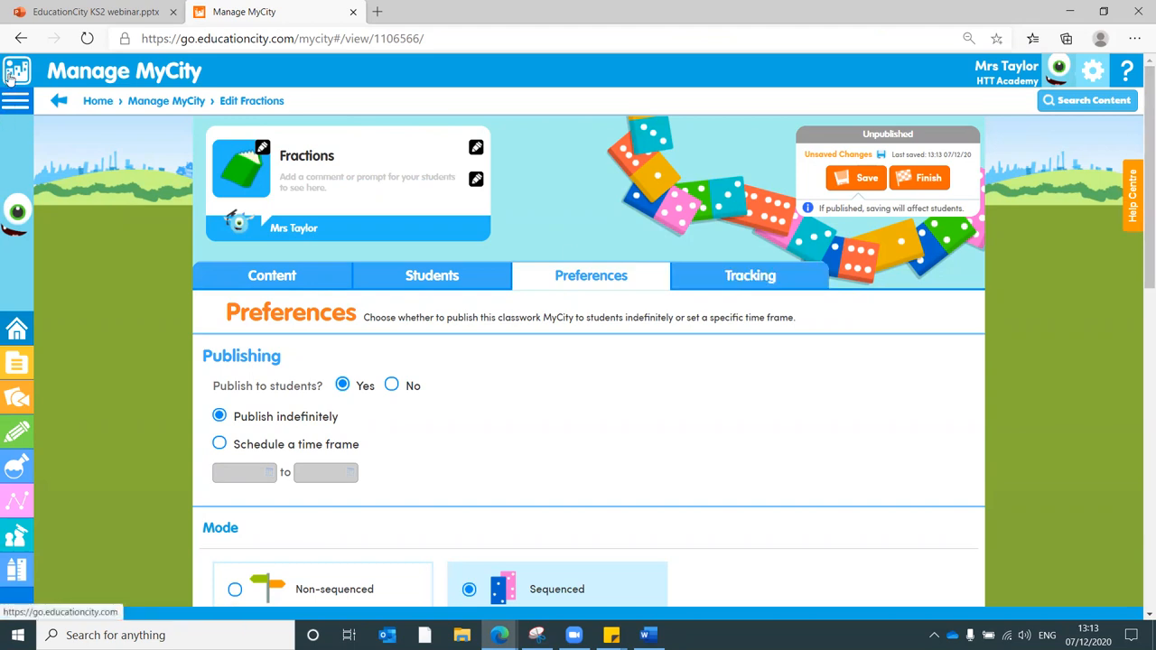
- Bring up the Fractions MyCity save summary and answer the save prompt
{"action": "left_click", "coordinate": [929, 177]}
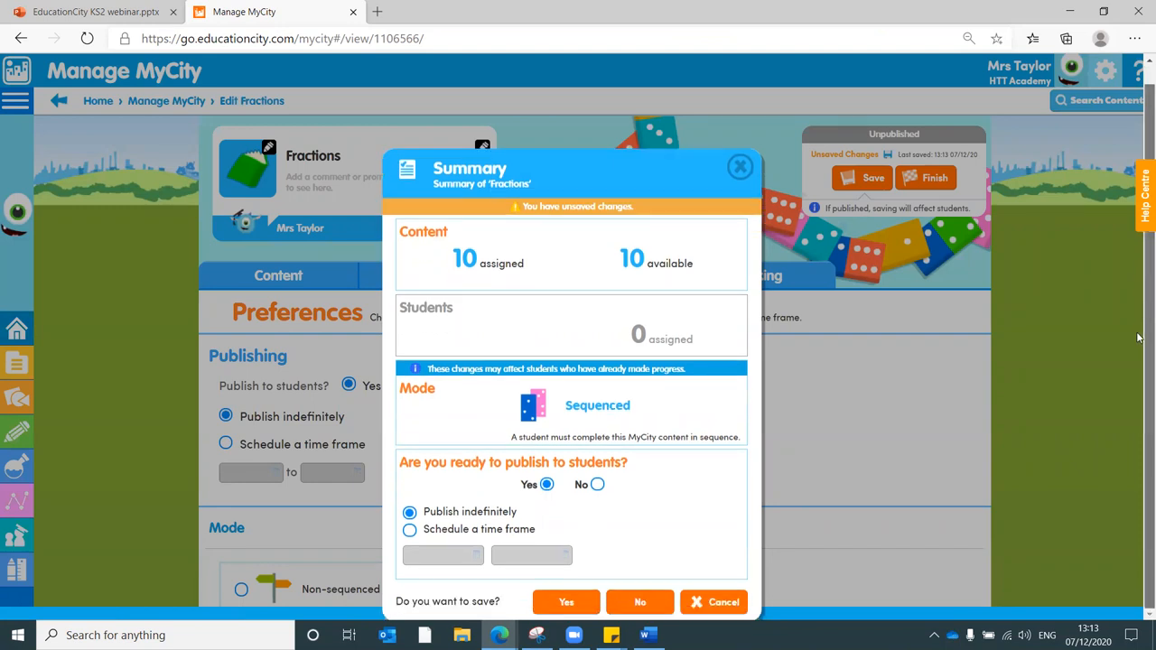
{"action": "left_click", "coordinate": [567, 602]}
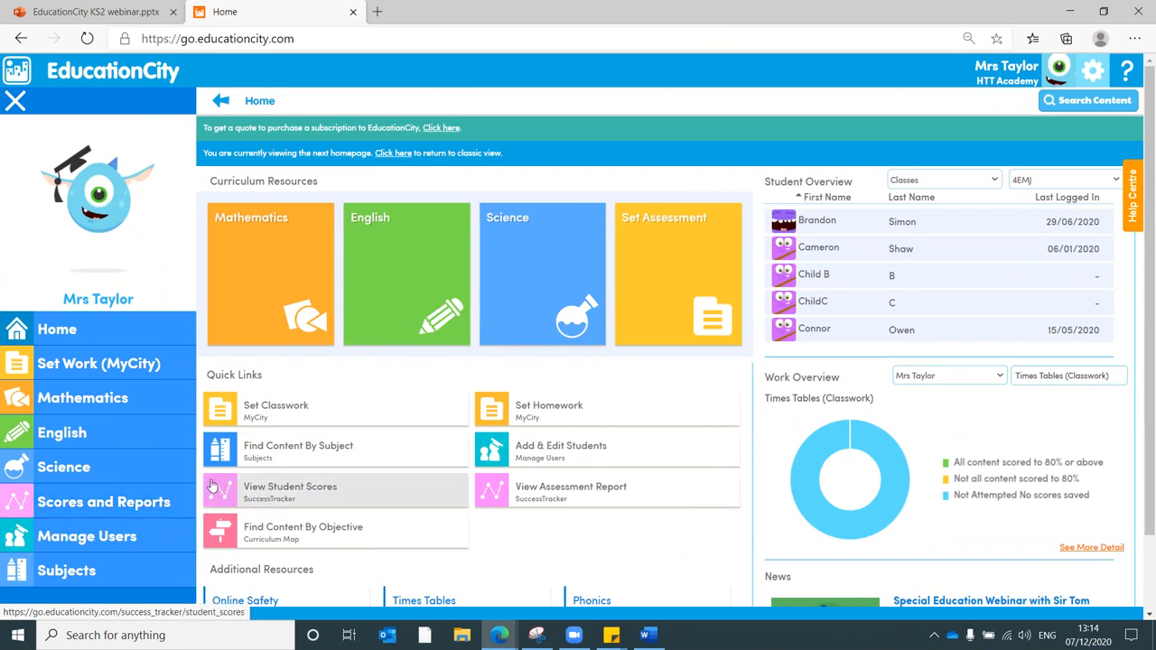
{"action": "mouse_move", "coordinate": [247, 502]}
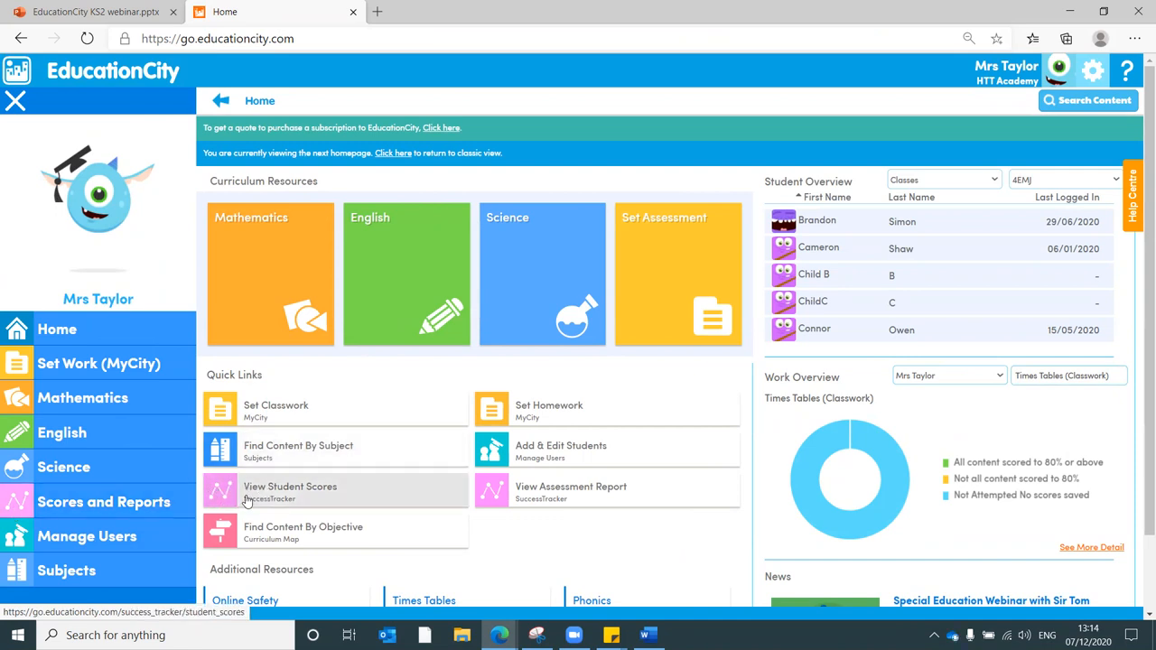
- Open SuccessTracker Student Scores and set the From date to 1 February 2017 for class 4EMJ
{"action": "left_click", "coordinate": [289, 491]}
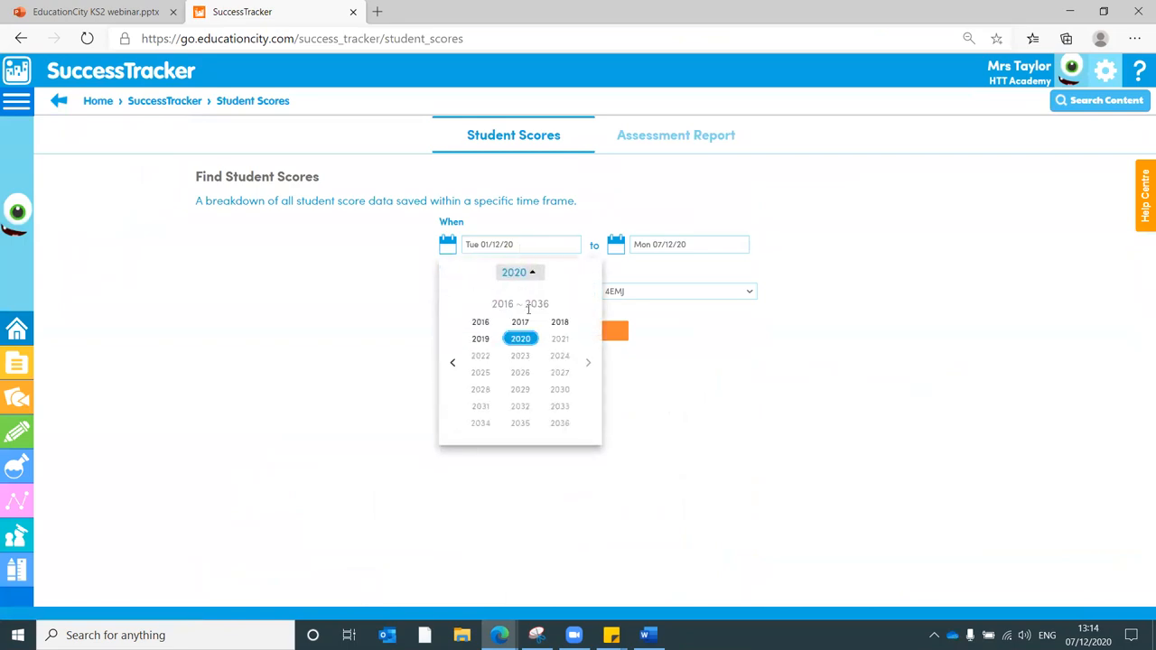
{"action": "left_click", "coordinate": [520, 322]}
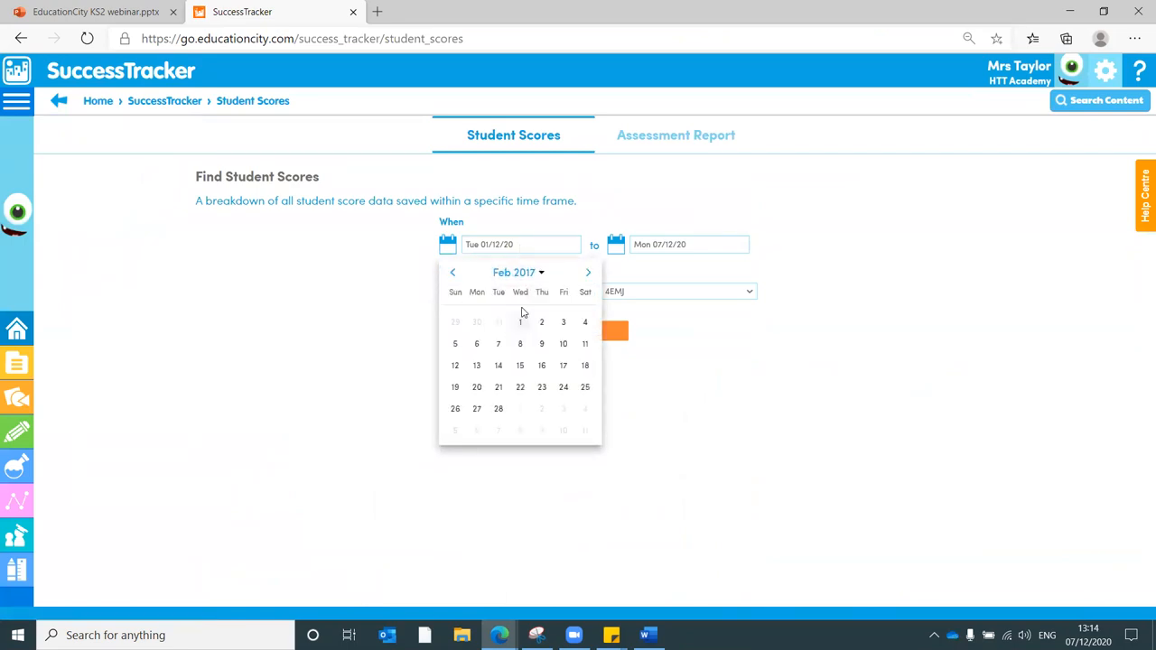
{"action": "left_click", "coordinate": [520, 322]}
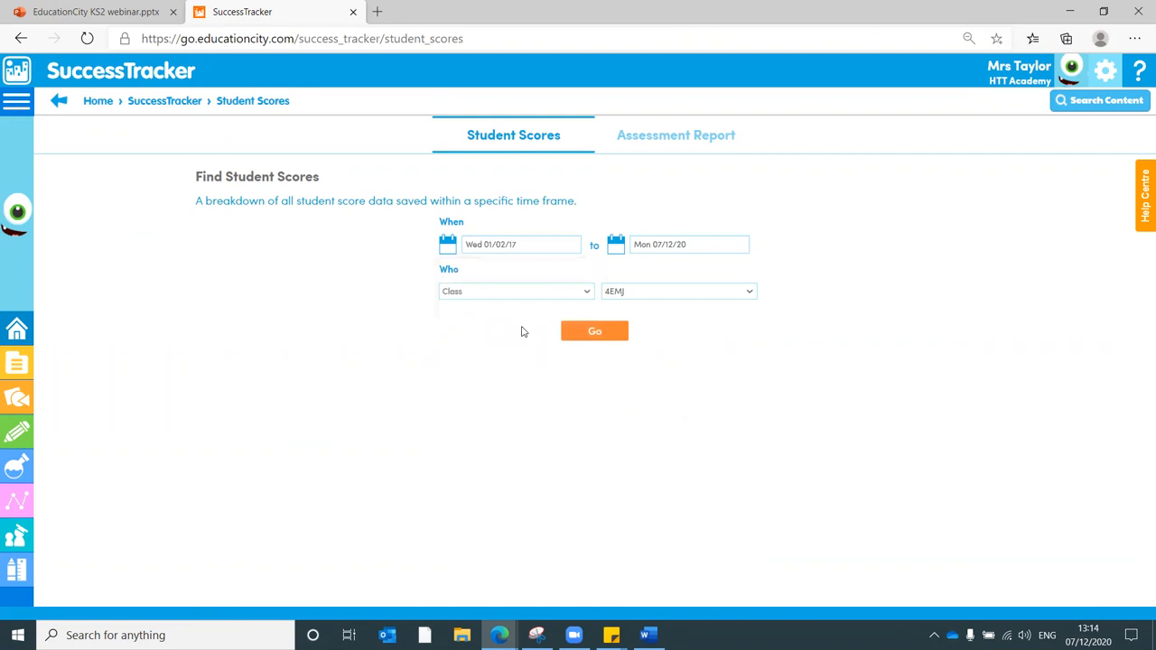
{"action": "mouse_move", "coordinate": [567, 291]}
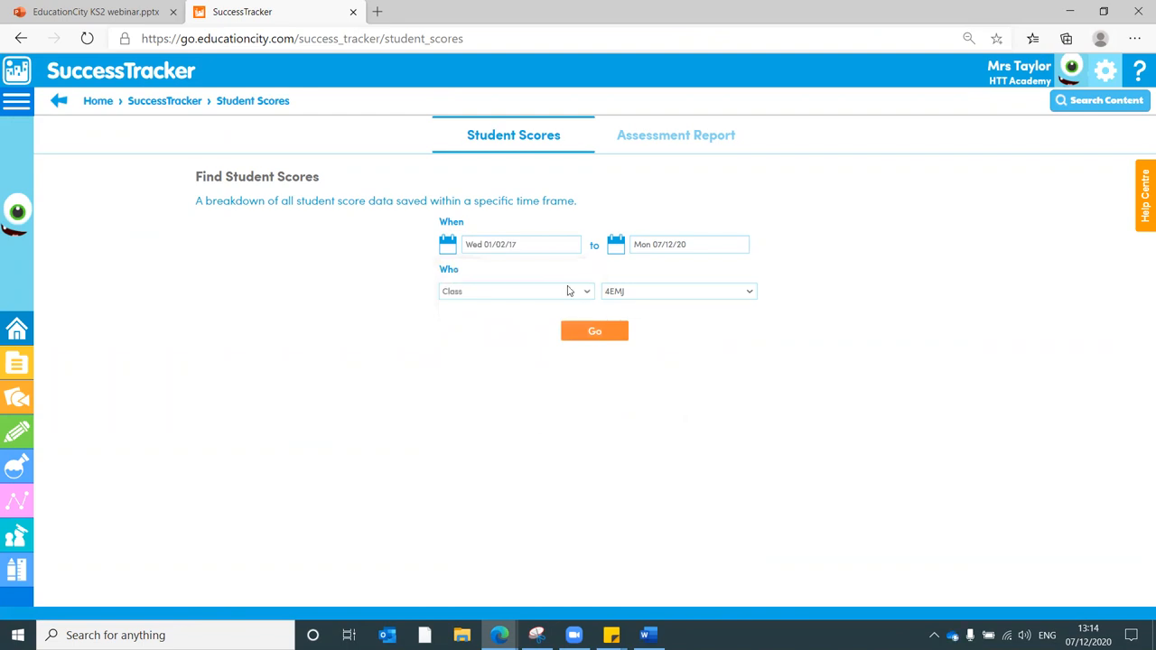
{"action": "left_click", "coordinate": [515, 291]}
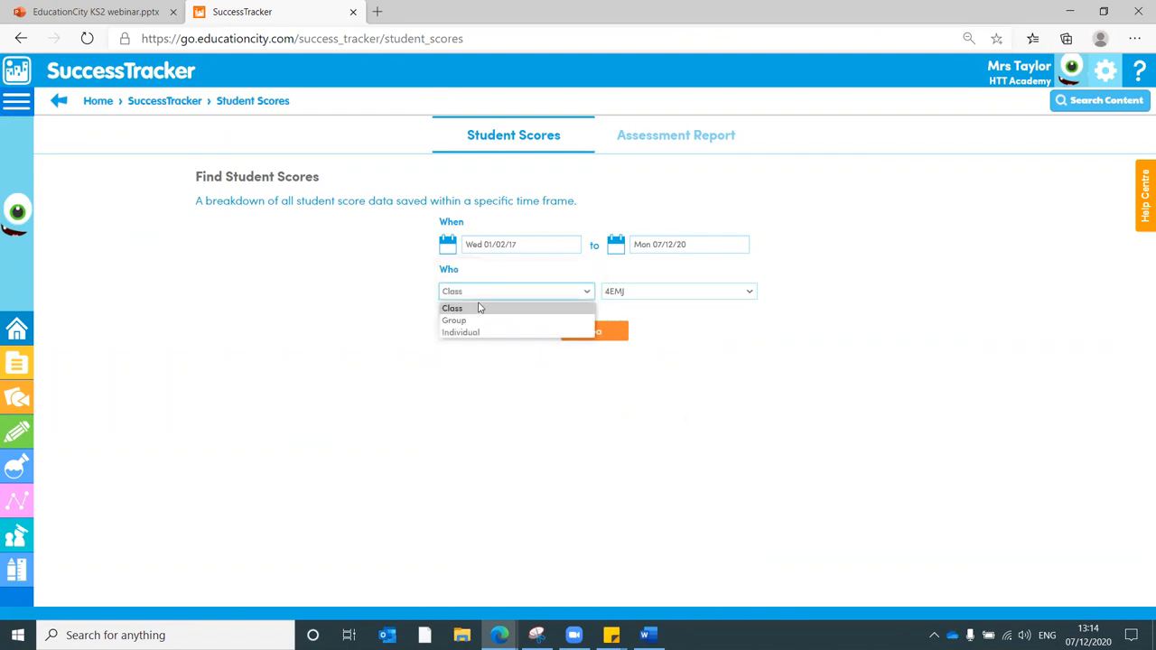
{"action": "mouse_move", "coordinate": [454, 321]}
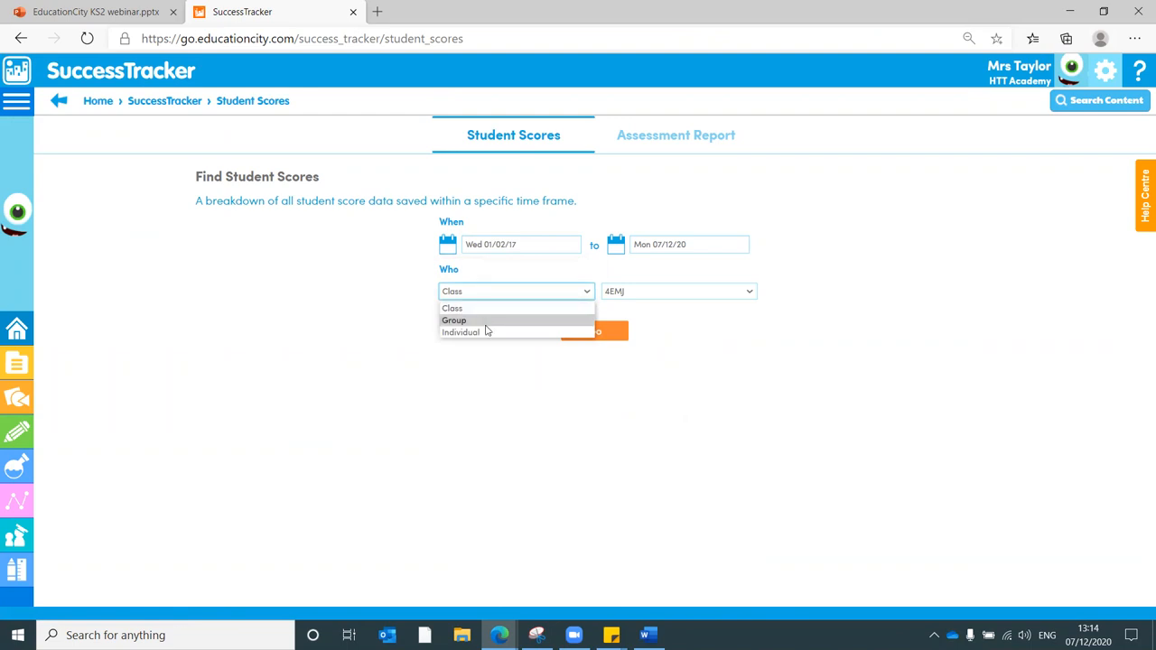
{"action": "mouse_move", "coordinate": [479, 309]}
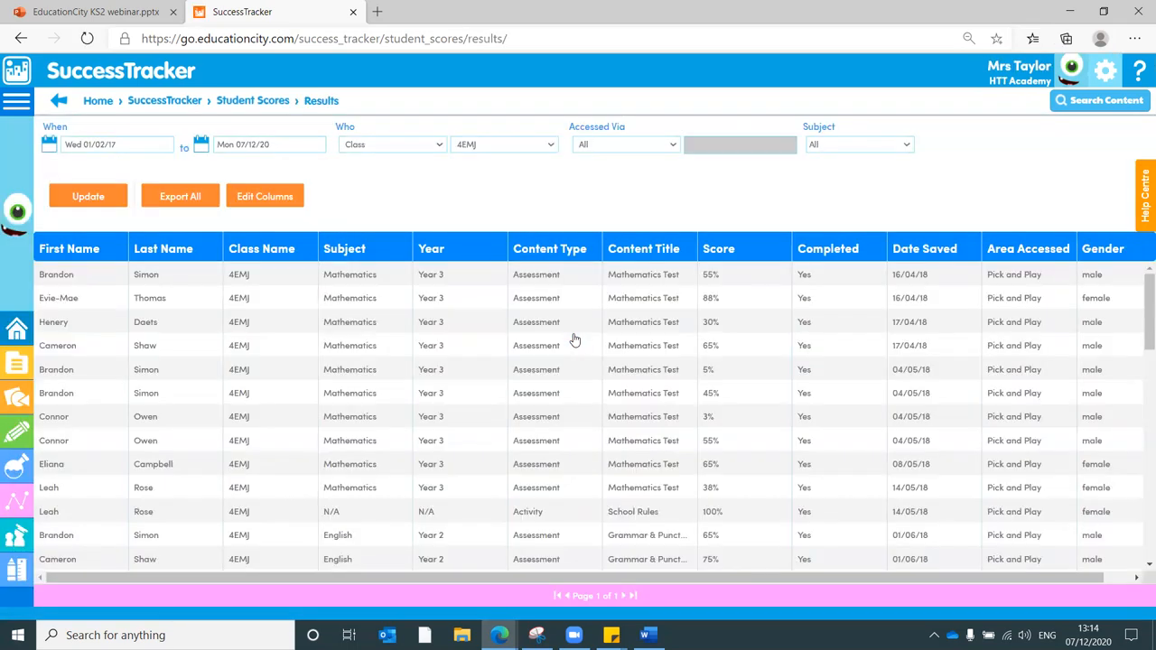
{"action": "mouse_move", "coordinate": [189, 250]}
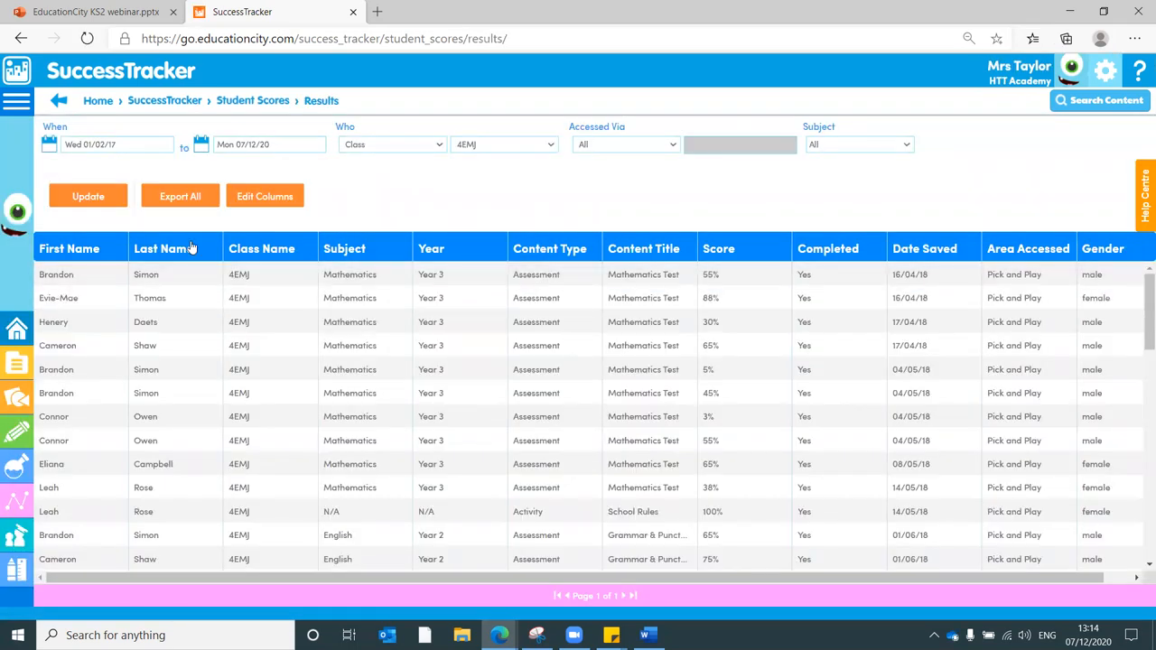
- Sort the 4EMJ score results alphabetically by last name
{"action": "left_click", "coordinate": [170, 249]}
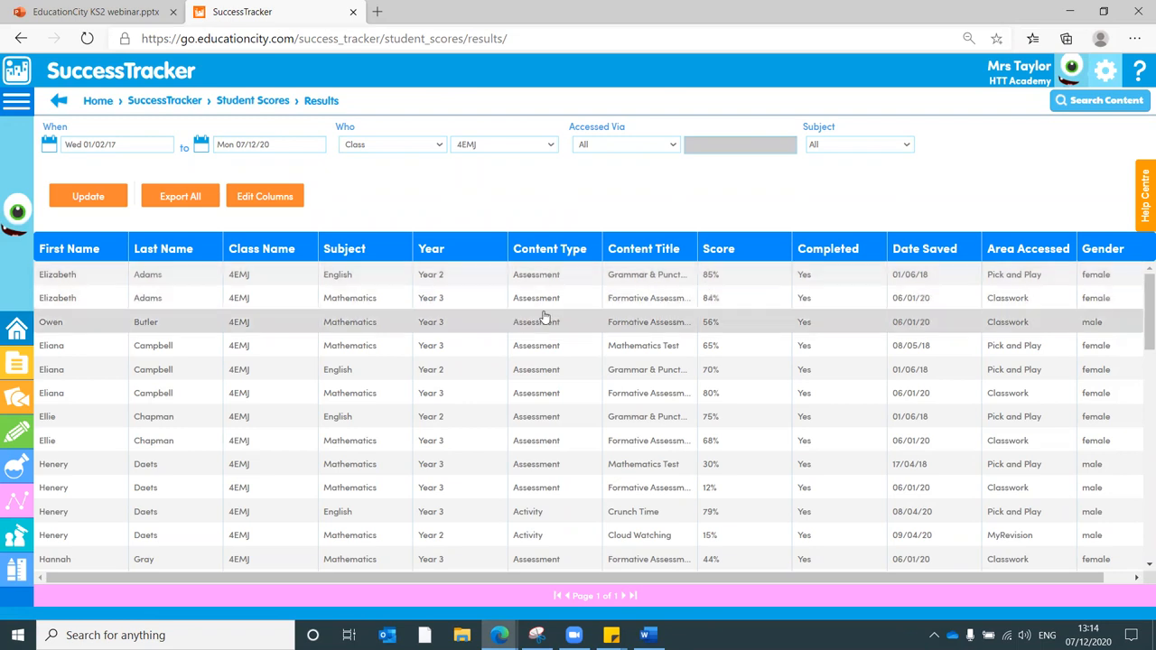
{"action": "left_click", "coordinate": [646, 274]}
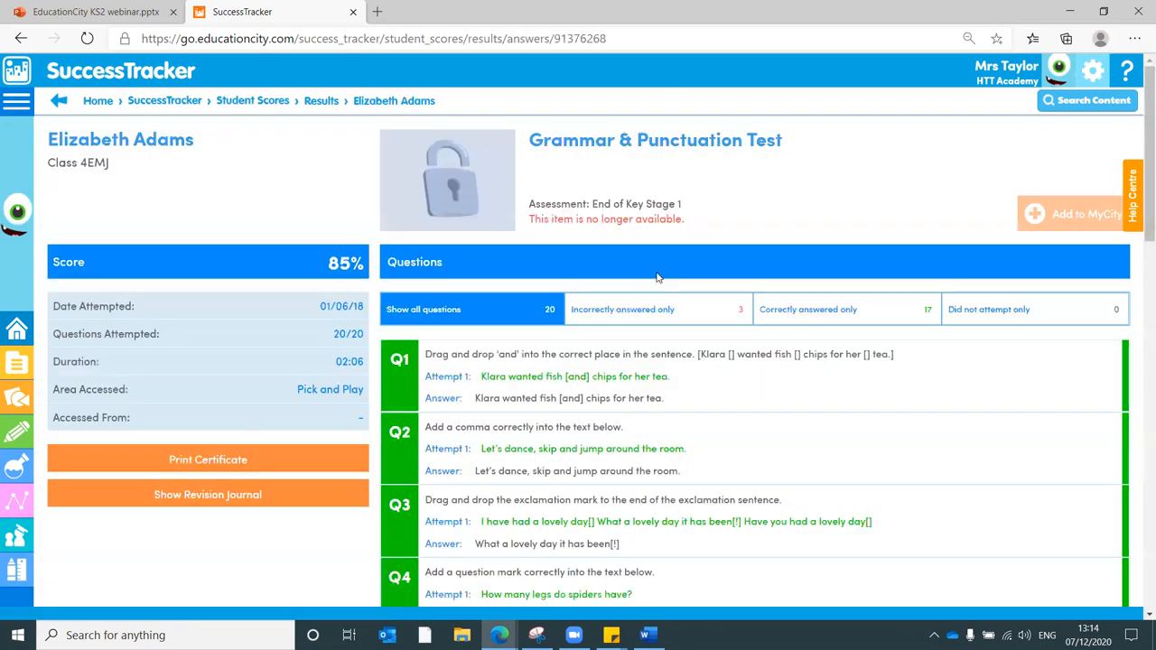
{"action": "scroll", "scroll_direction": "down", "scroll_amount": 3}
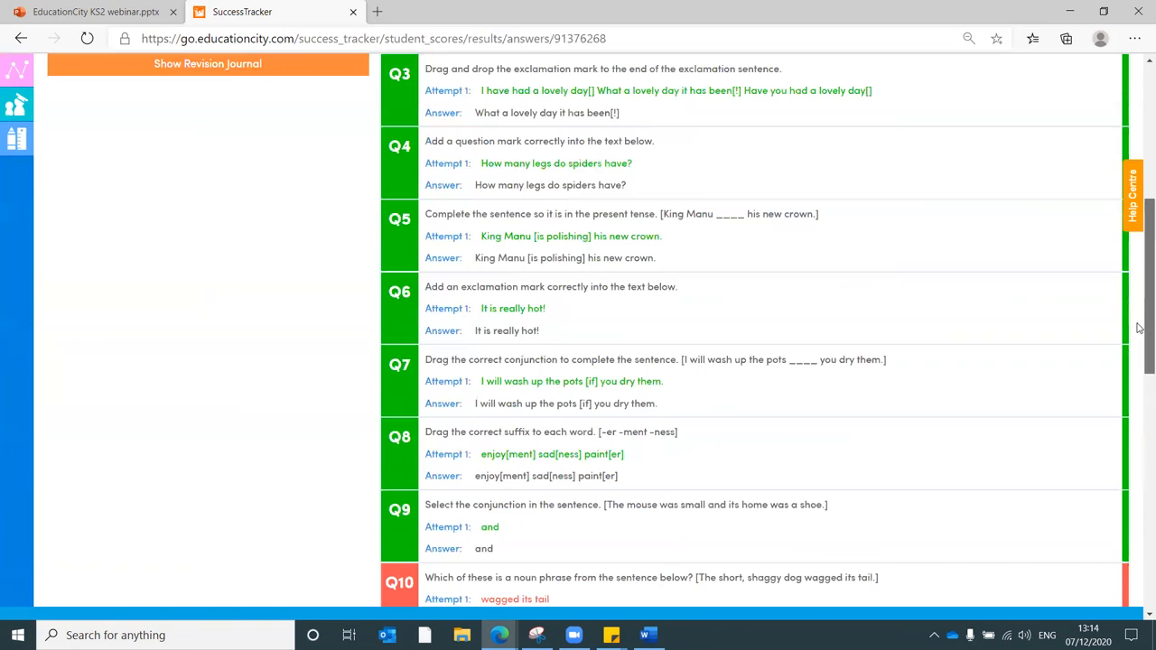
{"action": "scroll", "scroll_direction": "down", "scroll_amount": 3}
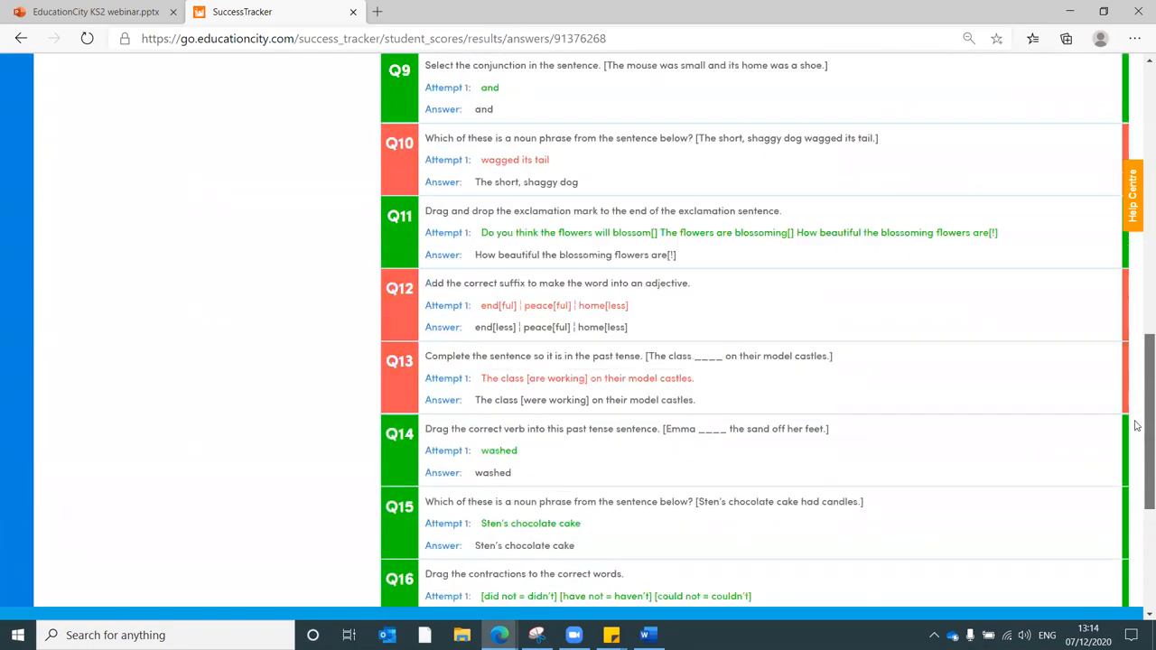
{"action": "scroll", "scroll_direction": "up", "scroll_amount": 3}
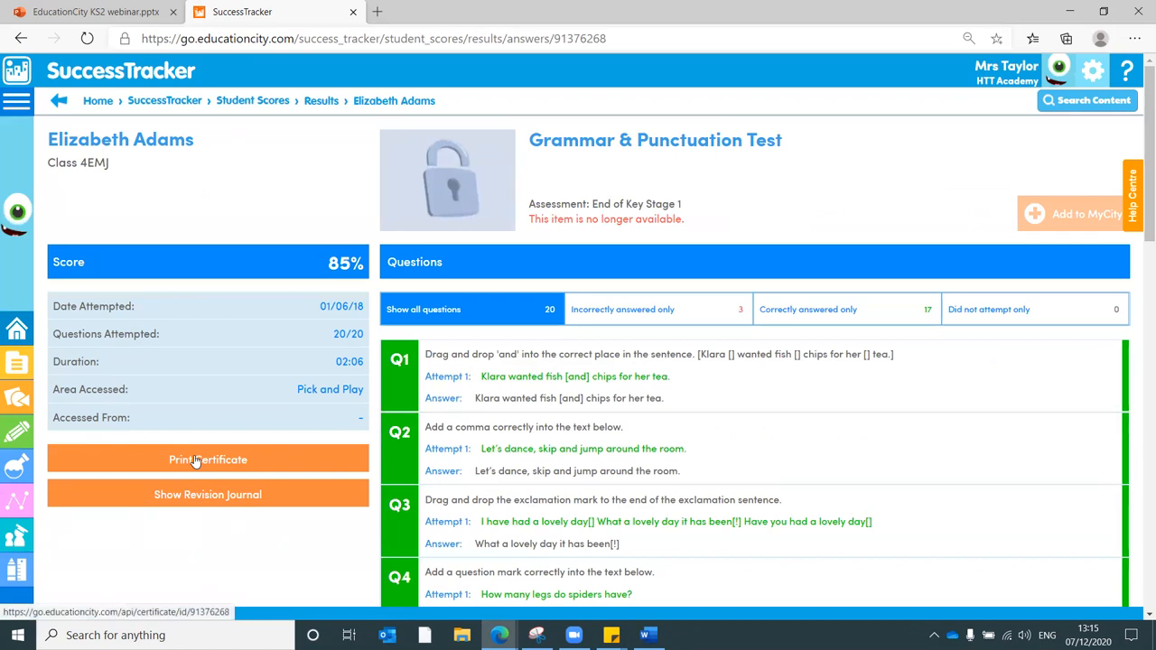
{"action": "mouse_move", "coordinate": [203, 495]}
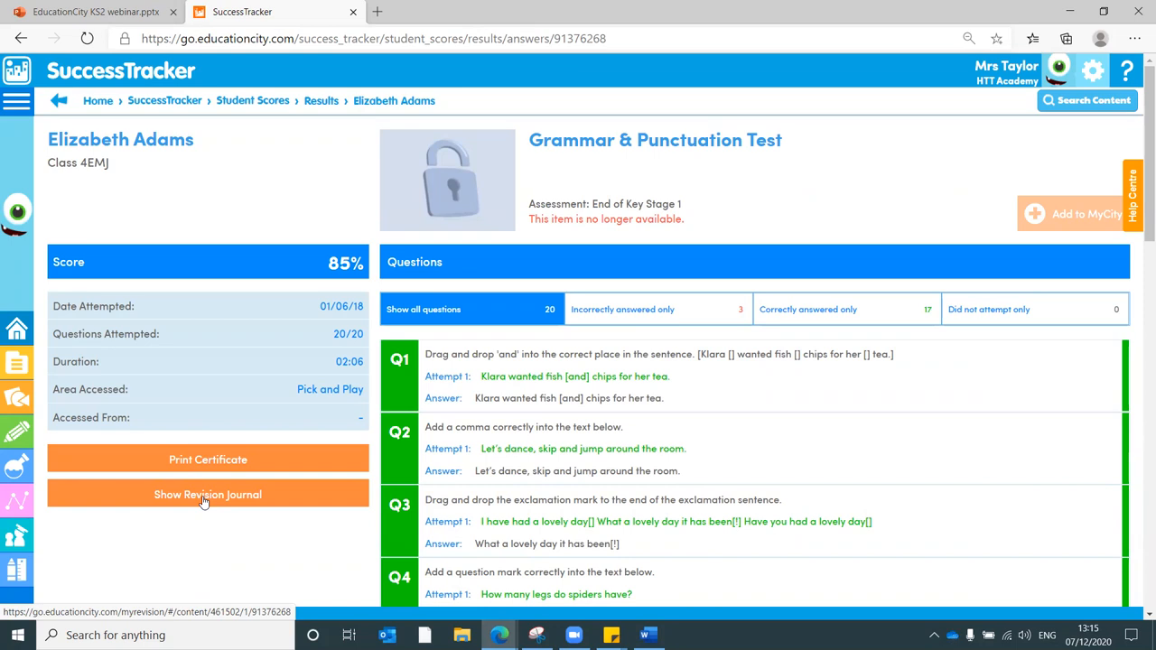
{"action": "mouse_move", "coordinate": [190, 516]}
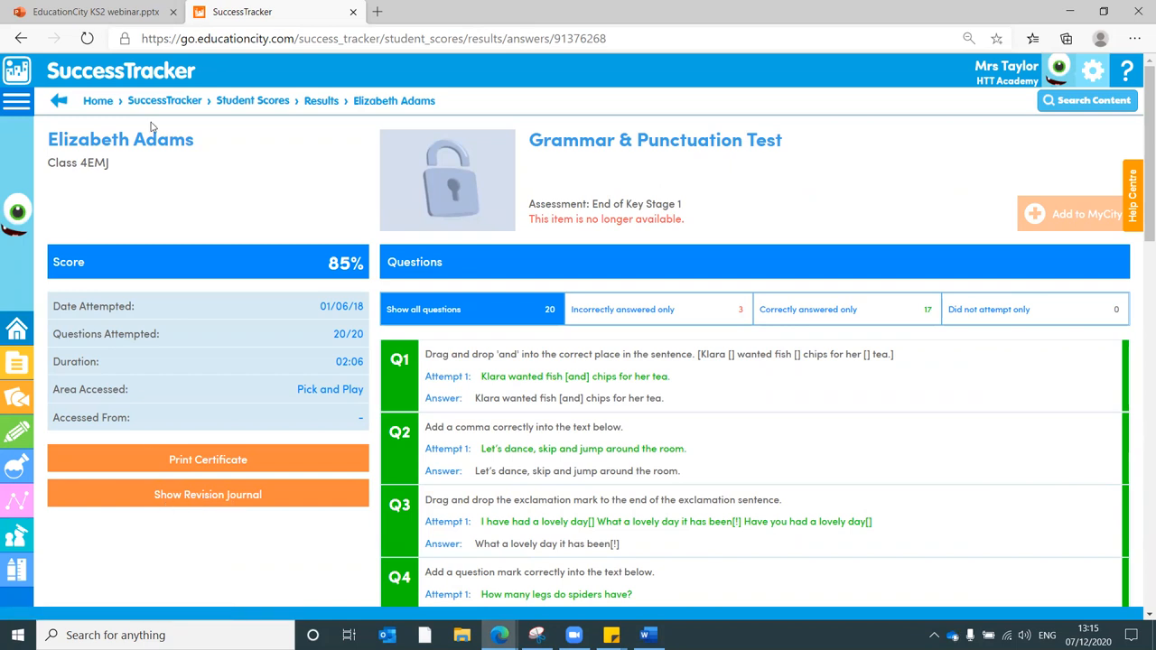
{"action": "left_click", "coordinate": [60, 101]}
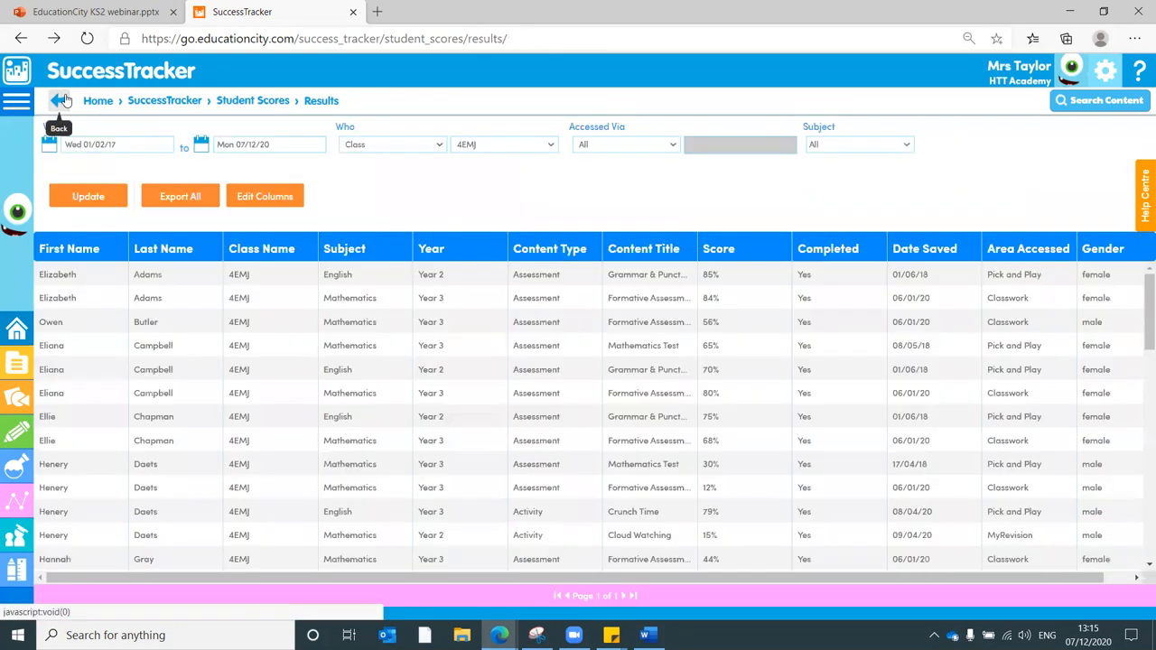
{"action": "mouse_move", "coordinate": [162, 210]}
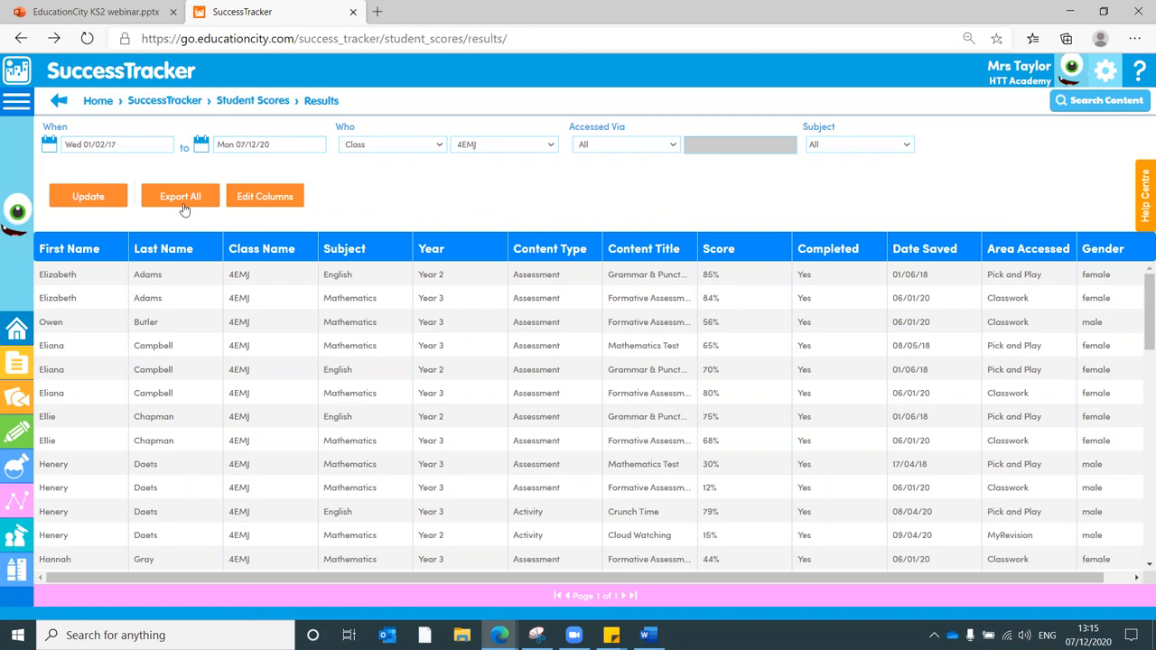
{"action": "left_click", "coordinate": [391, 144]}
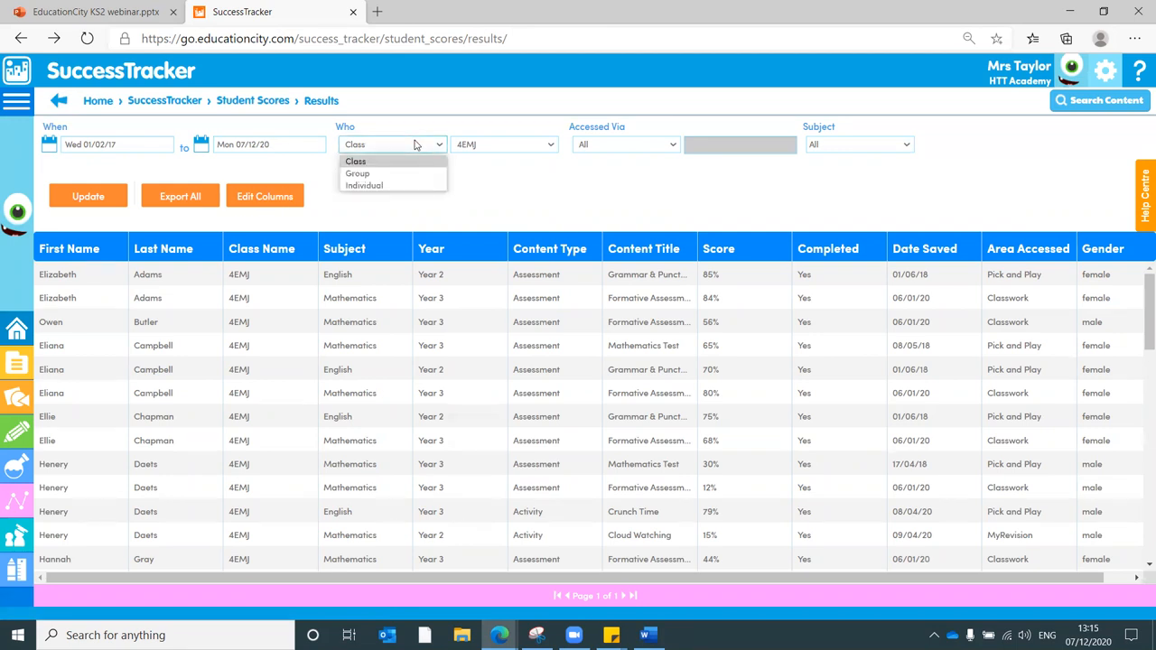
{"action": "mouse_move", "coordinate": [364, 184]}
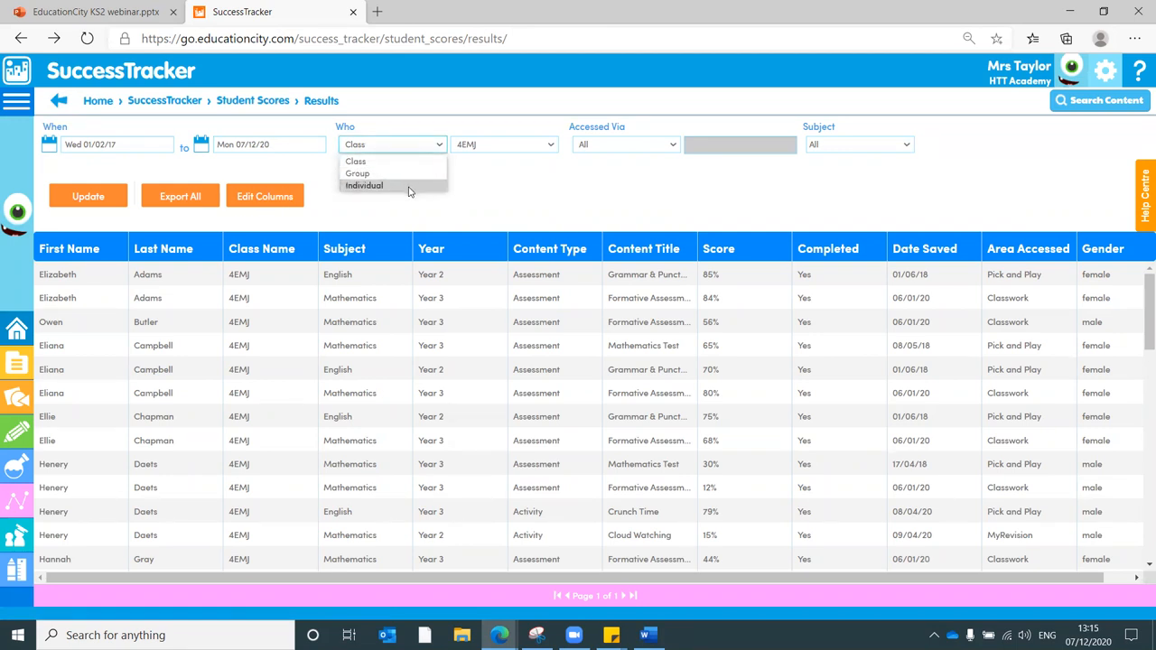
{"action": "left_click", "coordinate": [363, 185]}
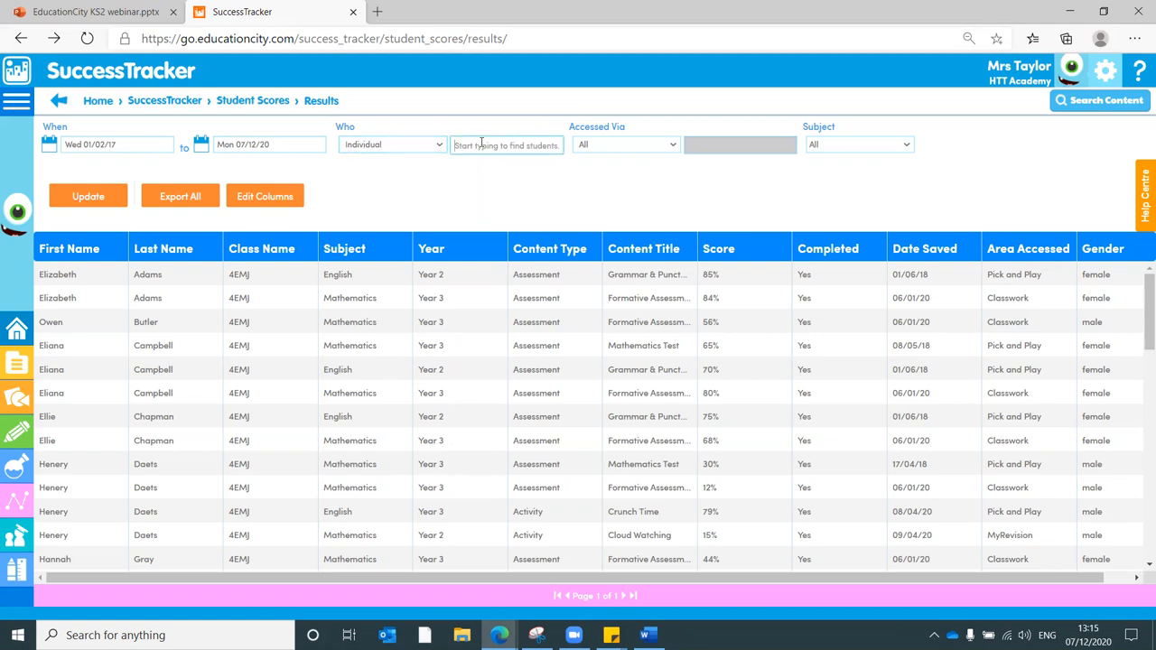
{"action": "type", "text": "Bran"}
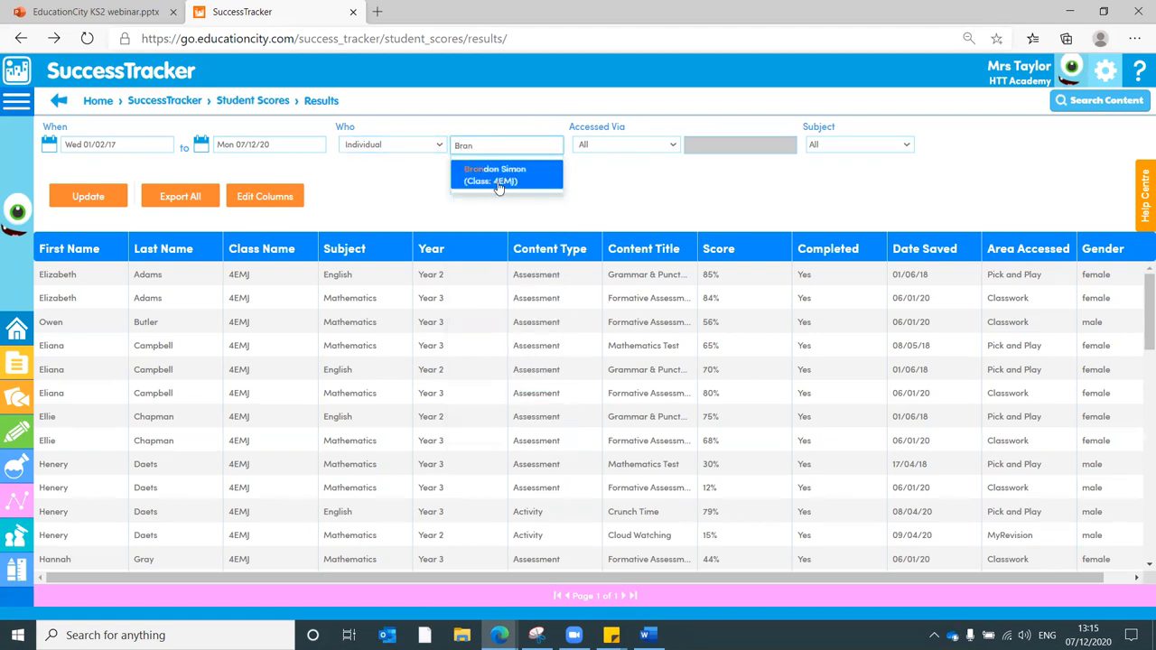
{"action": "left_click", "coordinate": [506, 173]}
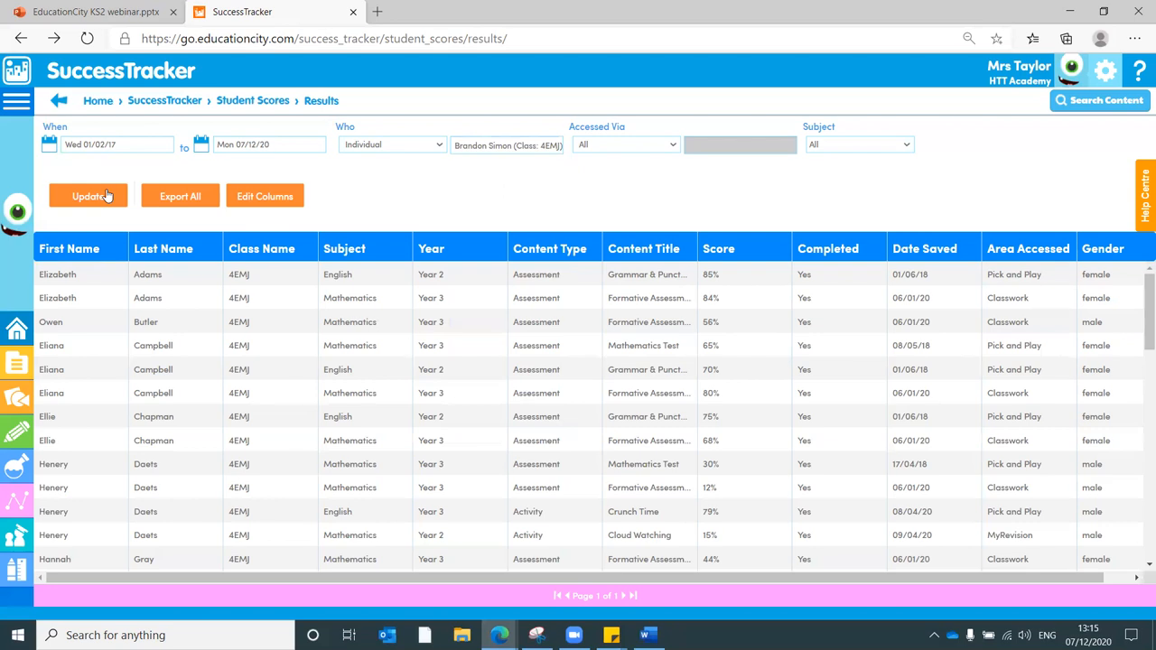
{"action": "left_click", "coordinate": [263, 195]}
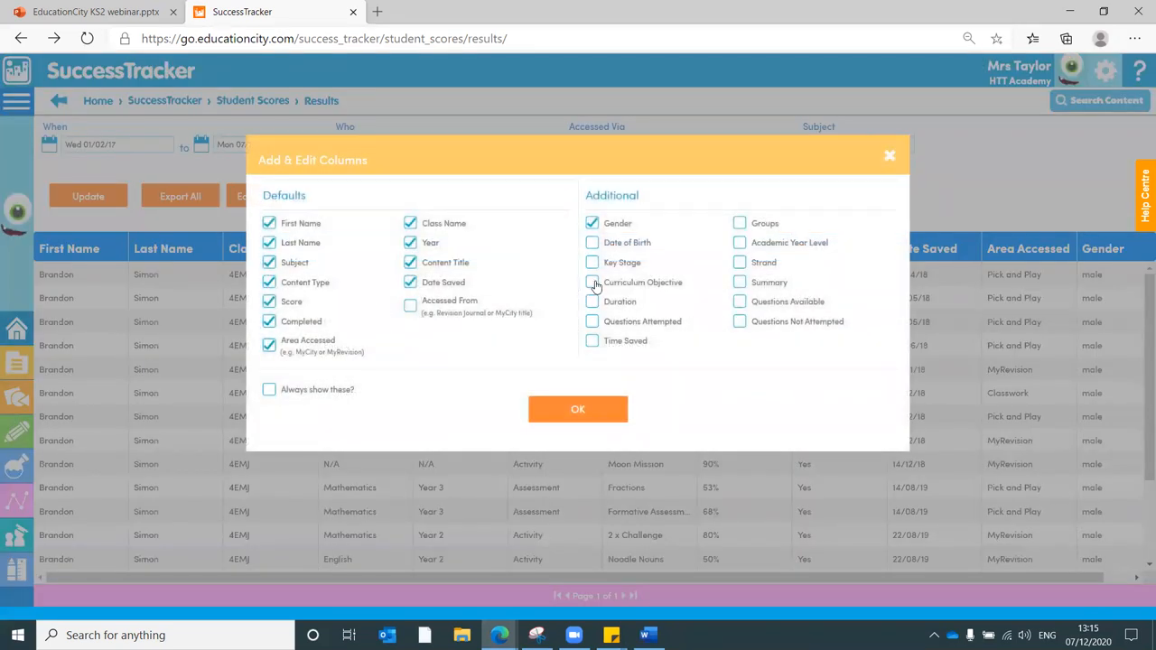
- Show Curriculum Objective, Questions Available and Questions Attempted columns, dropping Completed and Area Accessed
{"action": "left_click", "coordinate": [593, 282]}
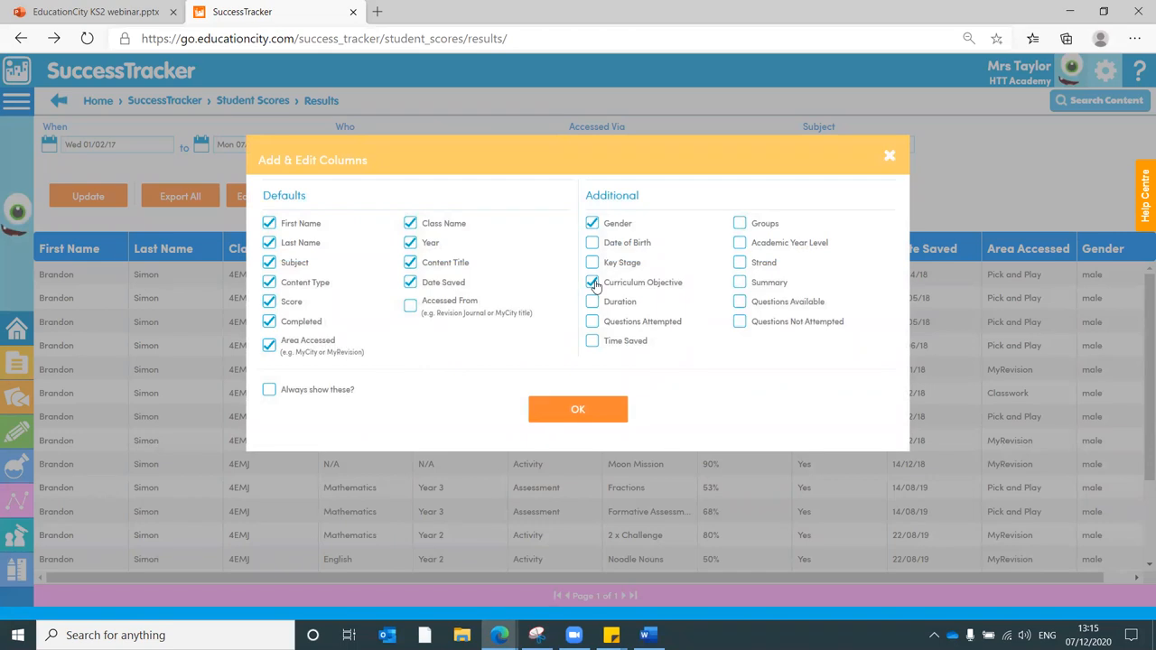
{"action": "left_click", "coordinate": [739, 300]}
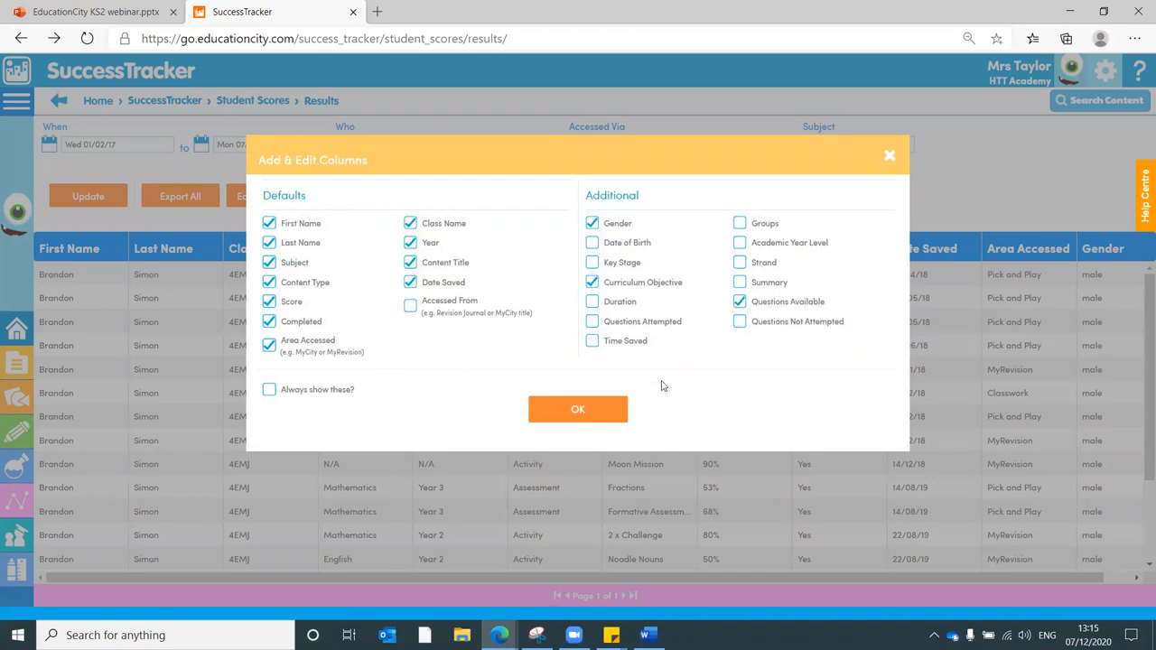
{"action": "left_click", "coordinate": [592, 322]}
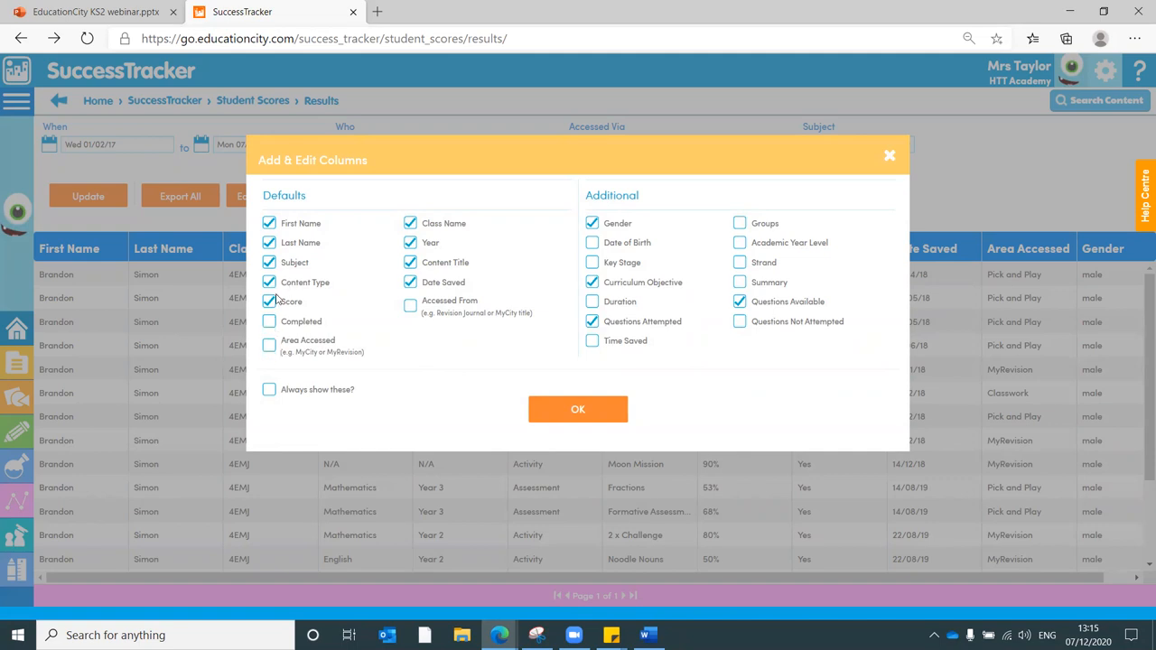
{"action": "left_click", "coordinate": [412, 262]}
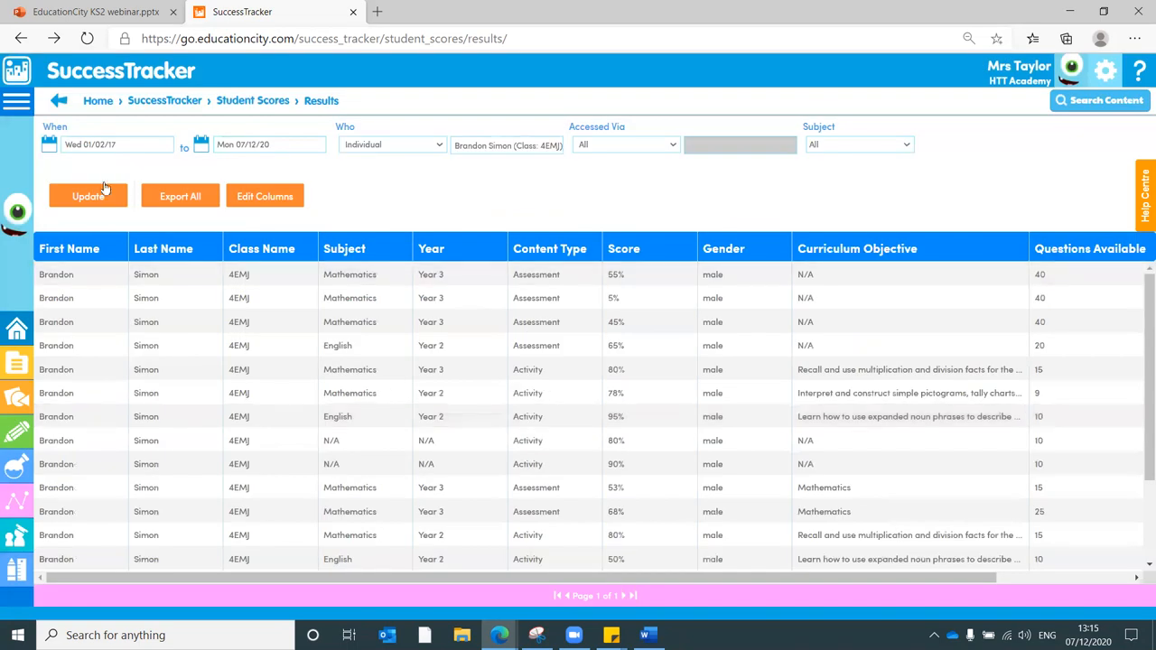
{"action": "mouse_move", "coordinate": [202, 343]}
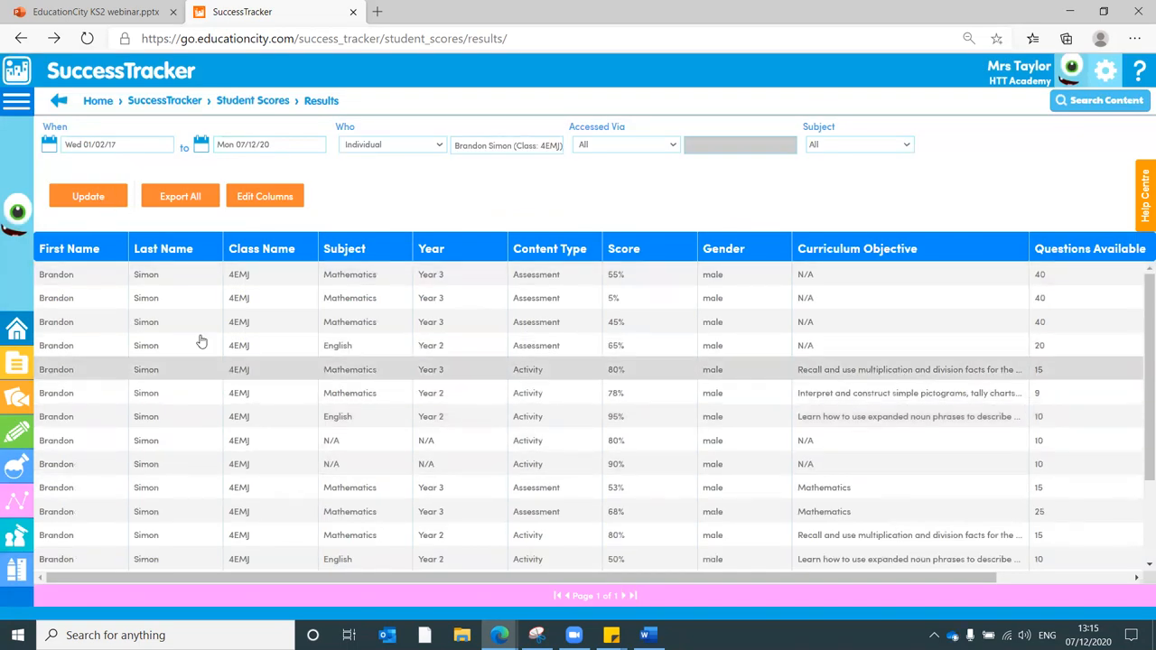
{"action": "mouse_move", "coordinate": [94, 354]}
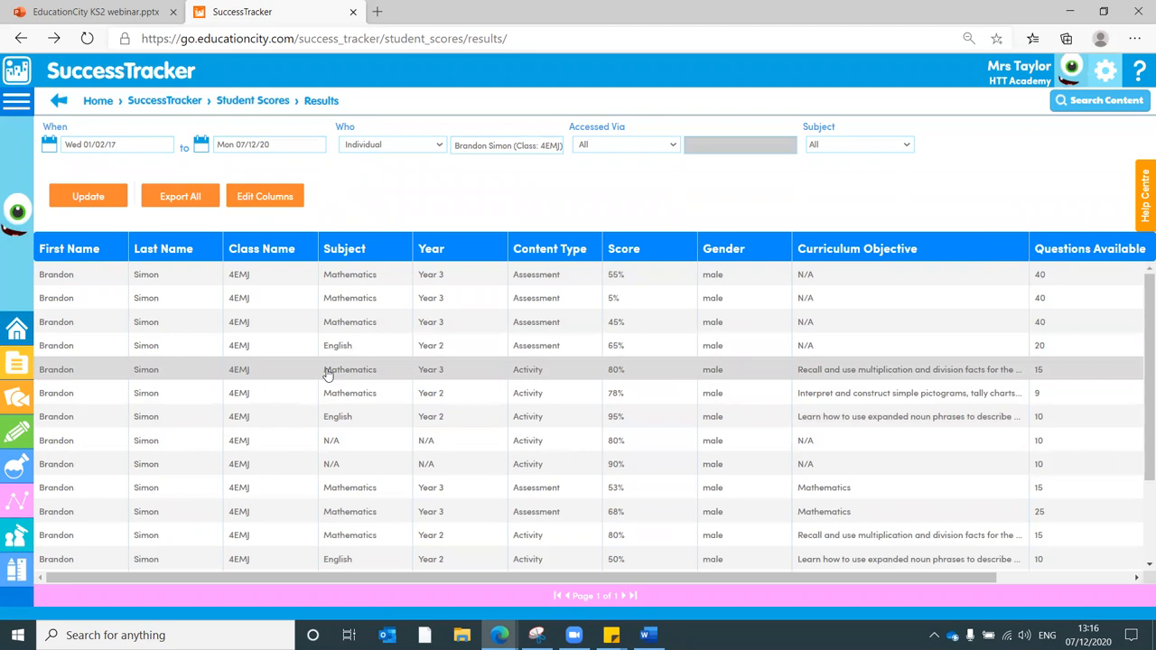
{"action": "mouse_move", "coordinate": [919, 383]}
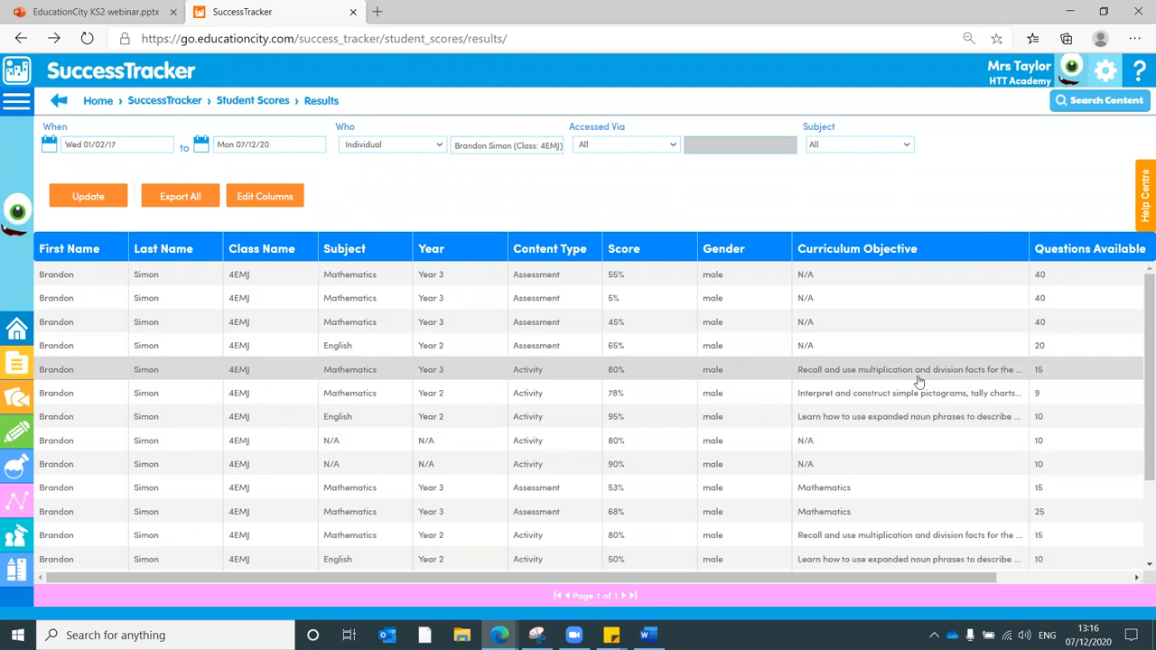
{"action": "mouse_move", "coordinate": [889, 378]}
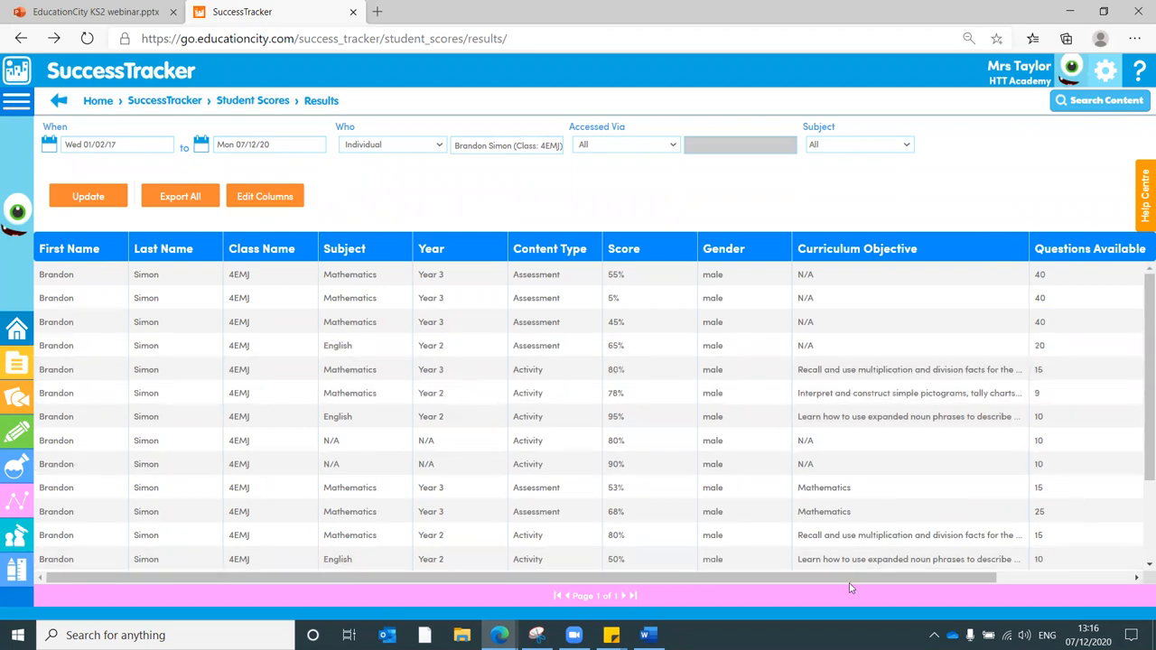
{"action": "scroll", "scroll_direction": "right", "scroll_amount": 3}
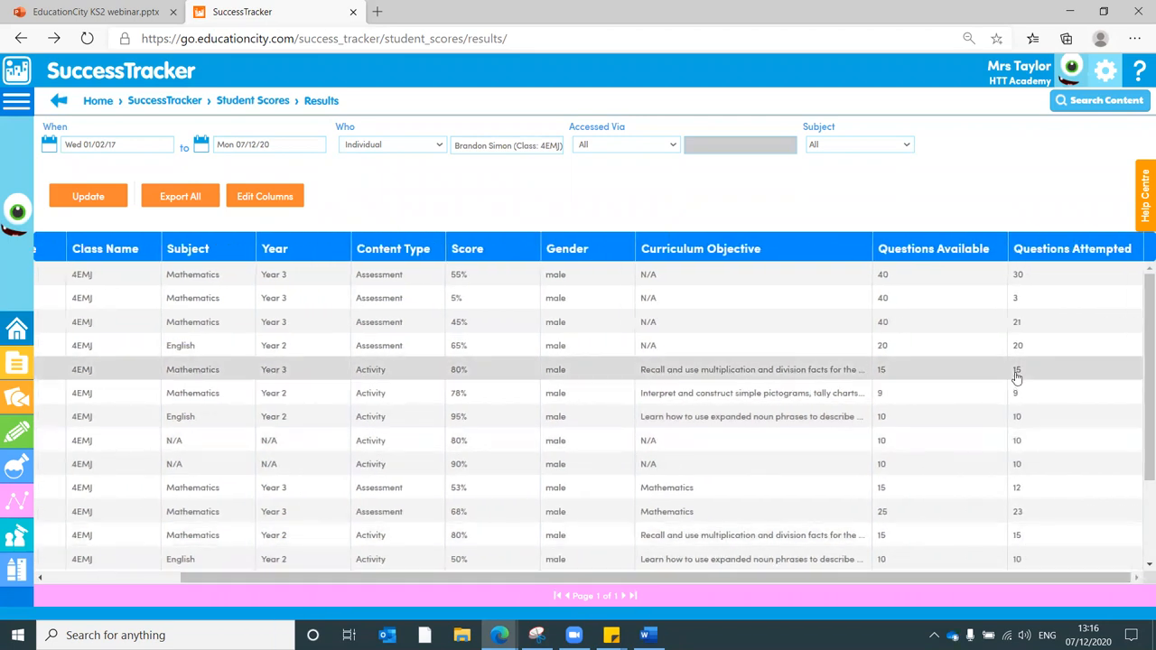
{"action": "mouse_move", "coordinate": [437, 374]}
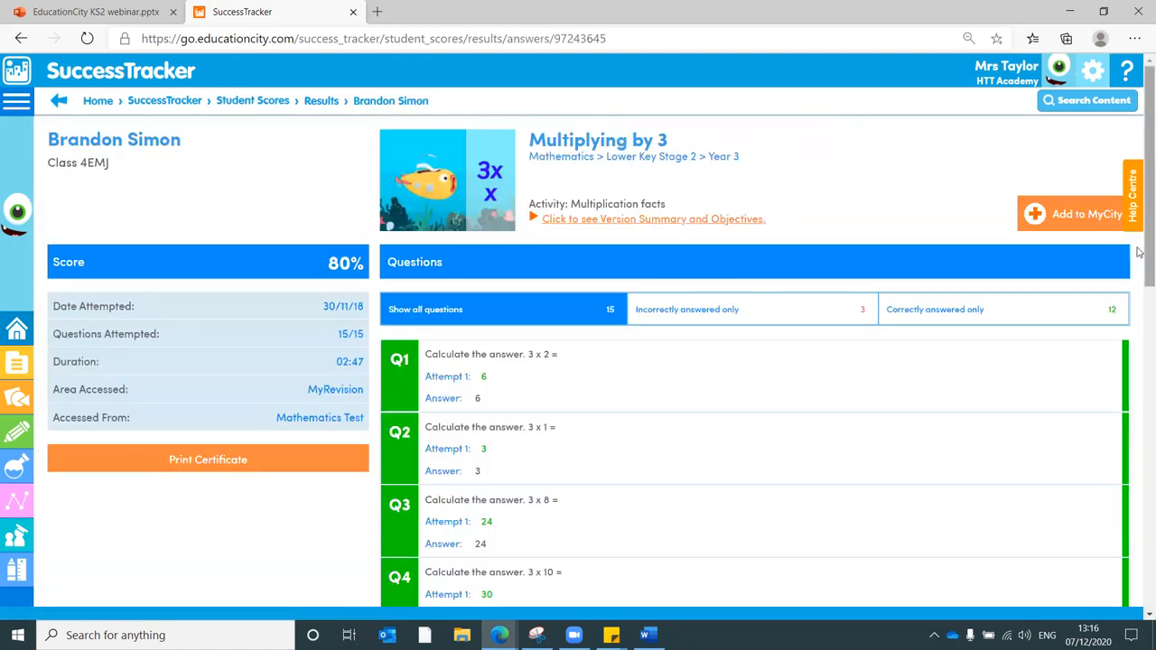
{"action": "scroll", "scroll_direction": "down", "scroll_amount": 3}
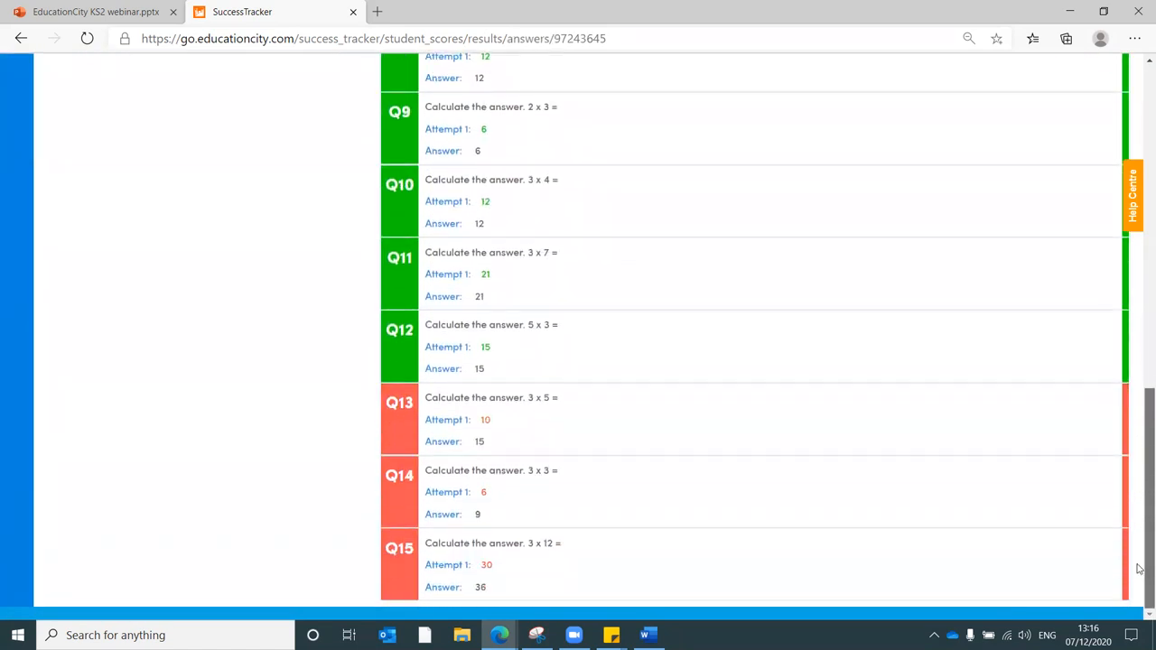
{"action": "scroll", "scroll_direction": "up", "scroll_amount": 3}
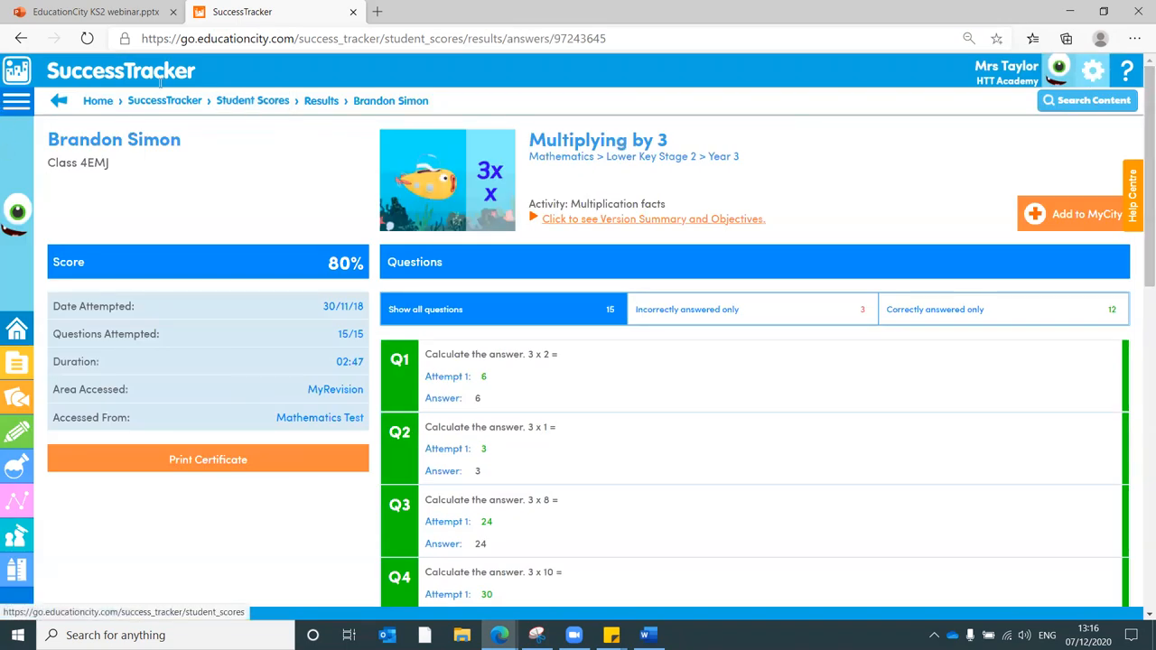
{"action": "left_click", "coordinate": [58, 101]}
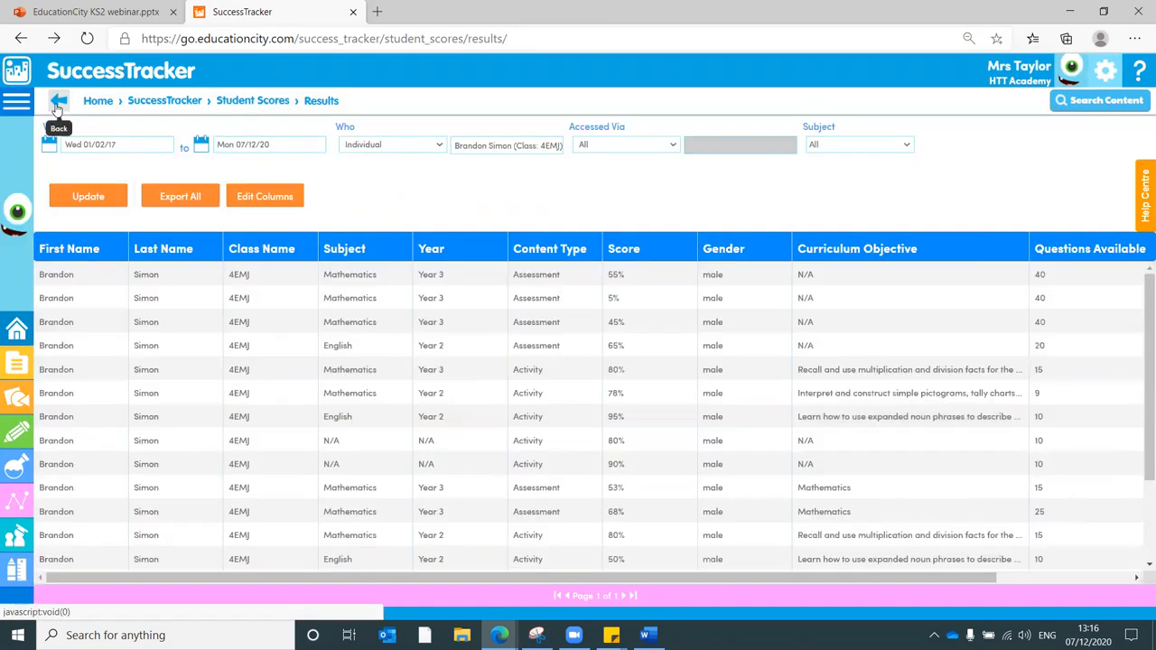
{"action": "left_click", "coordinate": [57, 101]}
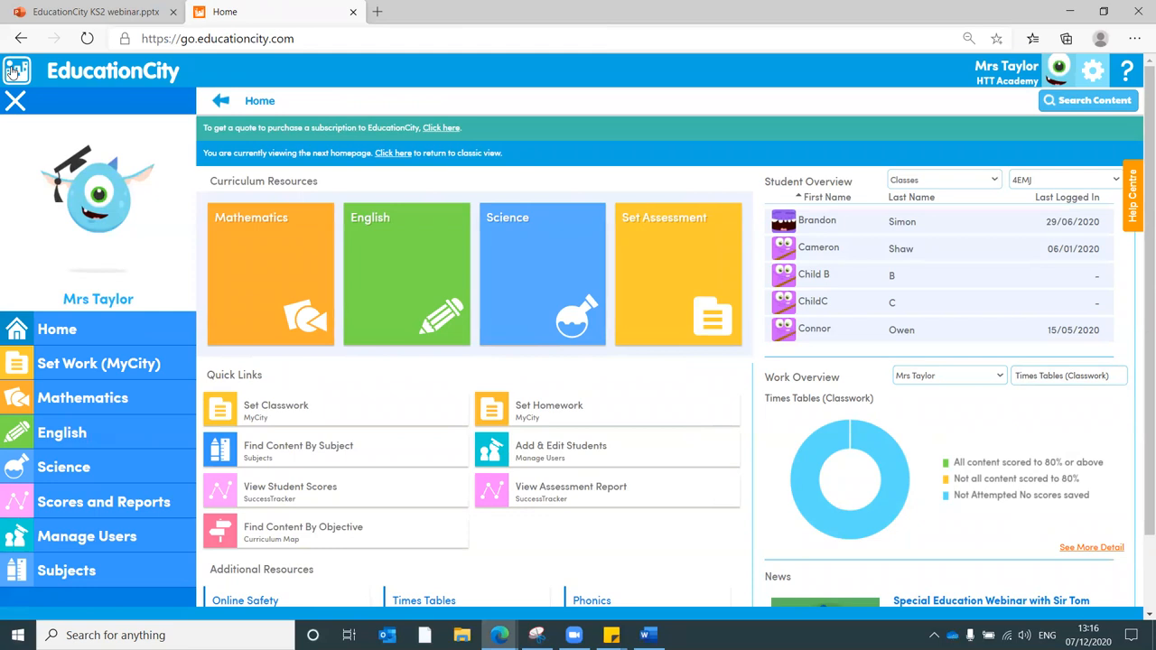
{"action": "mouse_move", "coordinate": [3, 35]}
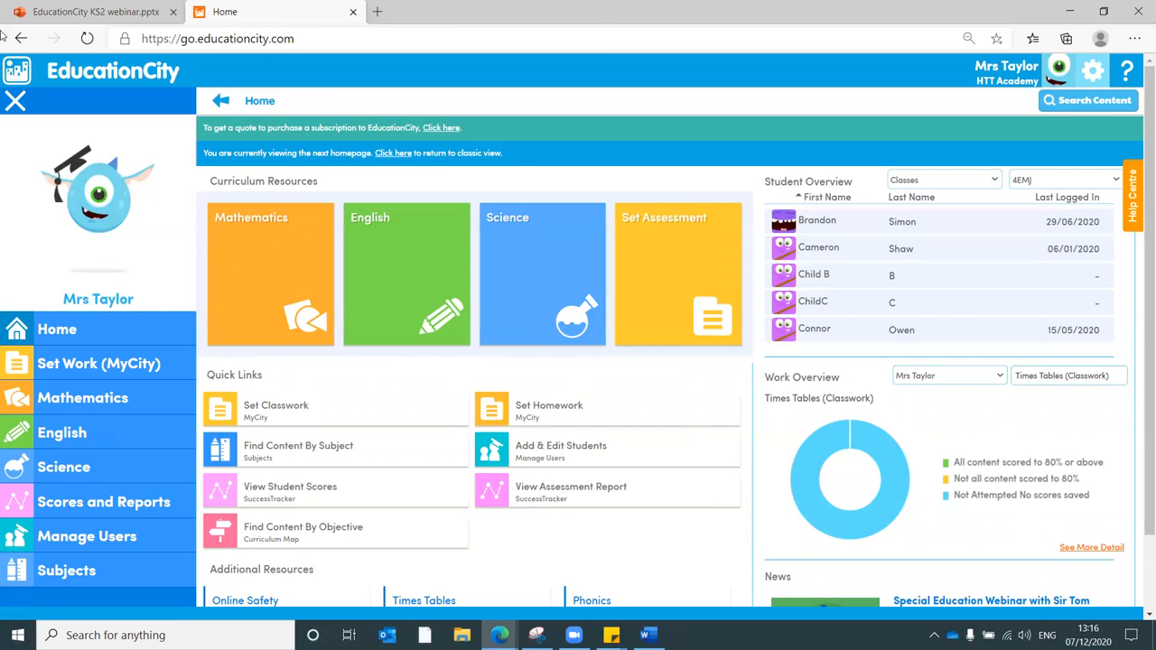
{"action": "mouse_move", "coordinate": [542, 274]}
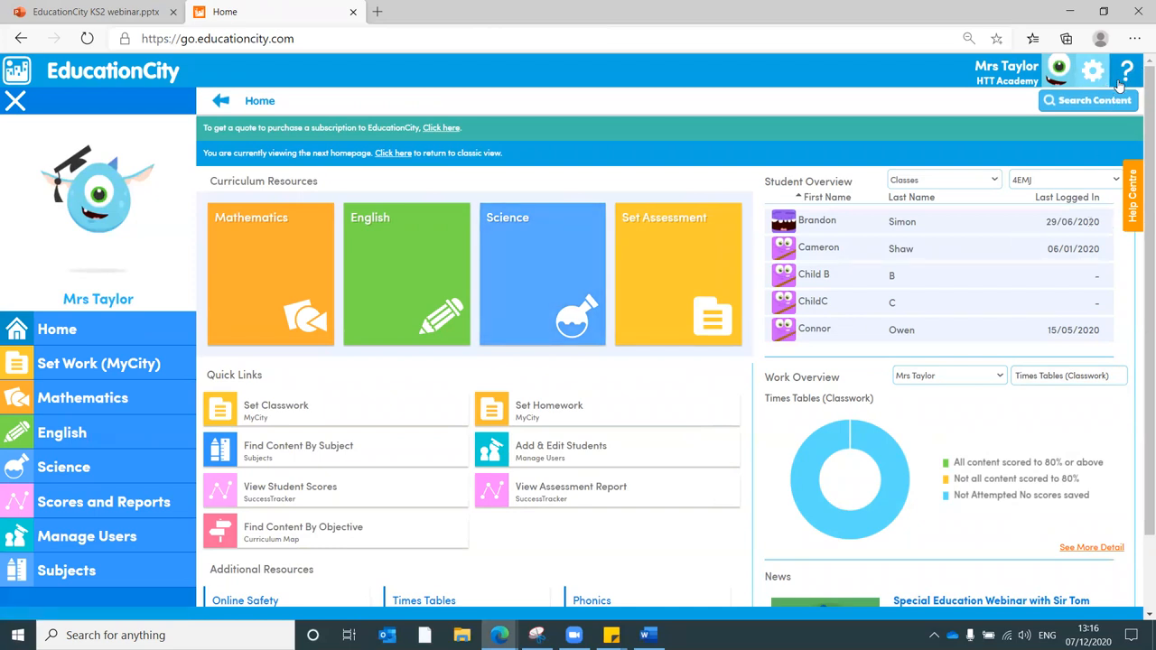
- Bring up Help and Support with the customer service phone, office hours and email
{"action": "left_click", "coordinate": [1127, 71]}
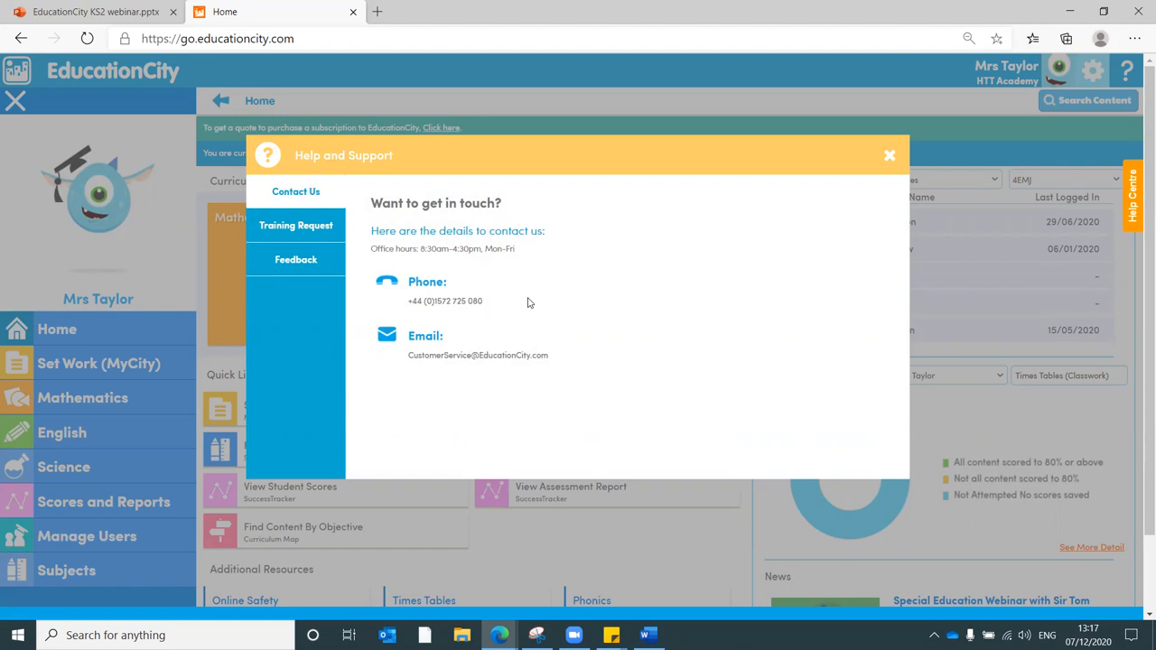
{"action": "mouse_move", "coordinate": [297, 224]}
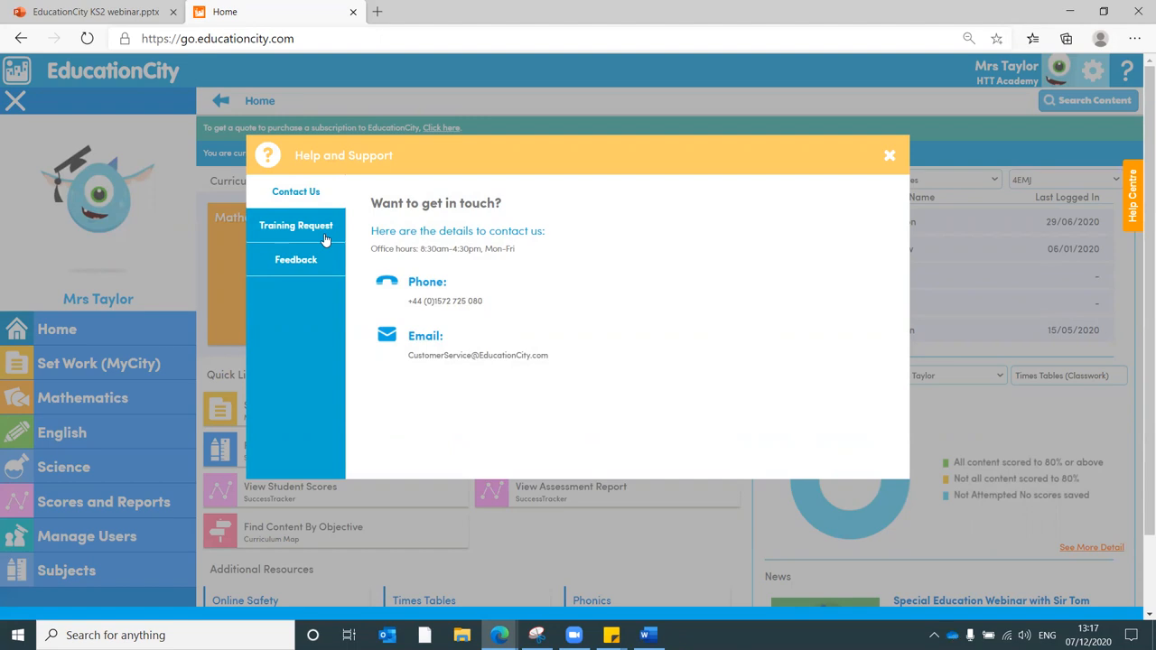
{"action": "mouse_move", "coordinate": [804, 182]}
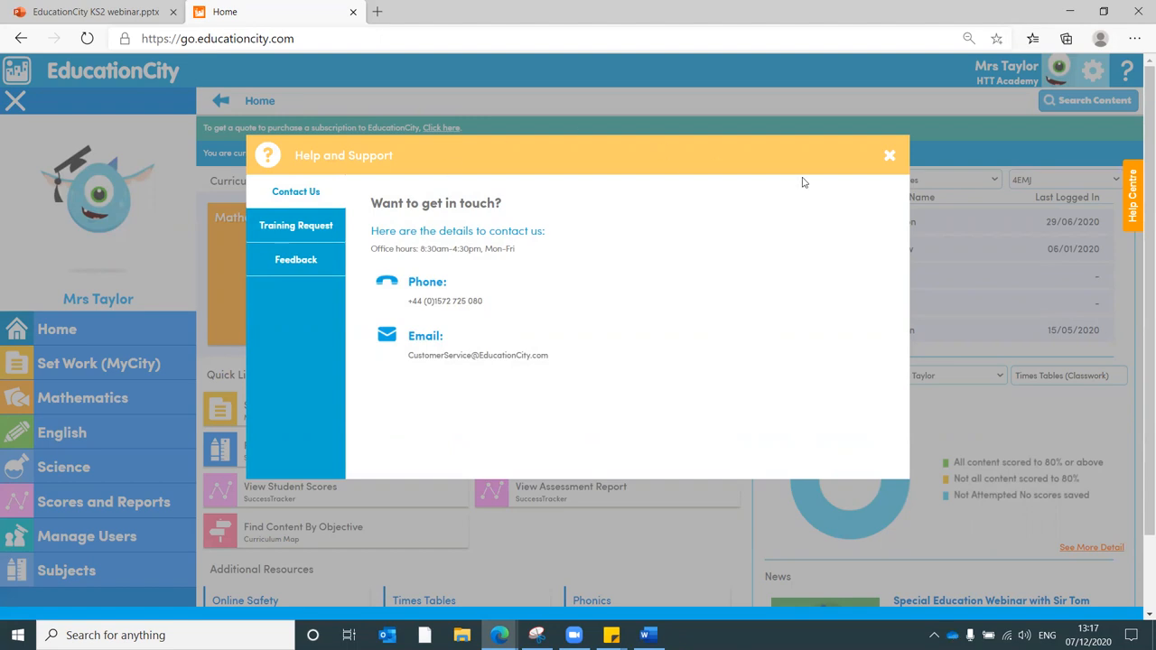
- Close the Help and Support dialog to return to the teacher home page
{"action": "left_click", "coordinate": [889, 155]}
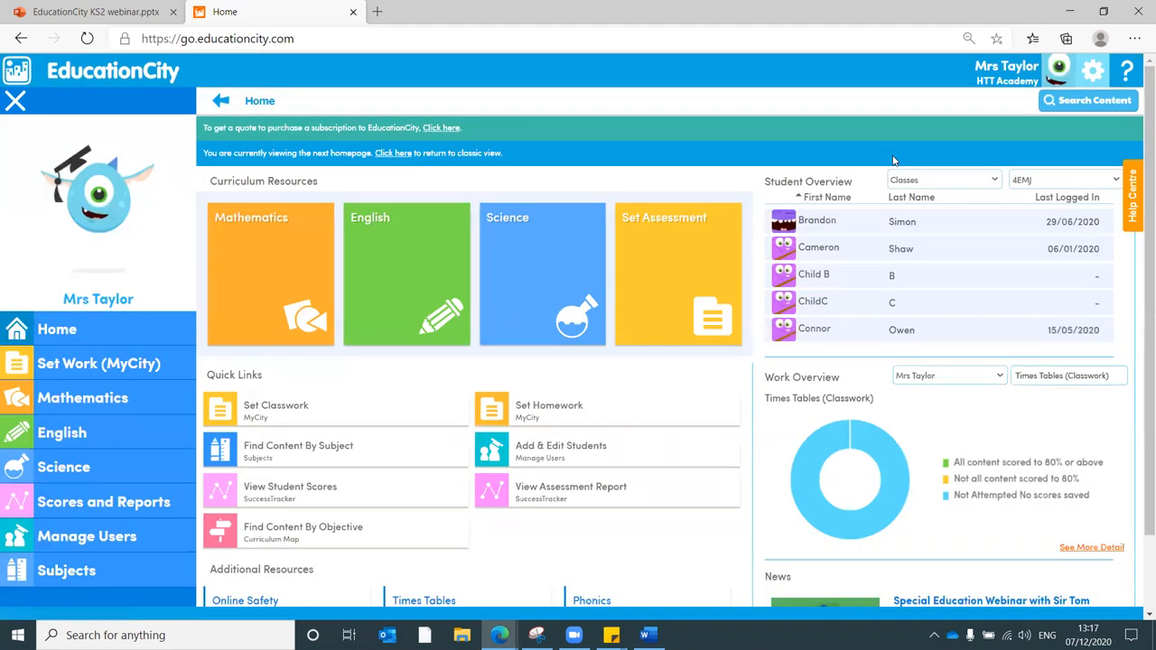